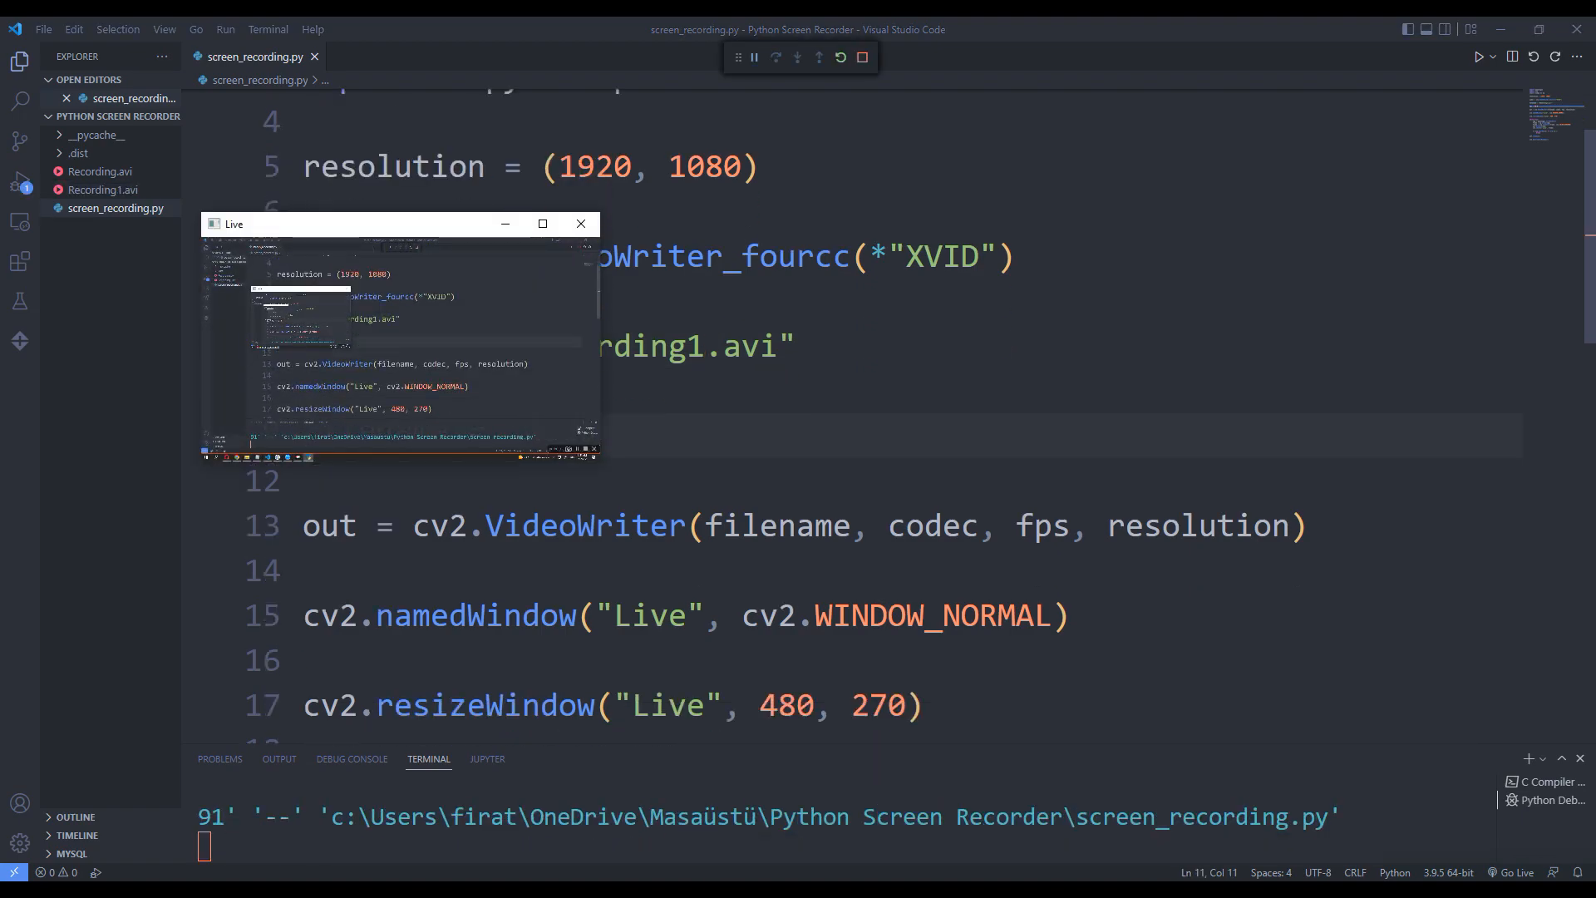
Scroll down through the existing code in screen_recording.py.
{"action": "scroll", "scroll_direction": "down", "scroll_amount": 3}
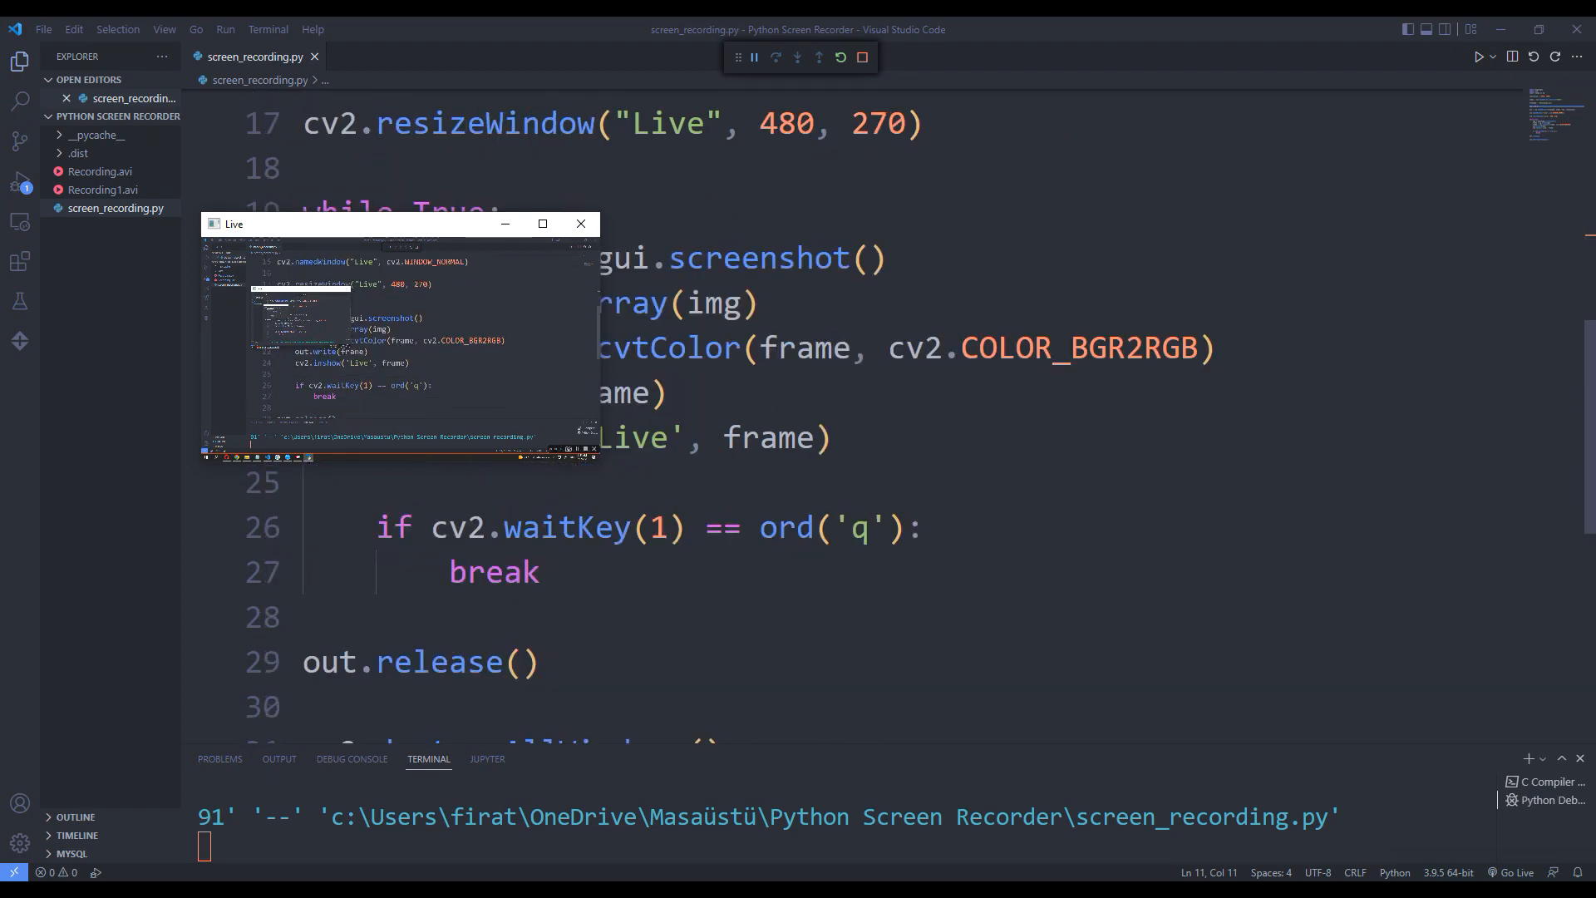
{"action": "scroll", "scroll_direction": "down", "scroll_amount": 3}
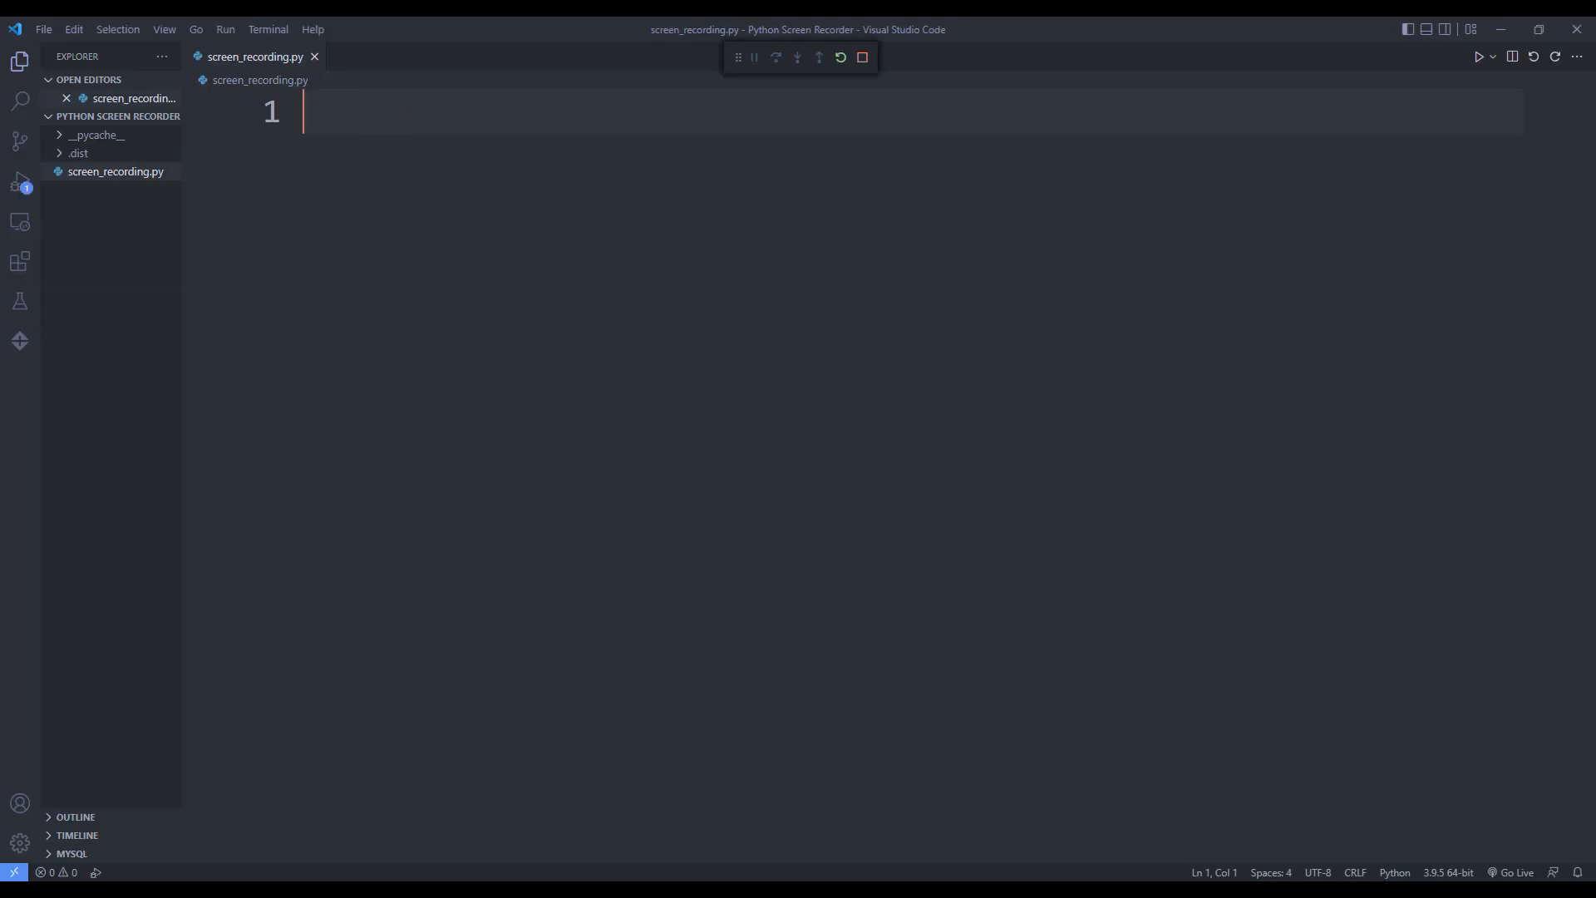
Open the integrated terminal and run pip install pyautogui.
{"action": "left_click", "coordinate": [1479, 56]}
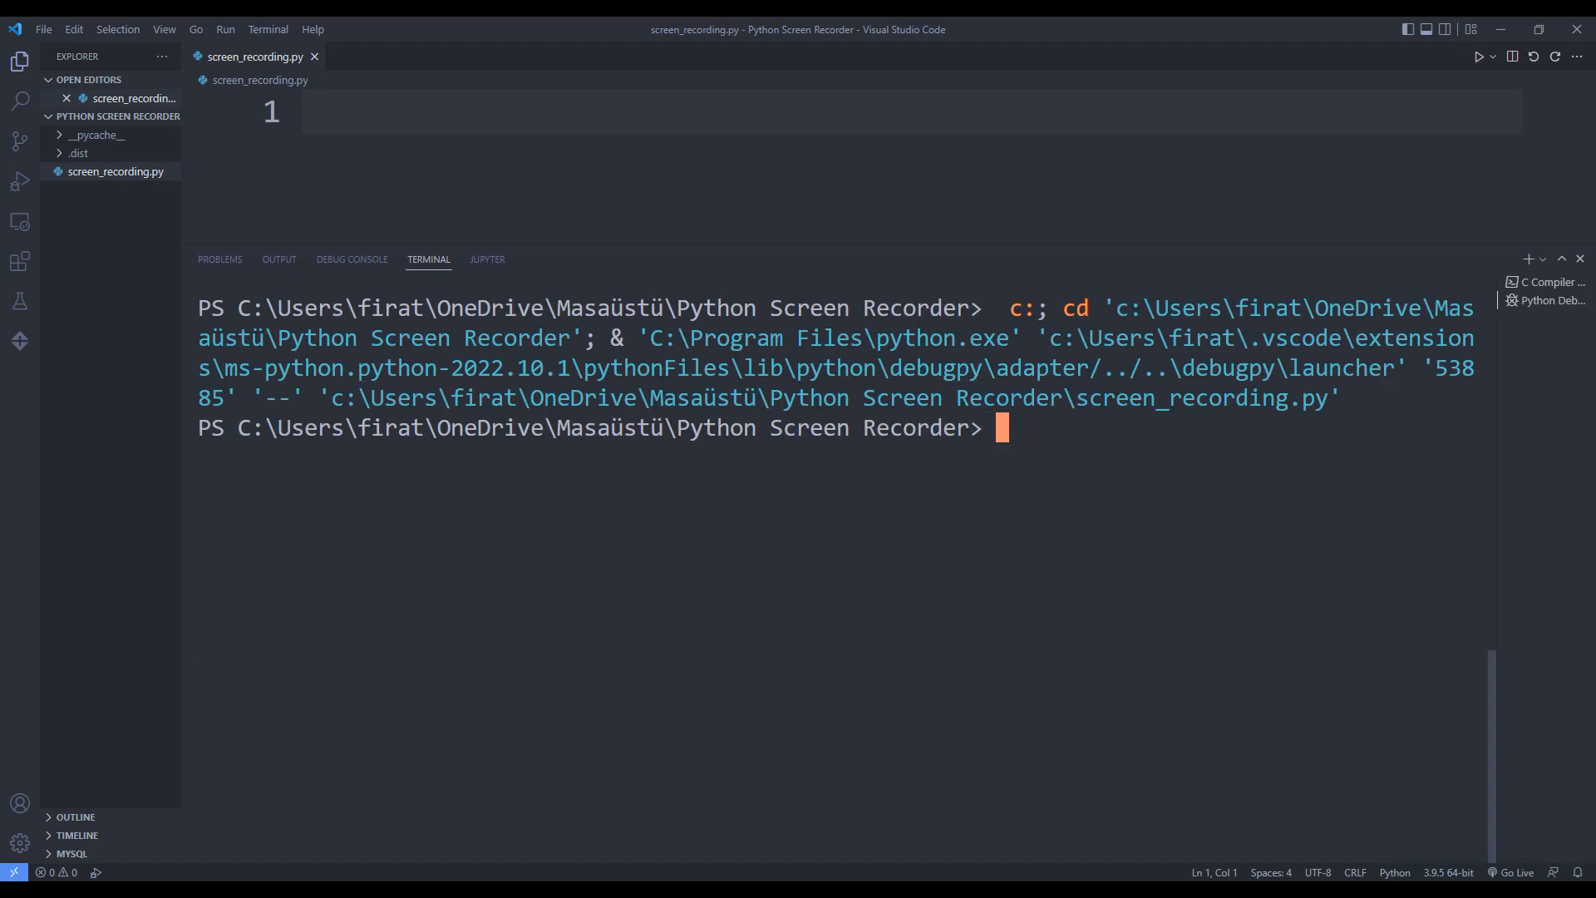
{"action": "type", "text": "pip i"}
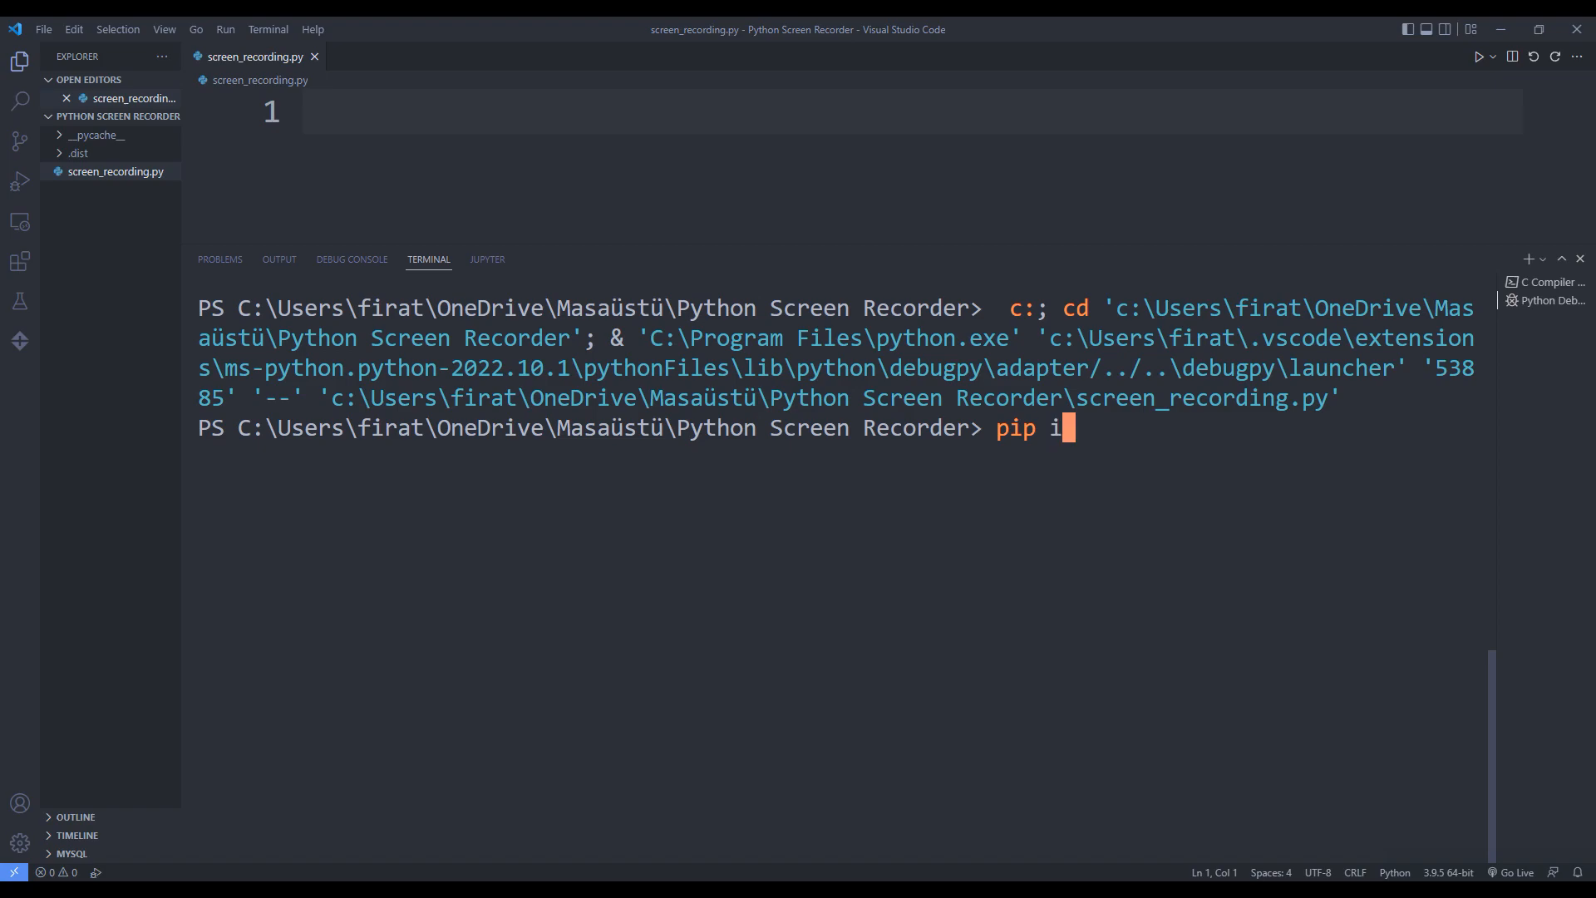
{"action": "type", "text": "nstall p"}
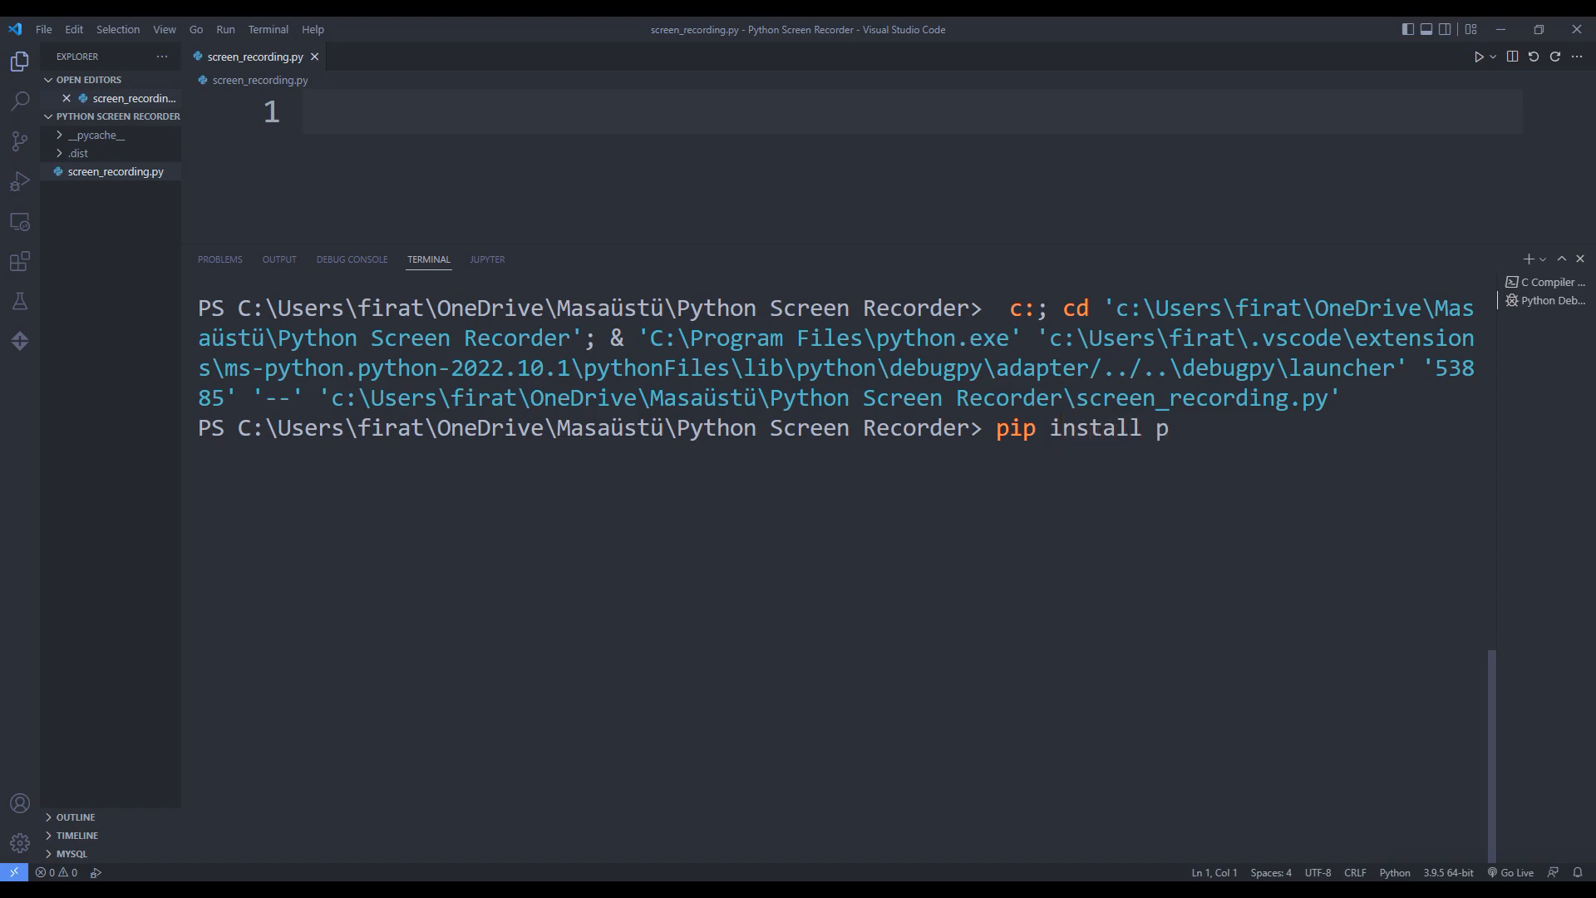
{"action": "type", "text": "yautogui"}
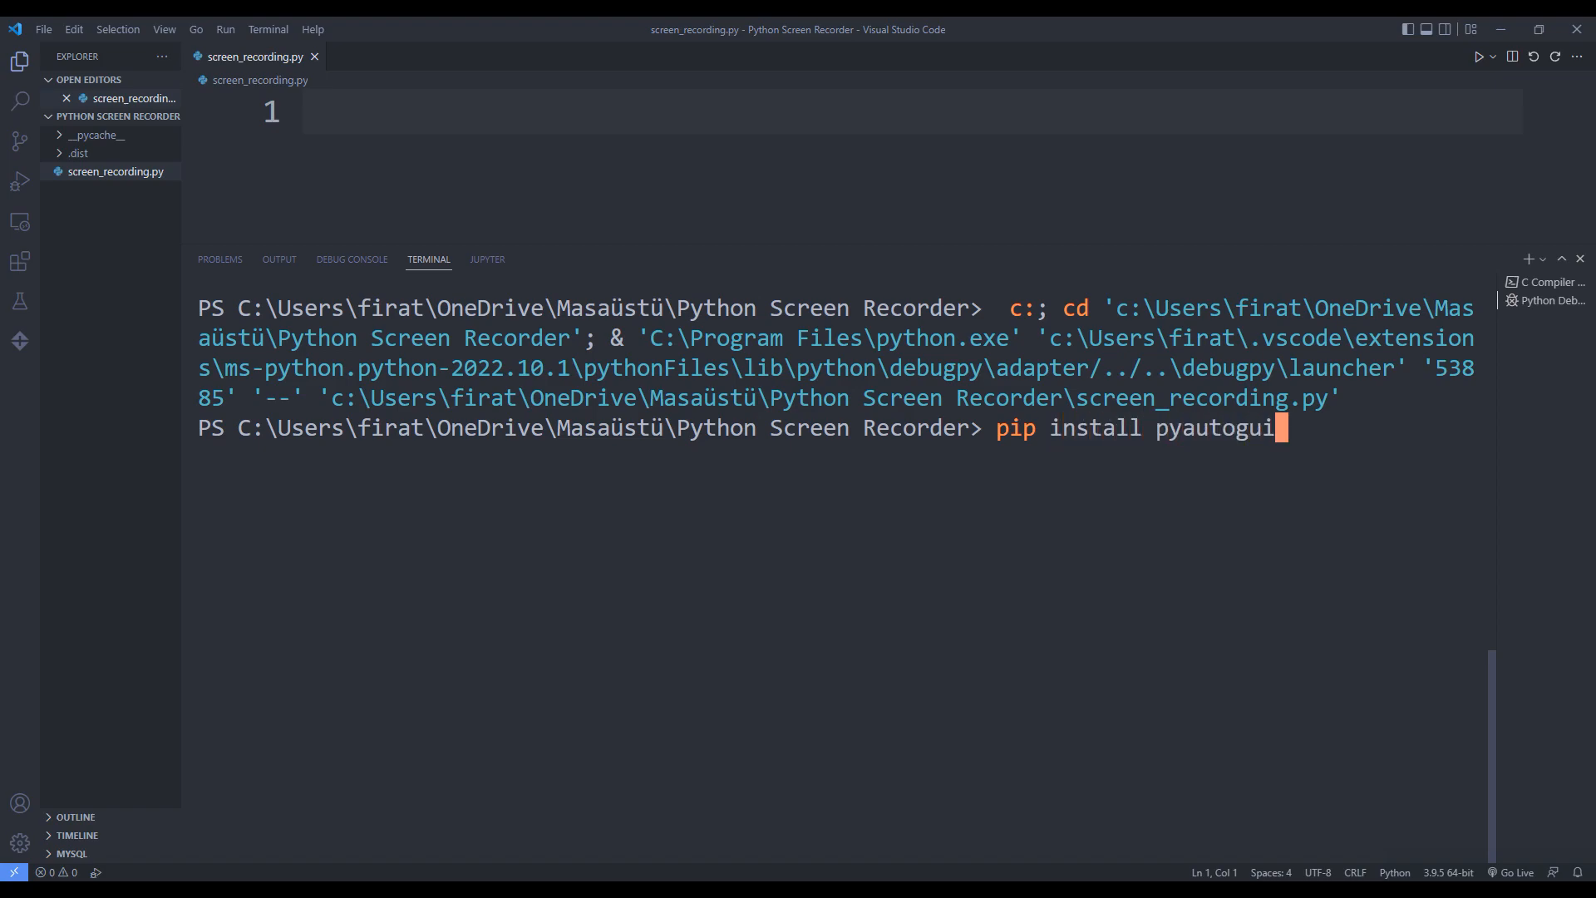
{"action": "key", "text": "Return"}
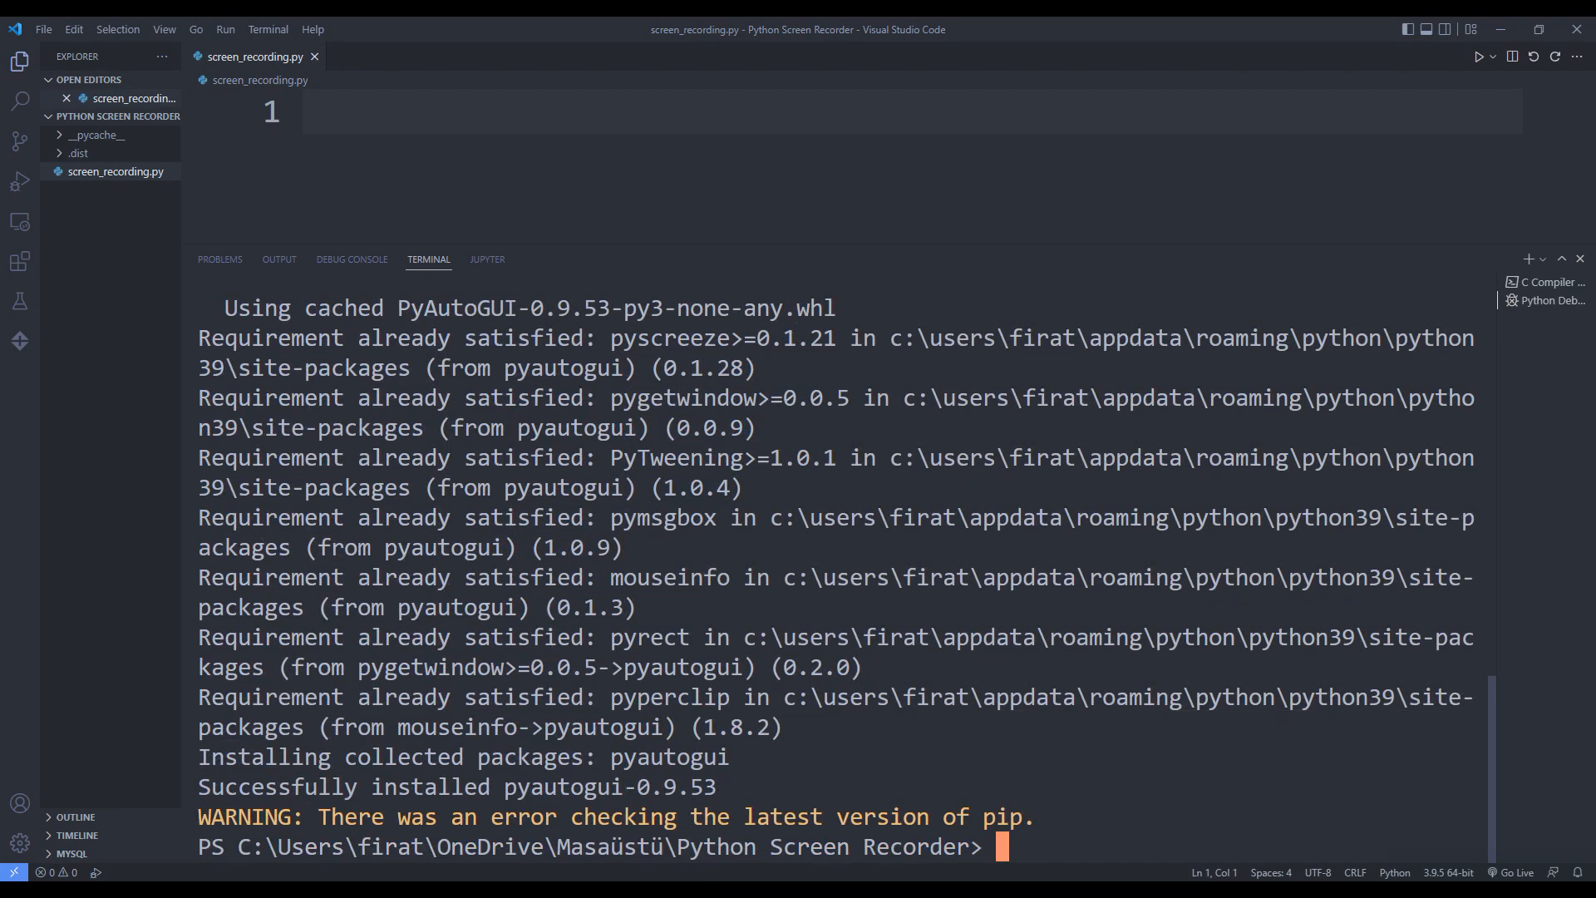
Clear the terminal, install opencv-python, and type the numpy install command.
{"action": "type", "text": "cls"}
{"action": "type", "text": "pip i"}
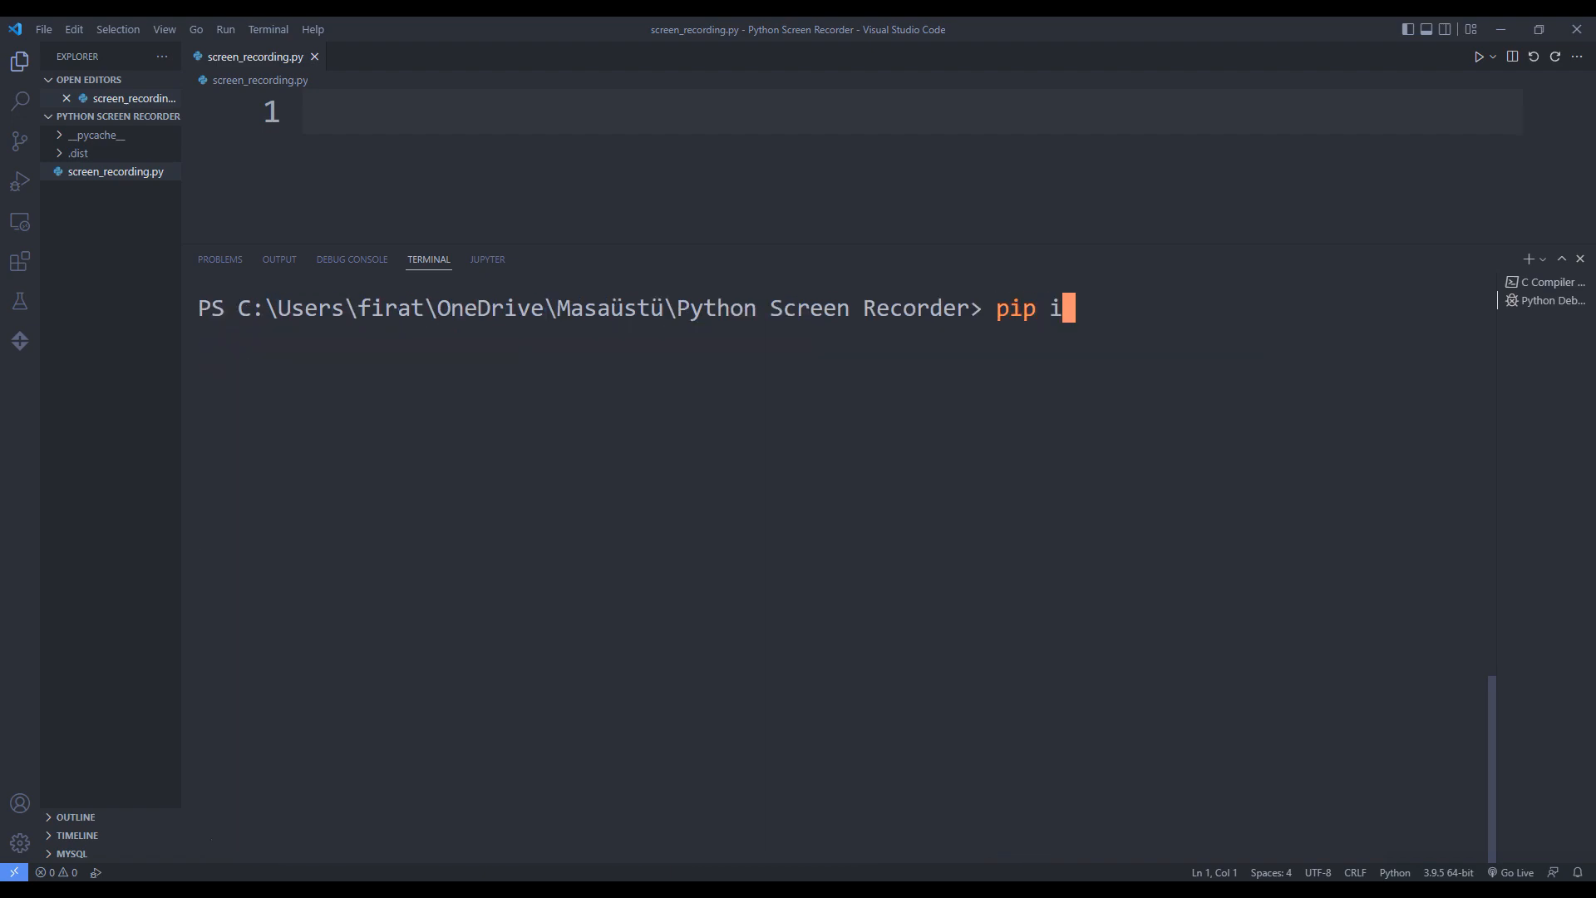
{"action": "type", "text": "nstall"}
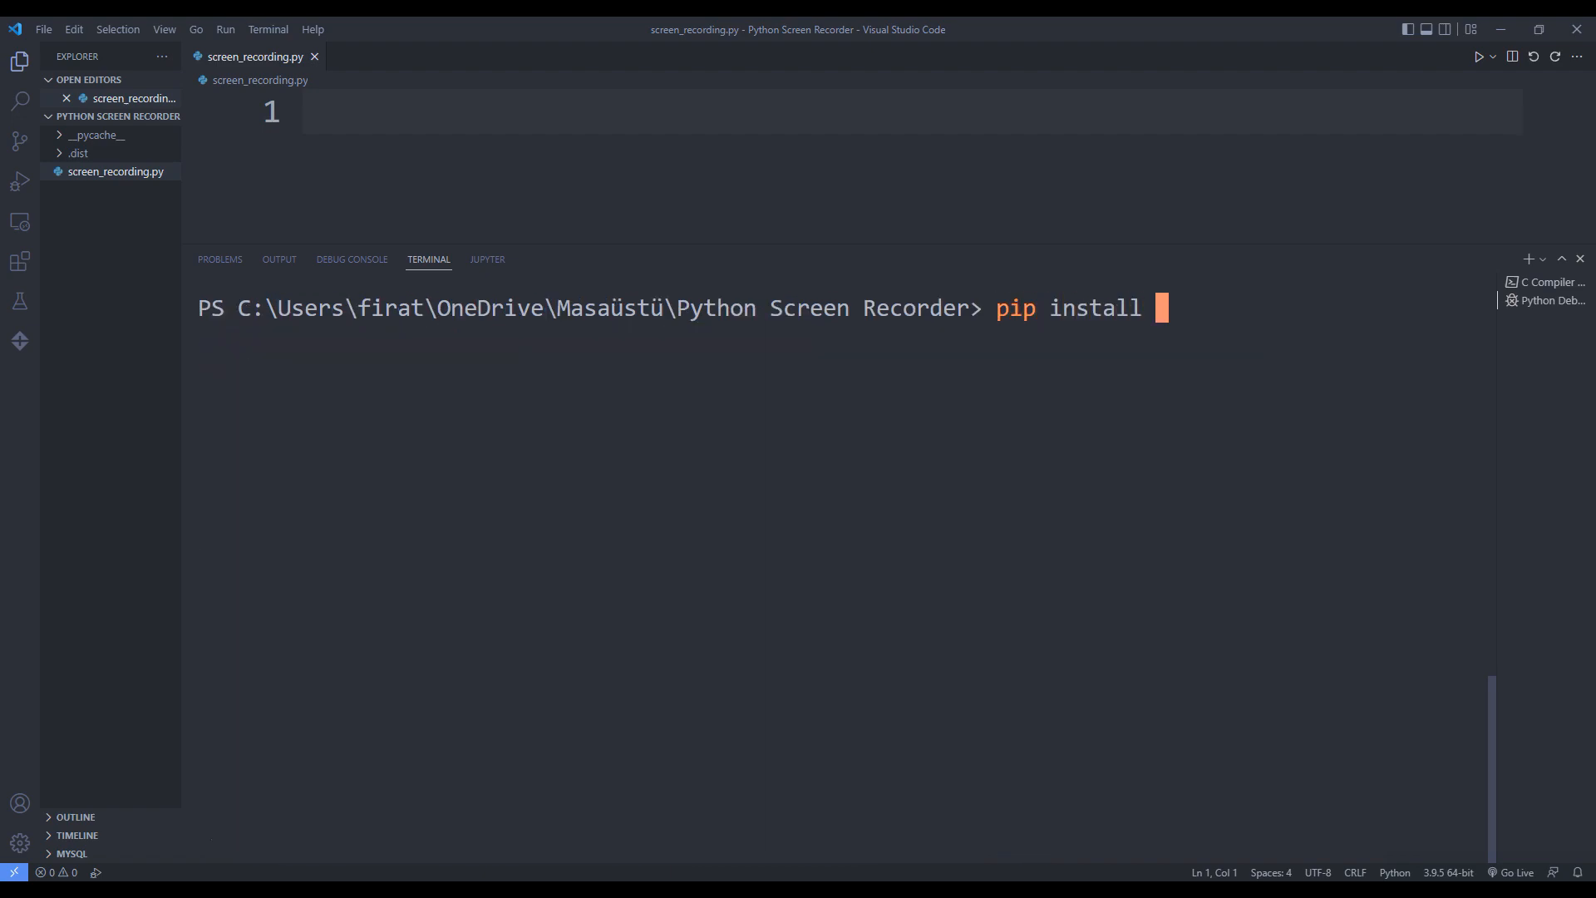
{"action": "type", "text": "opencv-python"}
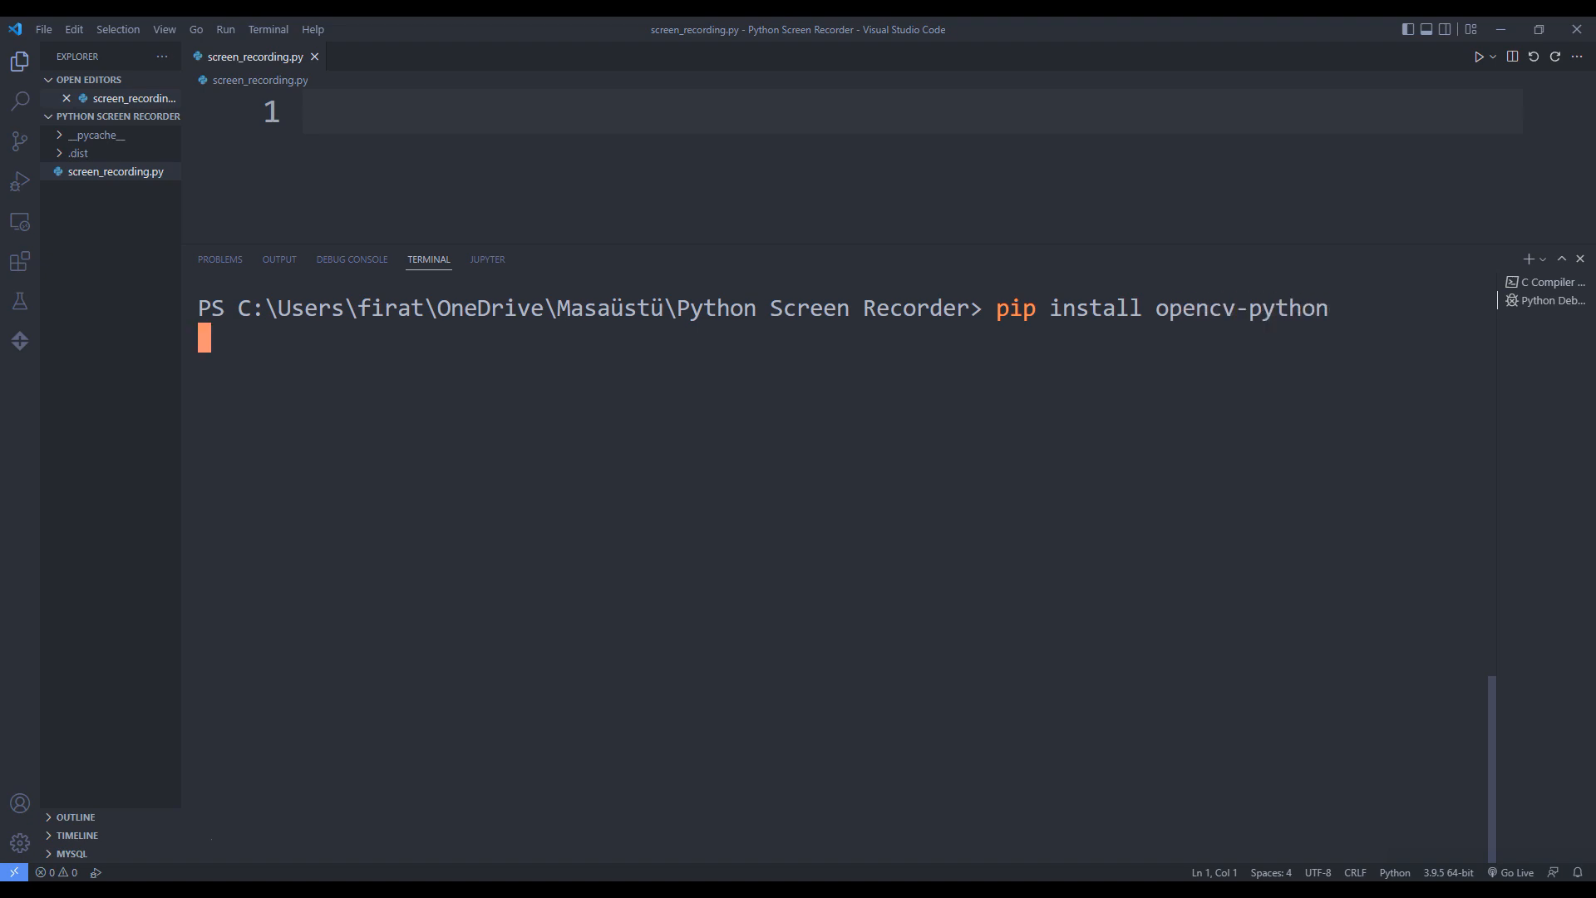
{"action": "key", "text": "Return"}
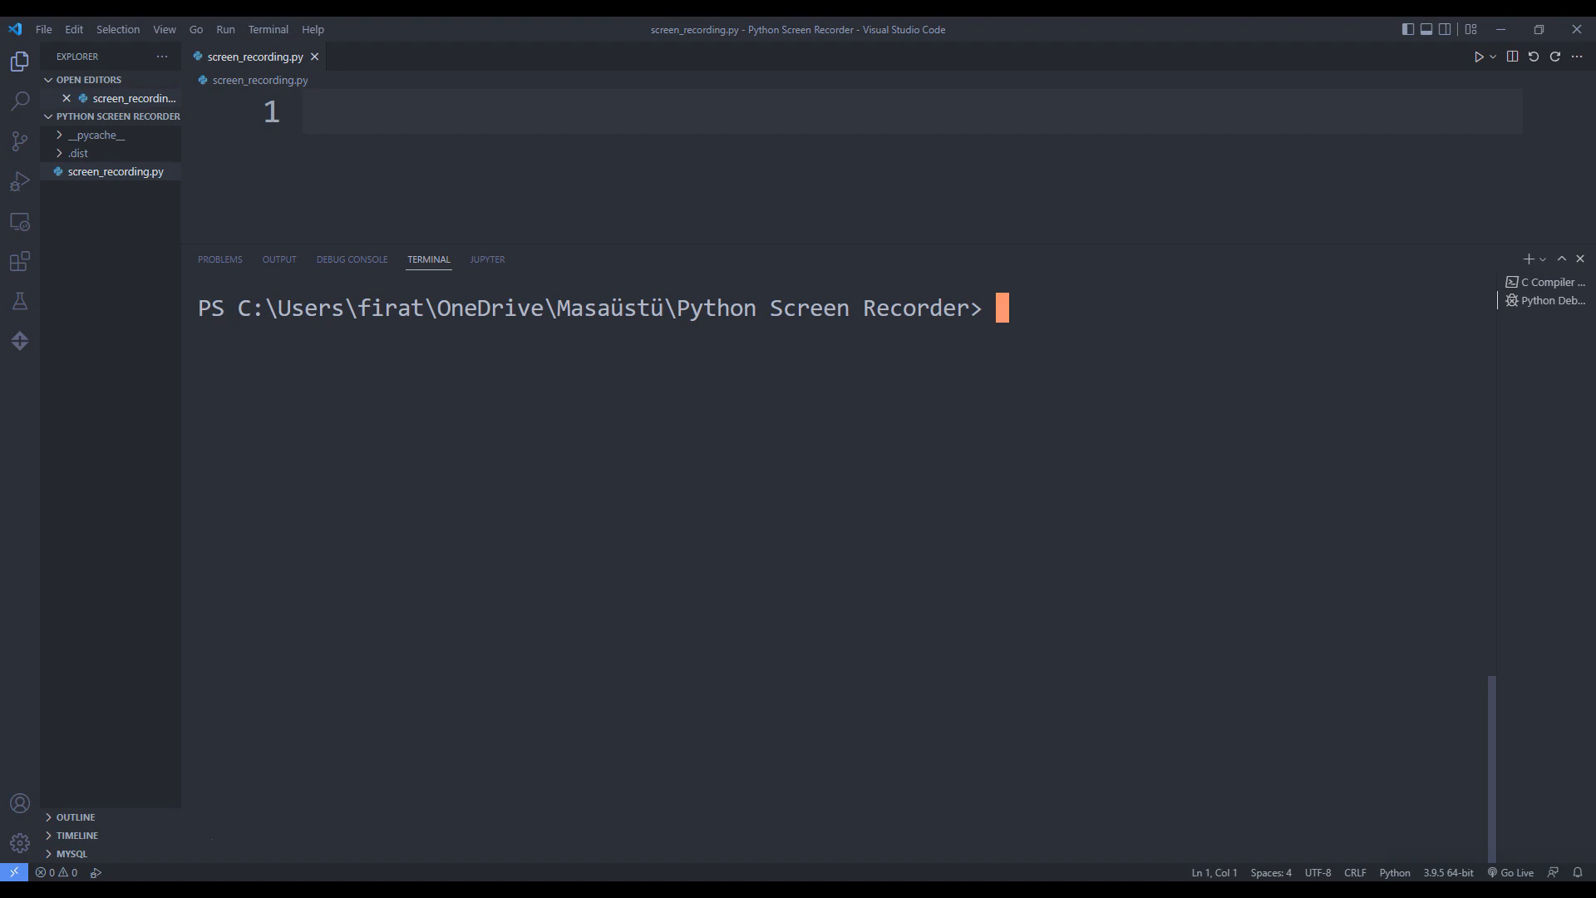
{"action": "type", "text": "pip inst"}
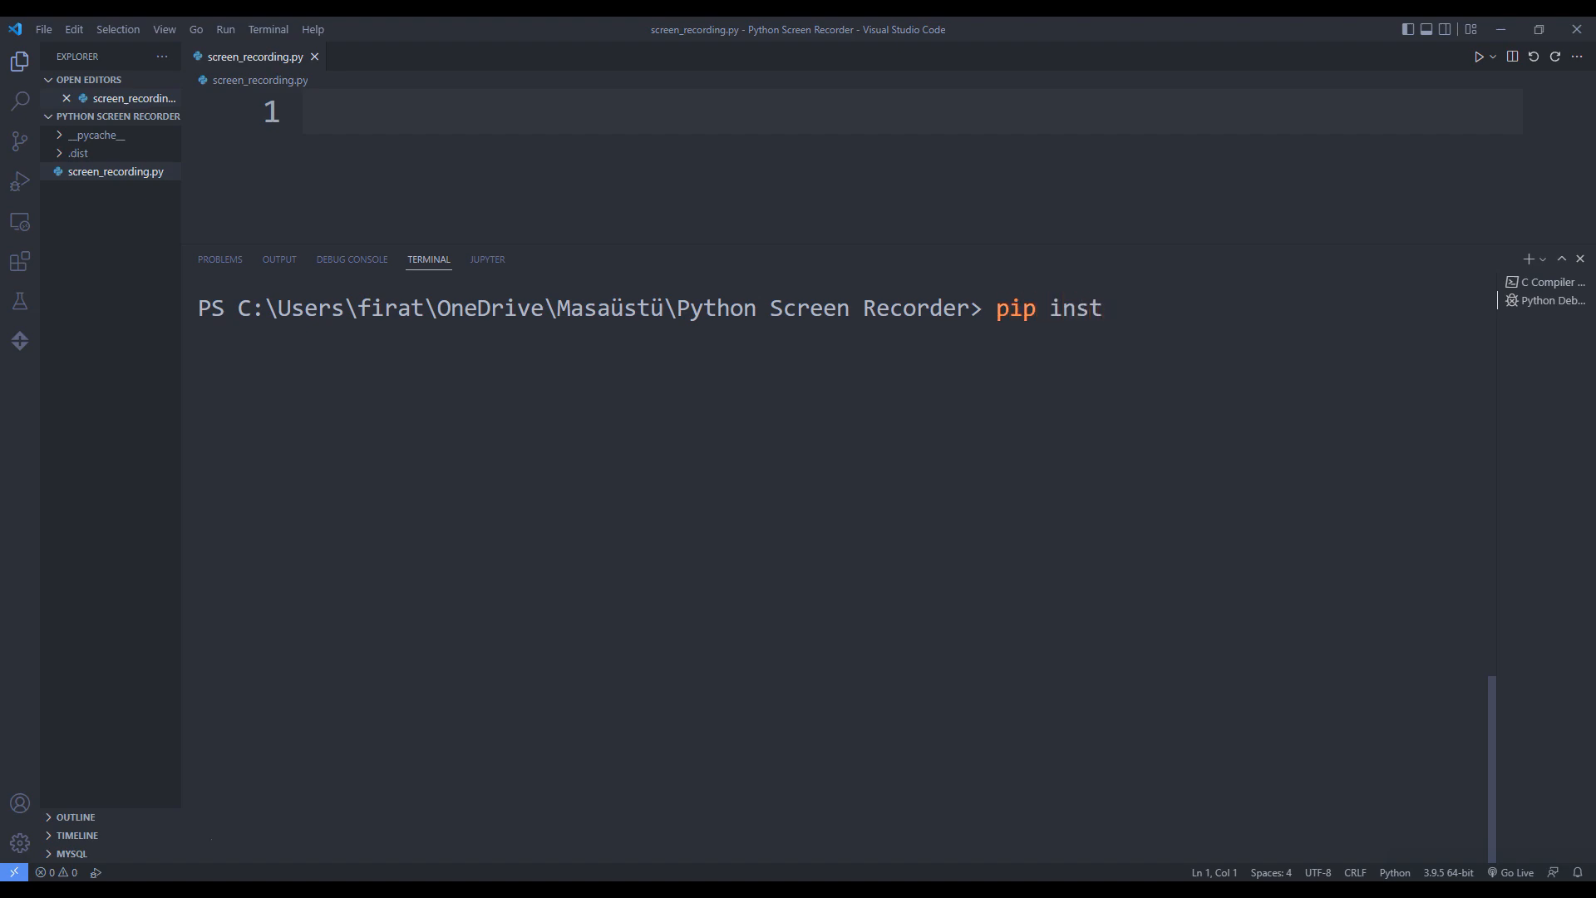
{"action": "type", "text": "all nump"}
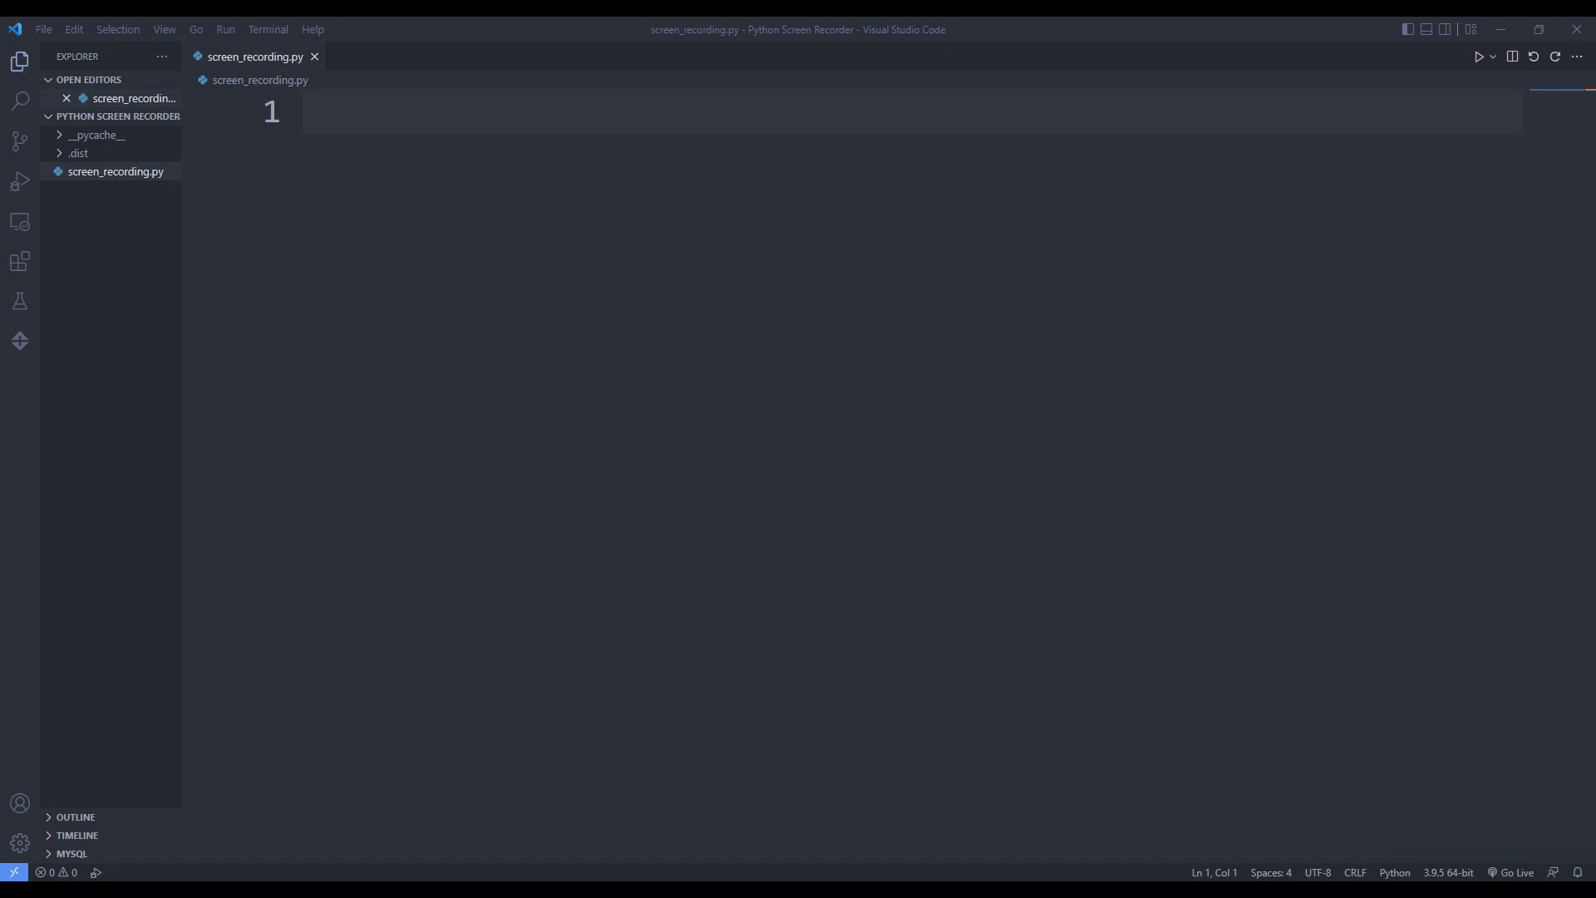
Add import lines for pyautogui, cv2 and numpy as np.
{"action": "type", "text": "import pyautogu"}
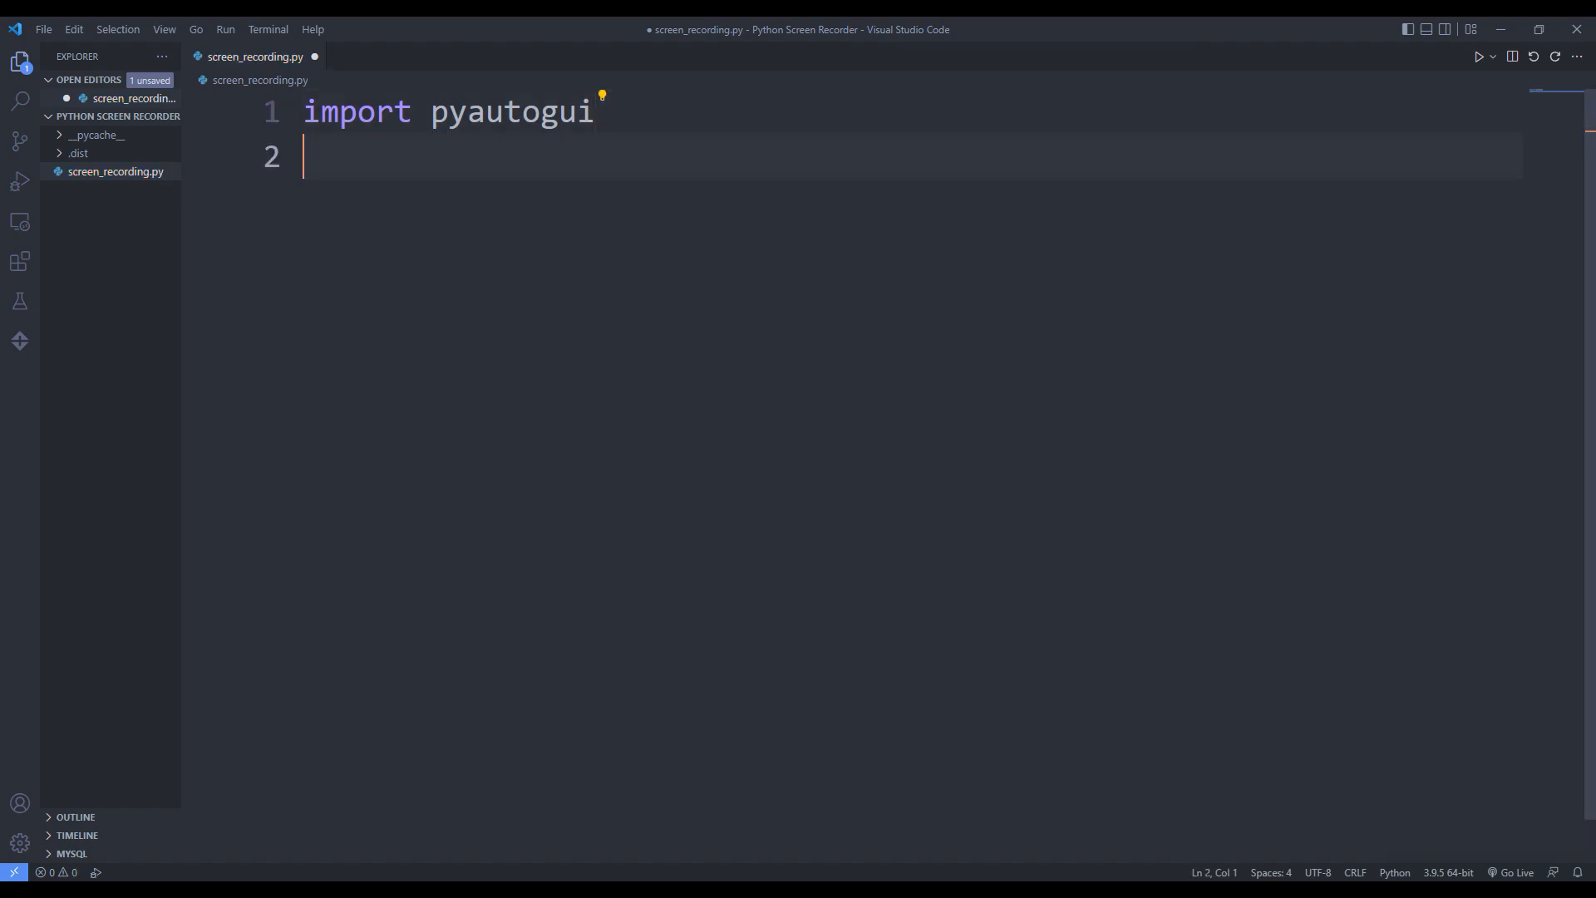
{"action": "type", "text": "import"}
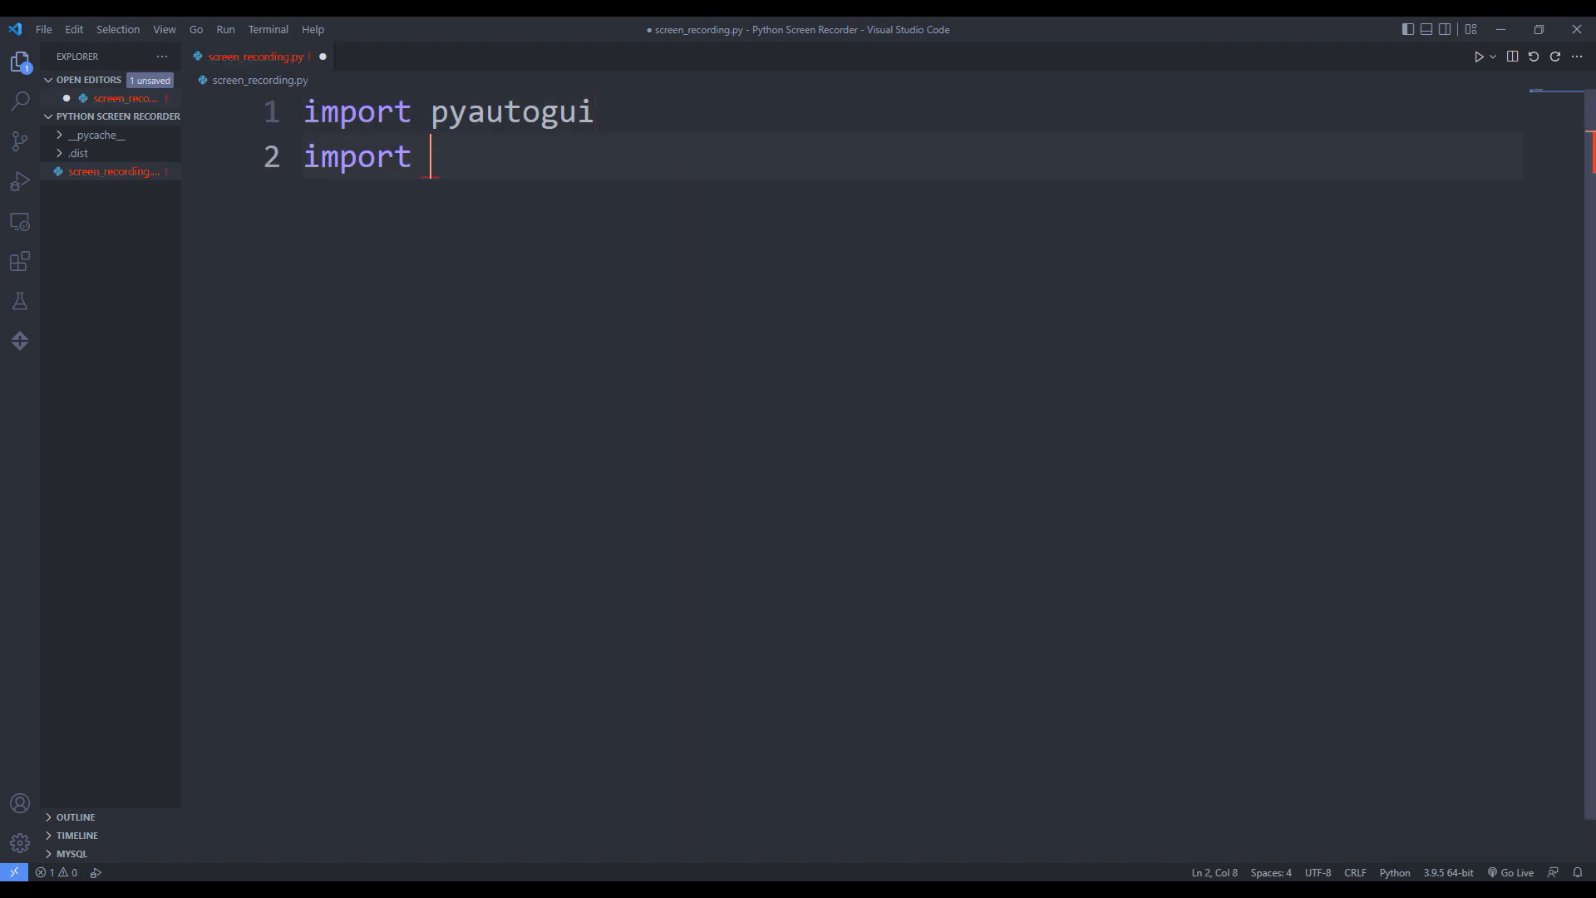
{"action": "type", "text": "cv2"}
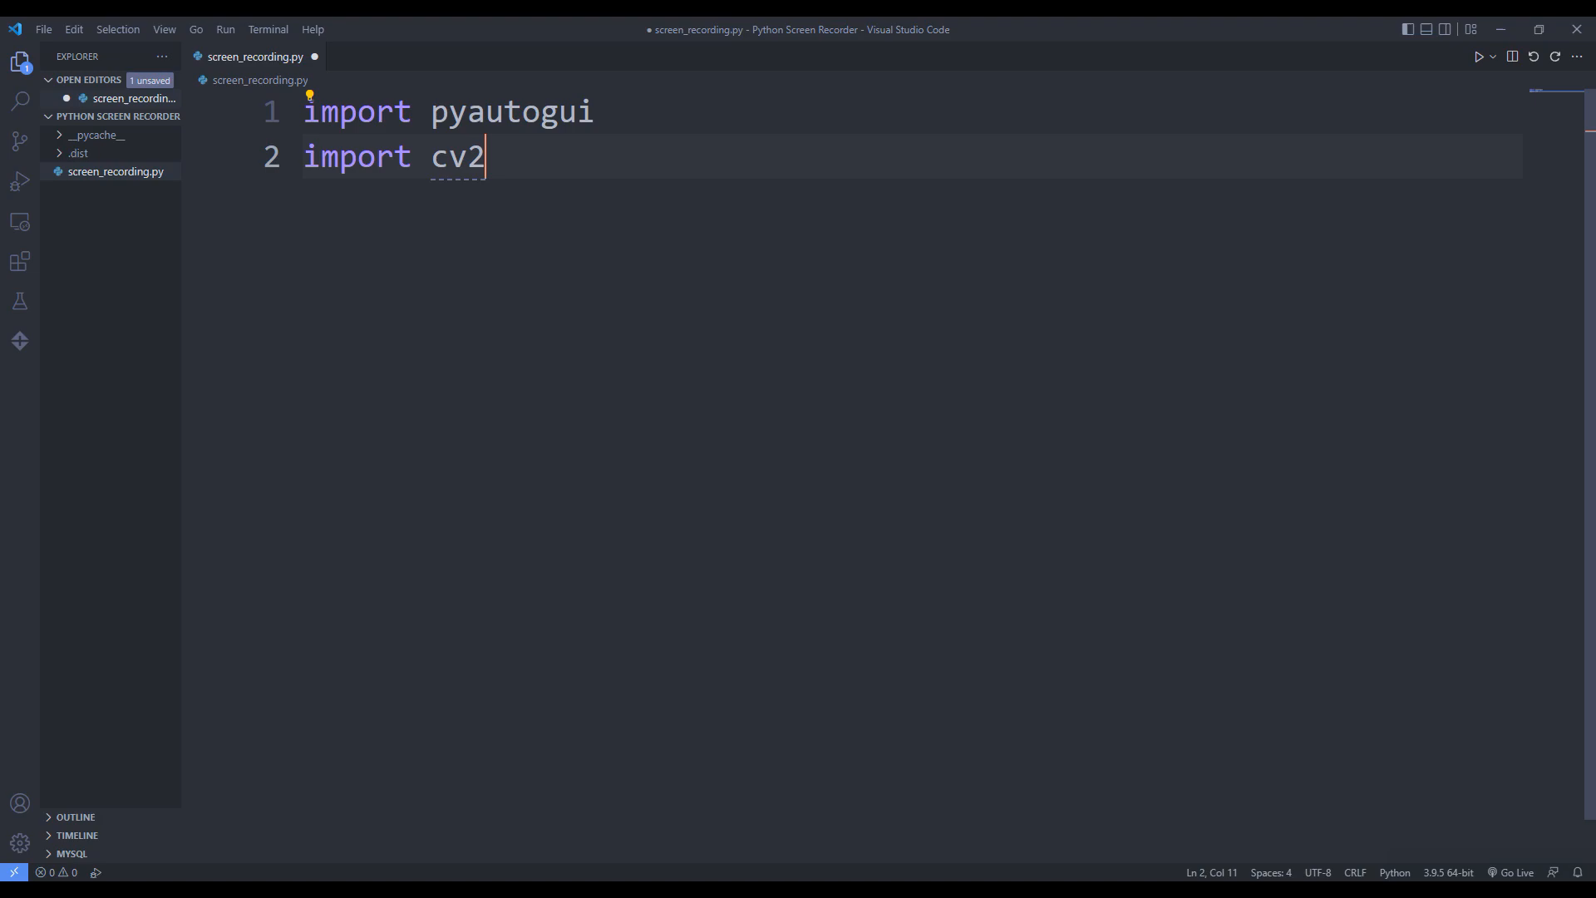
{"action": "type", "text": "import"}
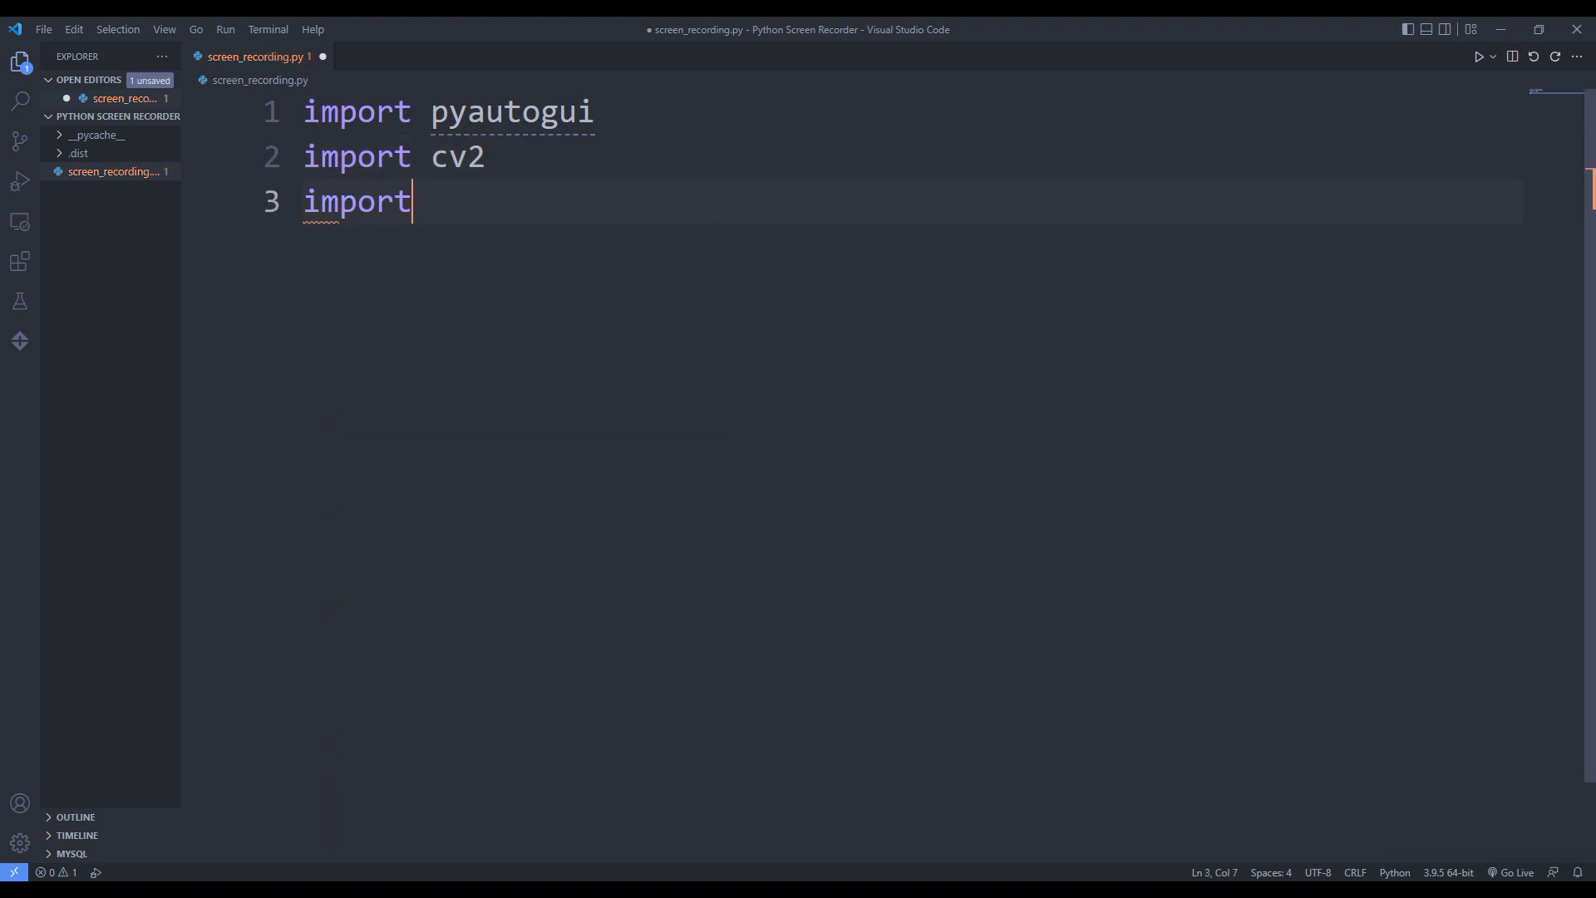
{"action": "type", "text": "numpy"}
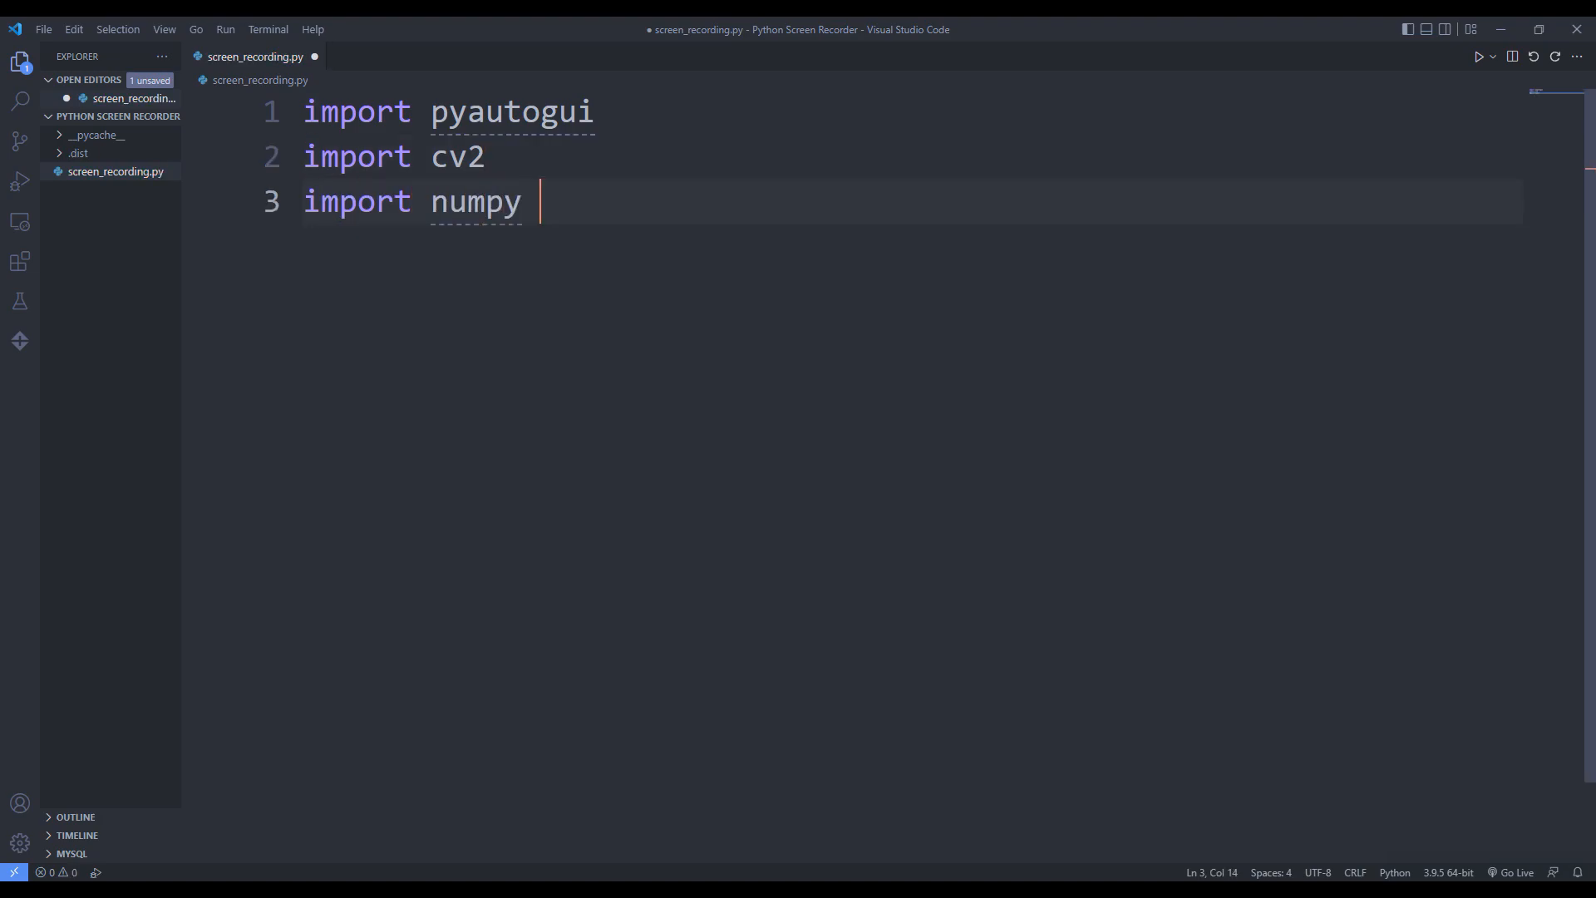
{"action": "type", "text": "as np"}
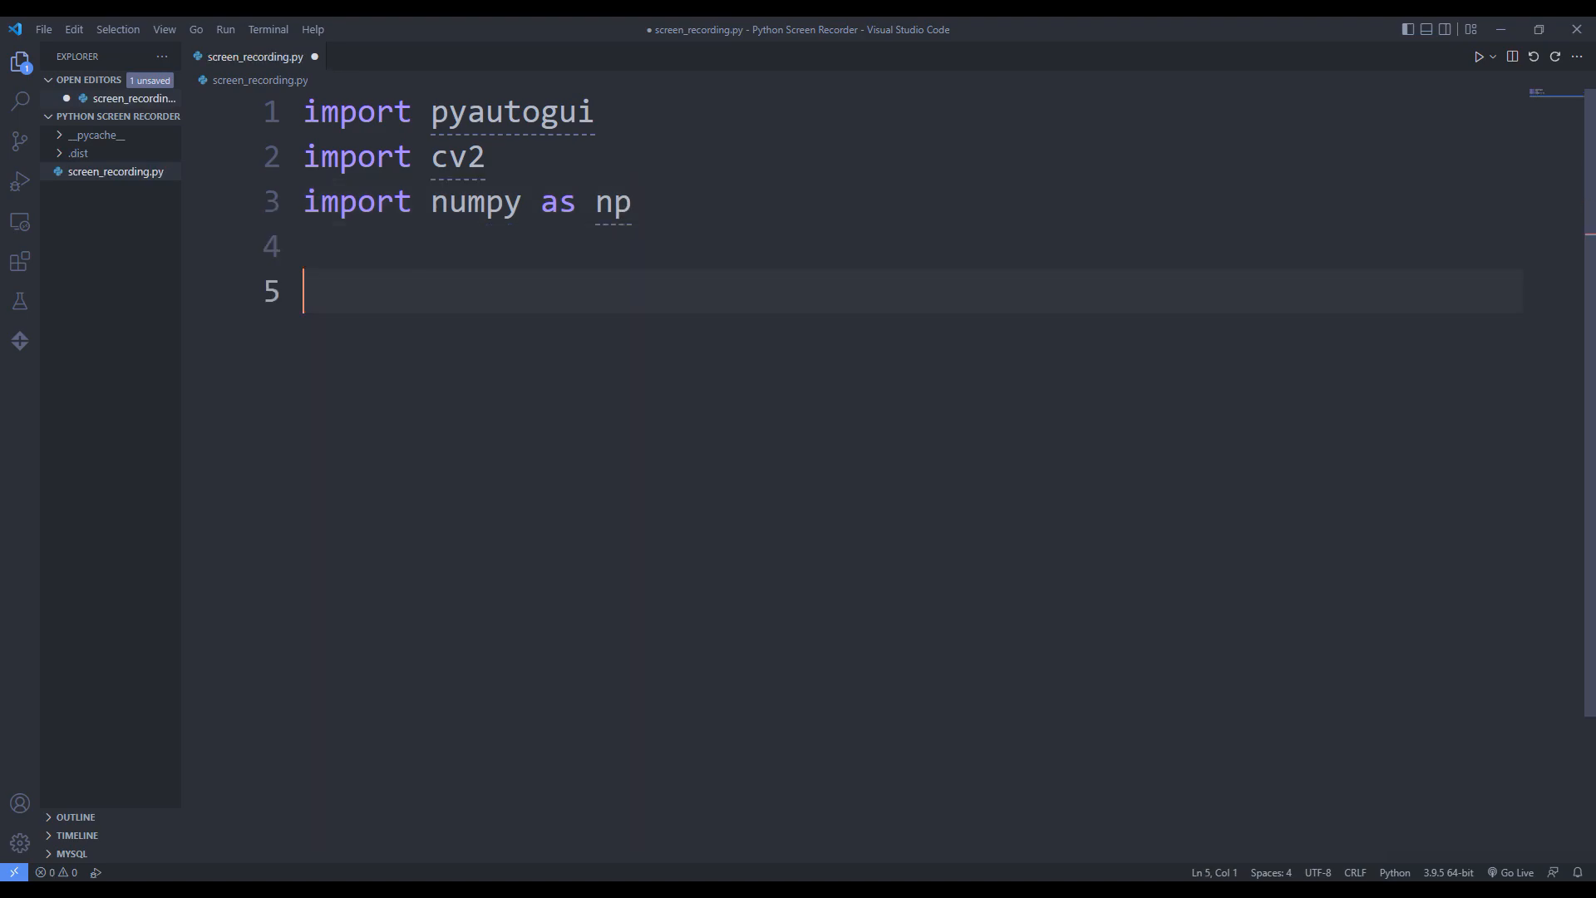
Define resolution = (1920, 1080) below the imports.
{"action": "type", "text": "resolu"}
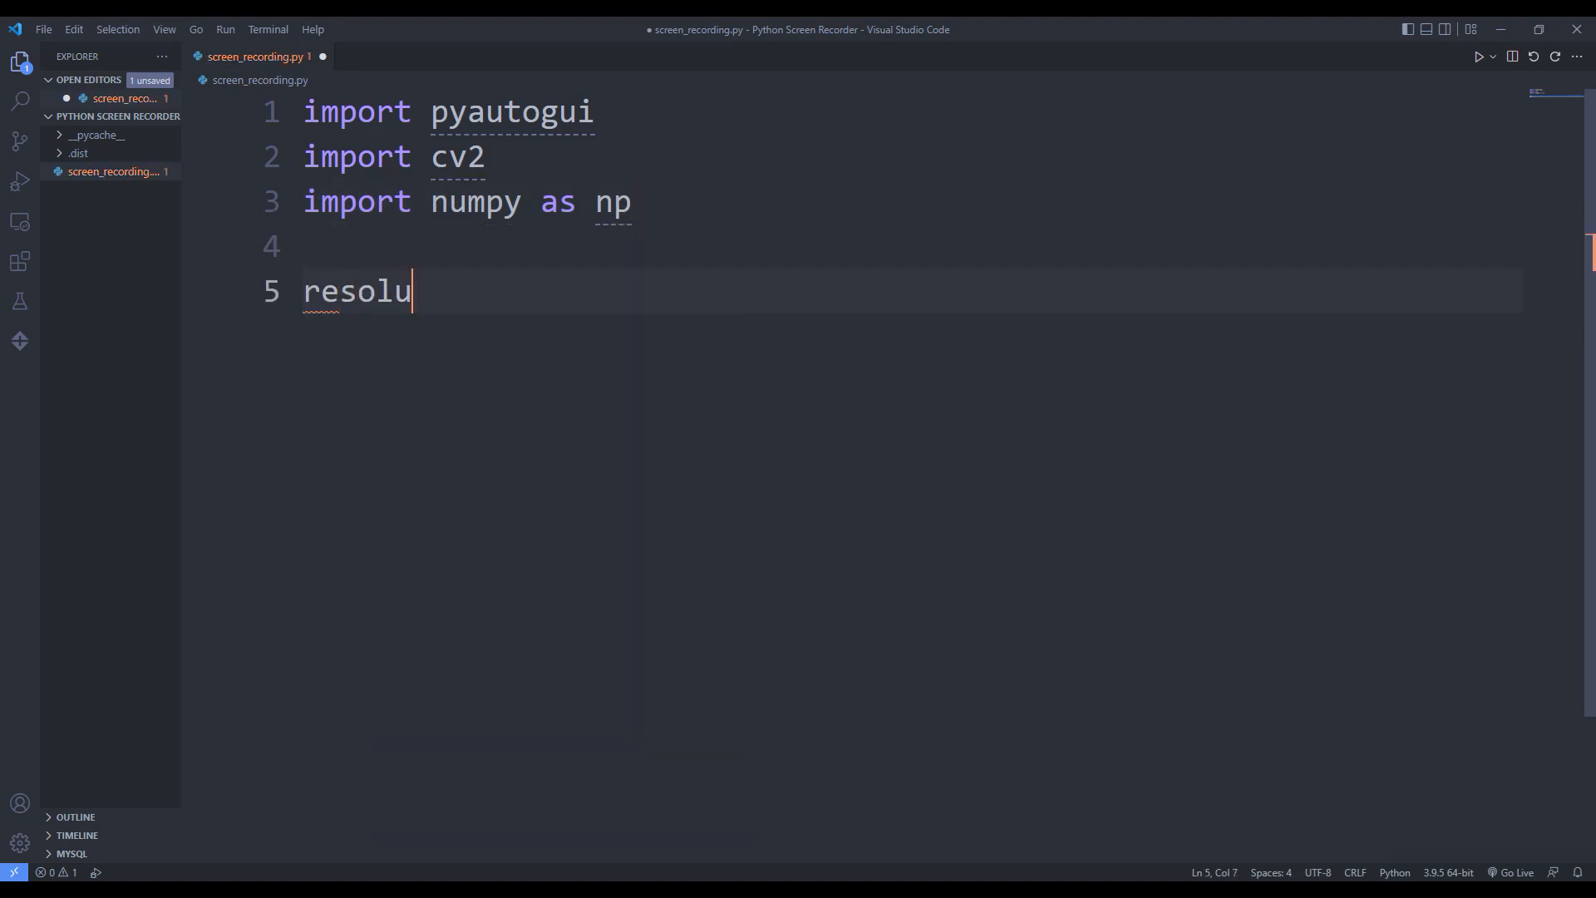
{"action": "type", "text": "tion ="}
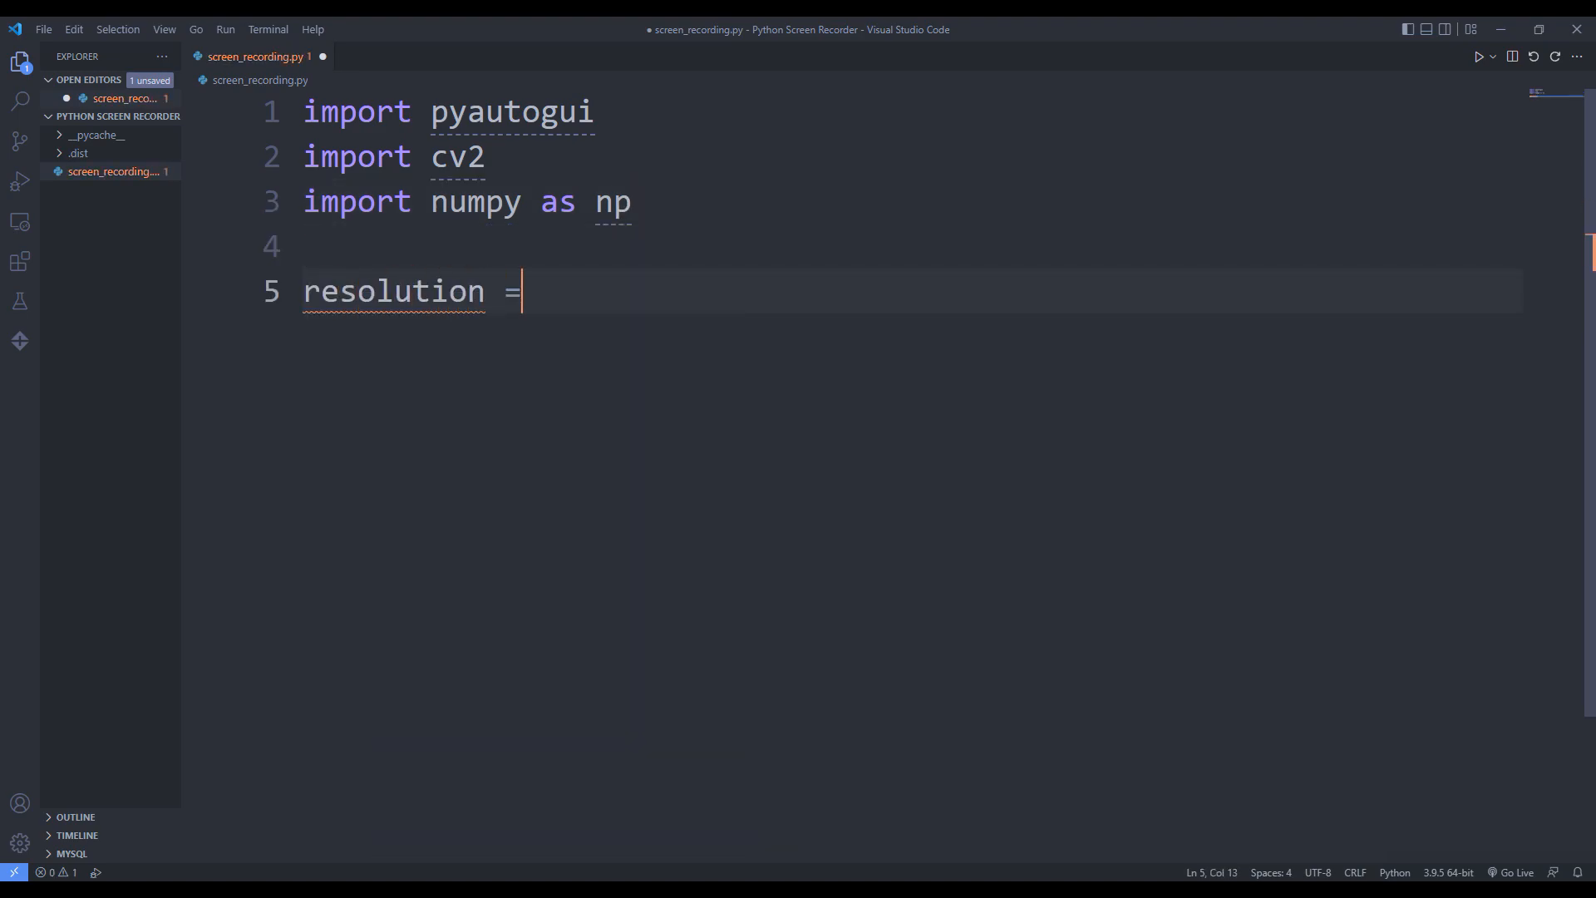
{"action": "type", "text": "(1"}
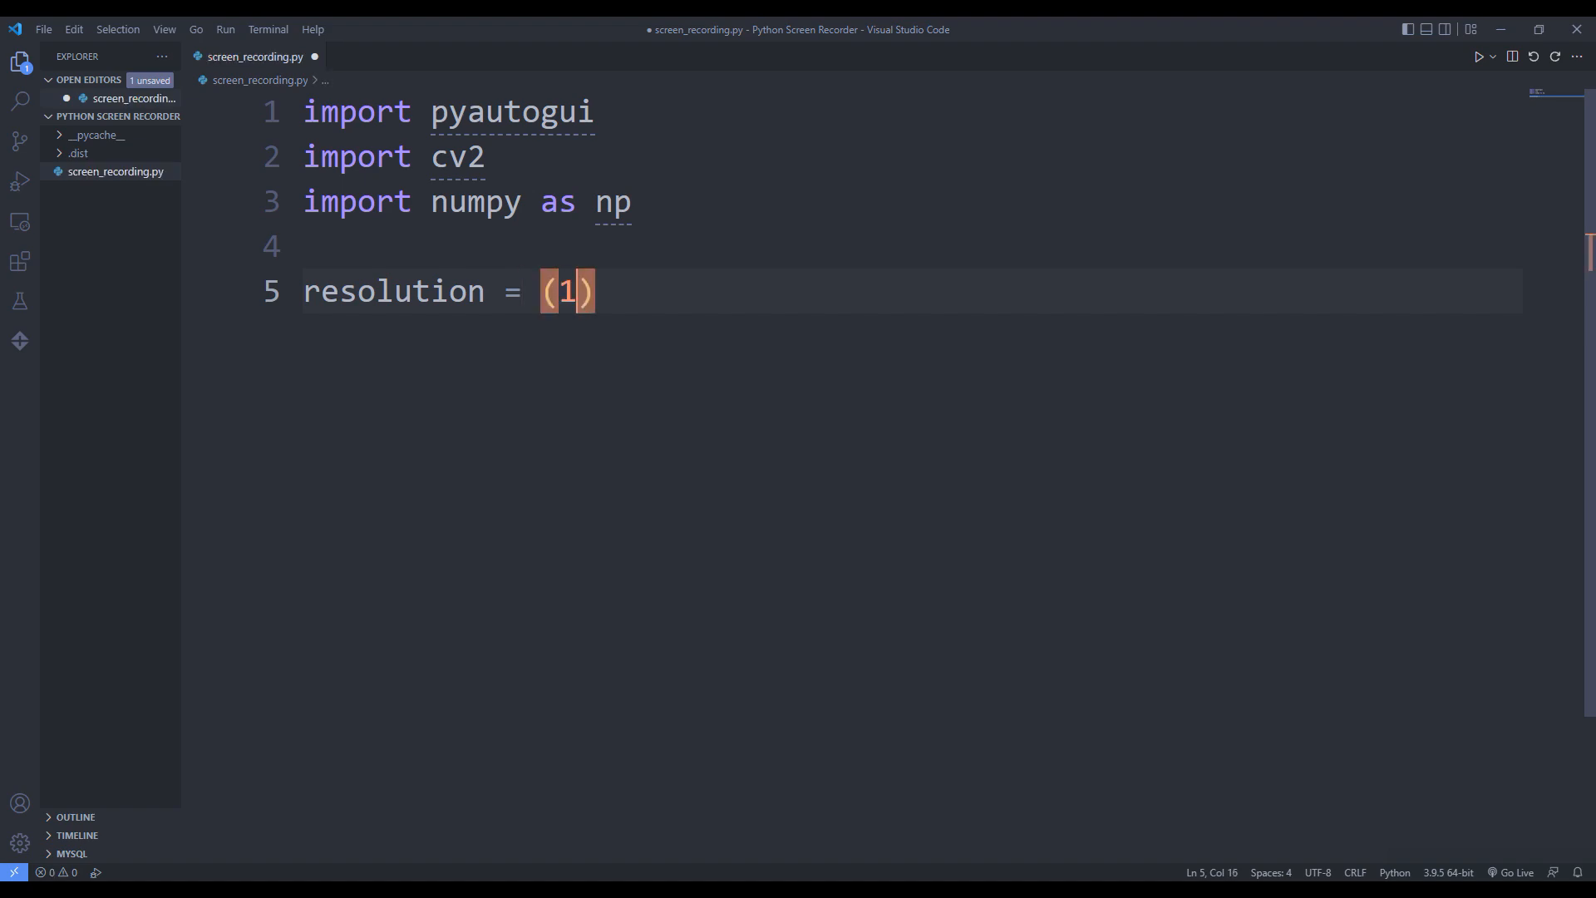
{"action": "type", "text": "920,"}
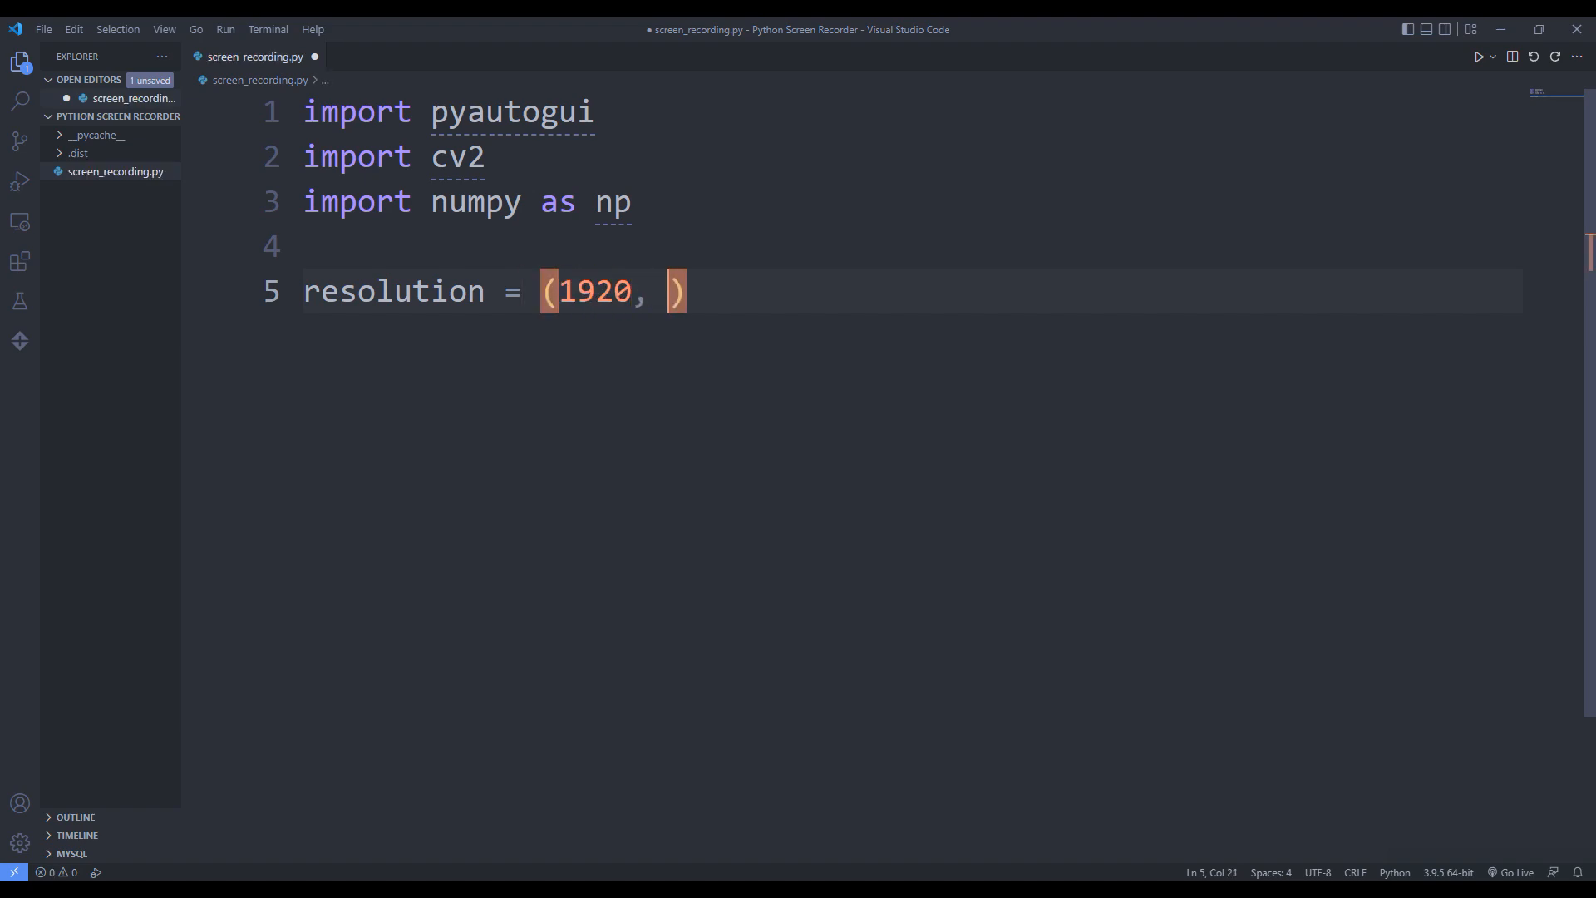
{"action": "type", "text": "1080"}
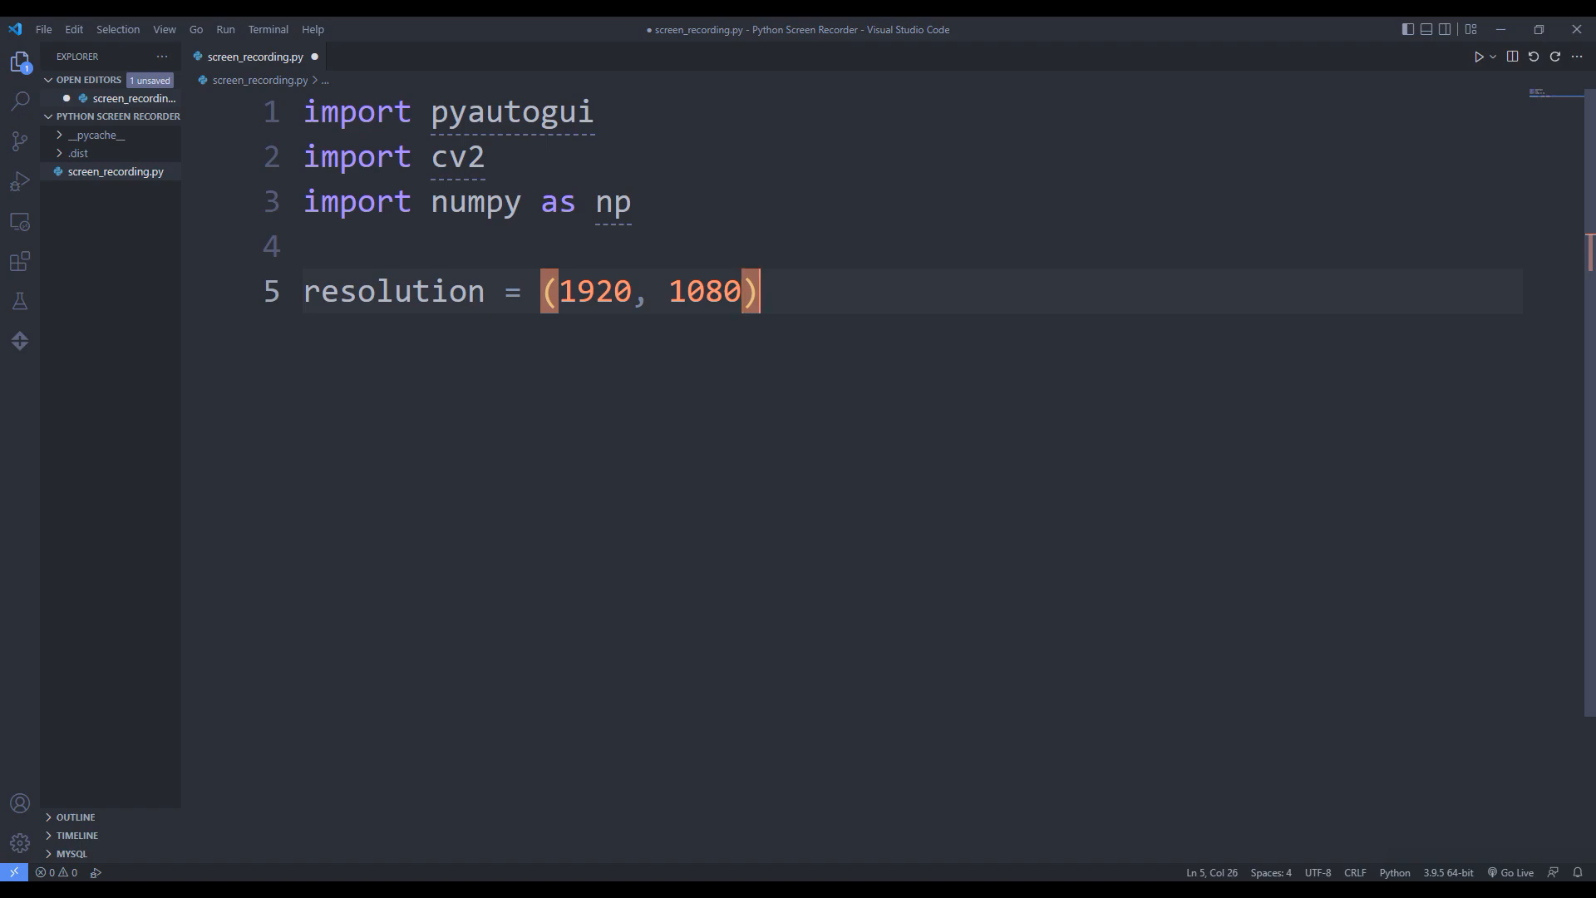
Add codec = cv2.VideoWriter_fourcc("XVID") on a new line after the resolution.
{"action": "key", "text": "enter"}
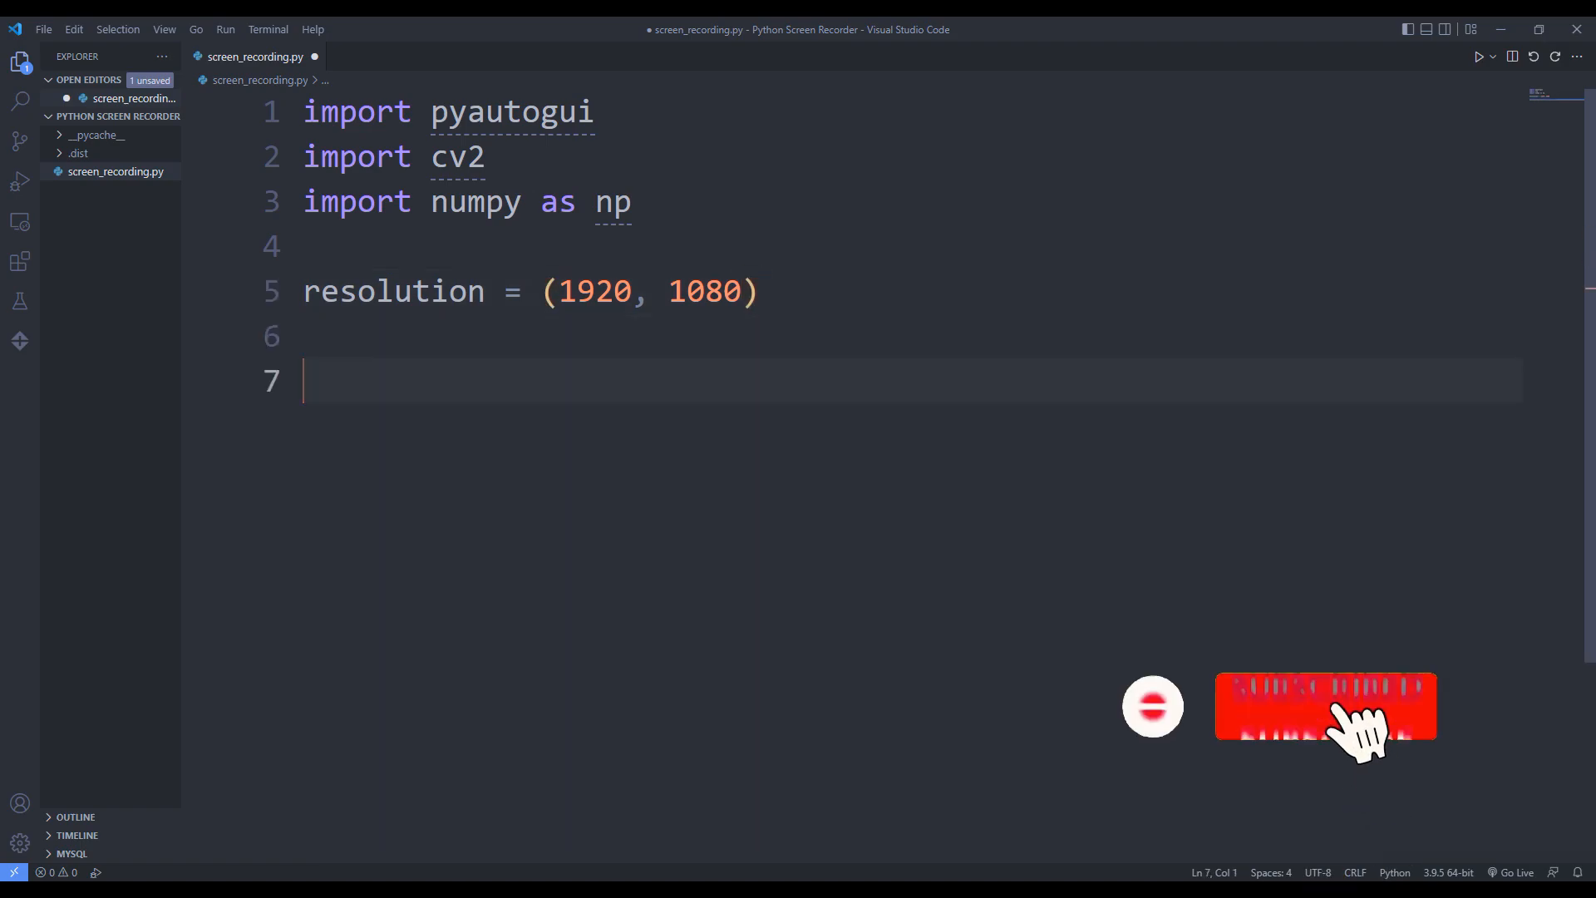
{"action": "type", "text": "codec"}
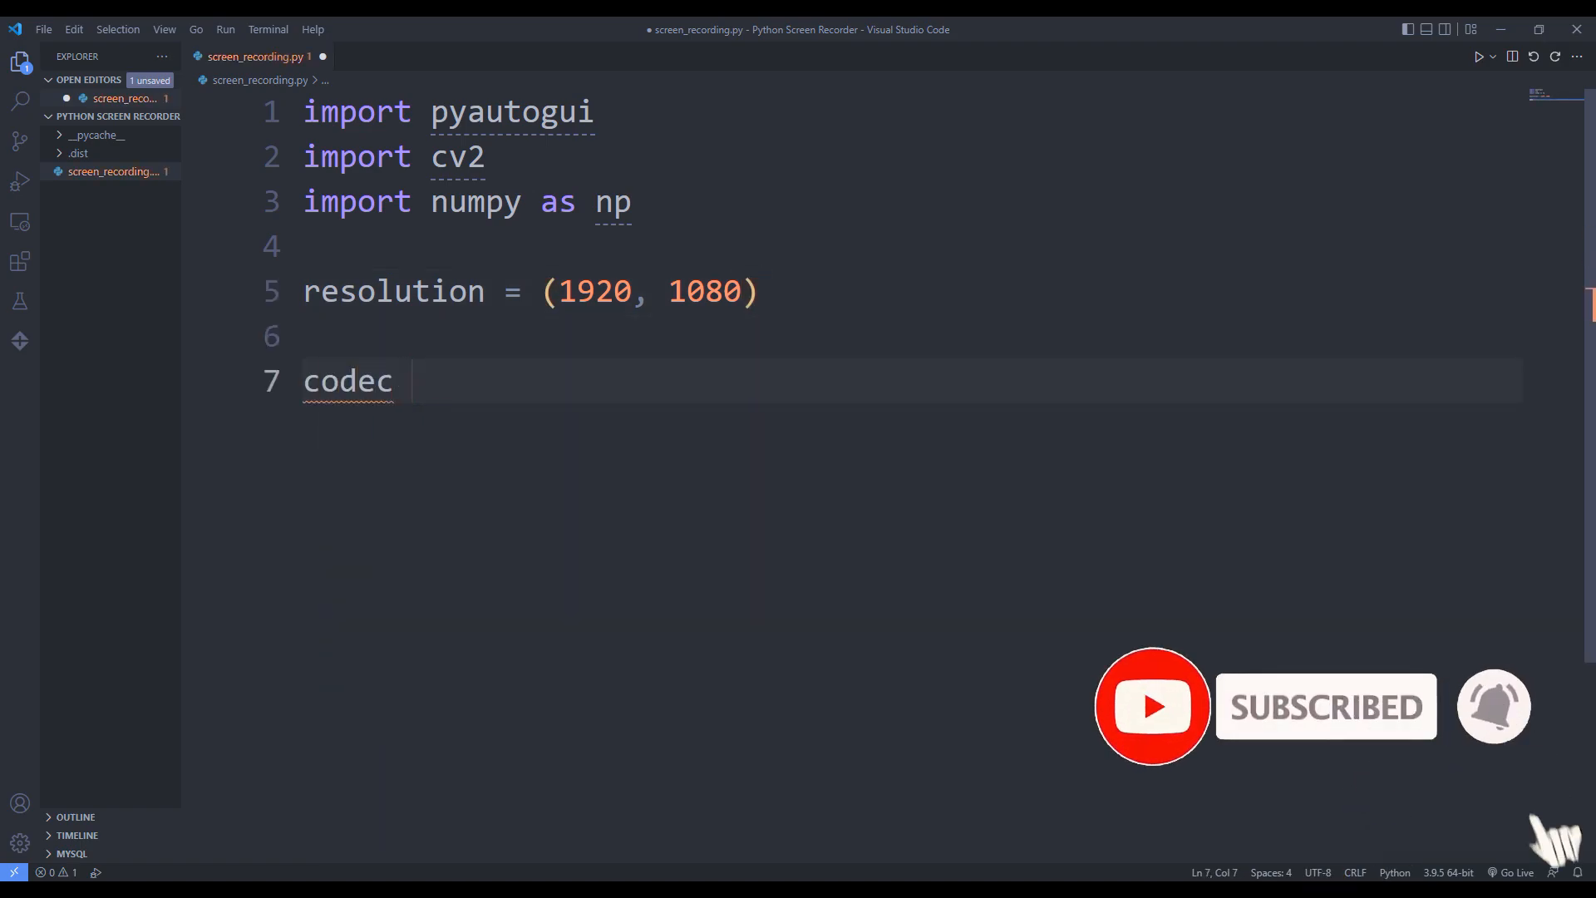
{"action": "type", "text": "= cv2"}
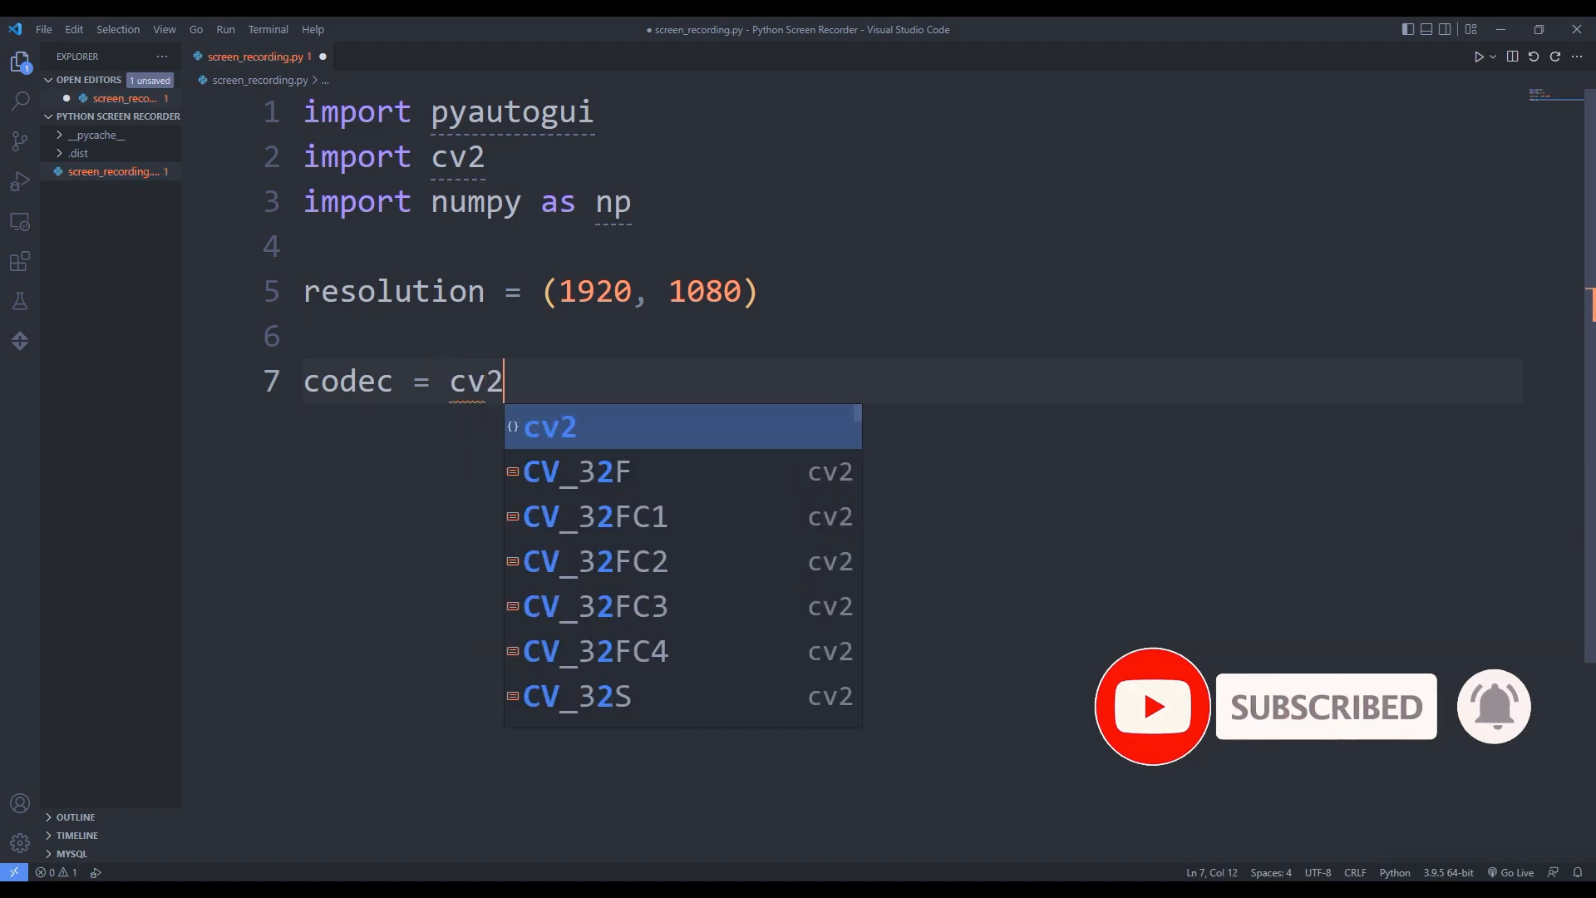
{"action": "type", "text": ".VideoWriter_fourcc"}
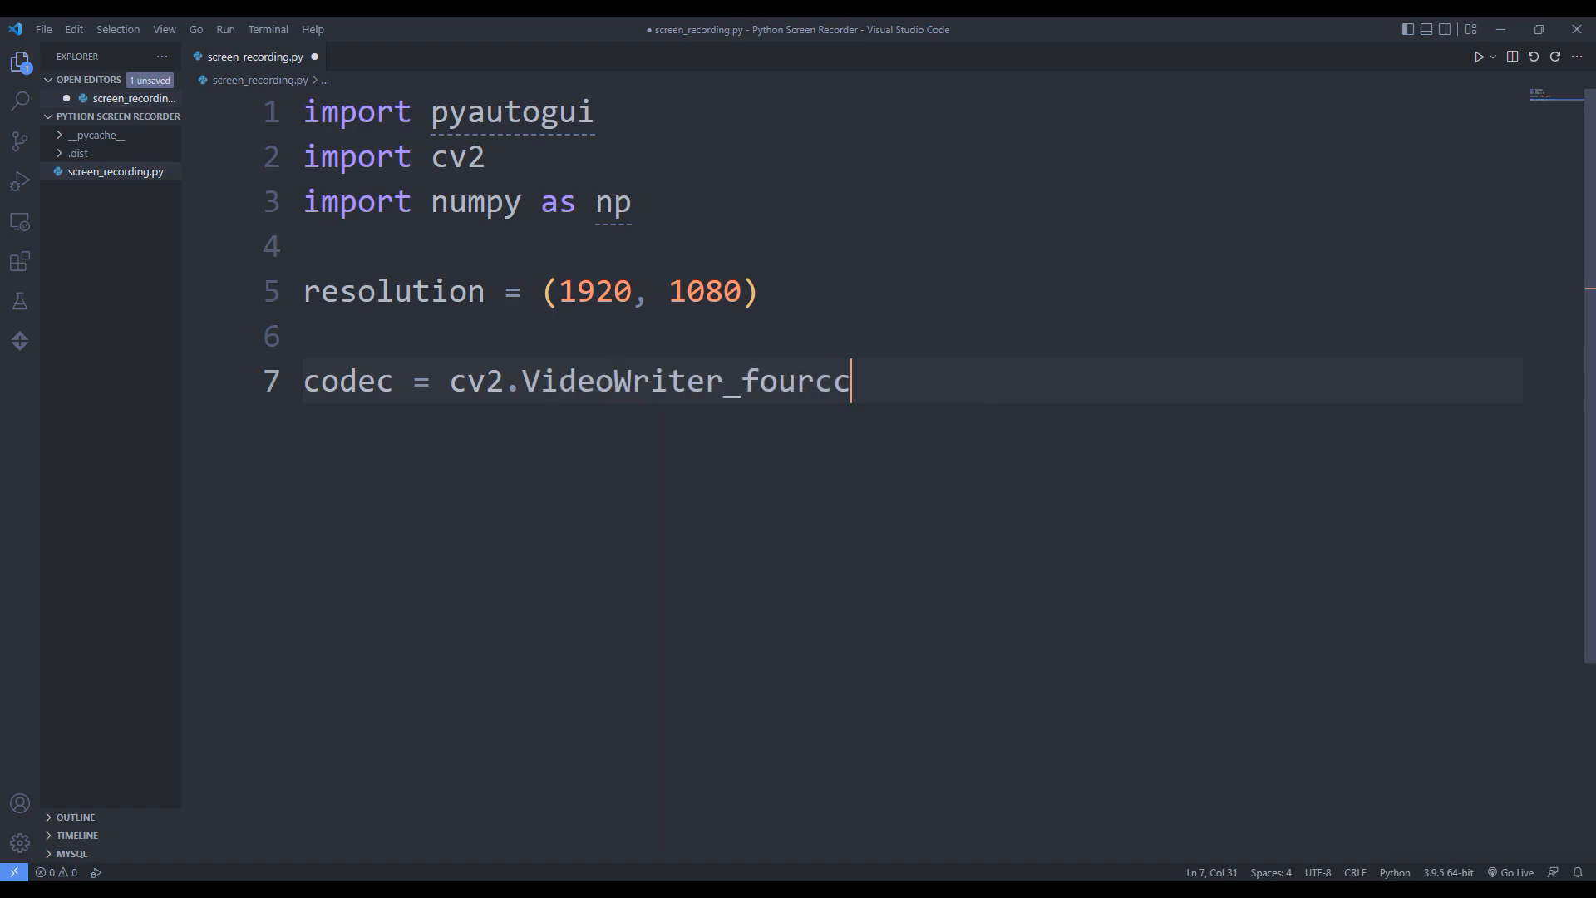
{"action": "type", "text": "(\"\")"}
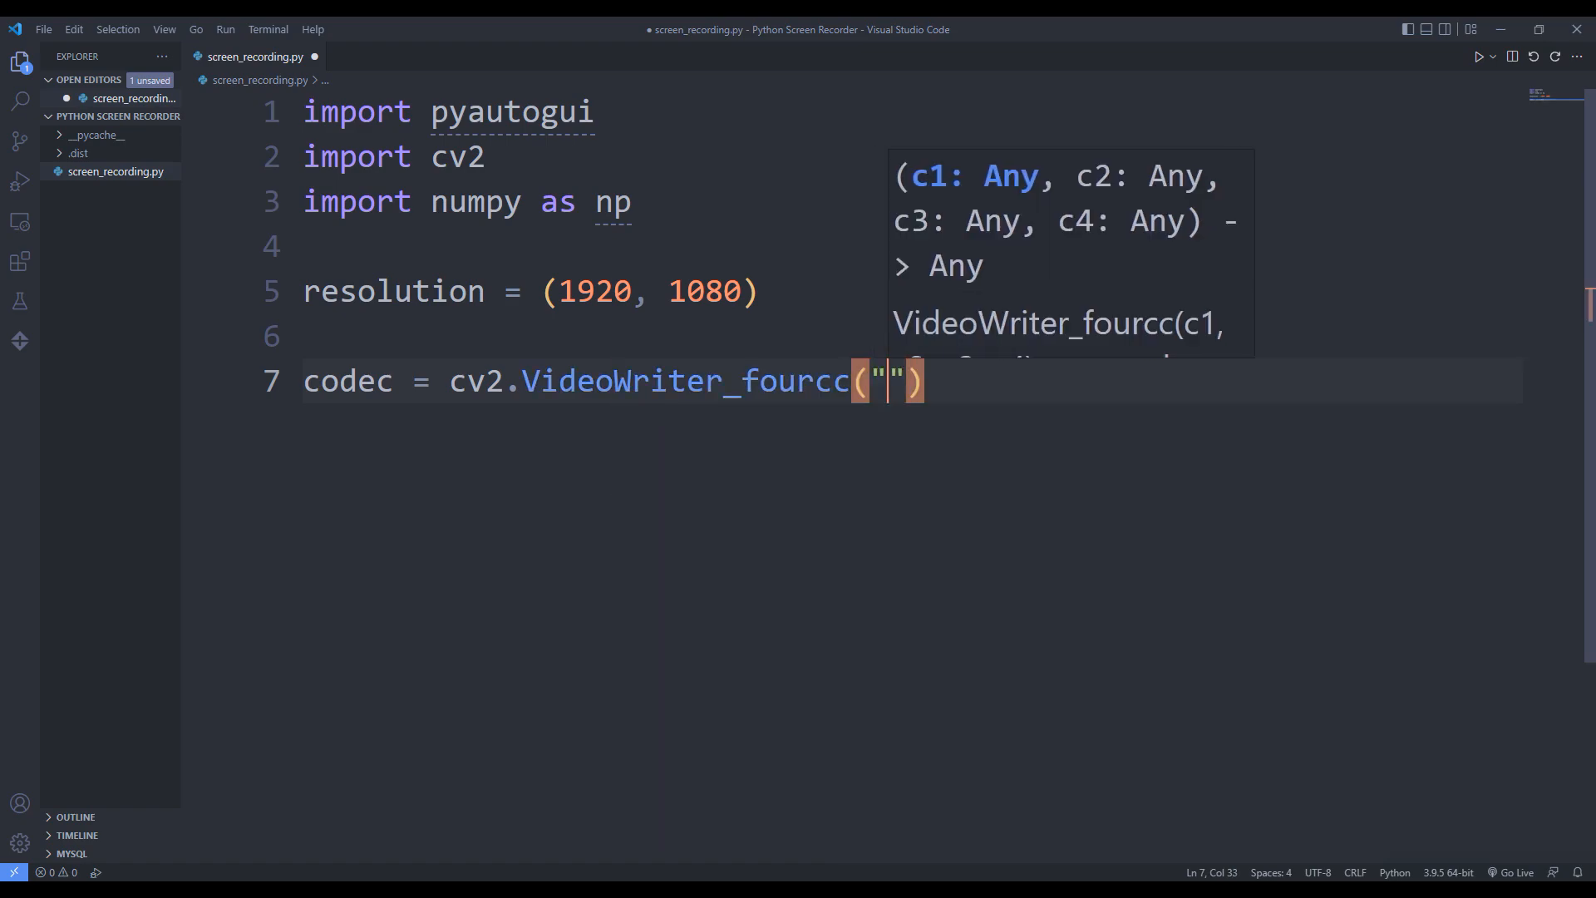
{"action": "type", "text": "XV"}
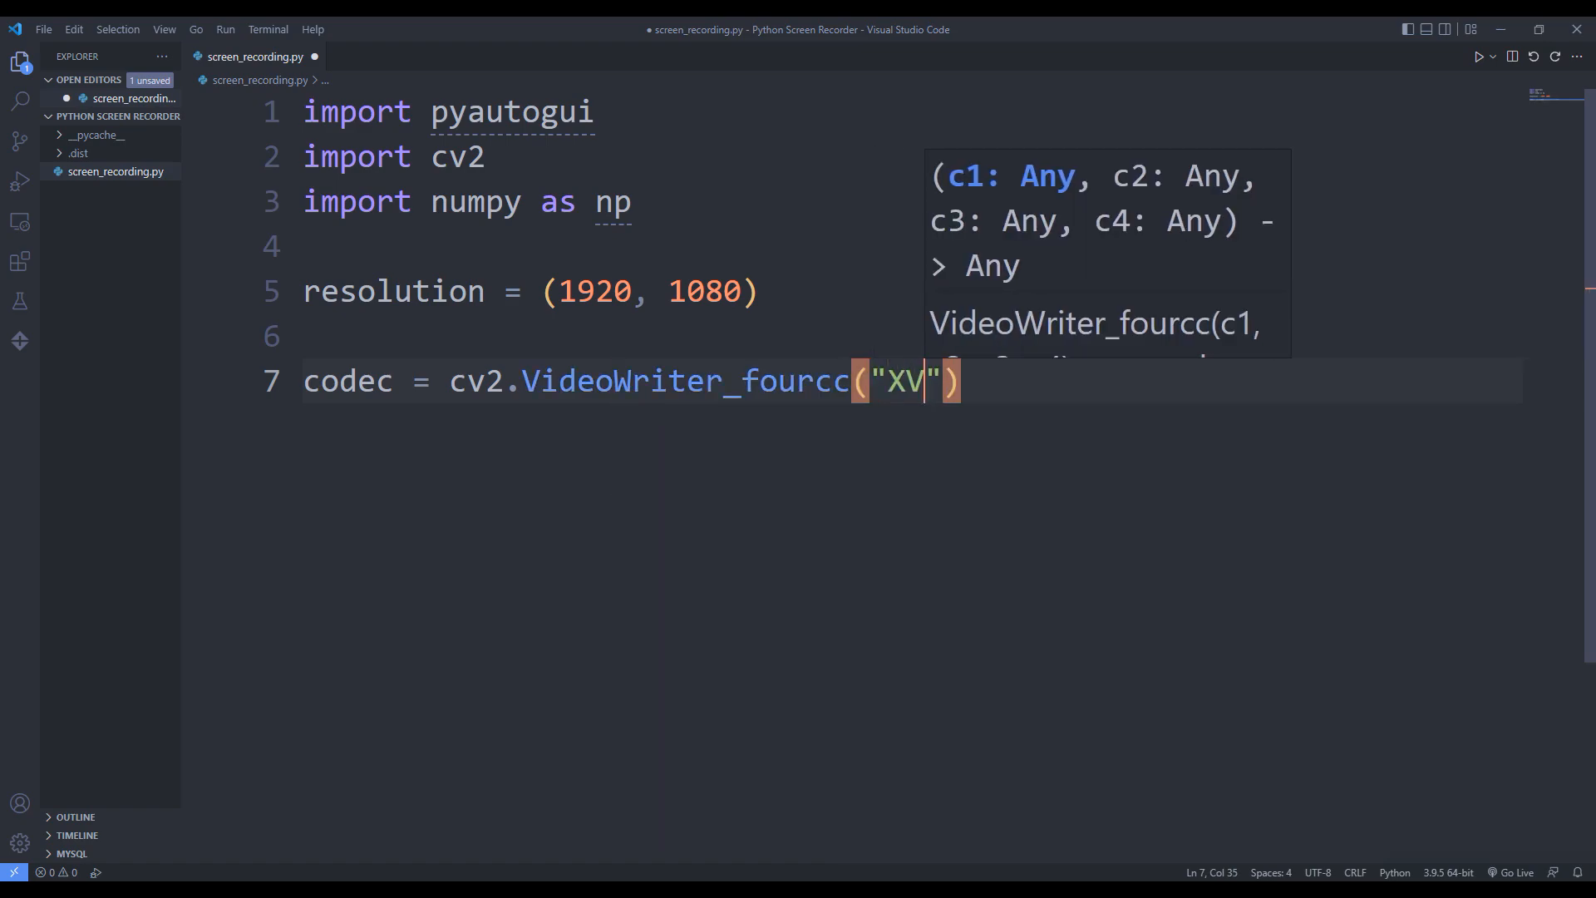
{"action": "type", "text": "ID"}
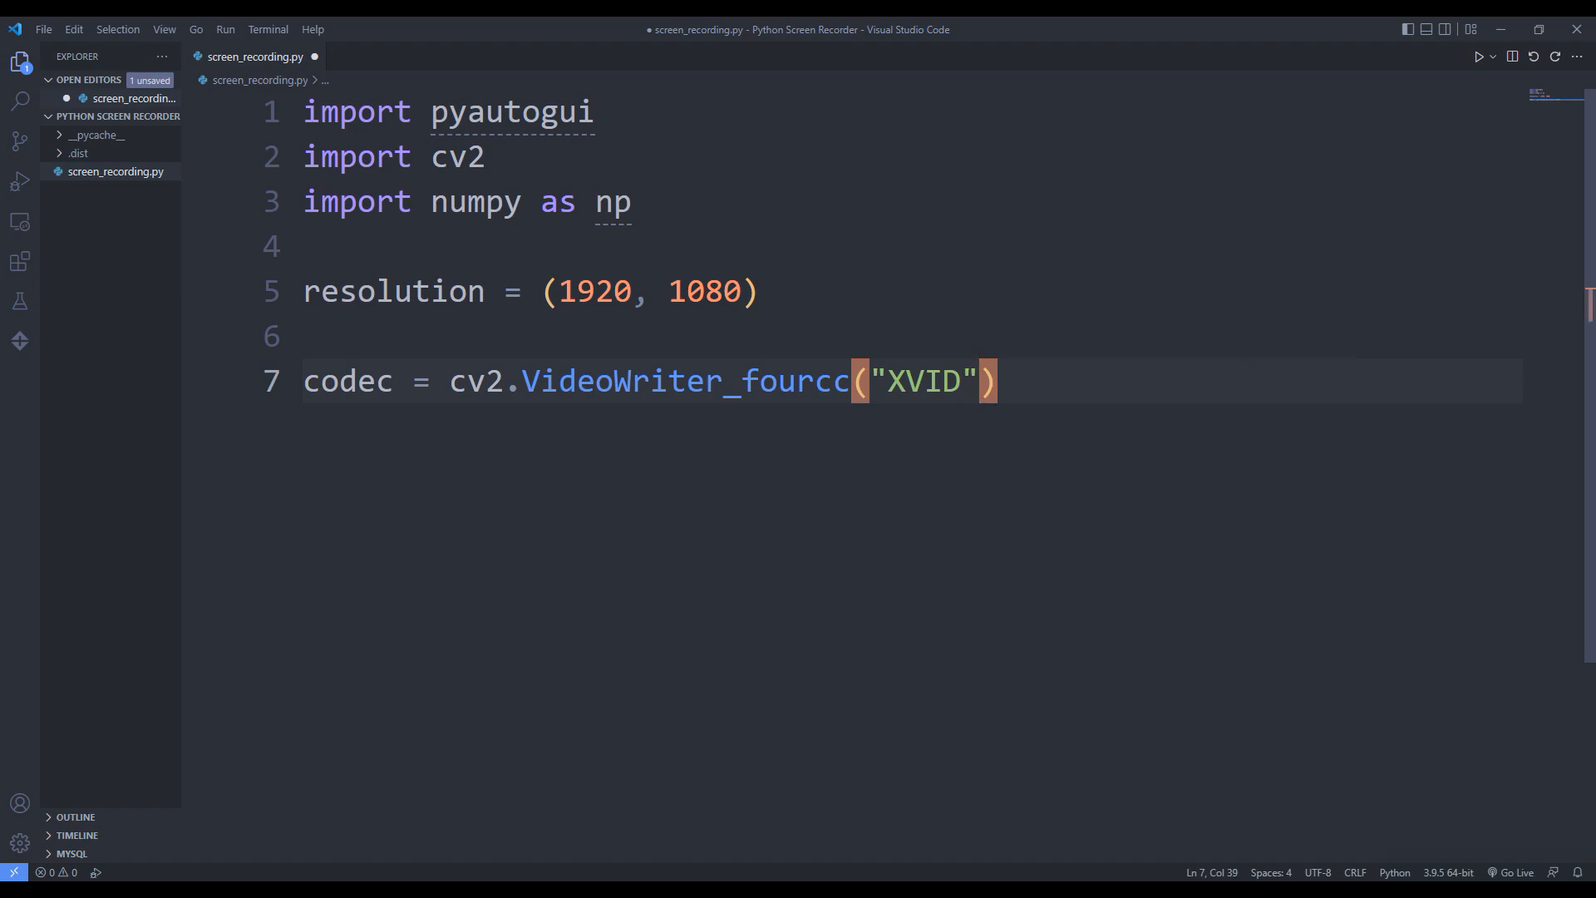
{"action": "right_click", "coordinate": [457, 155]}
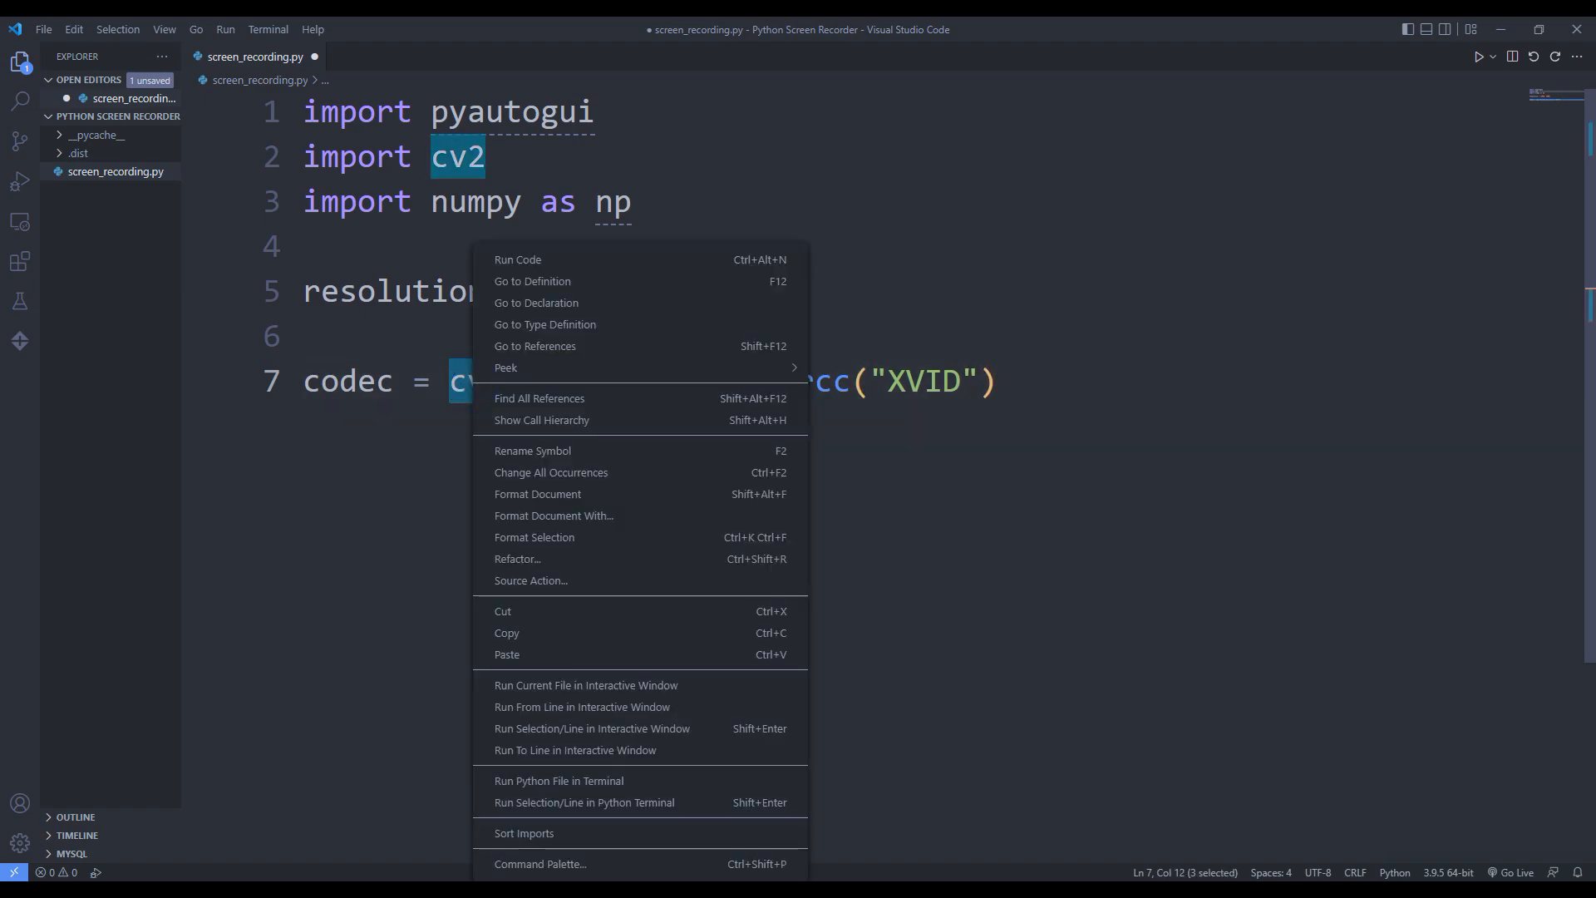
{"action": "left_click", "coordinate": [532, 281]}
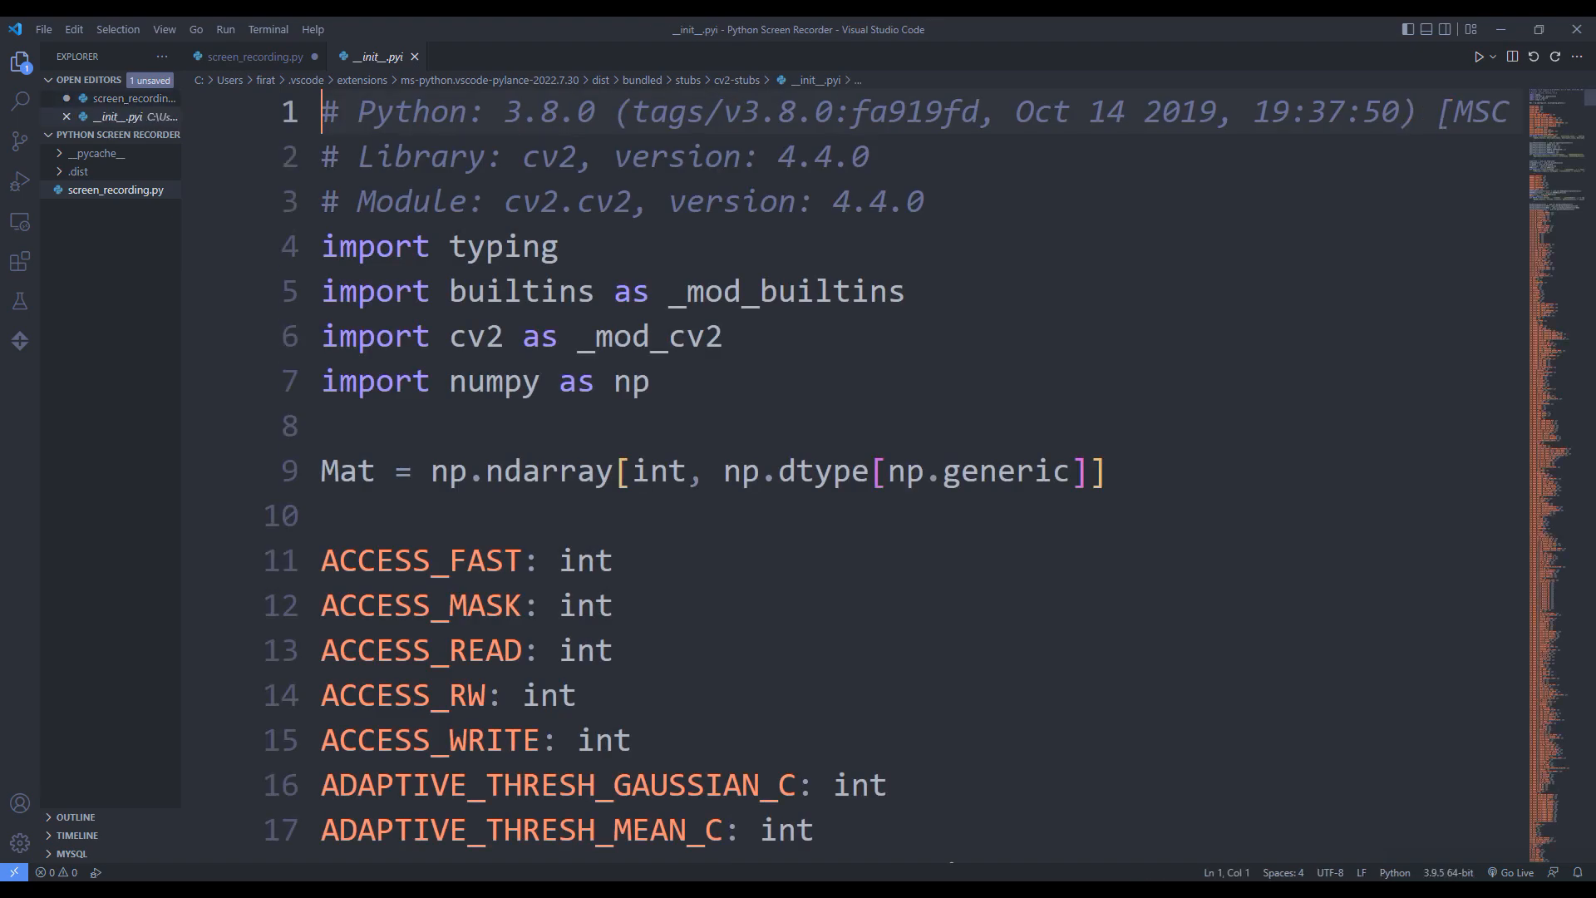
{"action": "scroll", "scroll_direction": "down", "scroll_amount": 3}
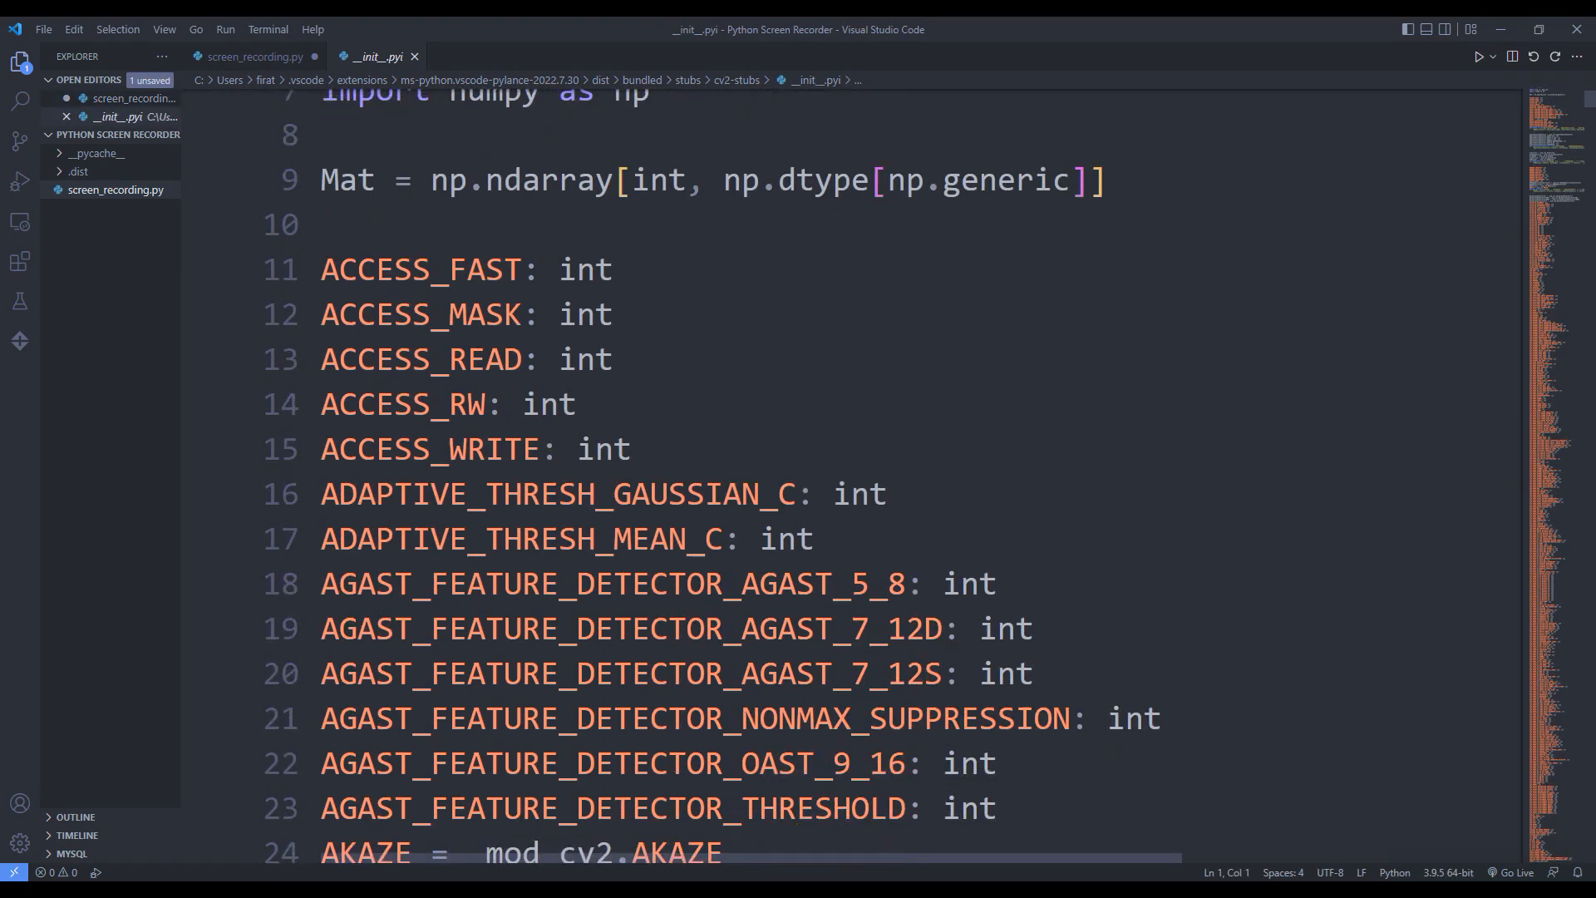
{"action": "scroll", "scroll_direction": "down", "scroll_amount": 3}
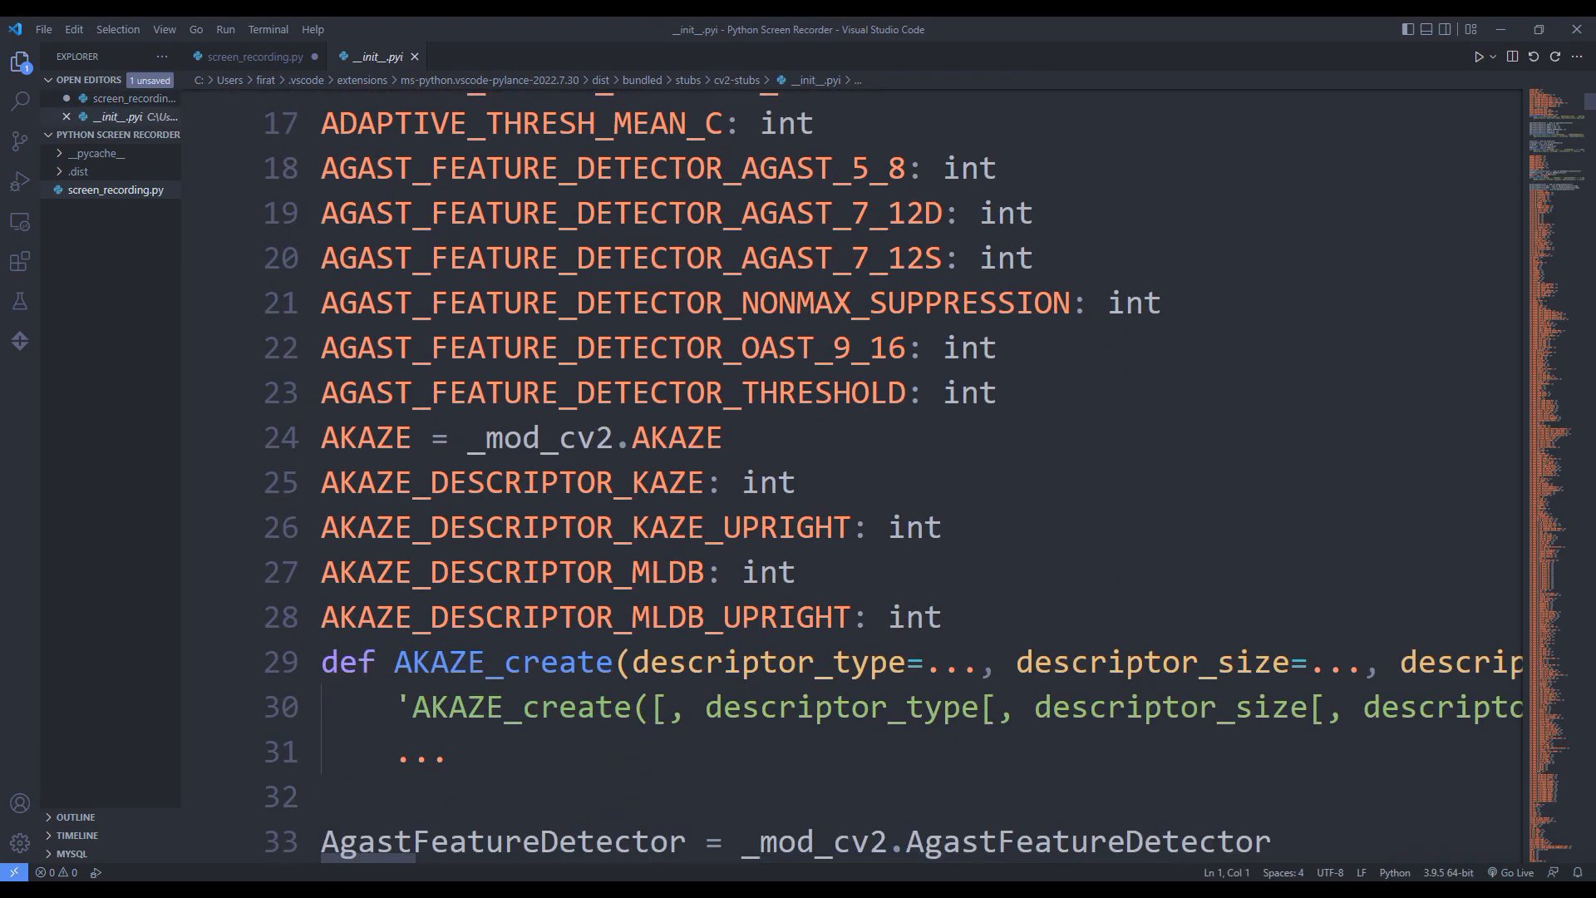
{"action": "scroll", "scroll_direction": "down", "scroll_amount": 3}
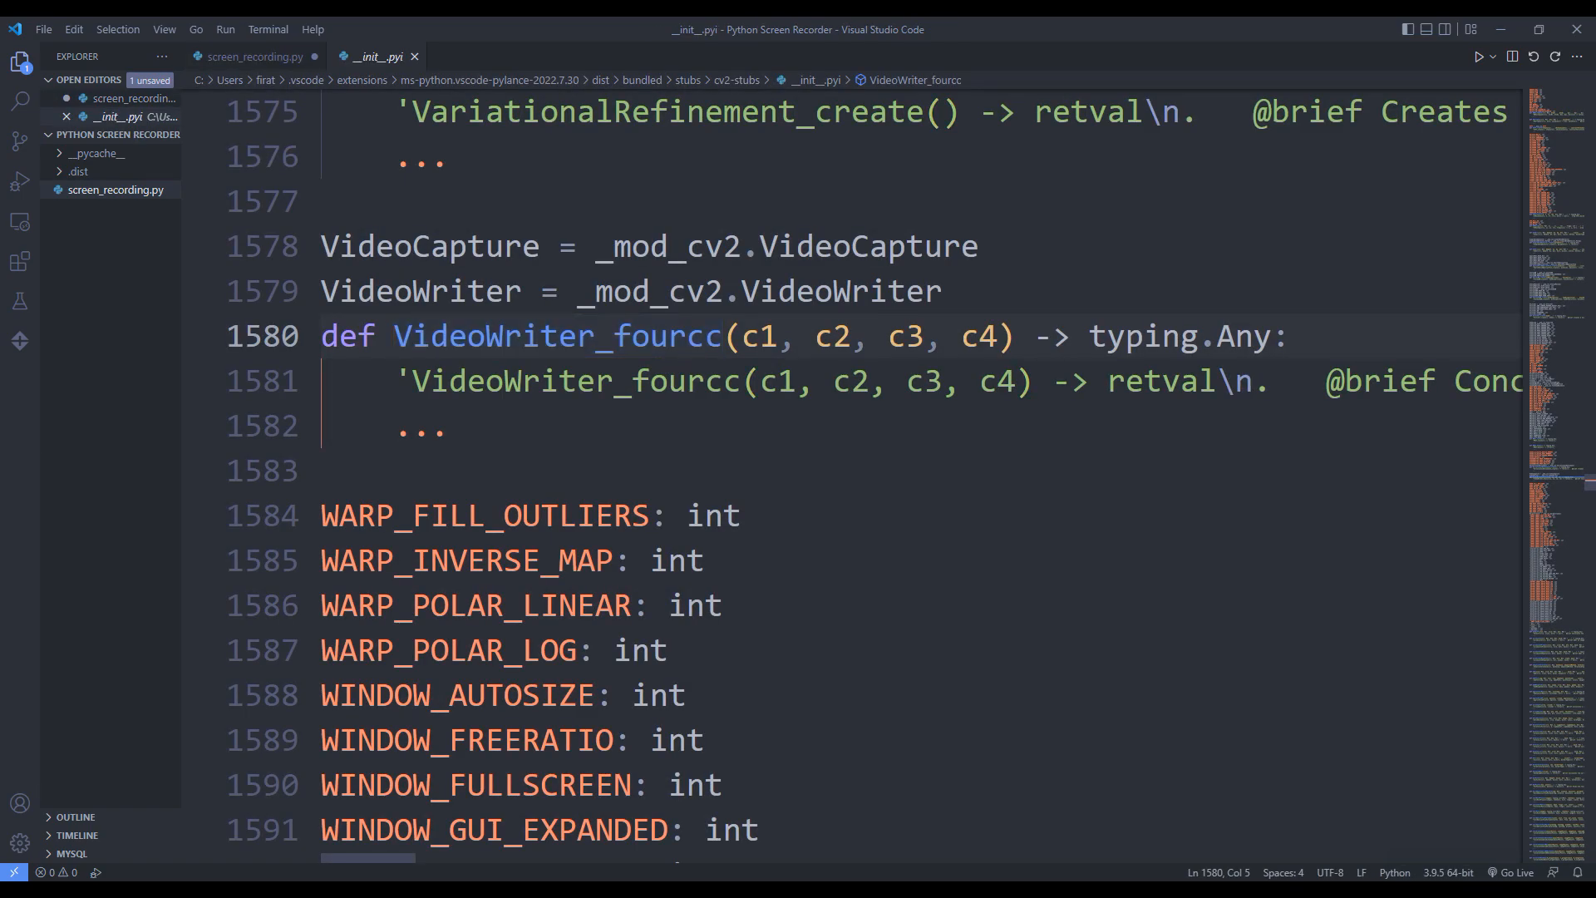
{"action": "left_click", "coordinate": [257, 56]}
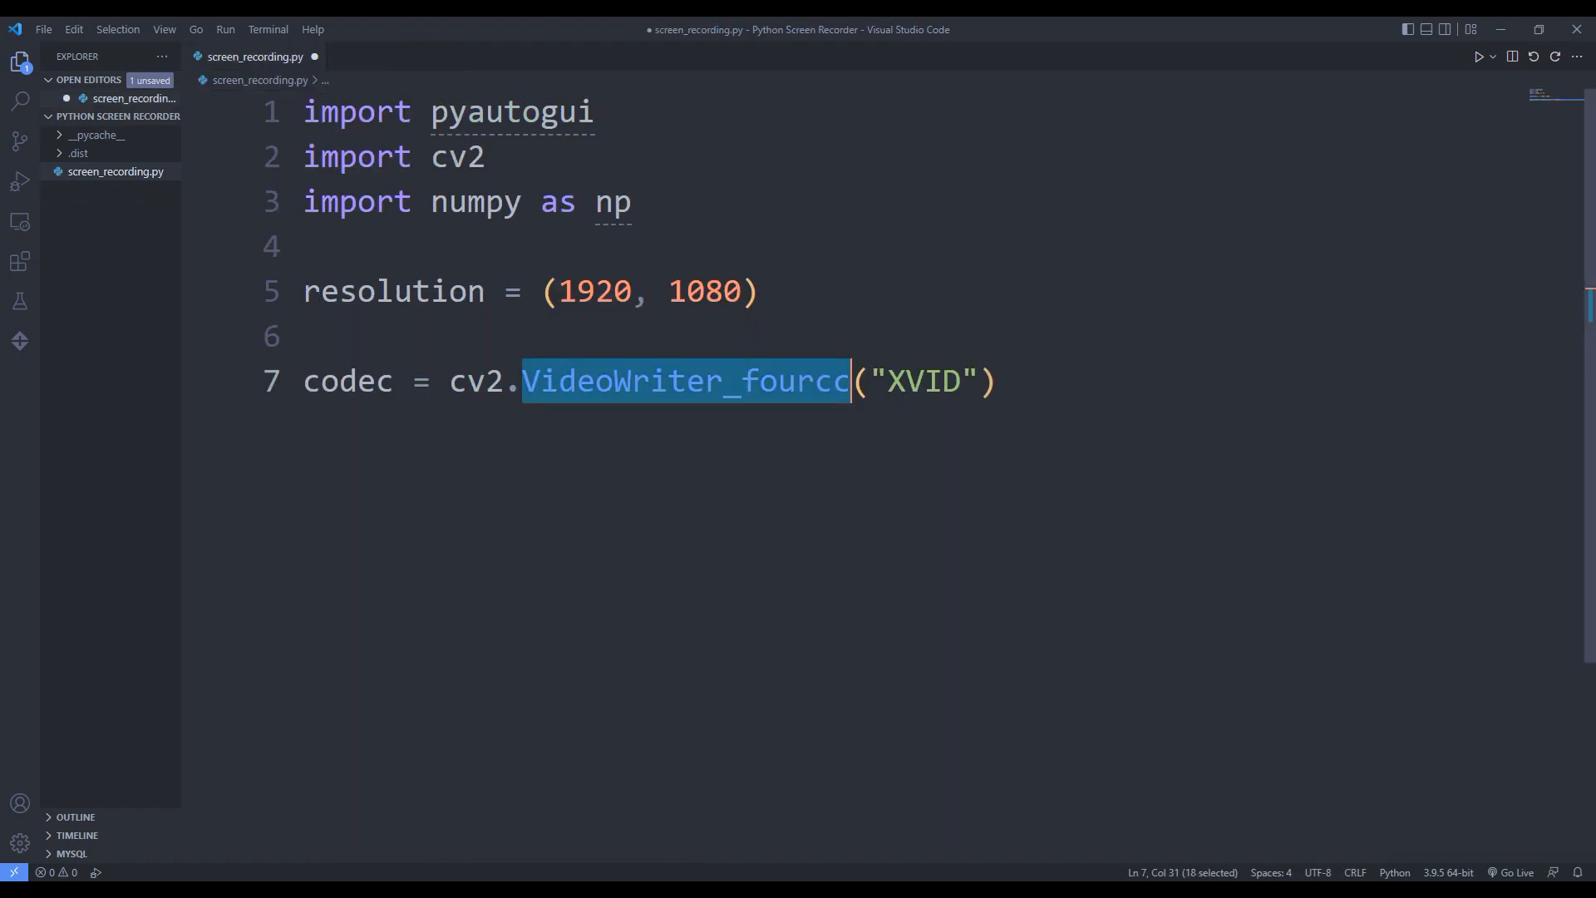
Add filename = "Recording.avi" and fps = 60.0, then begin the out line.
{"action": "left_click", "coordinate": [993, 381]}
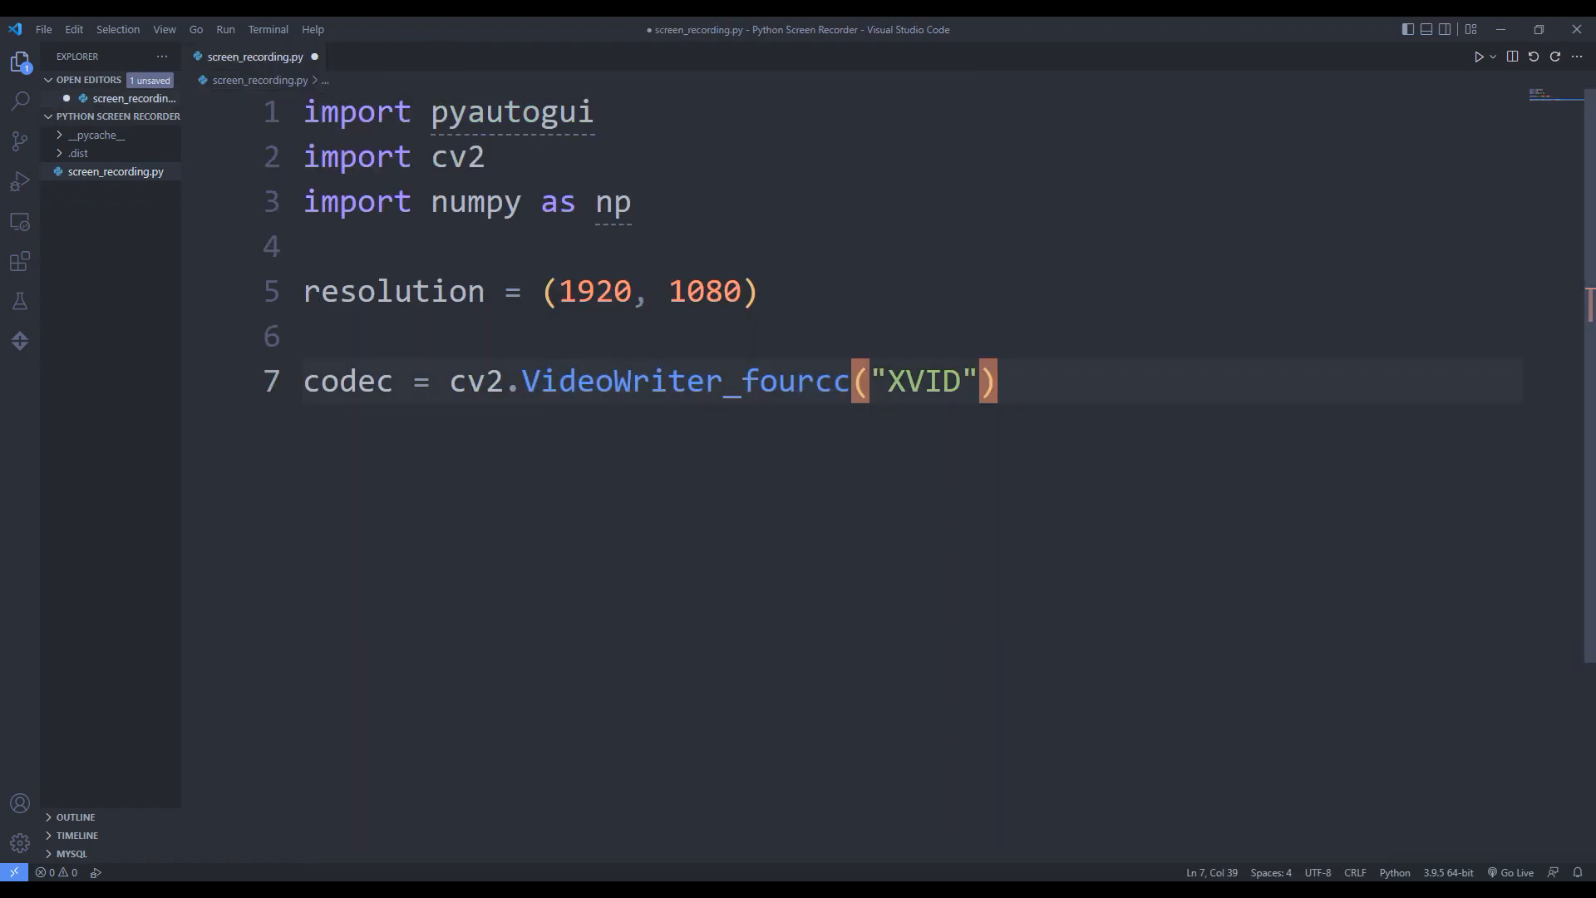
{"action": "type", "text": "f"}
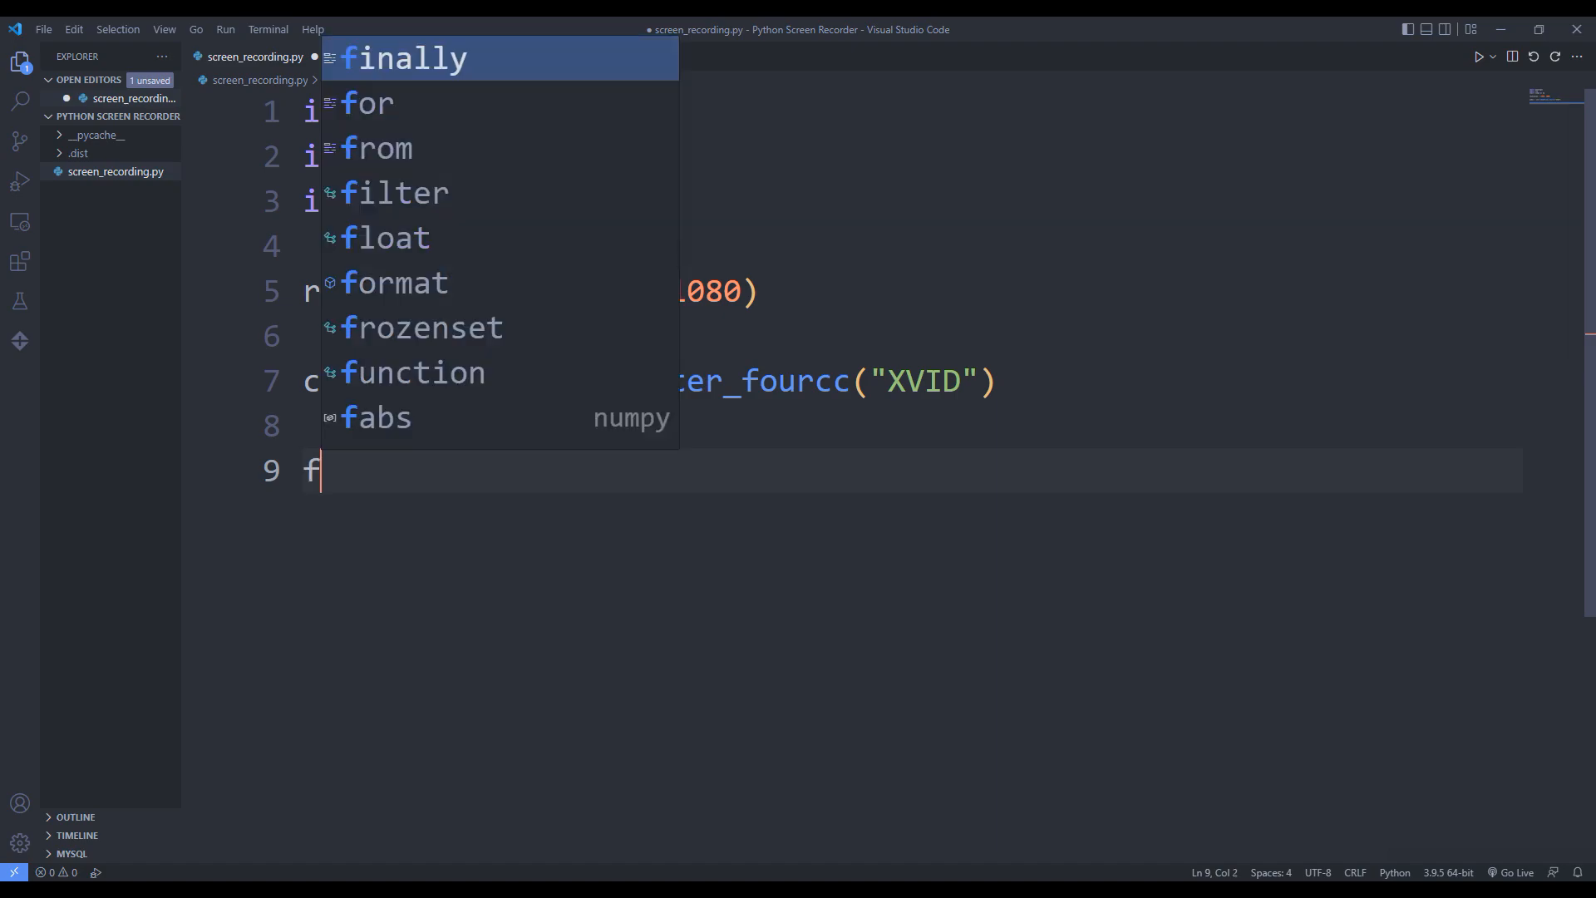
{"action": "type", "text": "ilenam"}
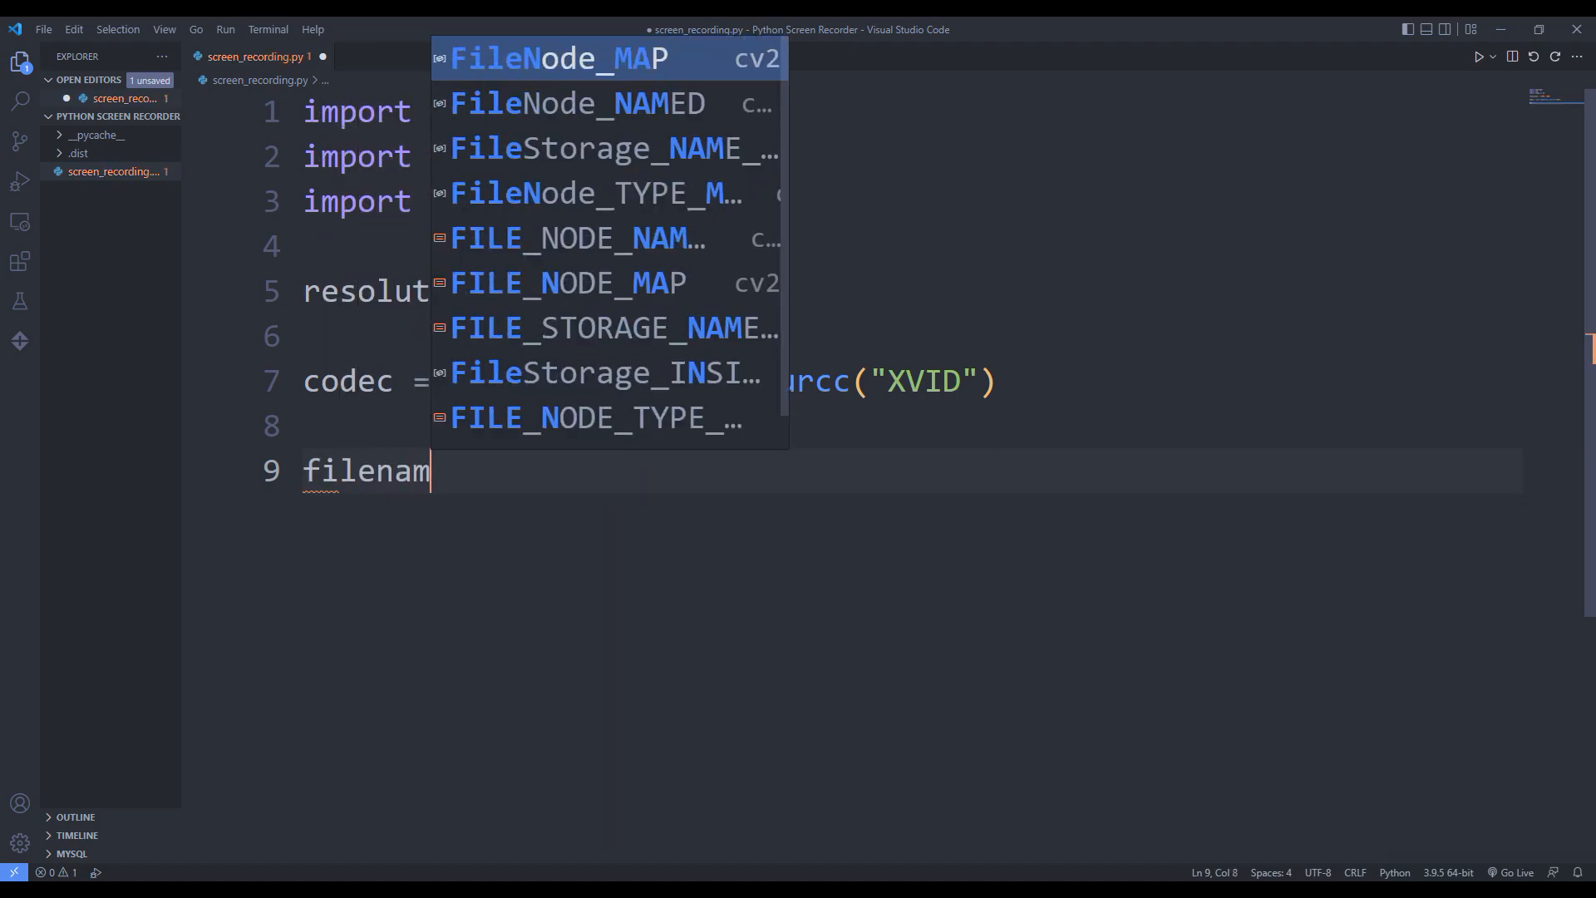
{"action": "type", "text": "= \"\""}
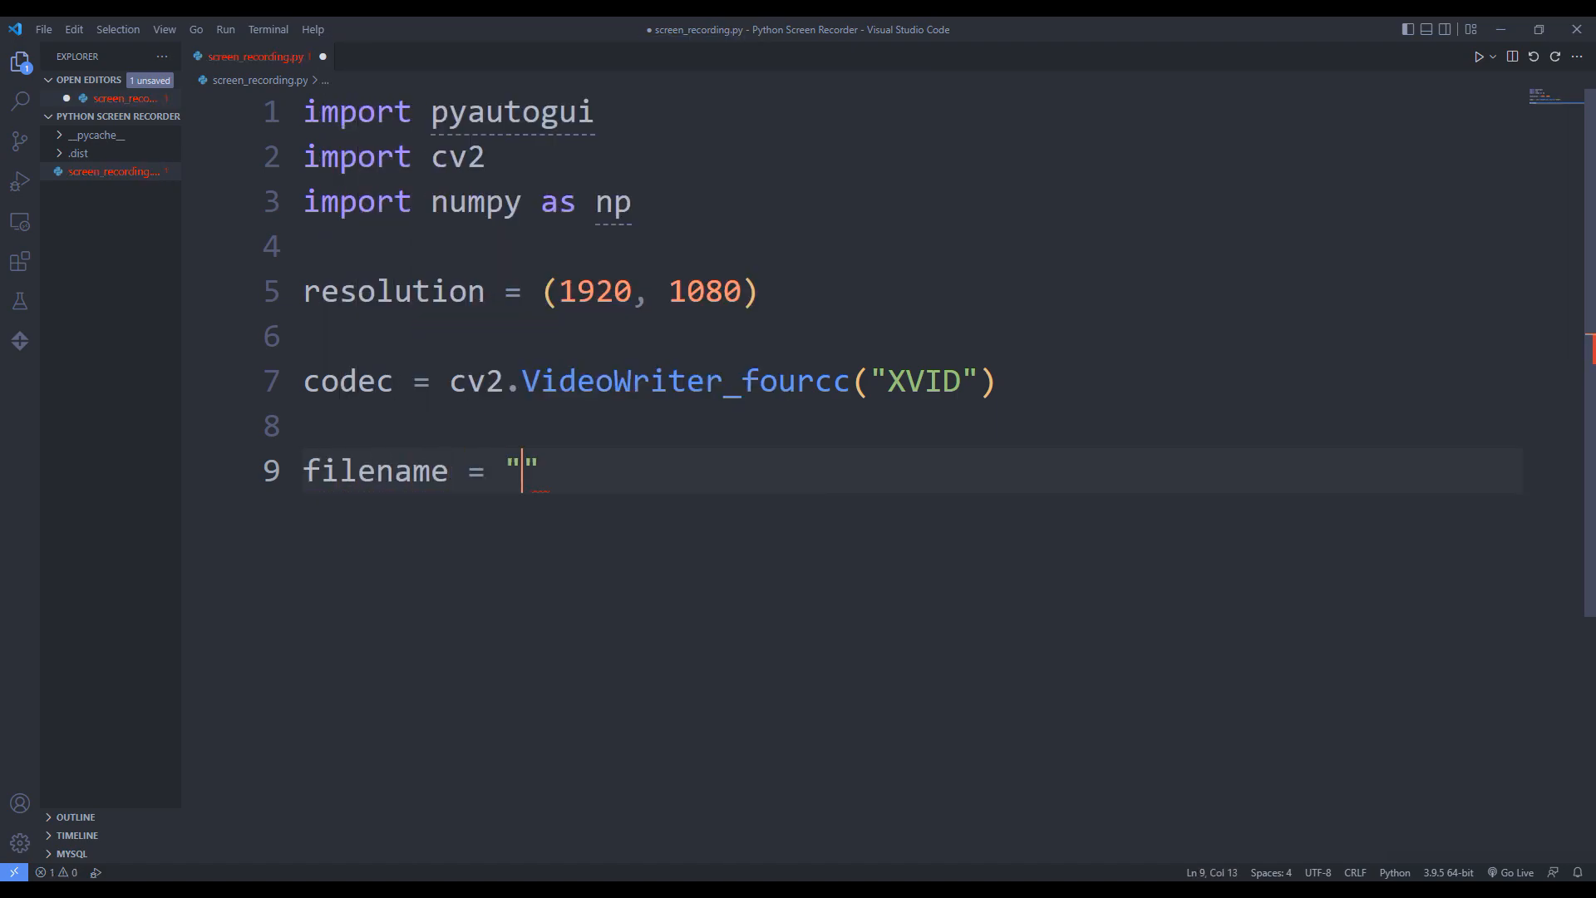
{"action": "type", "text": "Recordi"}
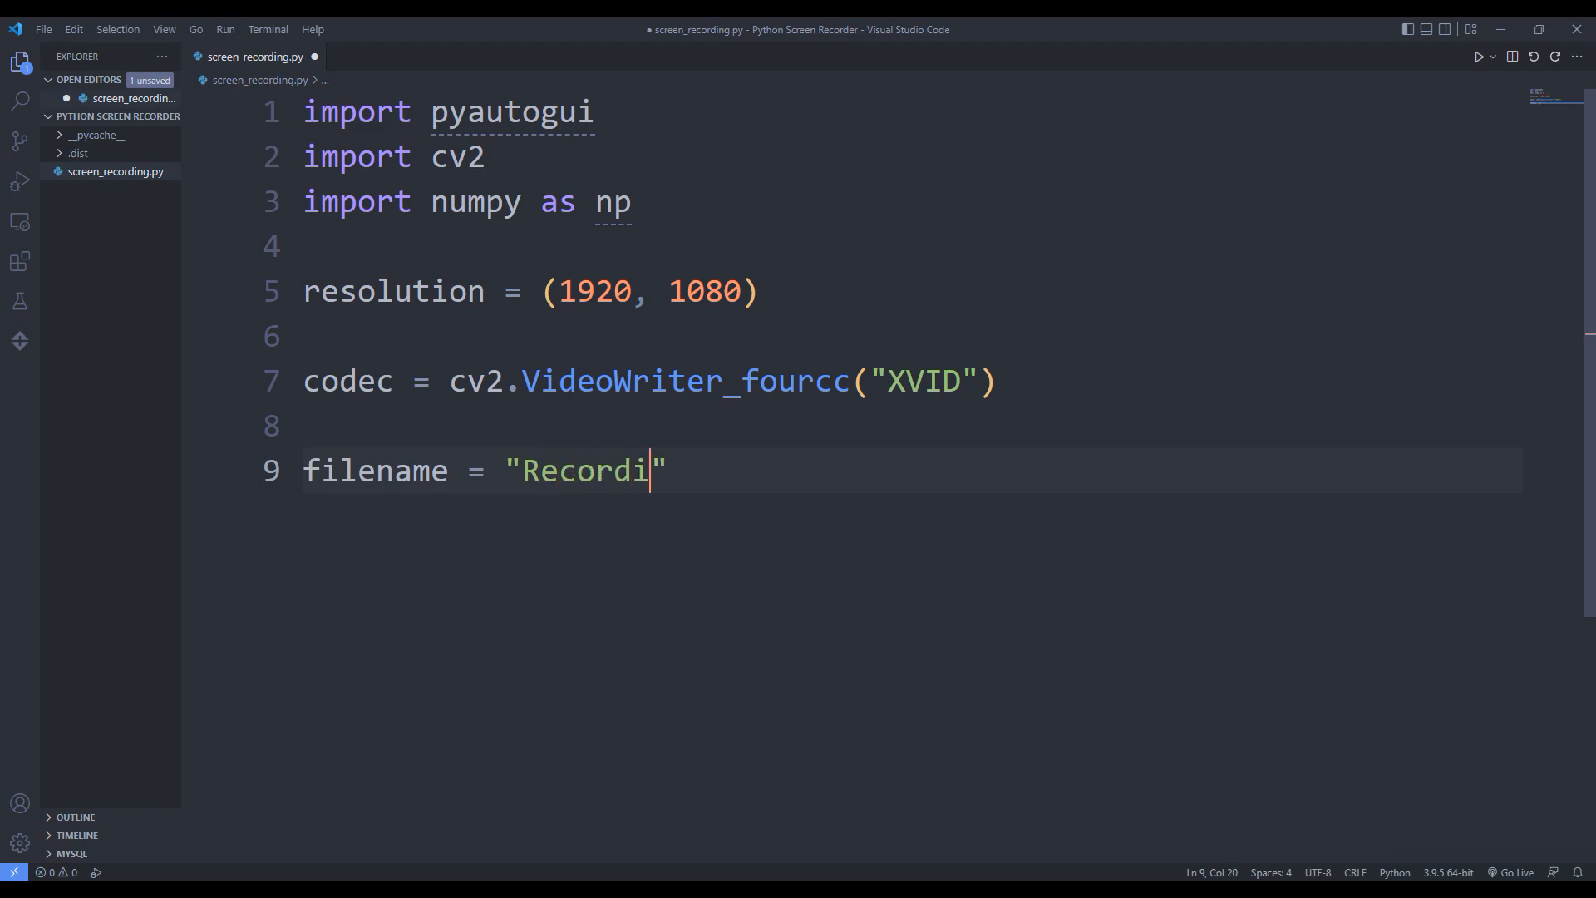
{"action": "type", "text": "ng.avi"}
{"action": "type", "text": "fps"}
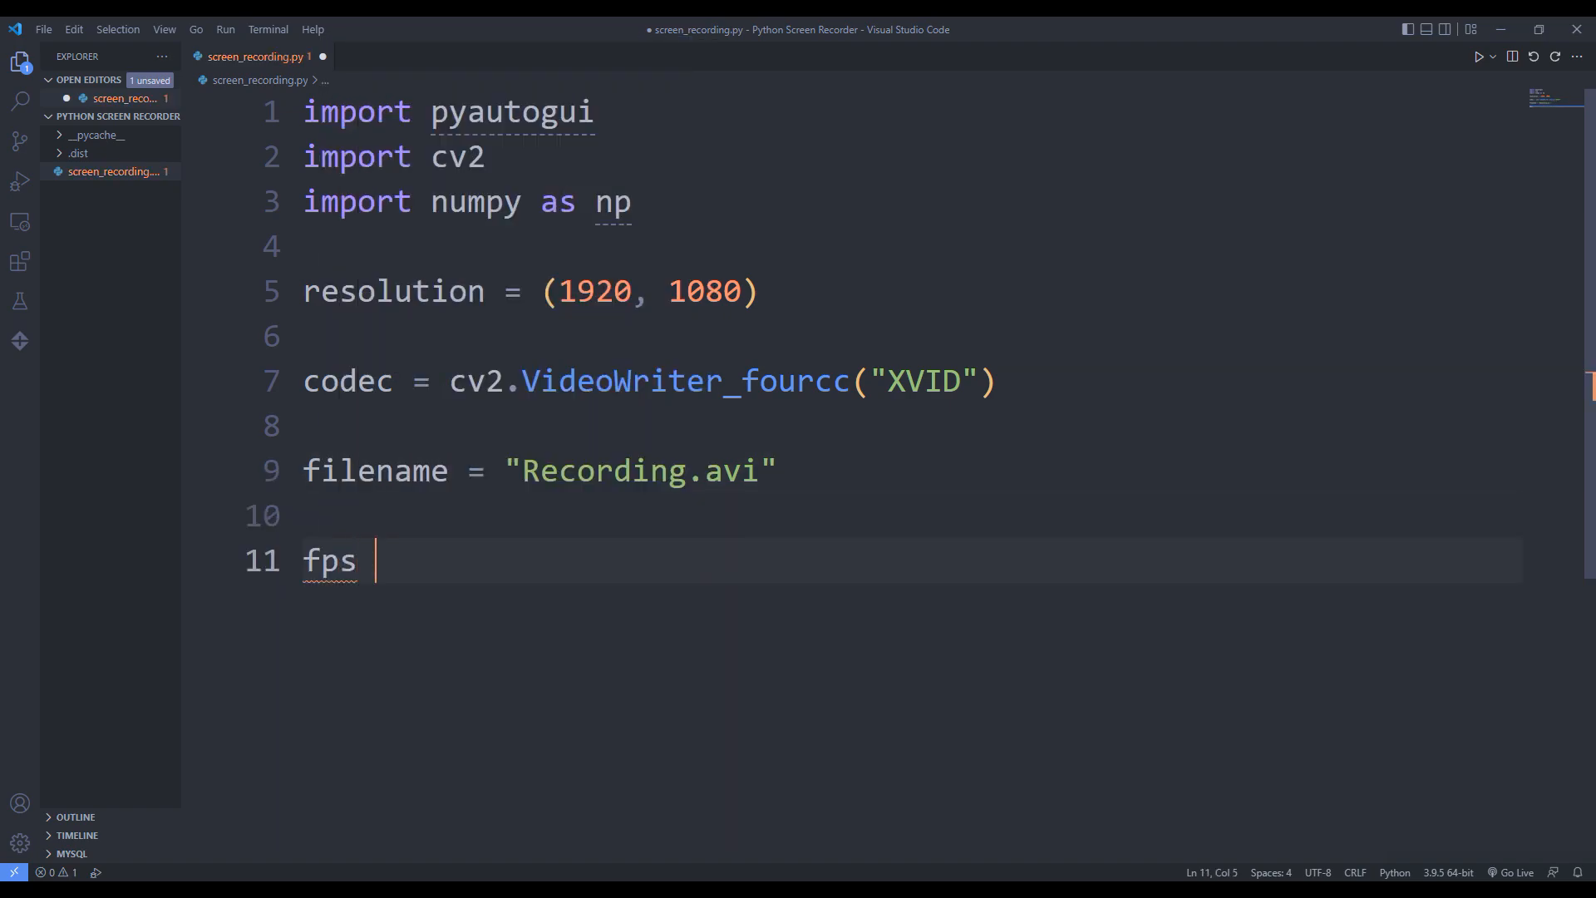
{"action": "type", "text": "= 60.0"}
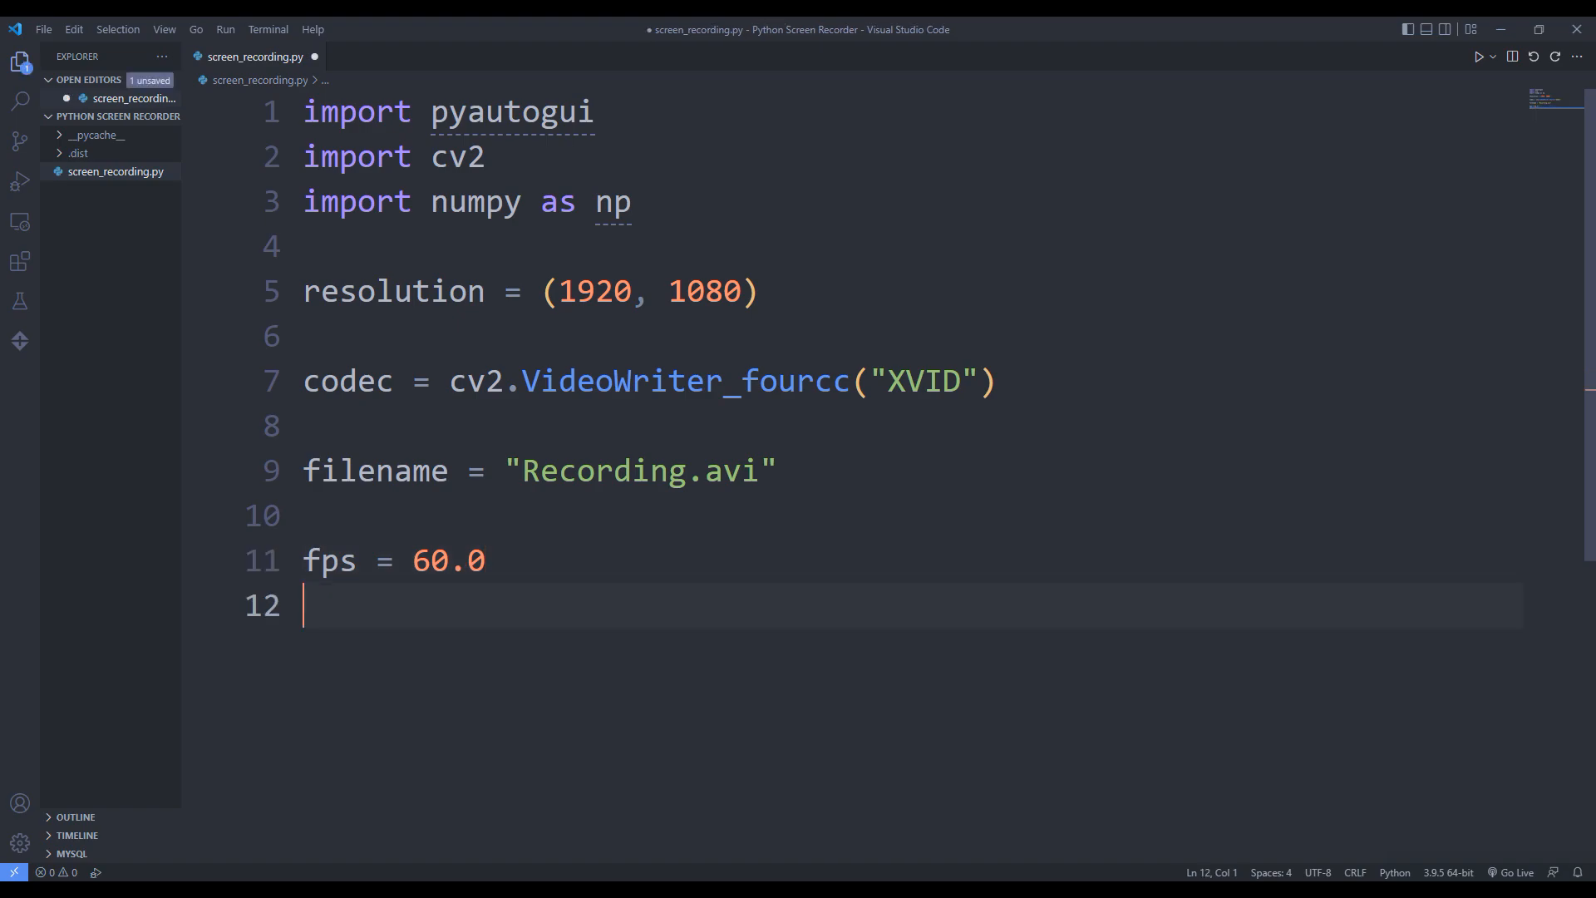
{"action": "type", "text": "out"}
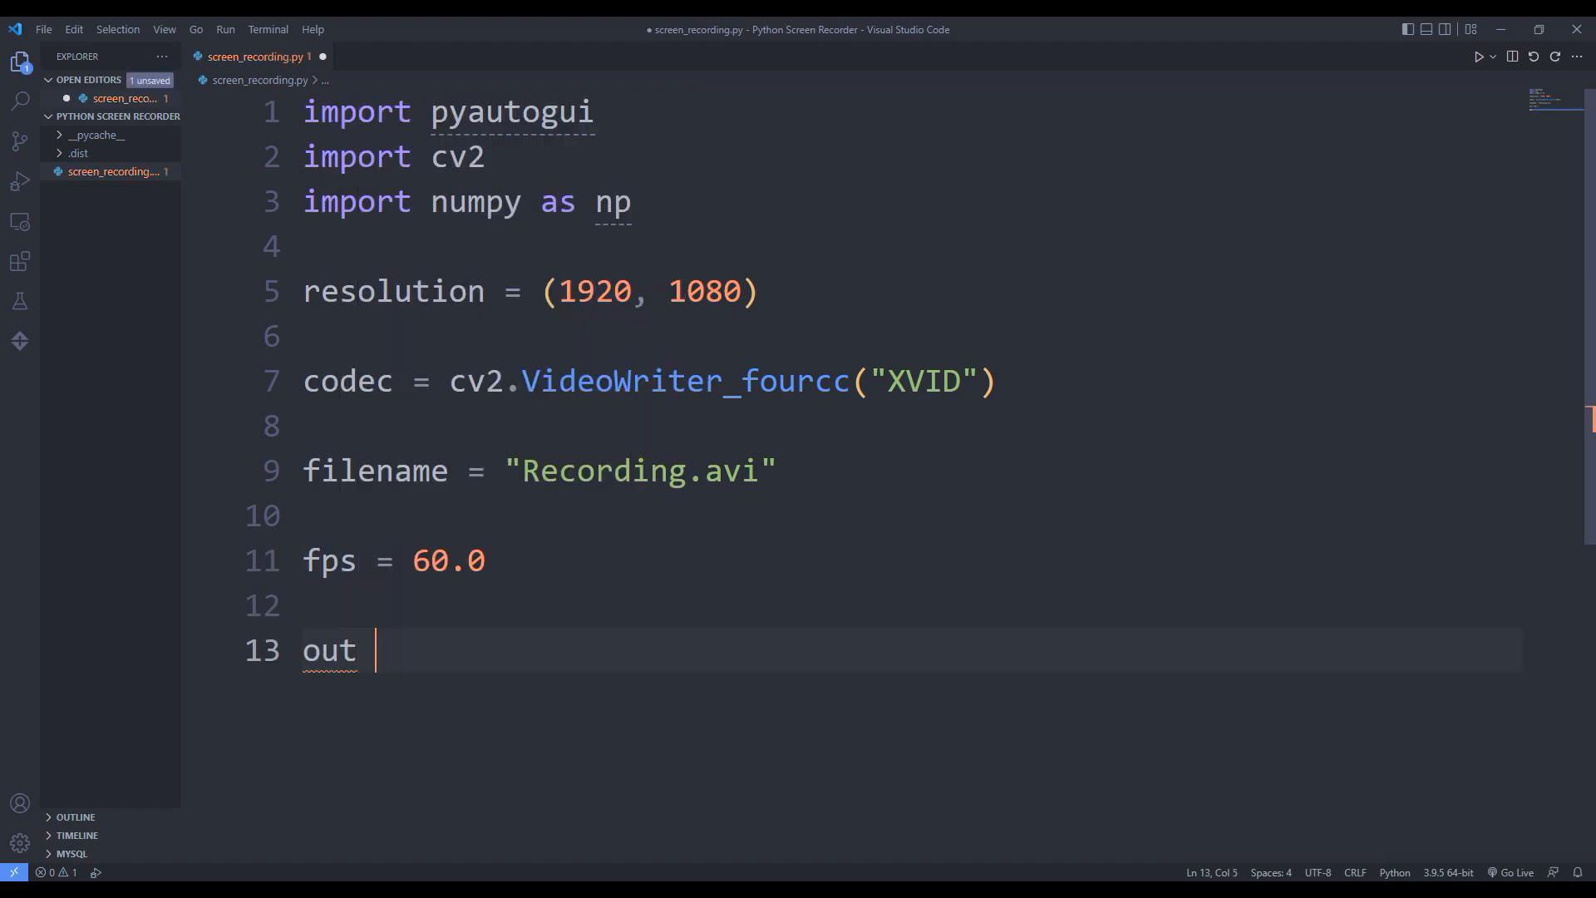
Complete out = cv2.VideoWriter(filename, codec, fps, resolution) and start a new cv2. line.
{"action": "type", "text": "= cv"}
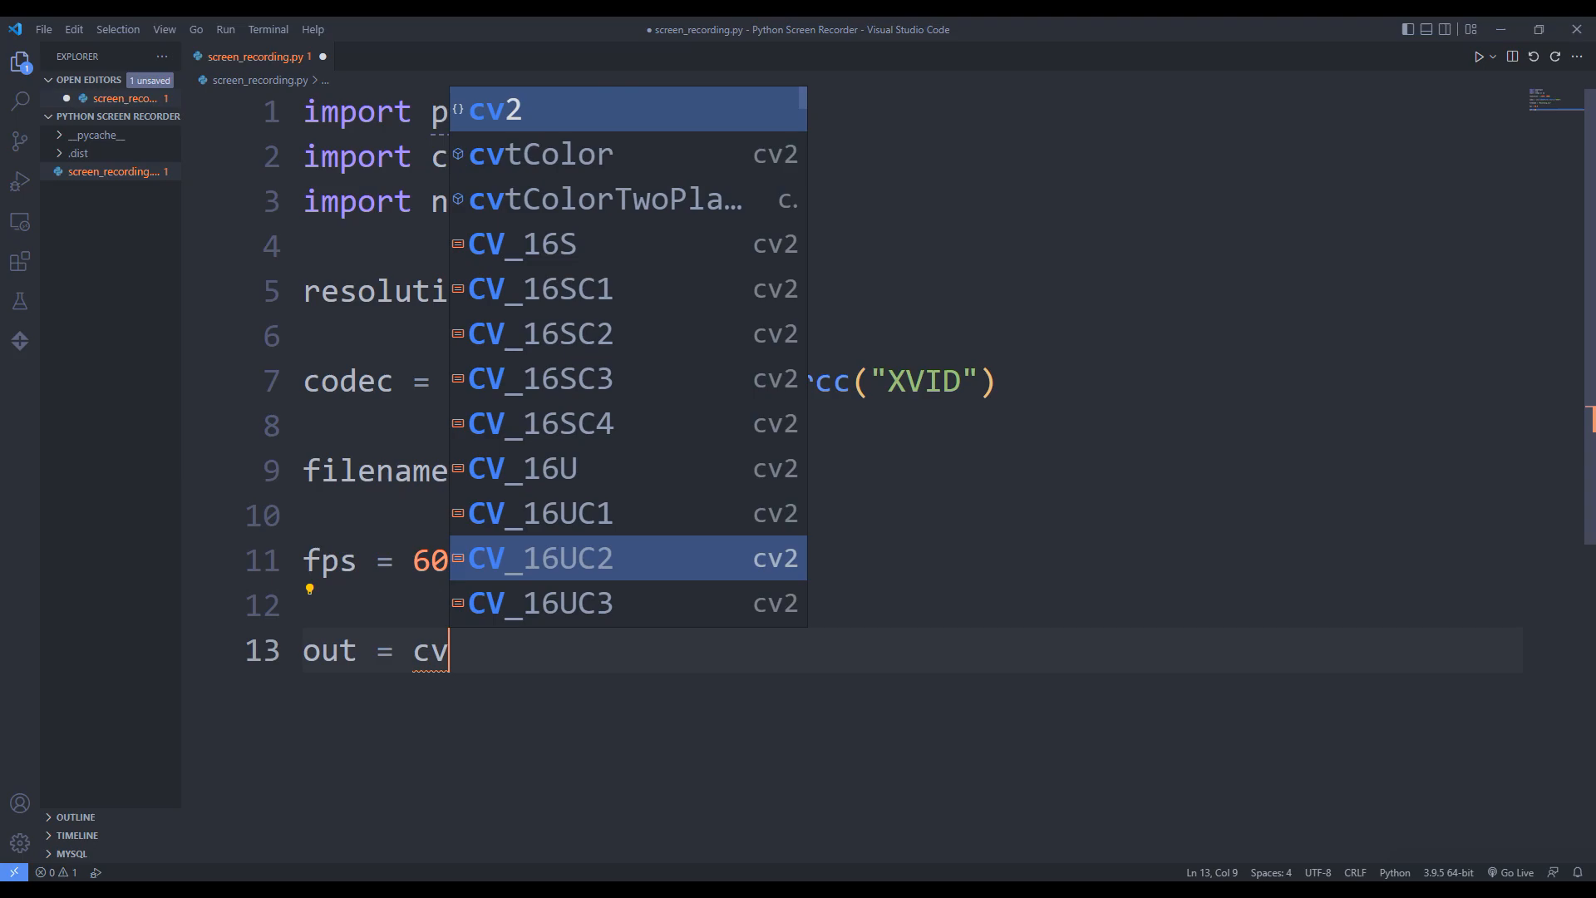
{"action": "type", "text": "2.VideoWriter"}
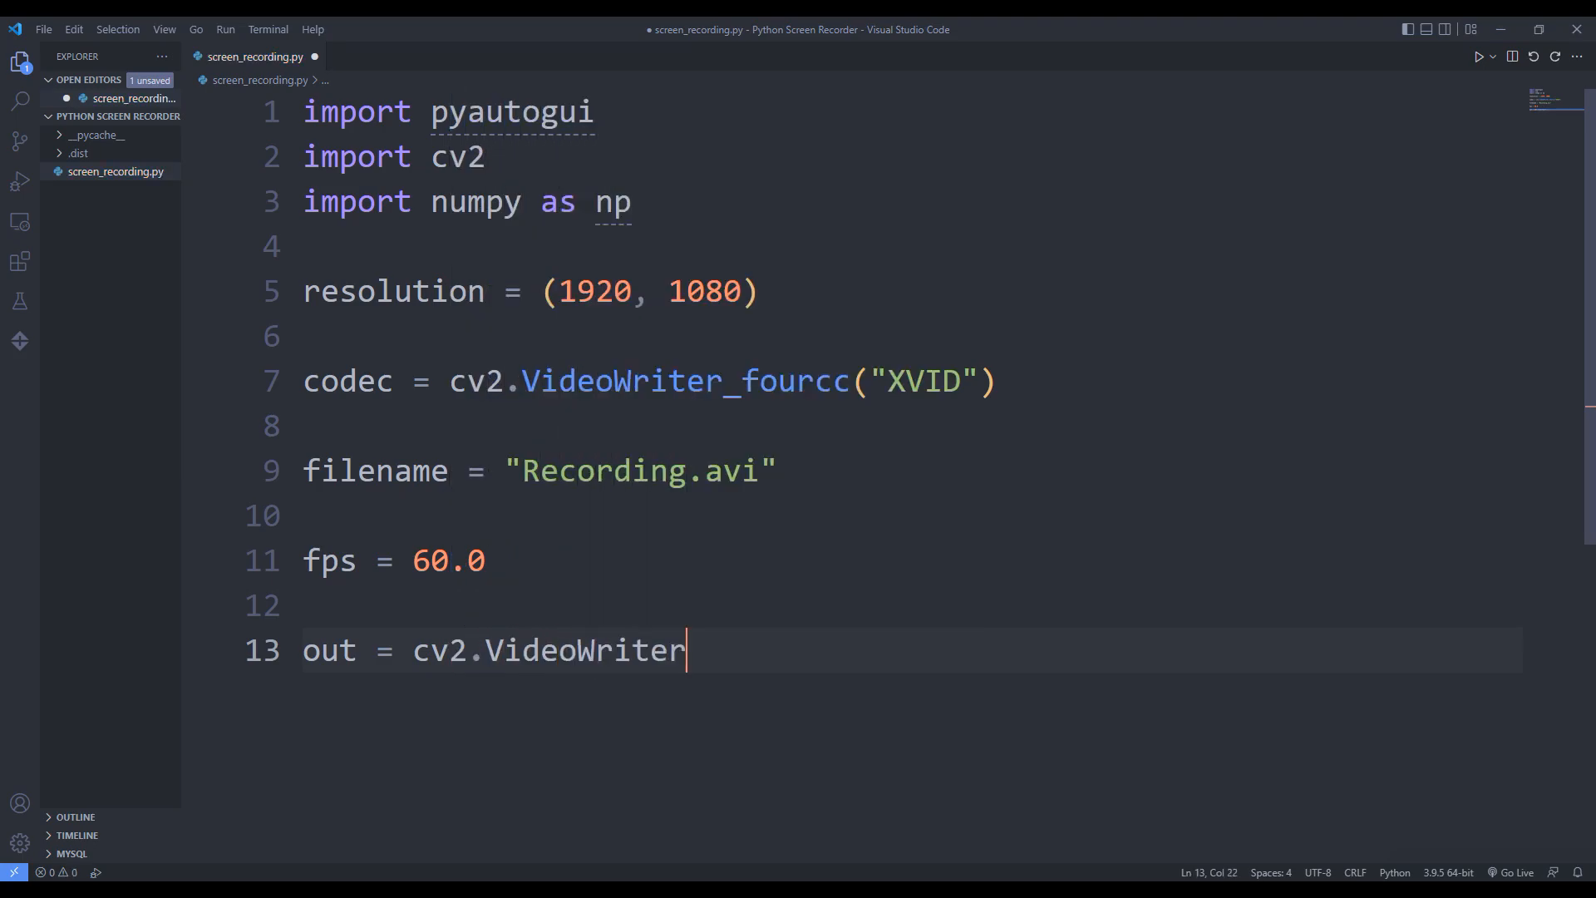
{"action": "type", "text": "(filename,"}
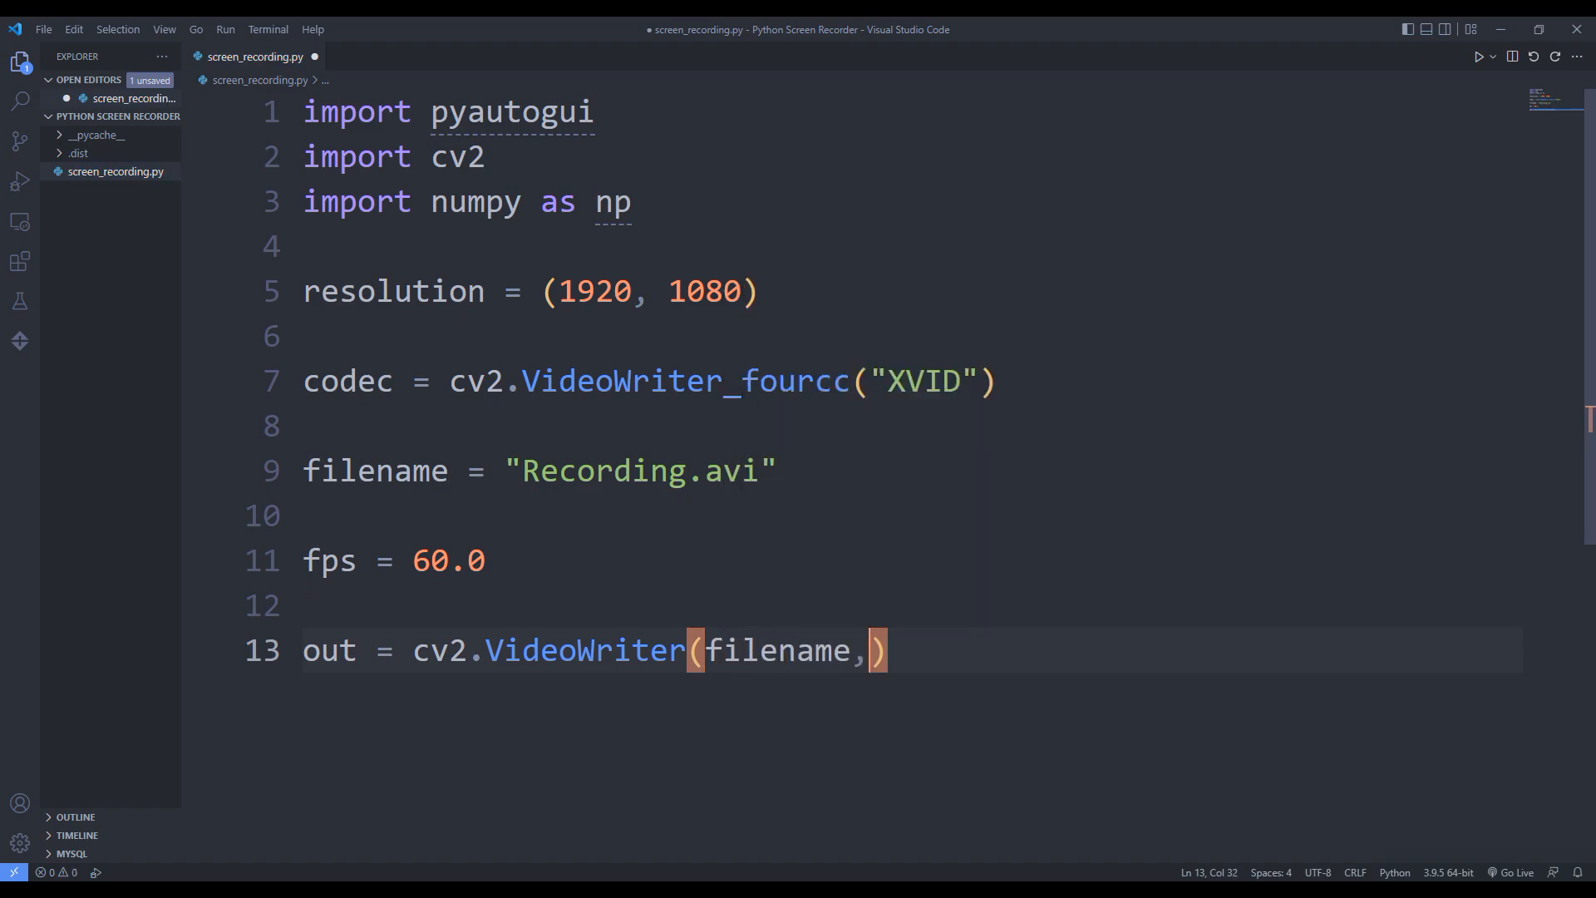
{"action": "type", "text": "codec,"}
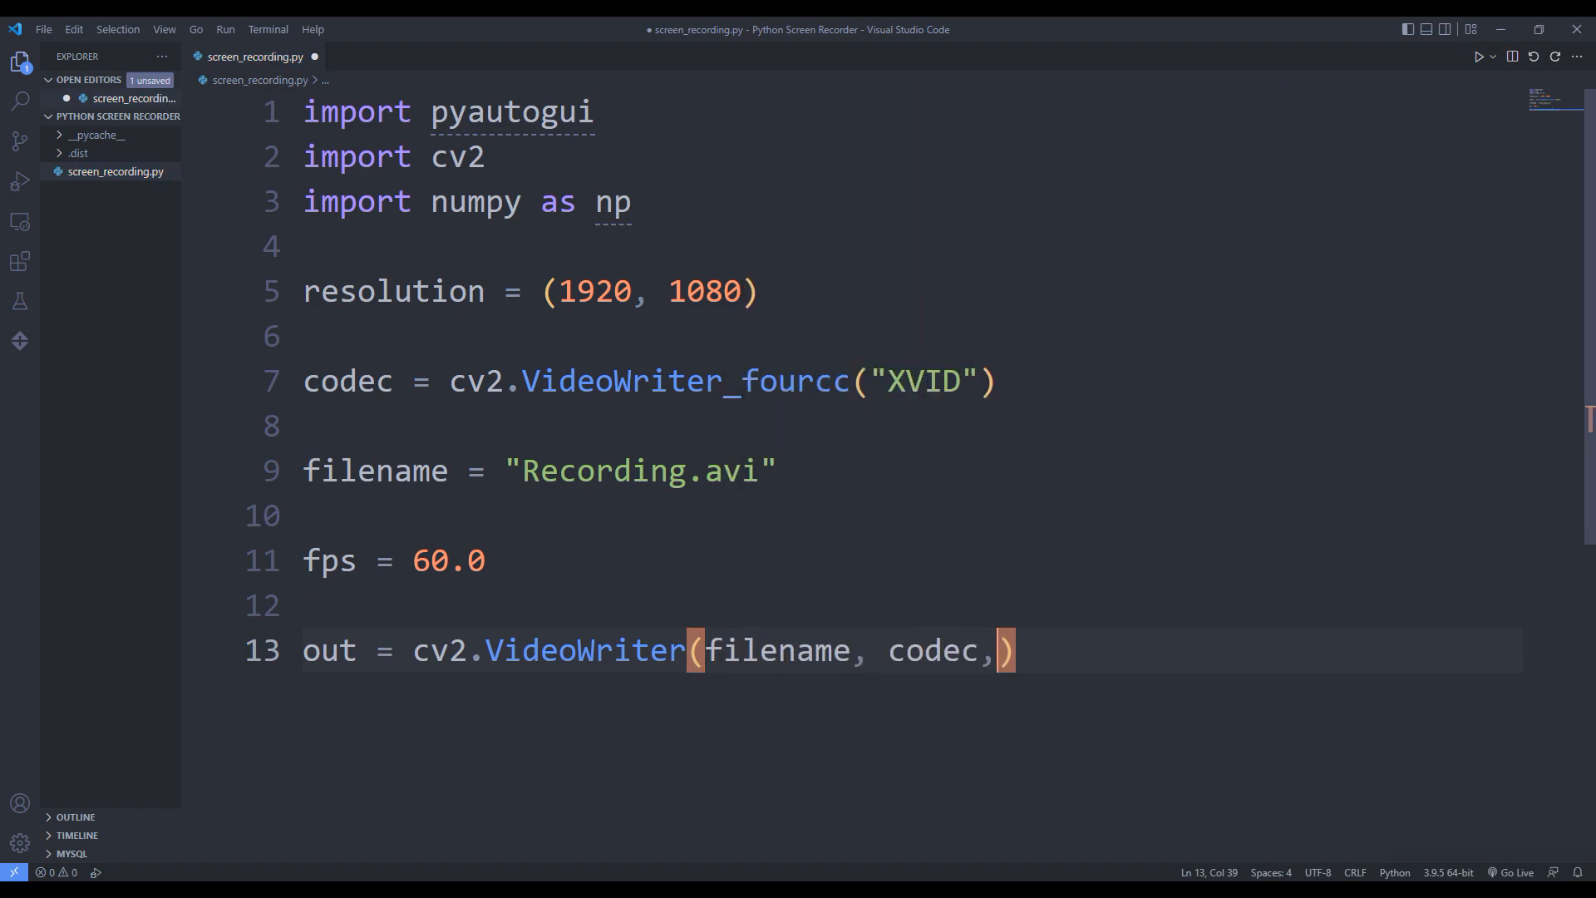
{"action": "type", "text": "fps,"}
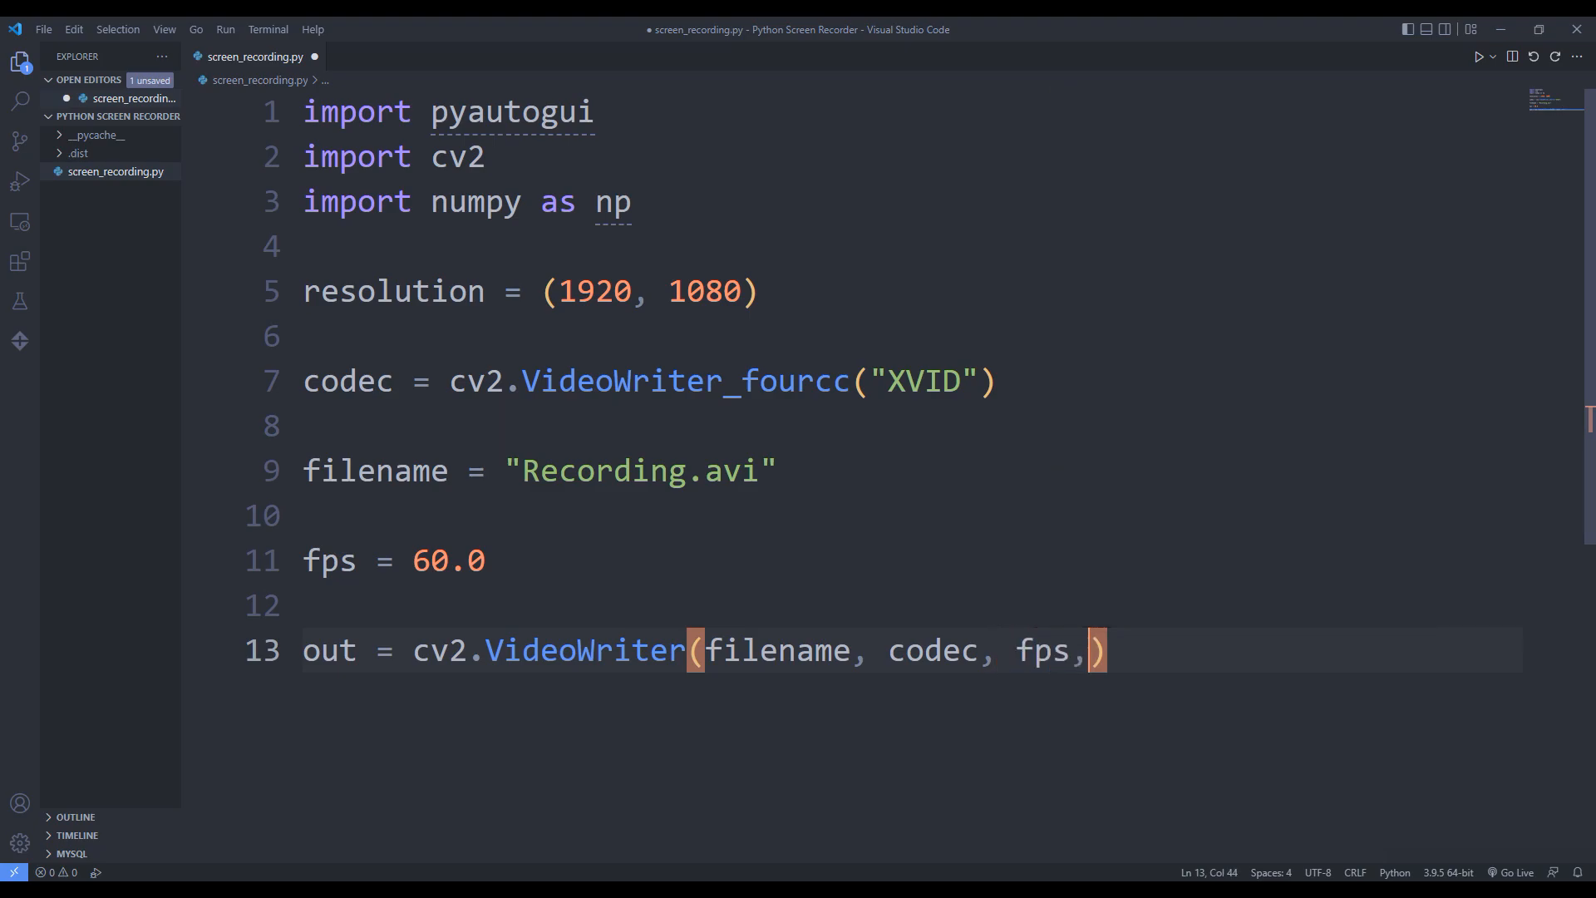
{"action": "type", "text": "resolution"}
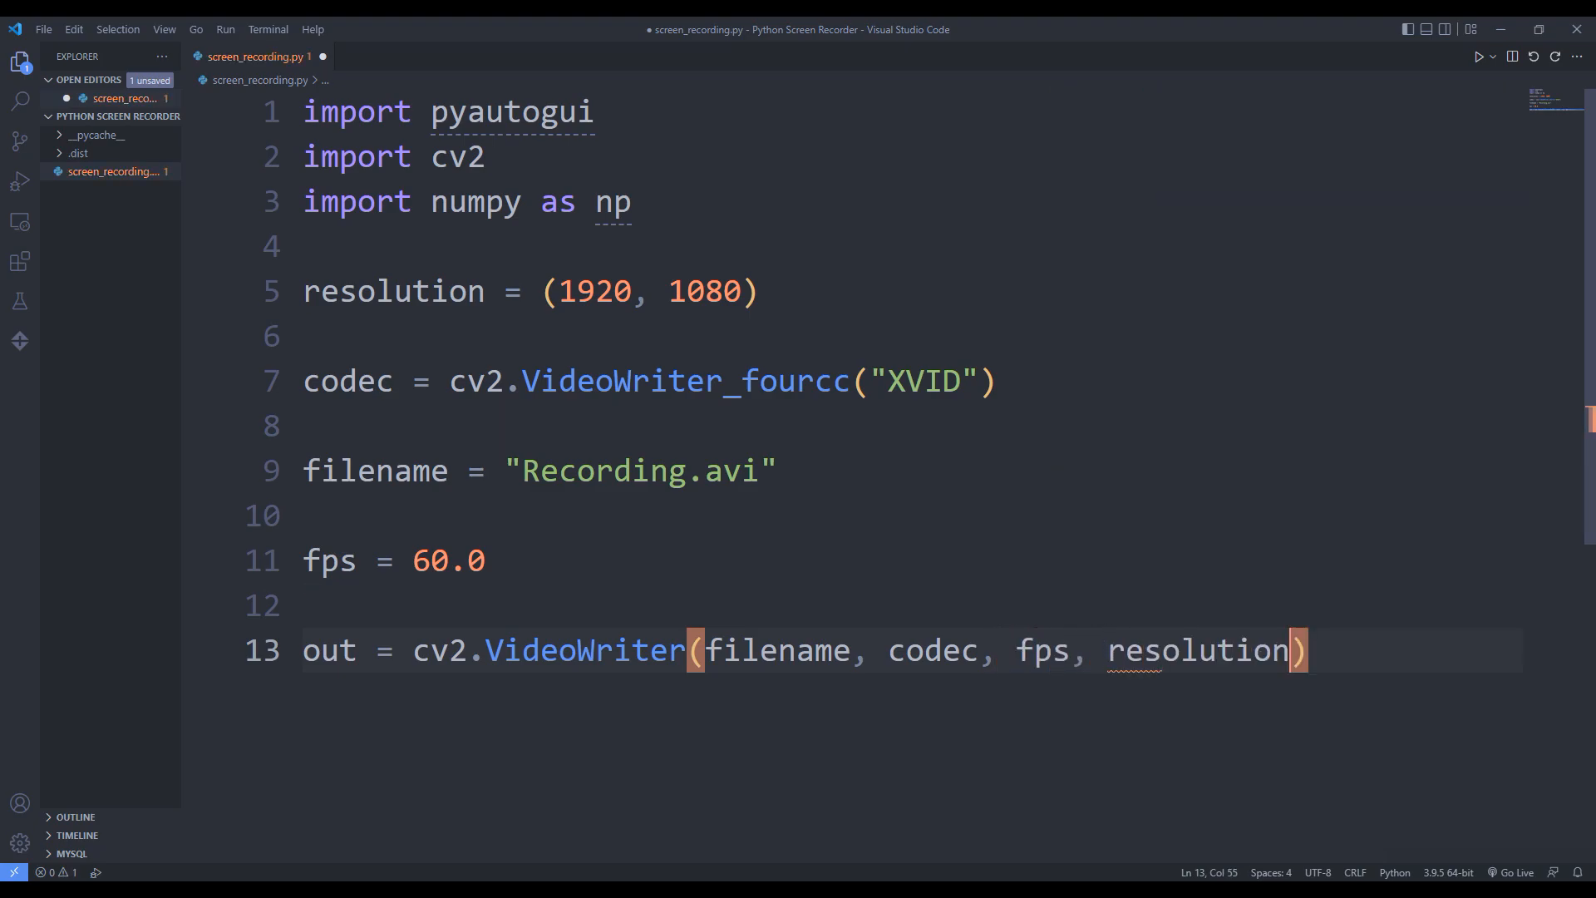
{"action": "key", "text": "ctrl+s"}
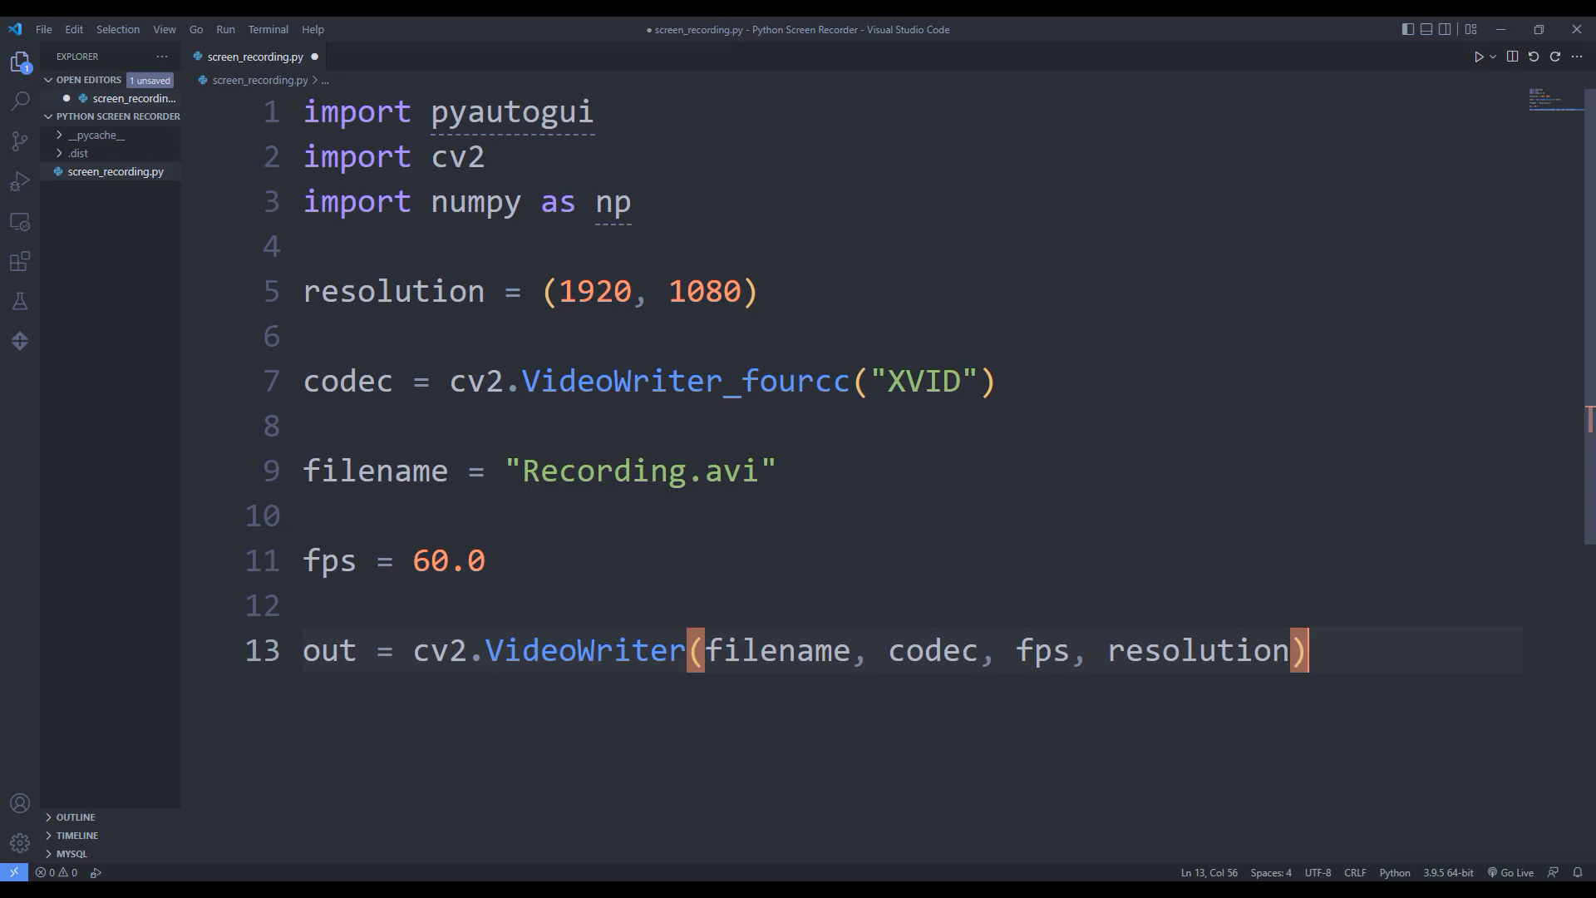
{"action": "type", "text": "cv2."}
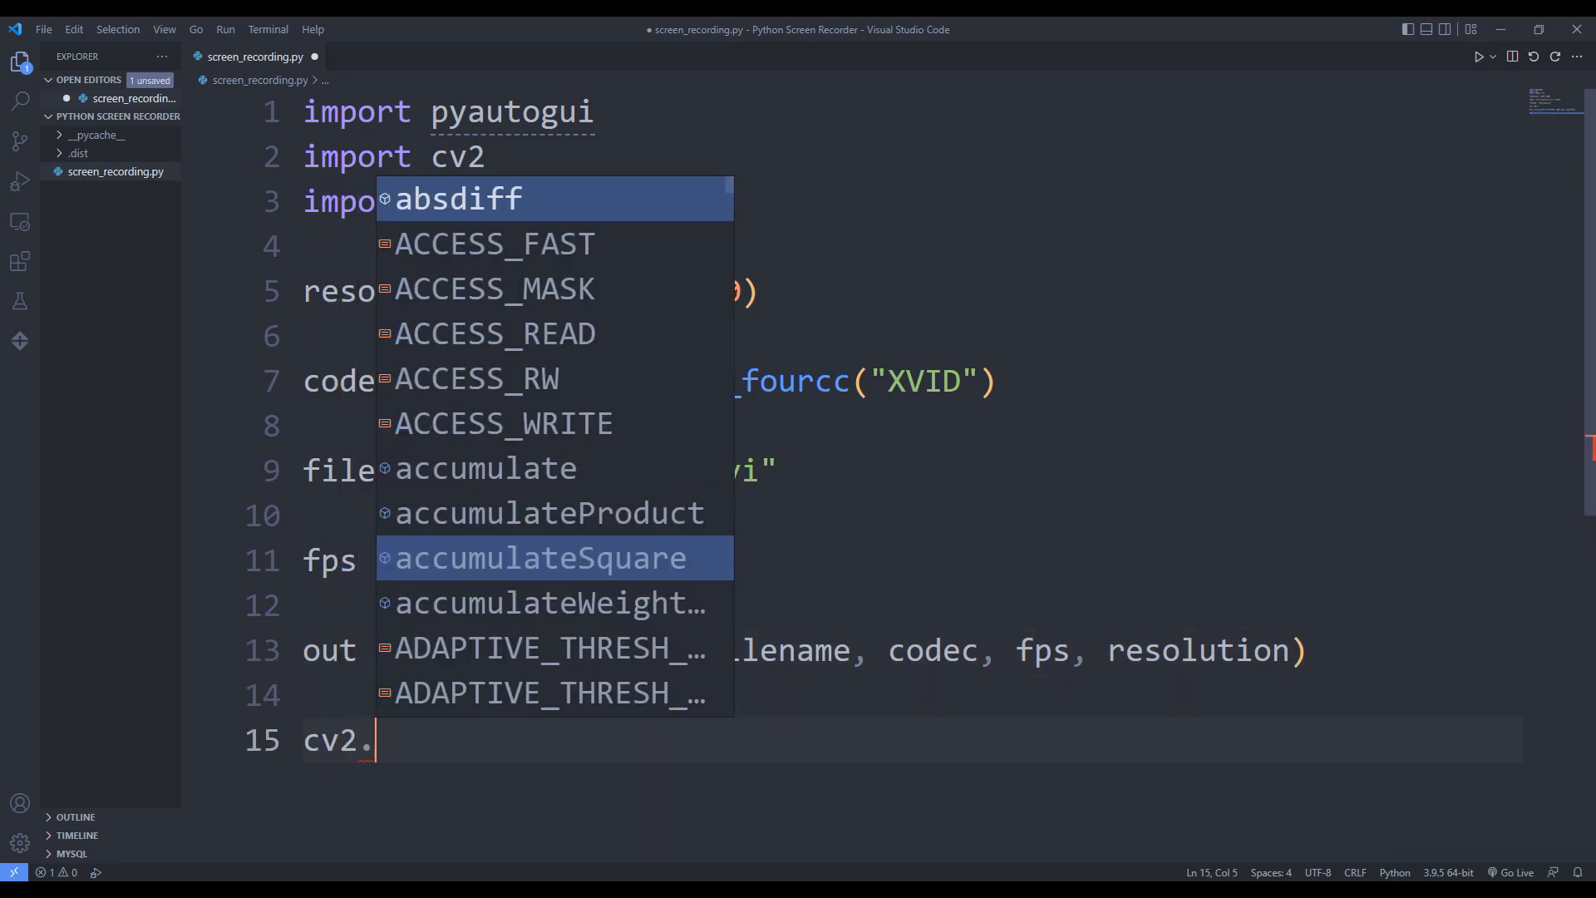
Create a named window "Live" using cv2.WINDOW_NORMAL.
{"action": "type", "text": "namedWindow("}
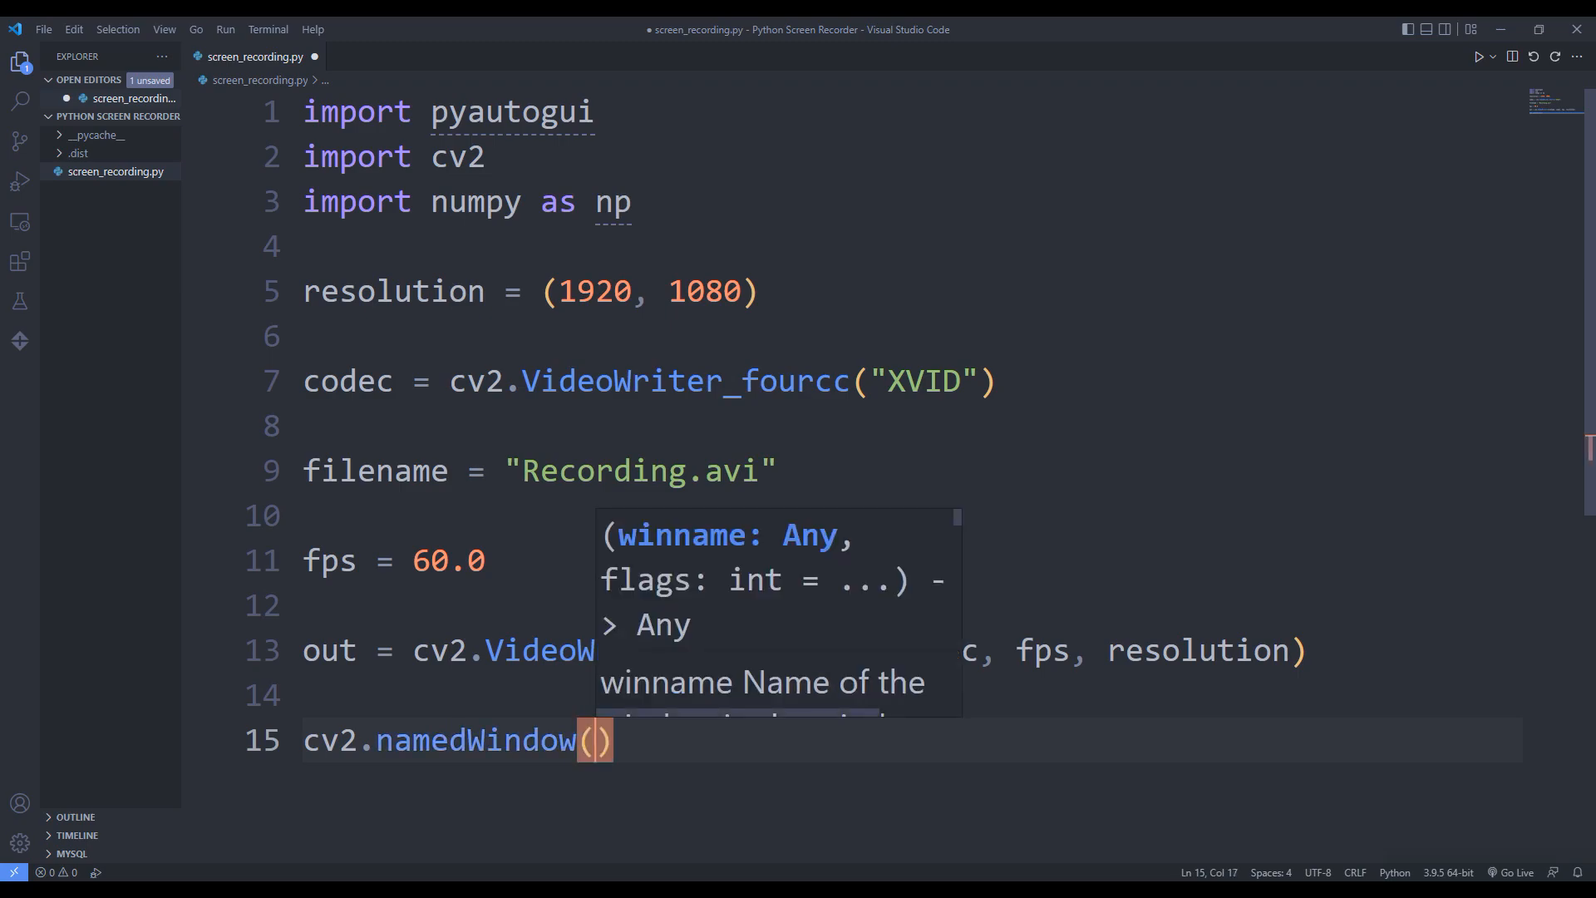
{"action": "type", "text": "\"\""}
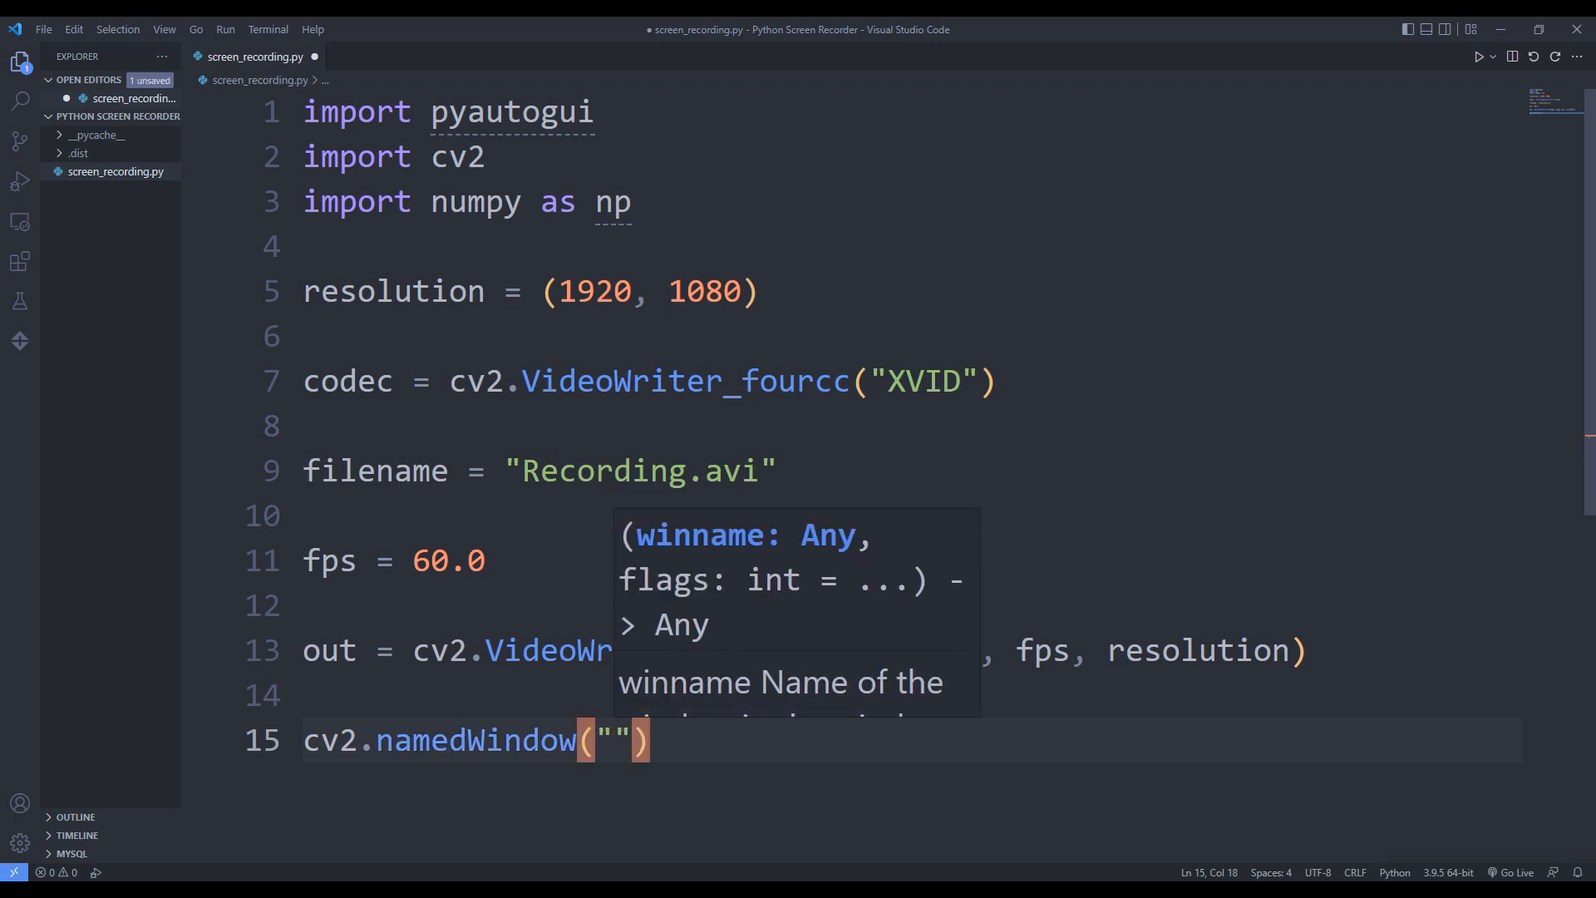
{"action": "type", "text": "Live\","}
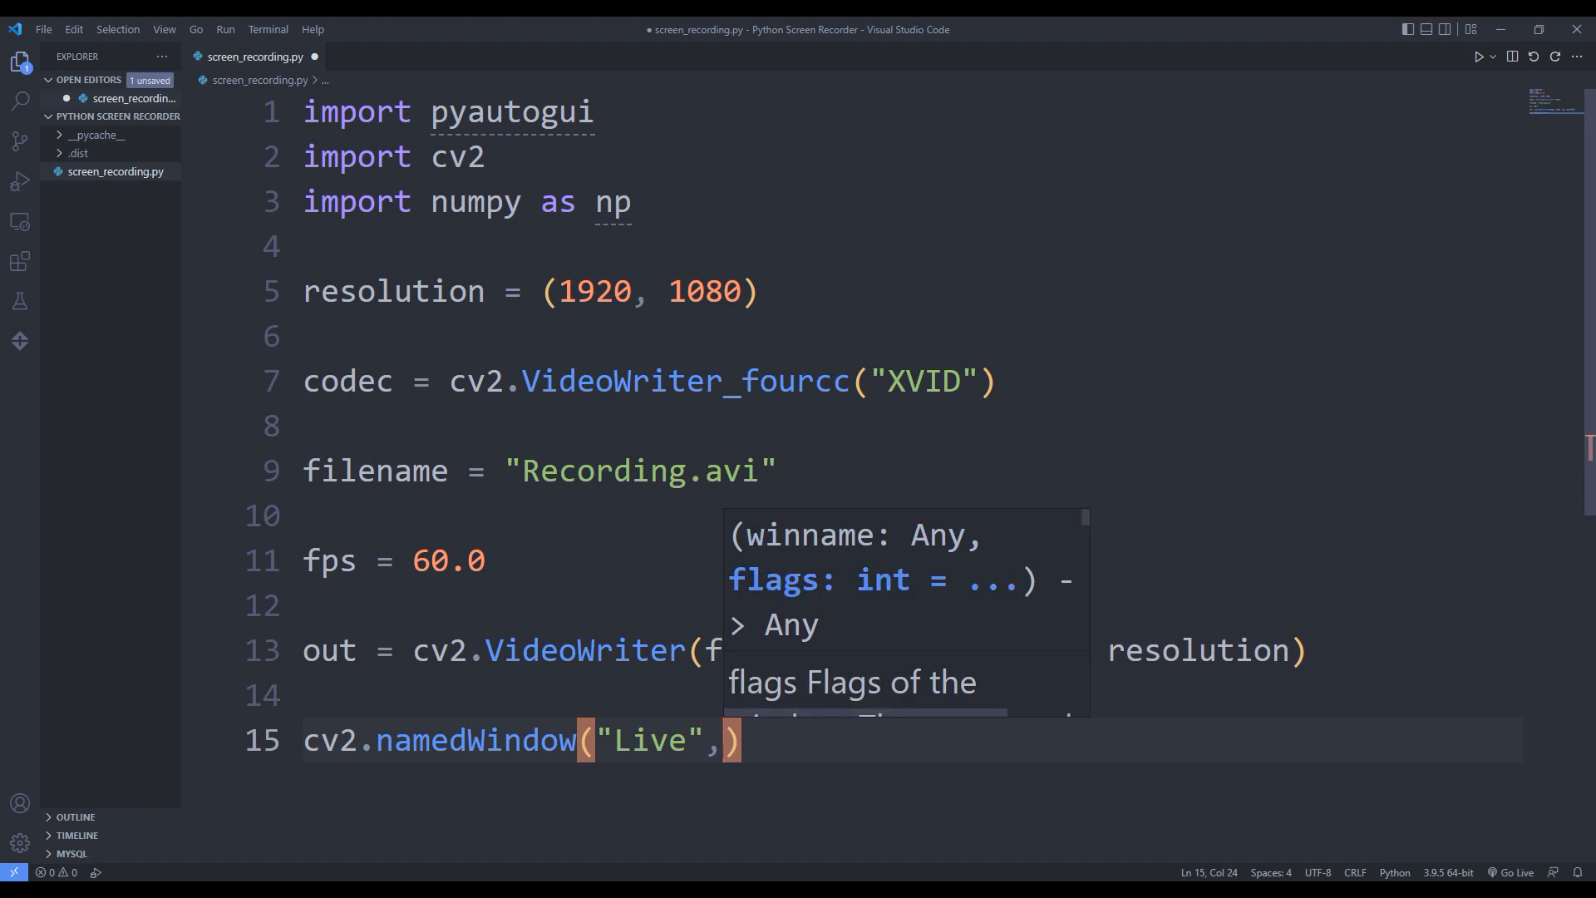
{"action": "type", "text": "cv2."}
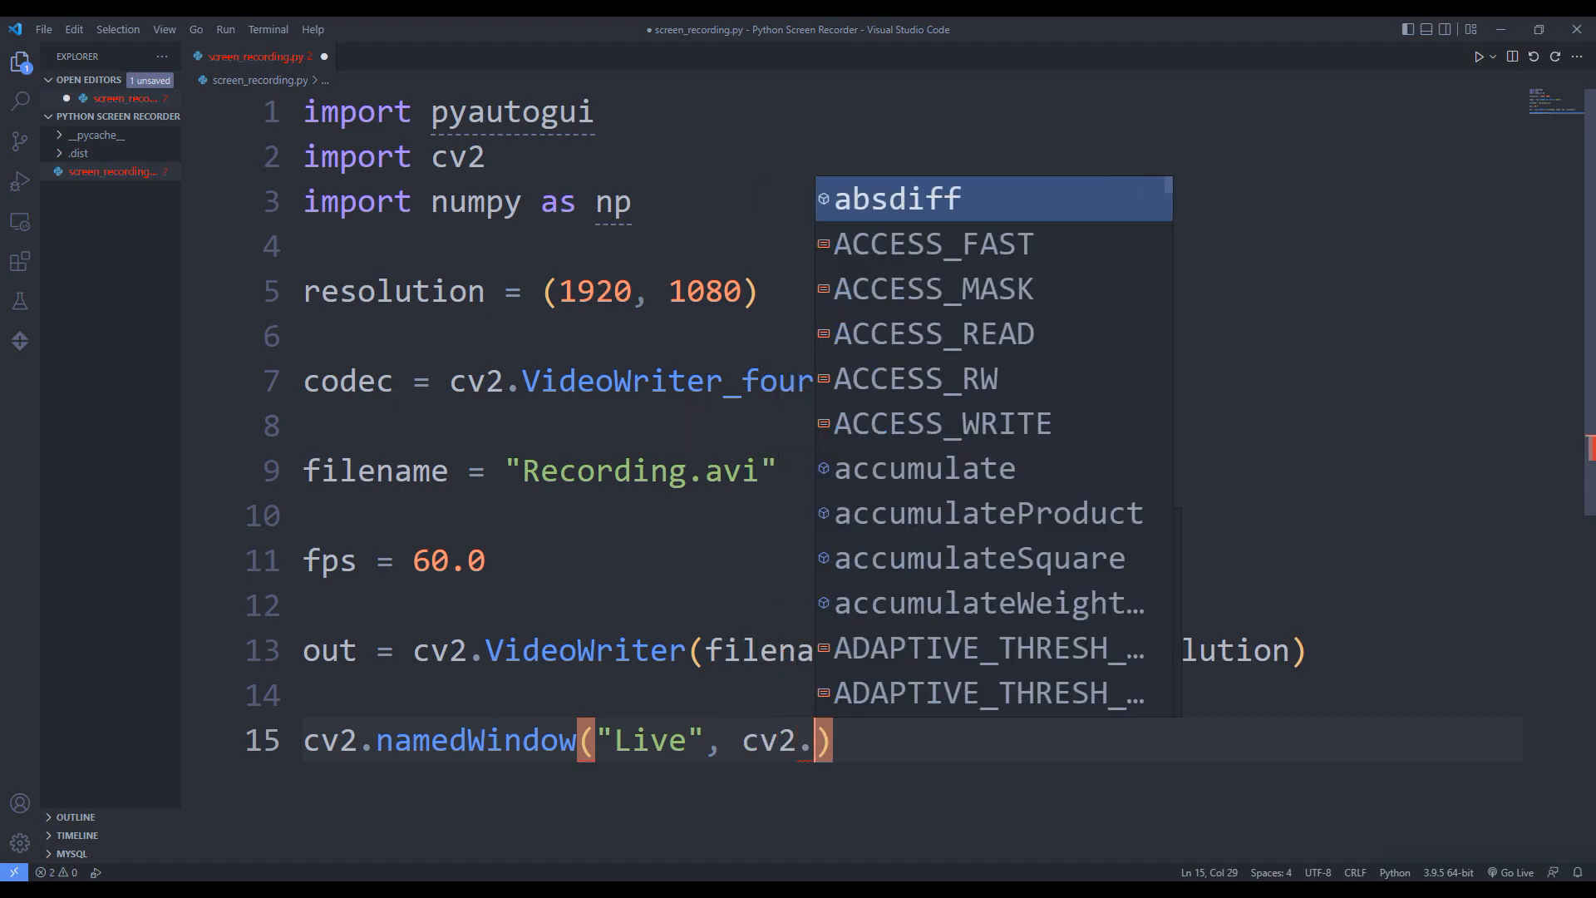
{"action": "type", "text": "WINDOW_NORMAL"}
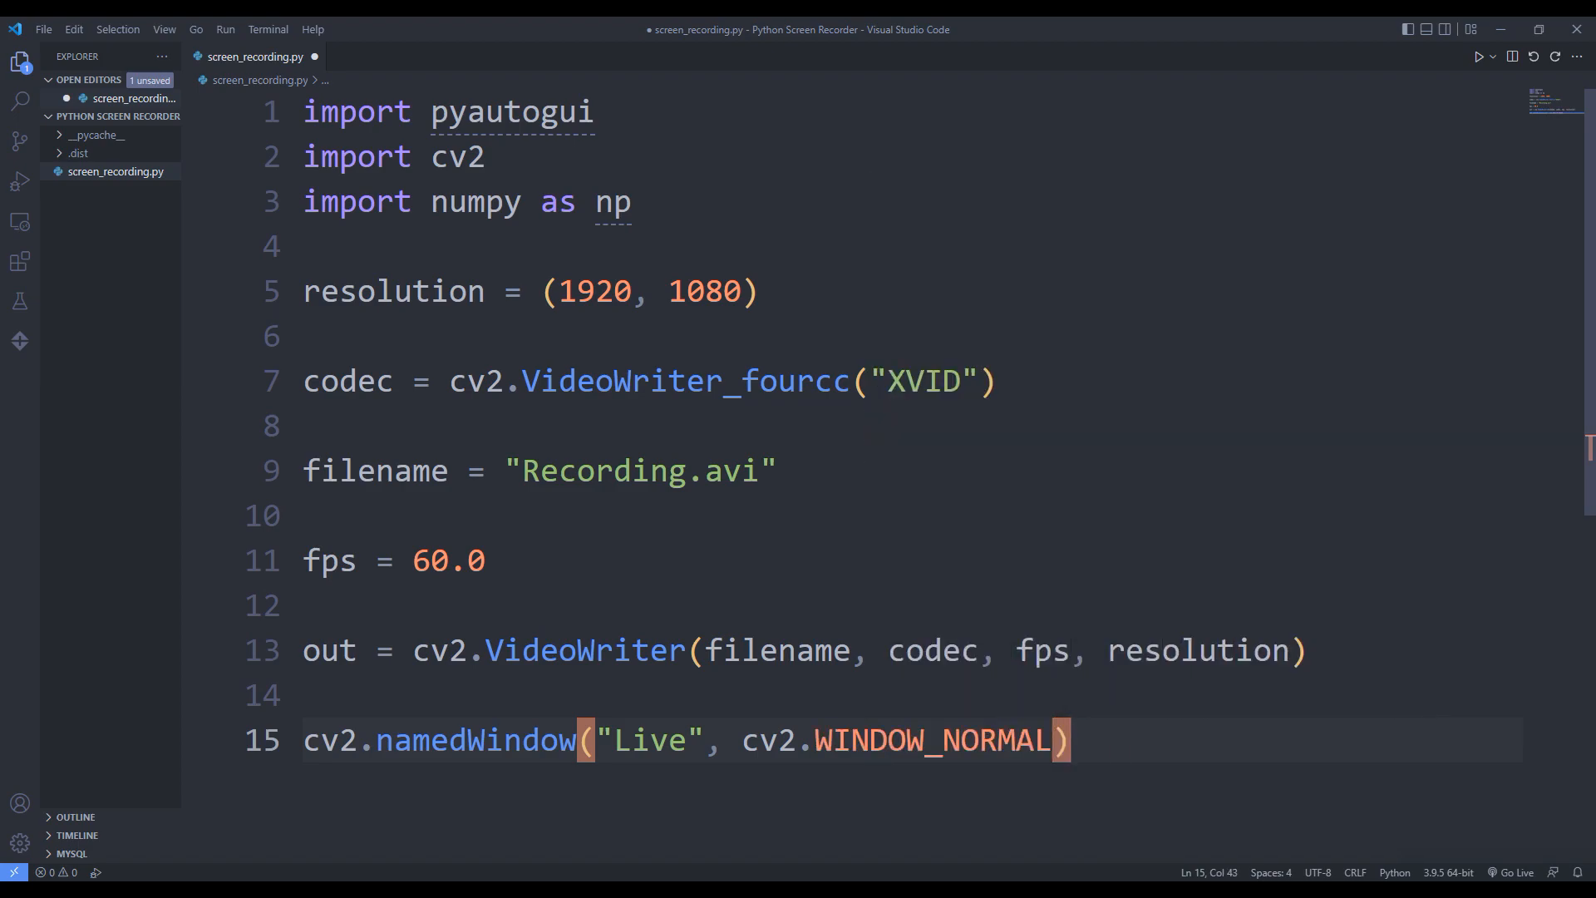
{"action": "key", "text": "enter"}
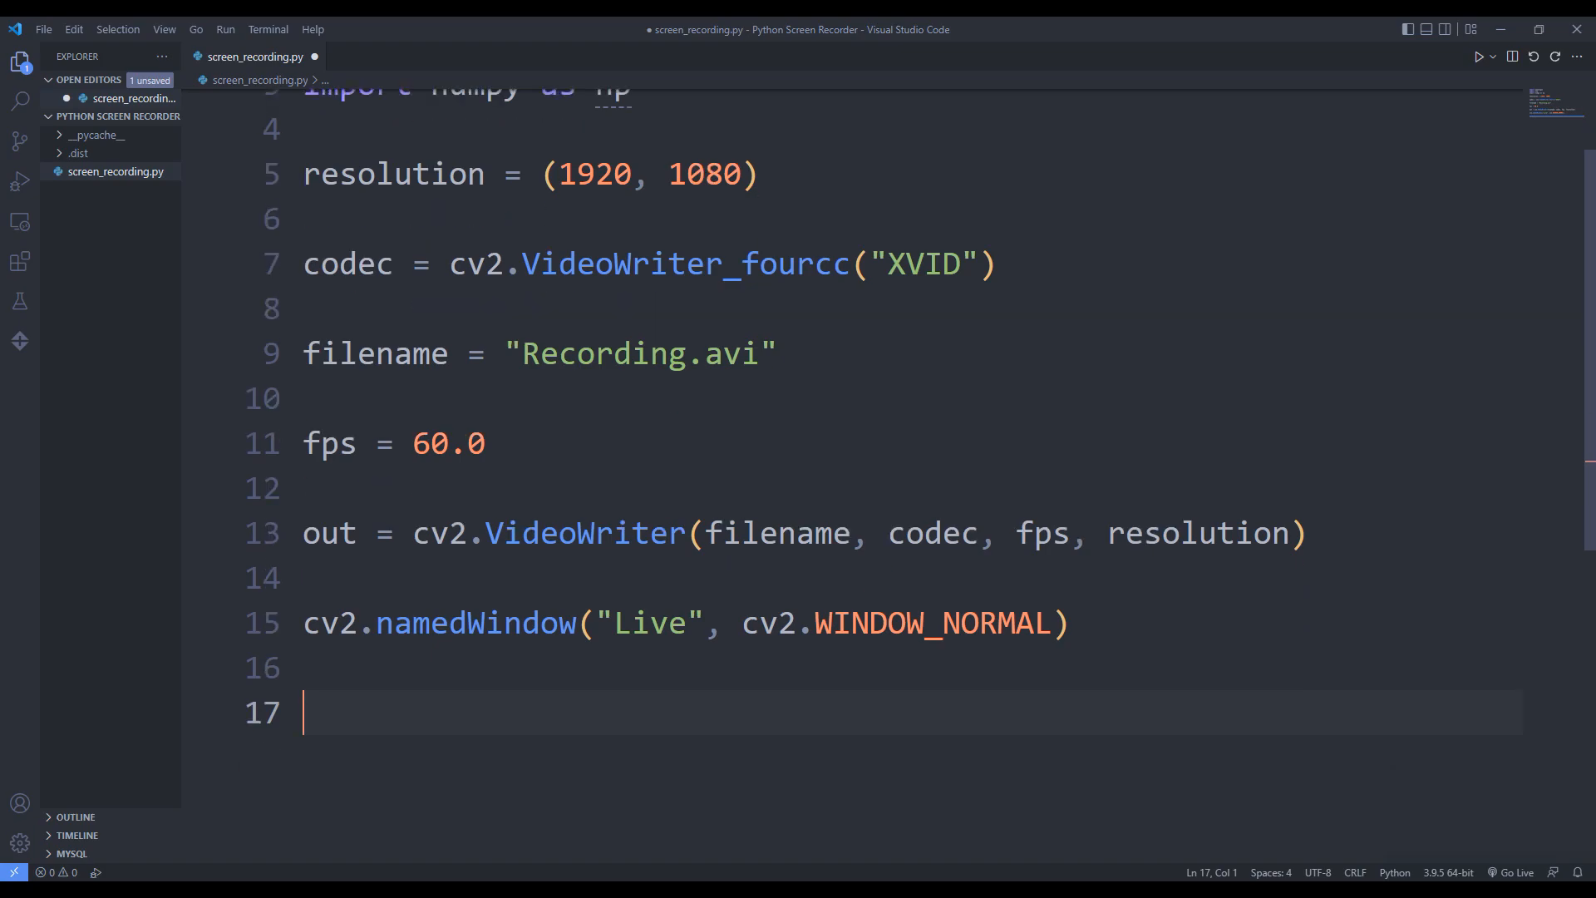
Resize the "Live" window to 480 by 270 with cv2.resizeWindow.
{"action": "type", "text": "cv2."}
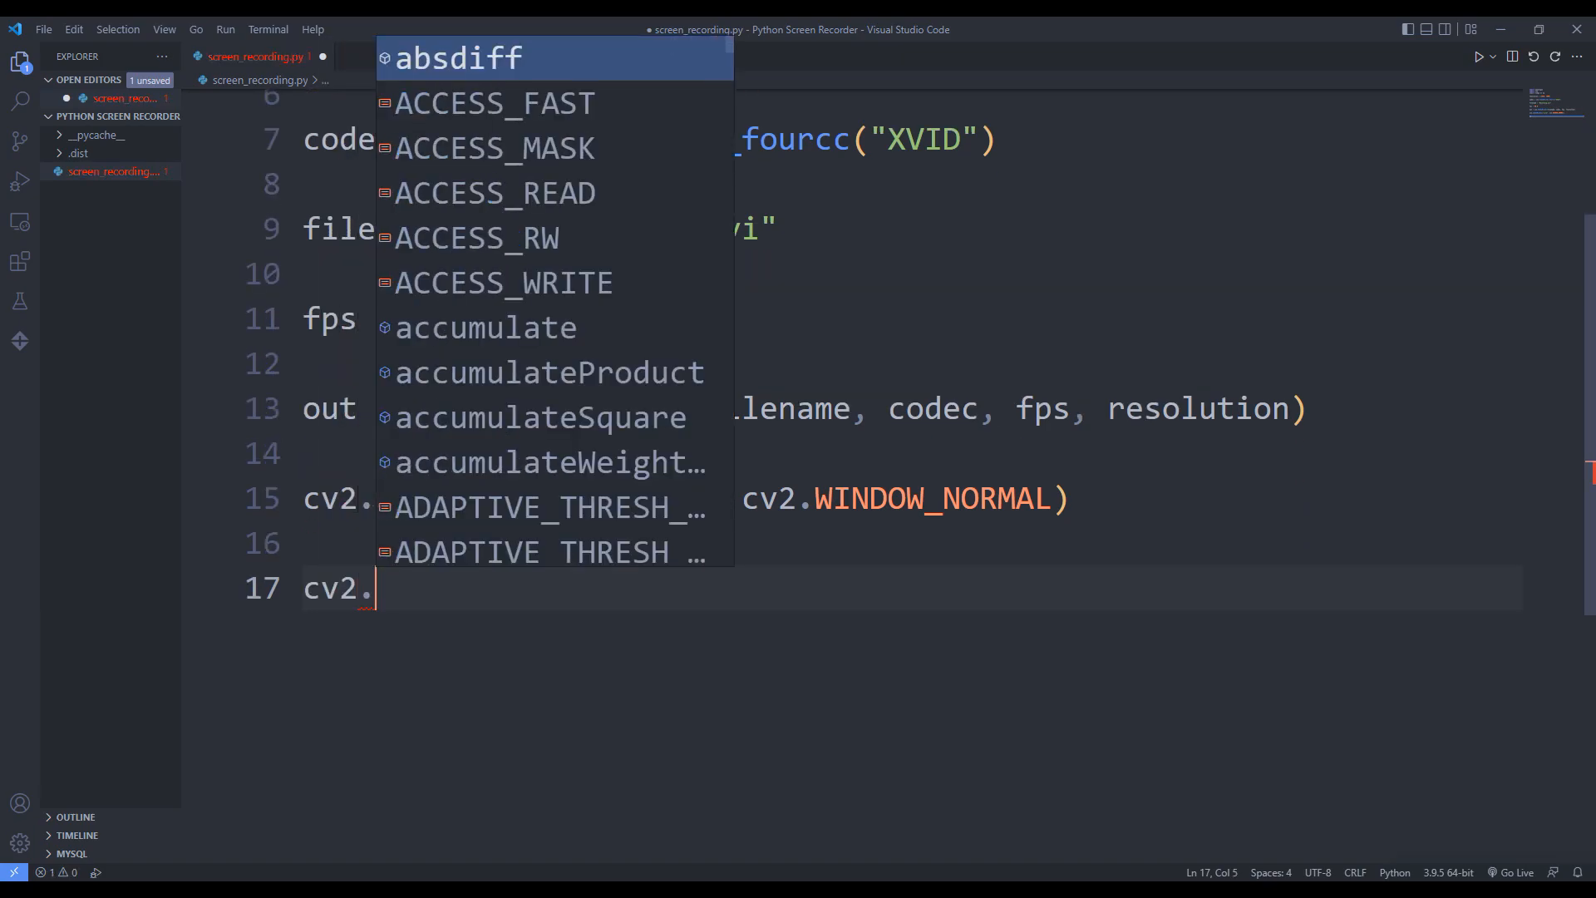
{"action": "type", "text": "resi"}
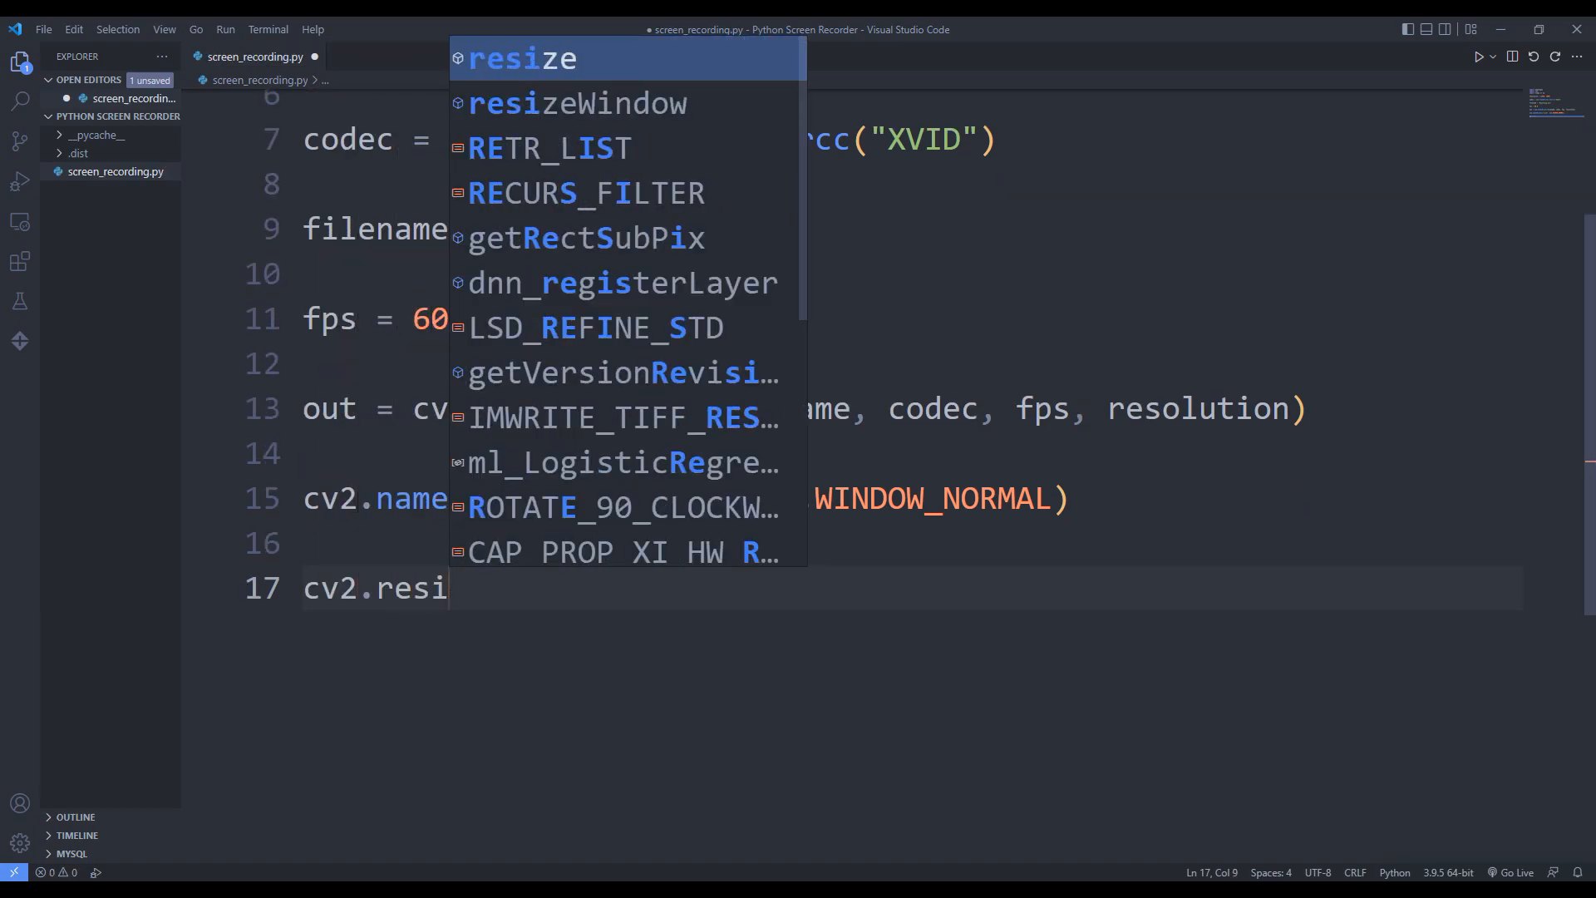
{"action": "left_click", "coordinate": [576, 103]}
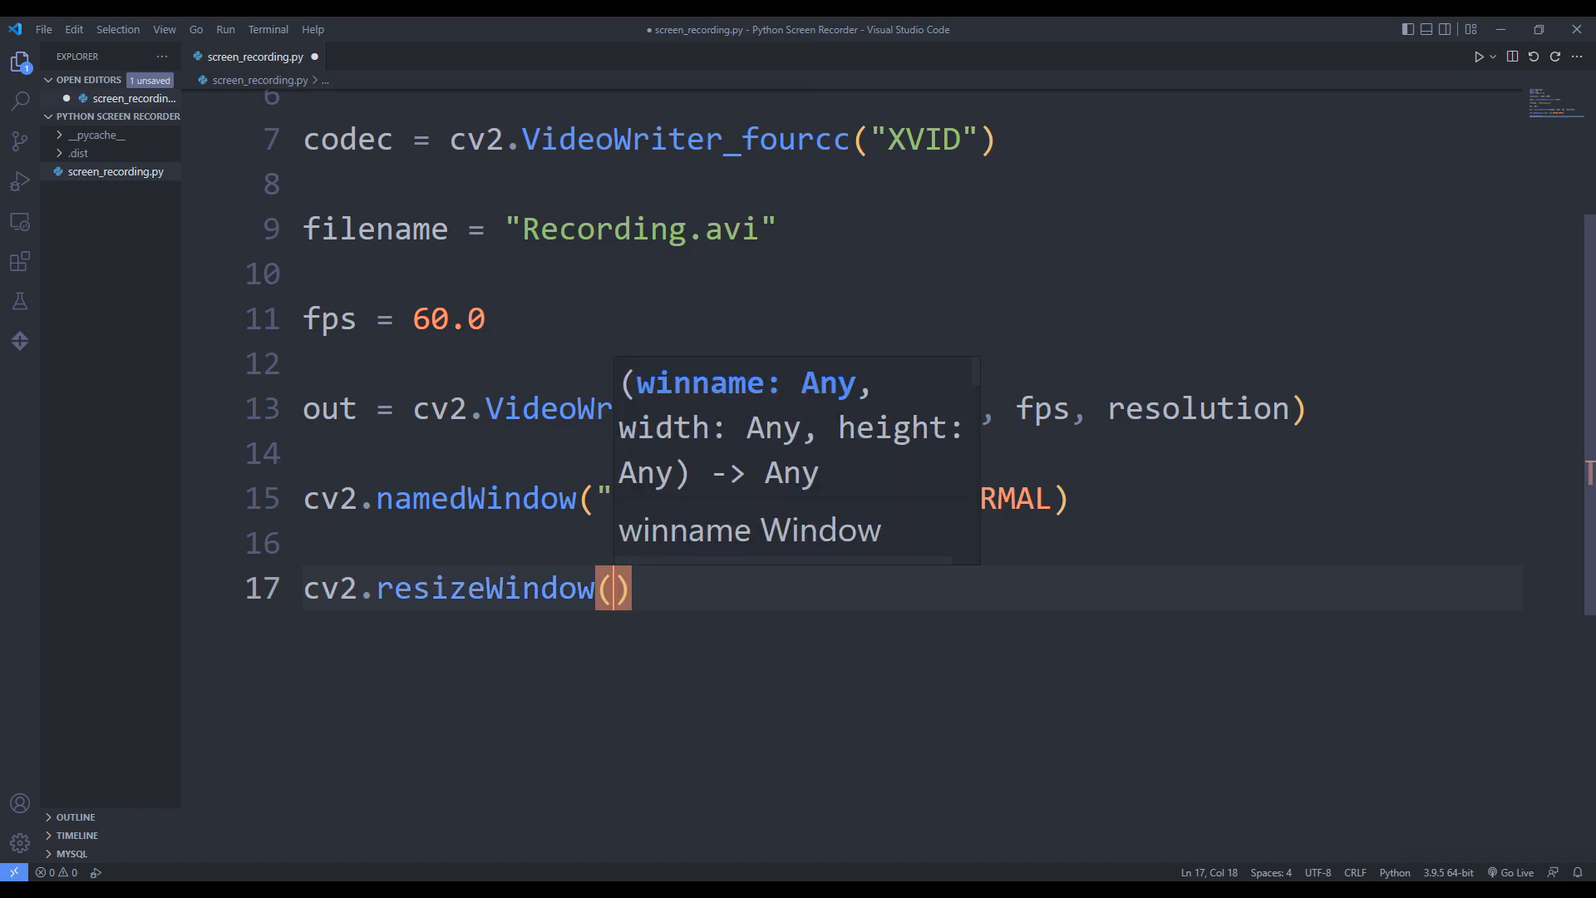
{"action": "type", "text": "\"Live\", 480, 270"}
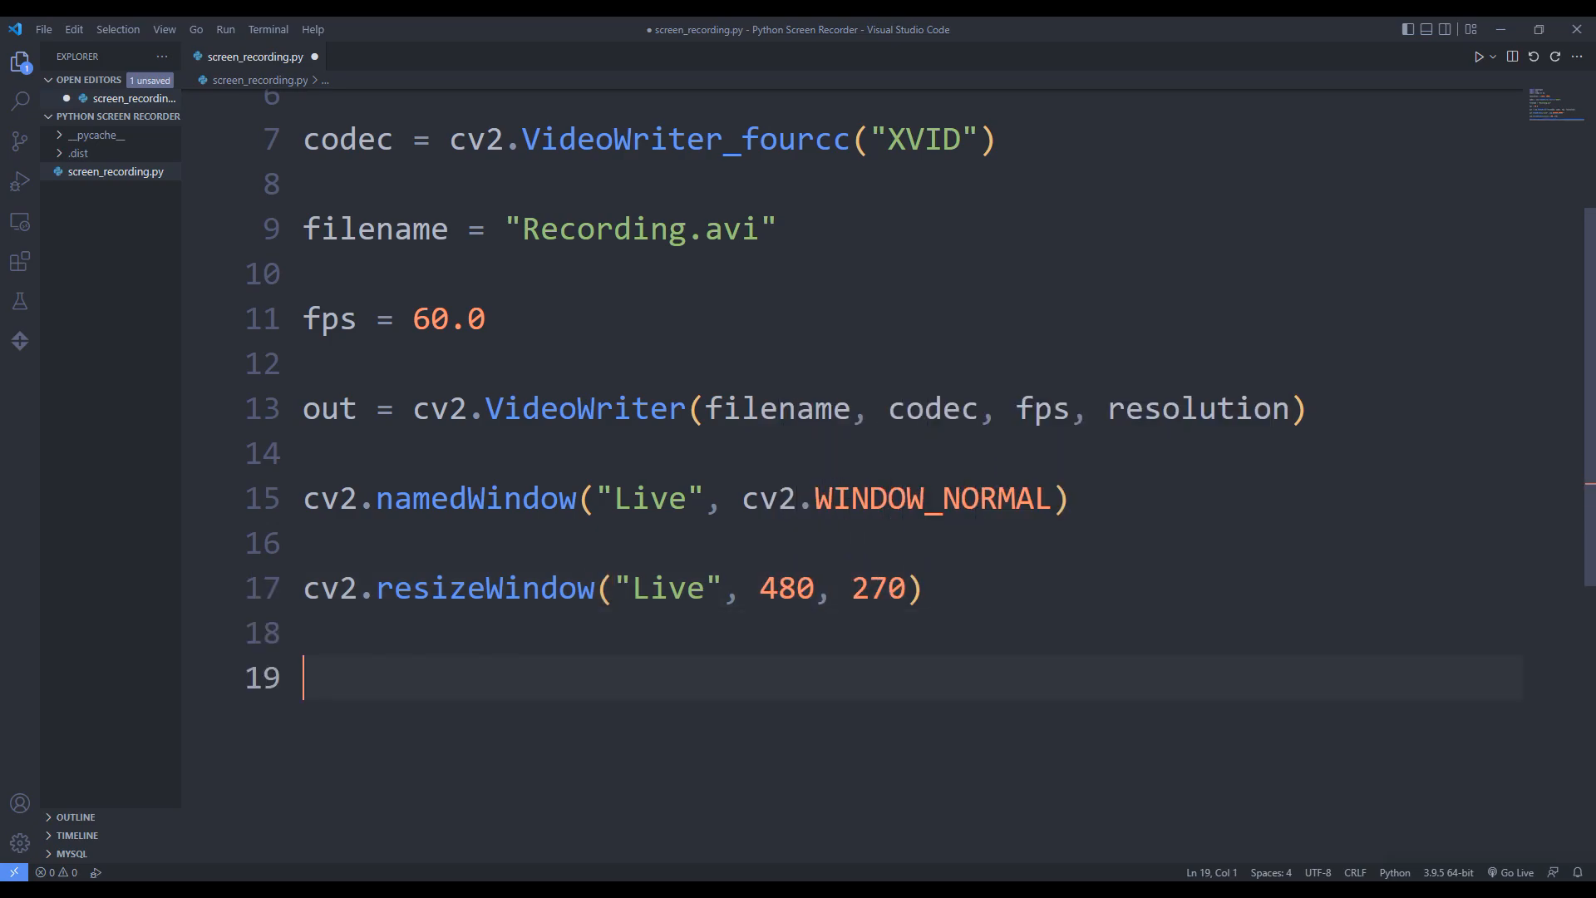
{"action": "type", "text": "while T"}
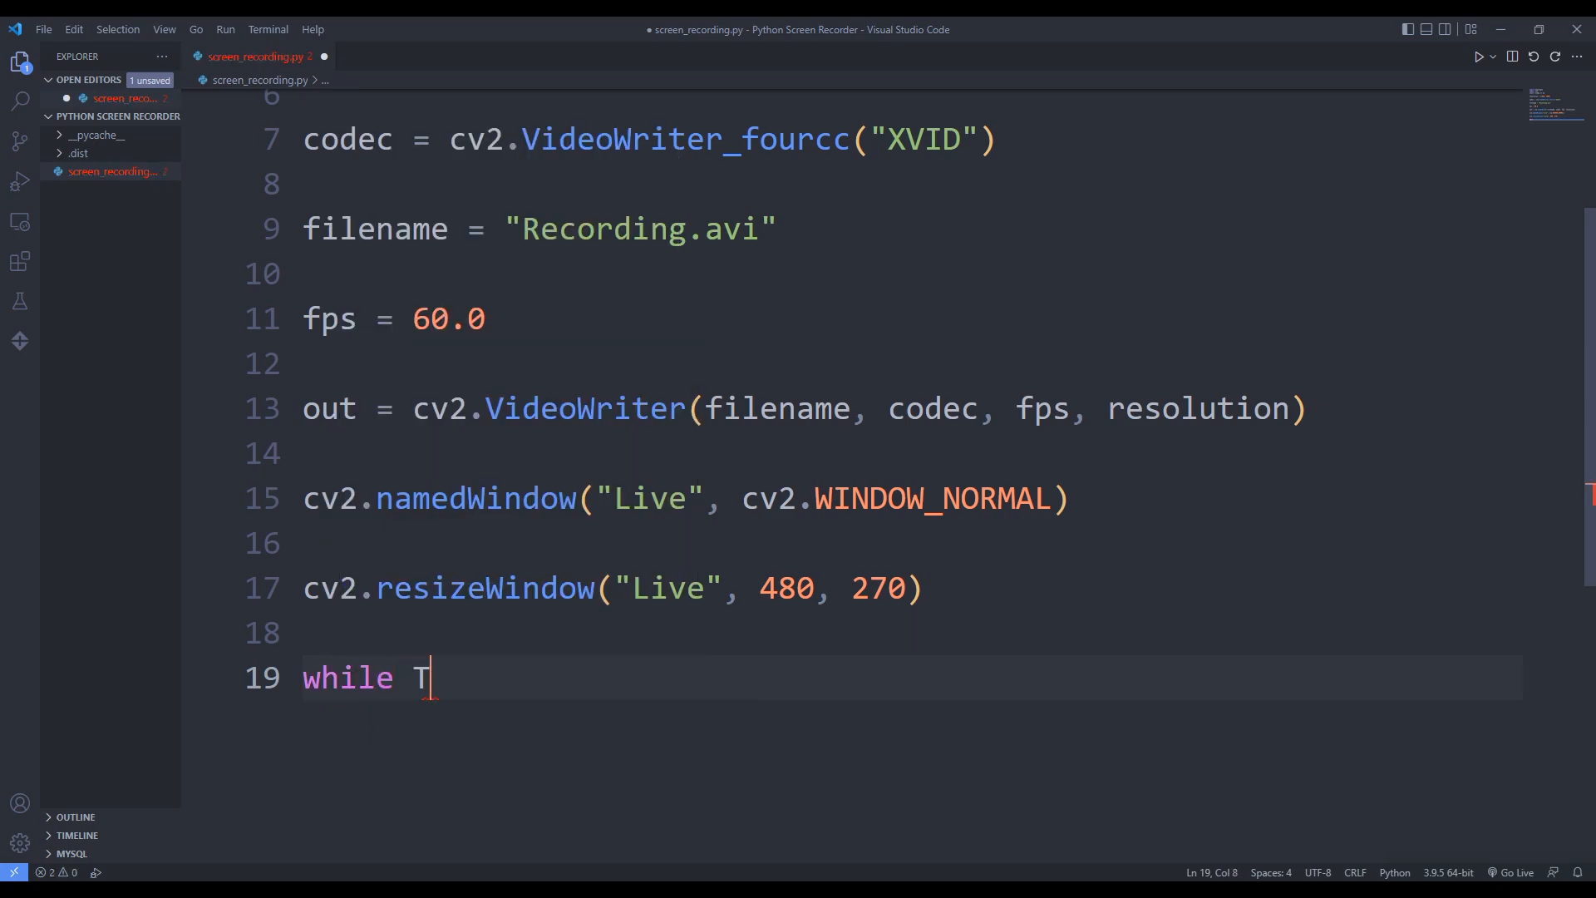
Open a while True: loop capturing img = pyautogui.screenshot().
{"action": "type", "text": "rue:"}
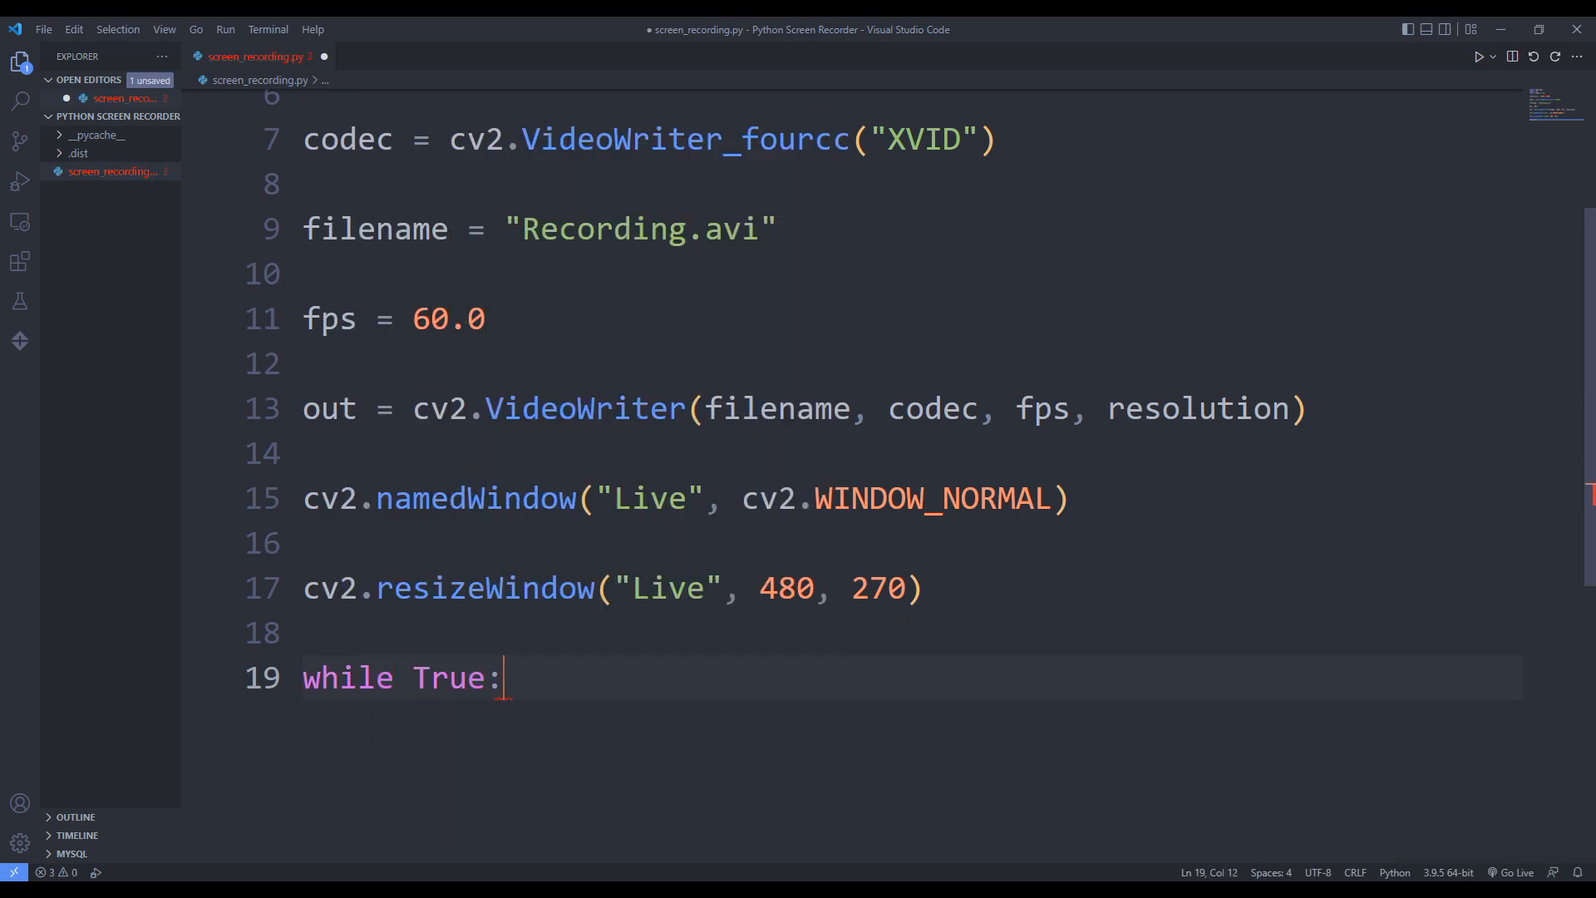
{"action": "scroll", "scroll_direction": "down", "scroll_amount": 3}
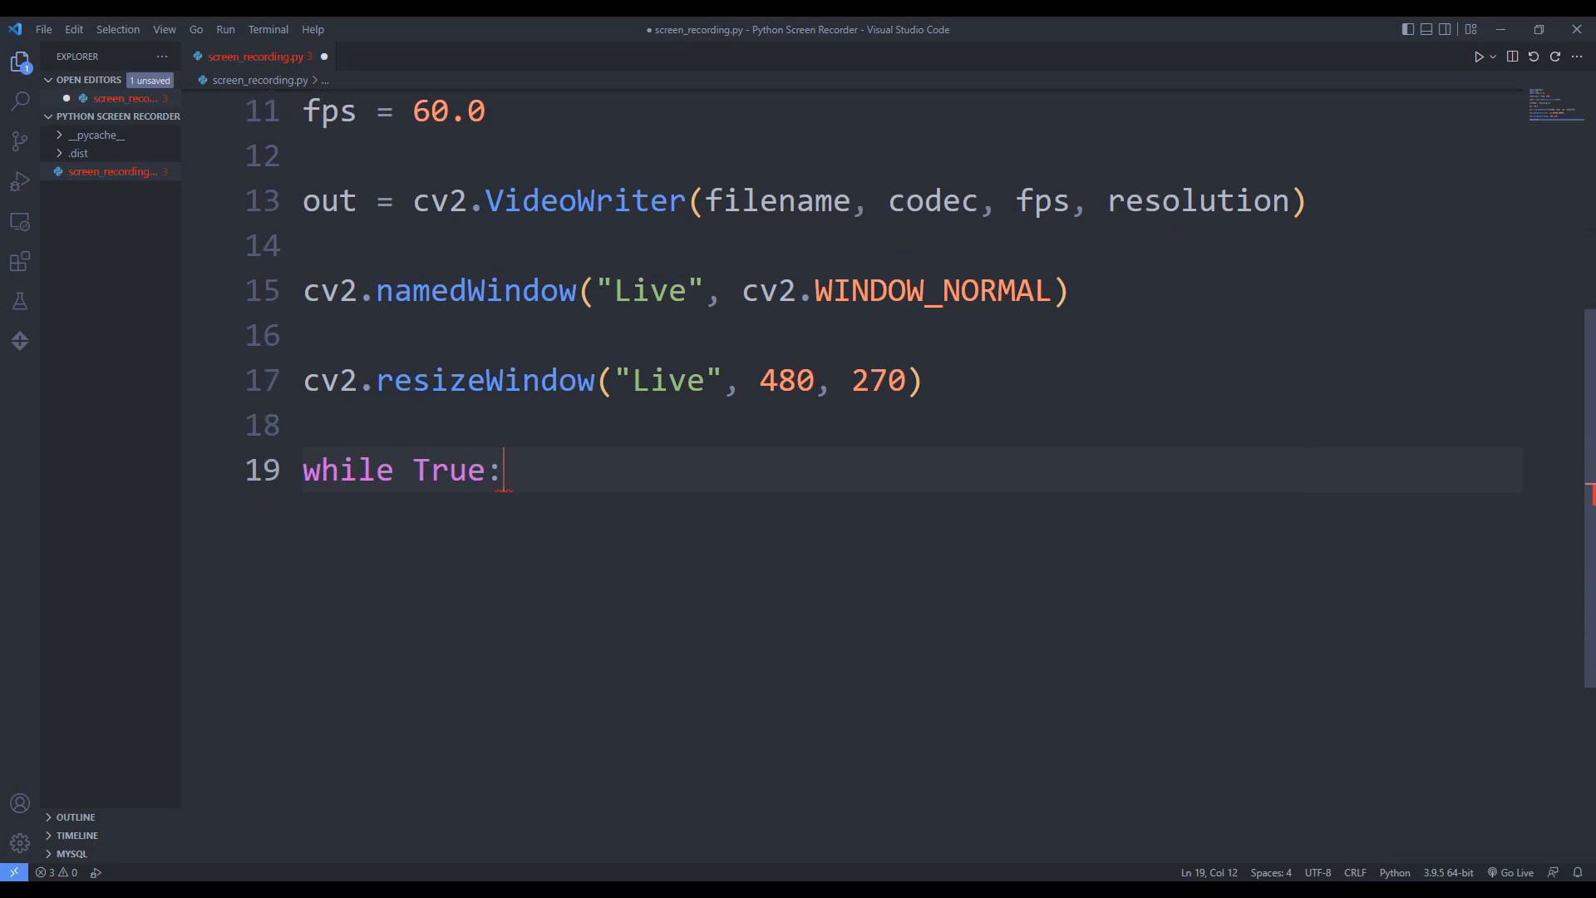
{"action": "type", "text": "img"}
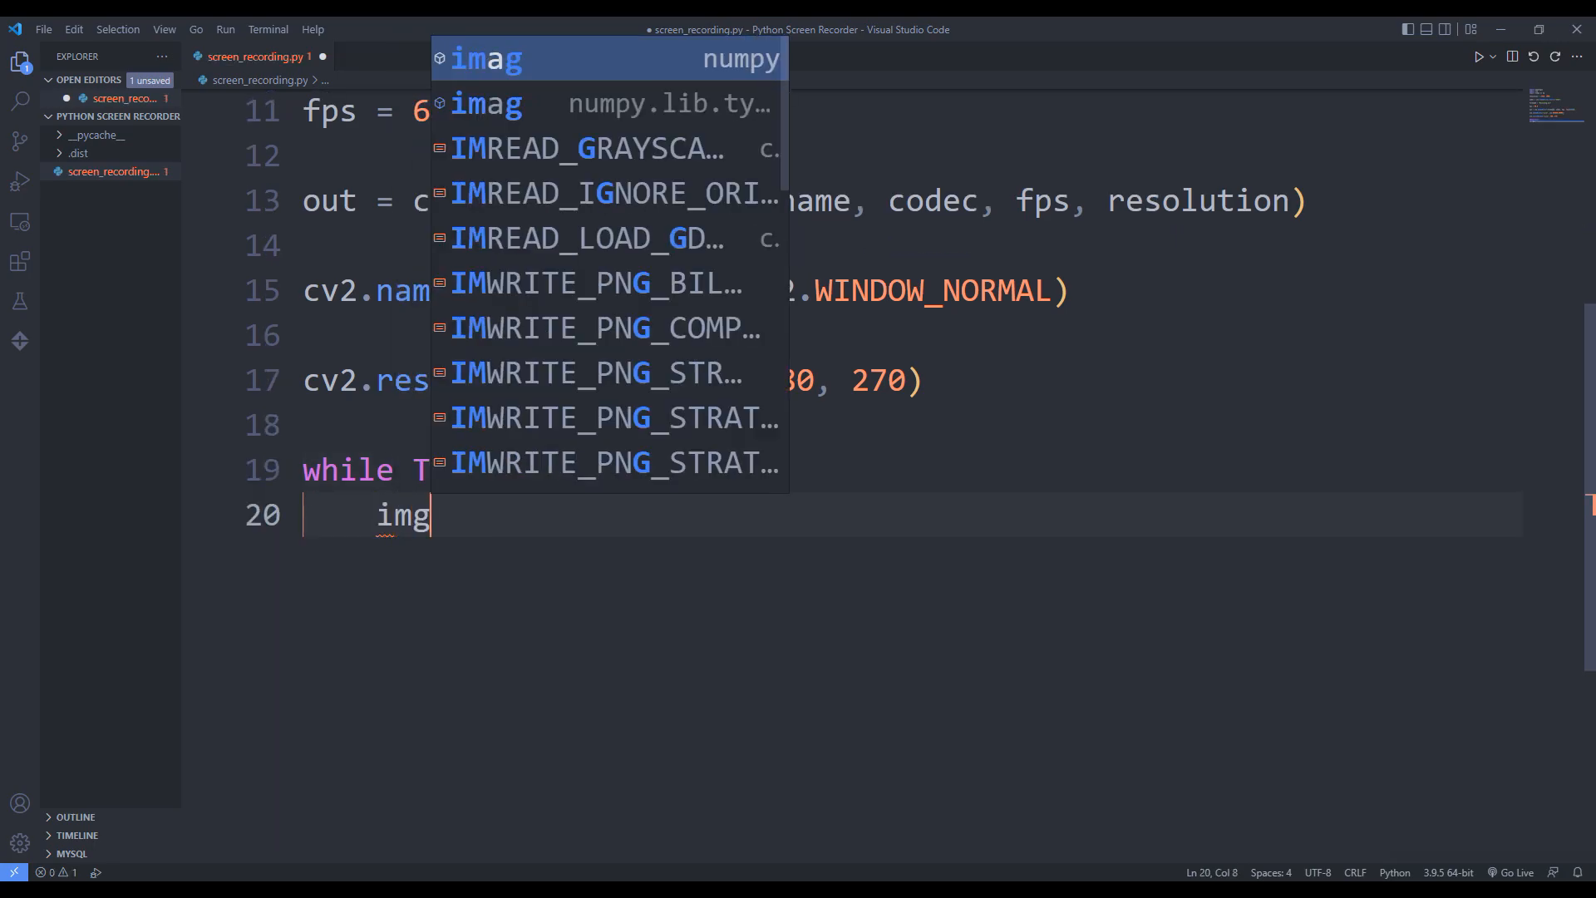
{"action": "type", "text": "= py"}
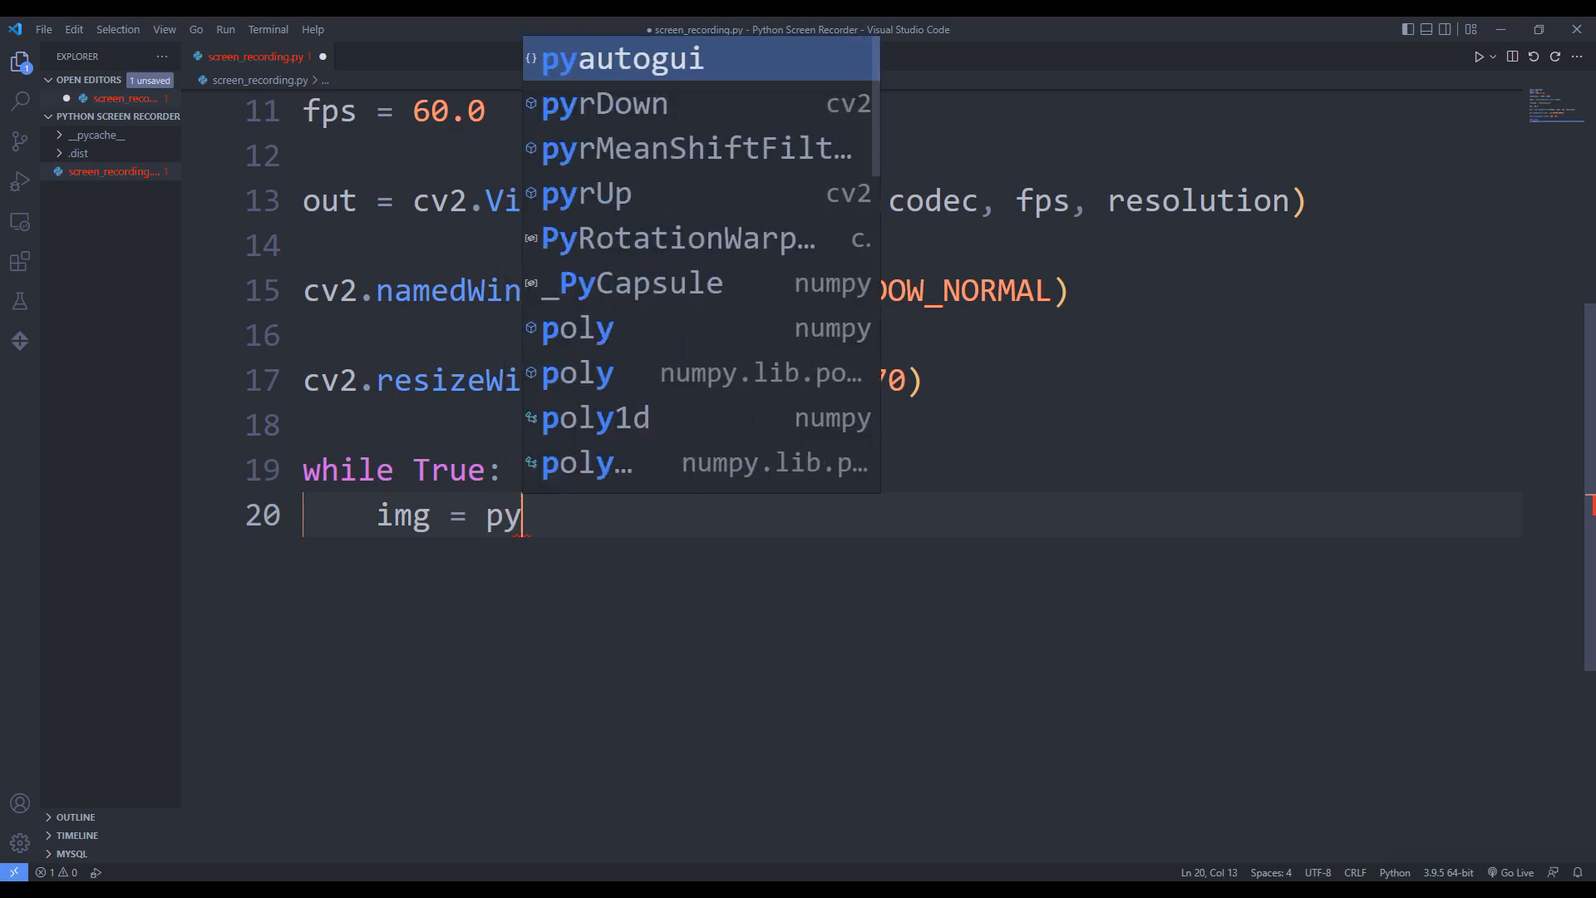
{"action": "type", "text": "autogui."}
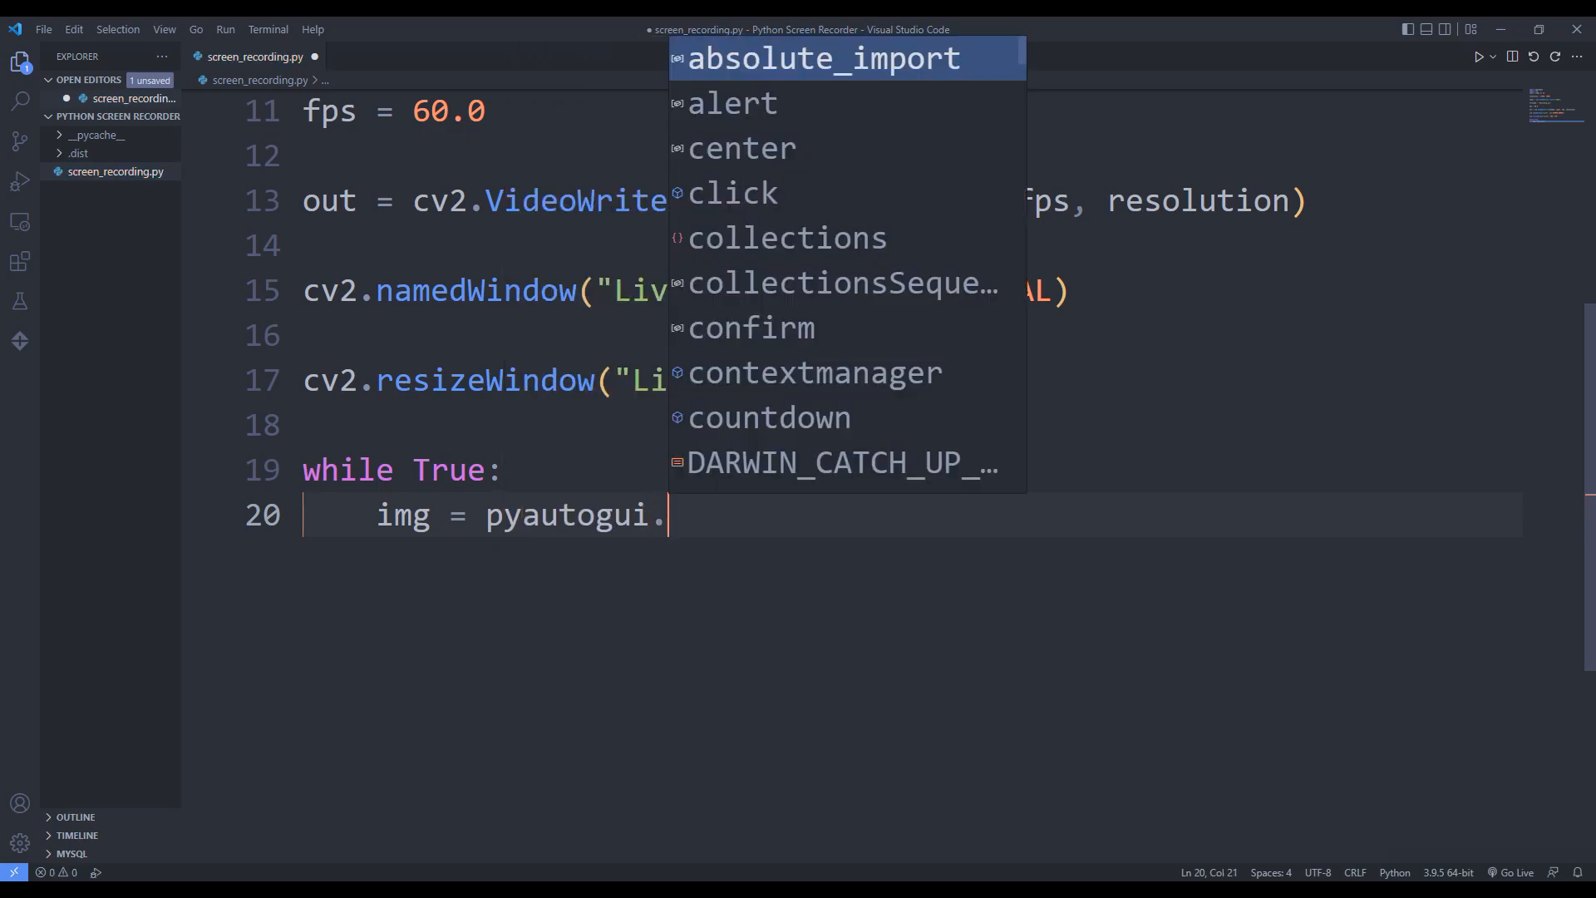
{"action": "type", "text": "screenshot("}
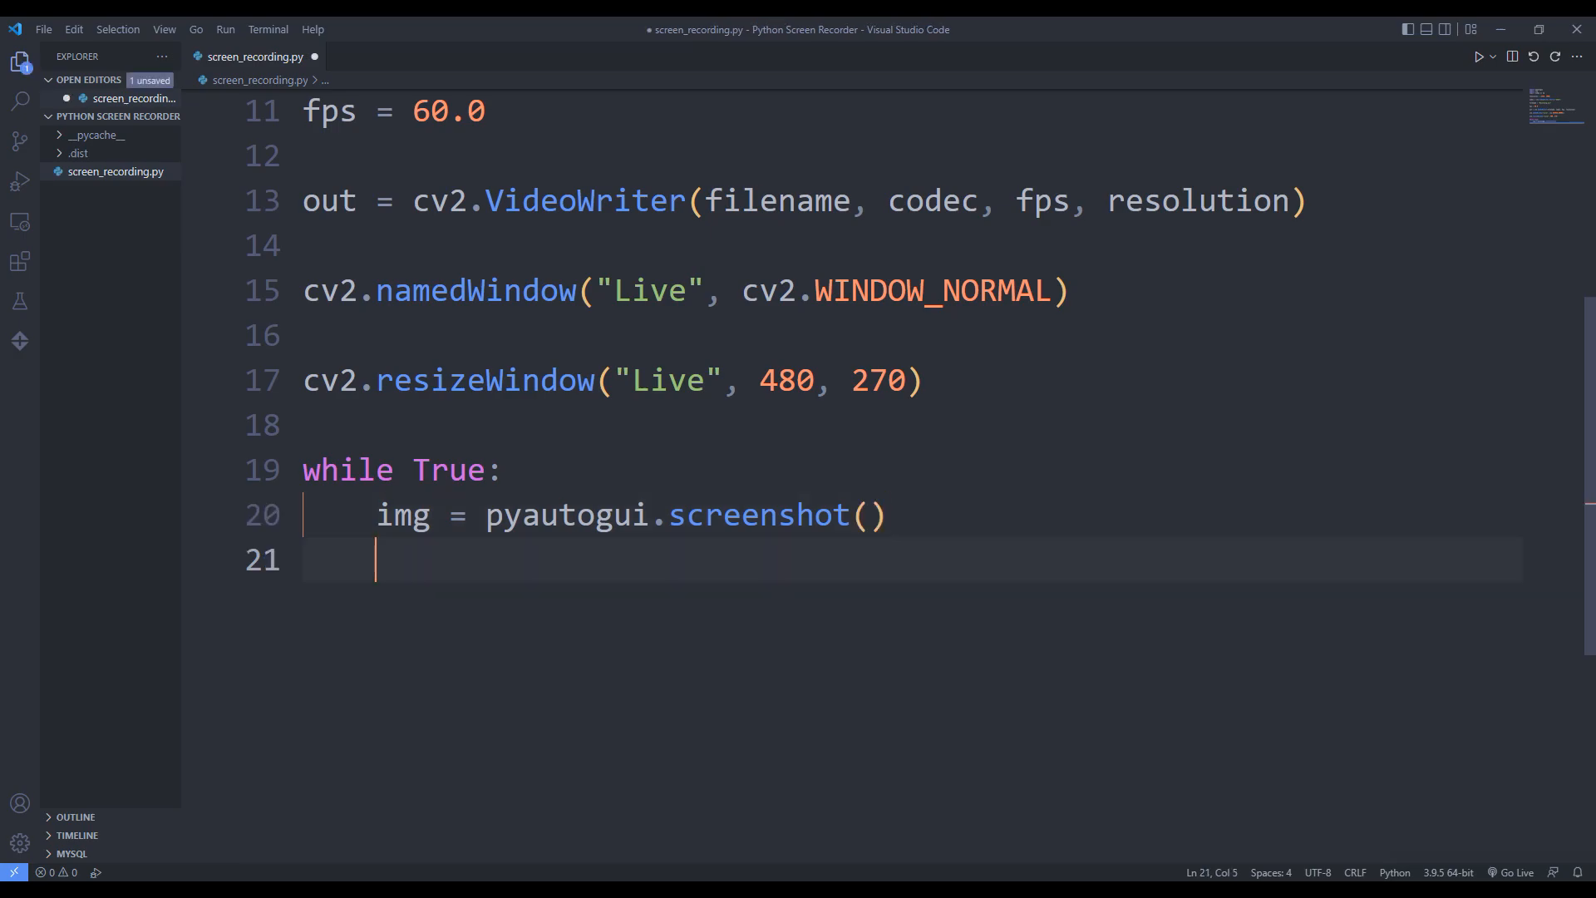
Convert img to a NumPy frame and apply cv2.cvtColor with COLOR_BGR2RGB.
{"action": "type", "text": "frame ="}
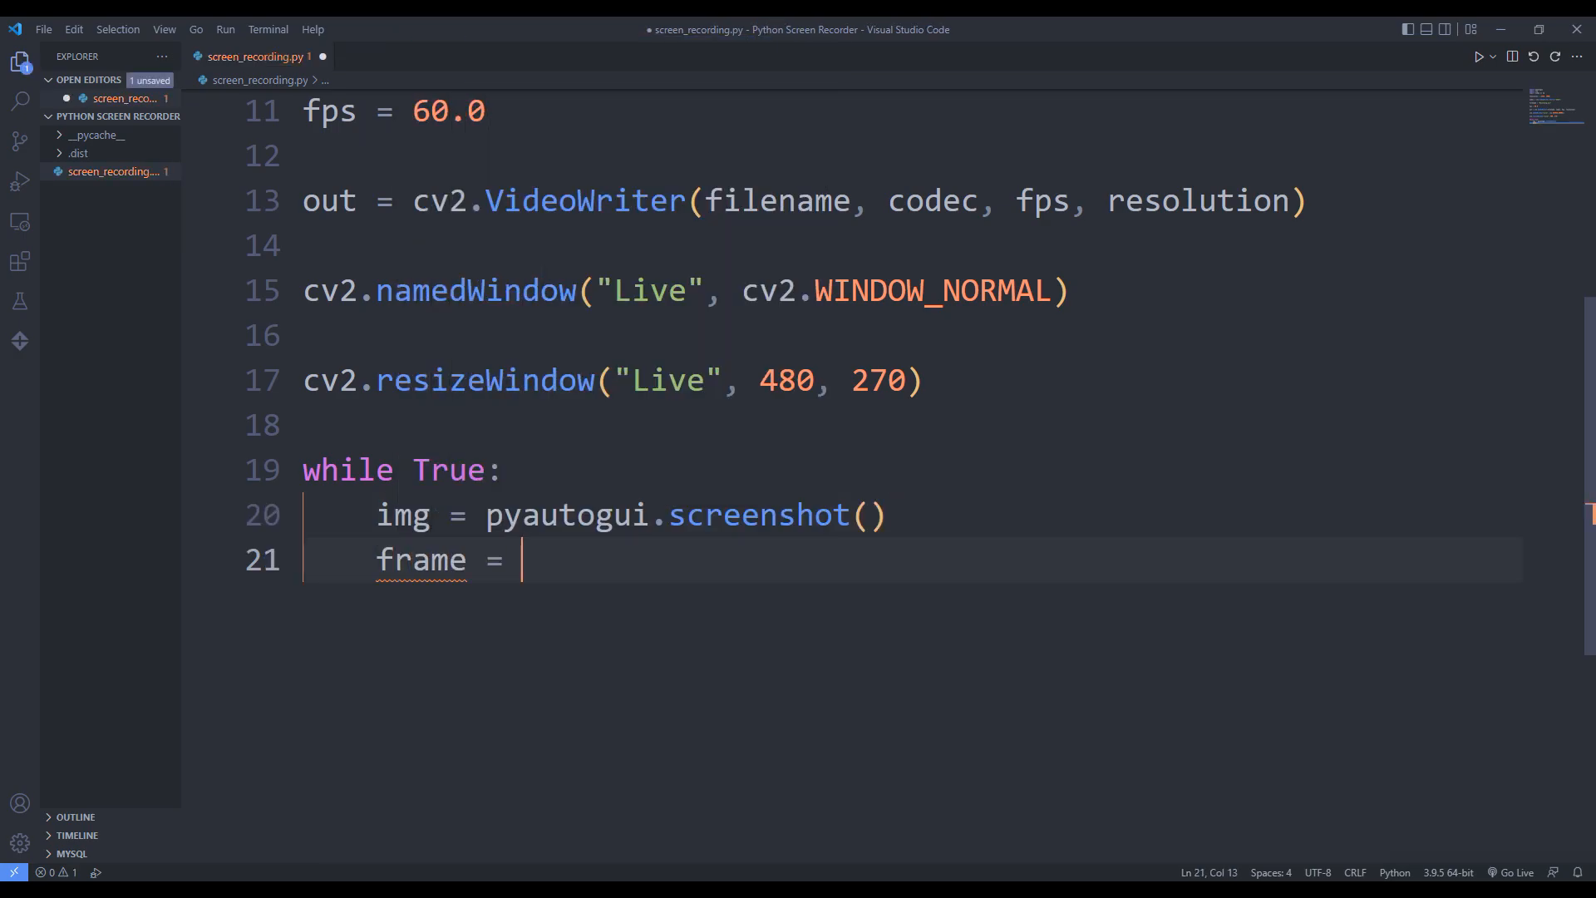
{"action": "type", "text": "np.array"}
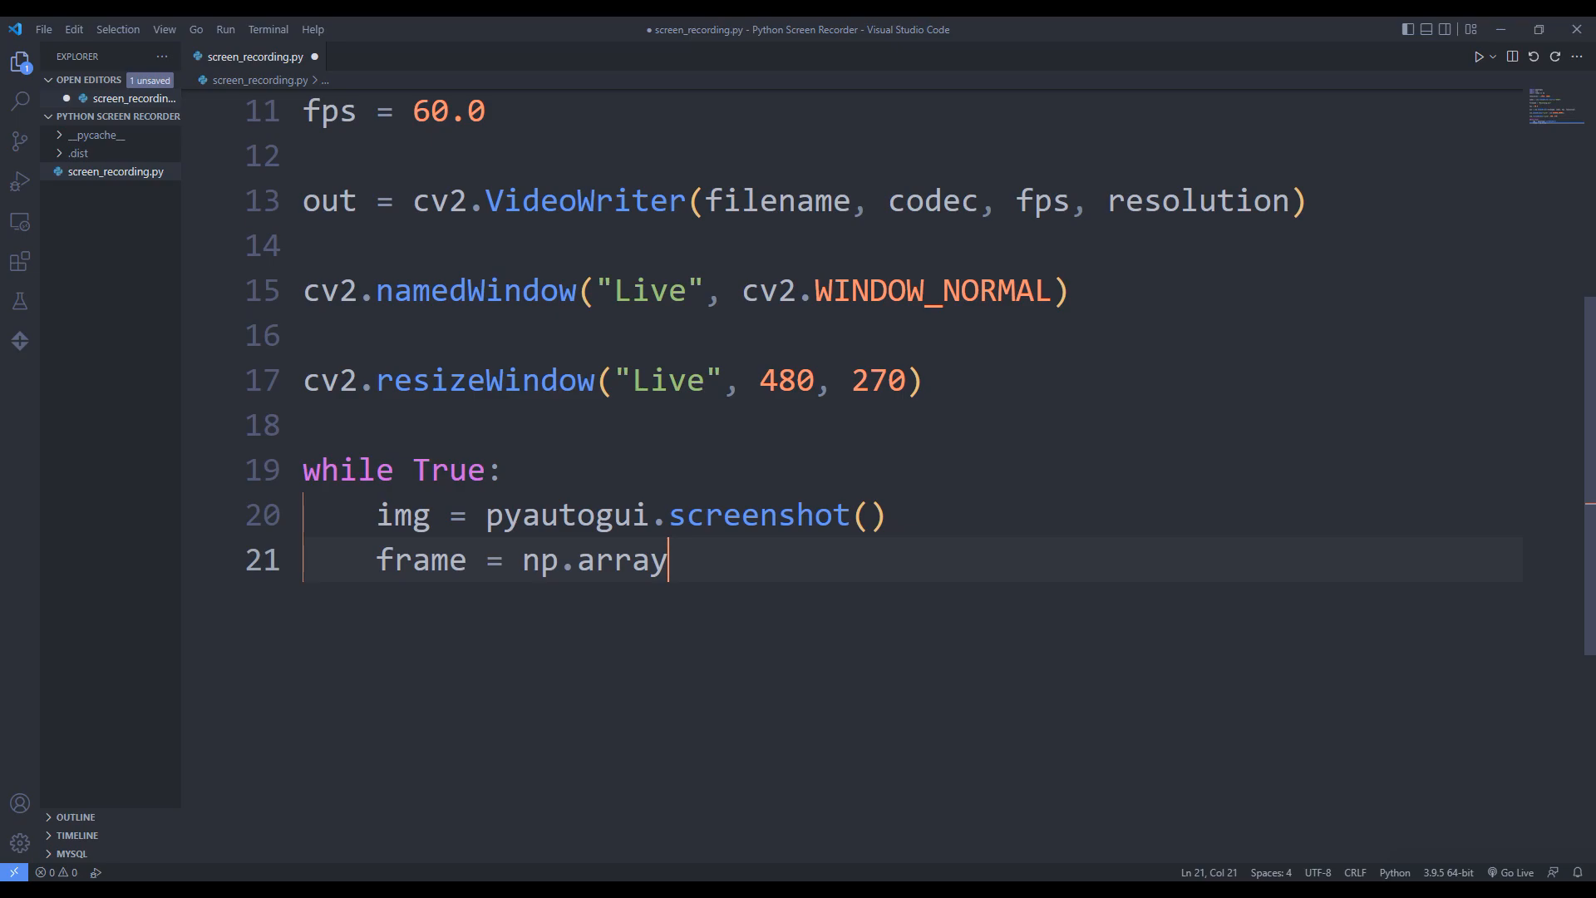
{"action": "type", "text": "(img)"}
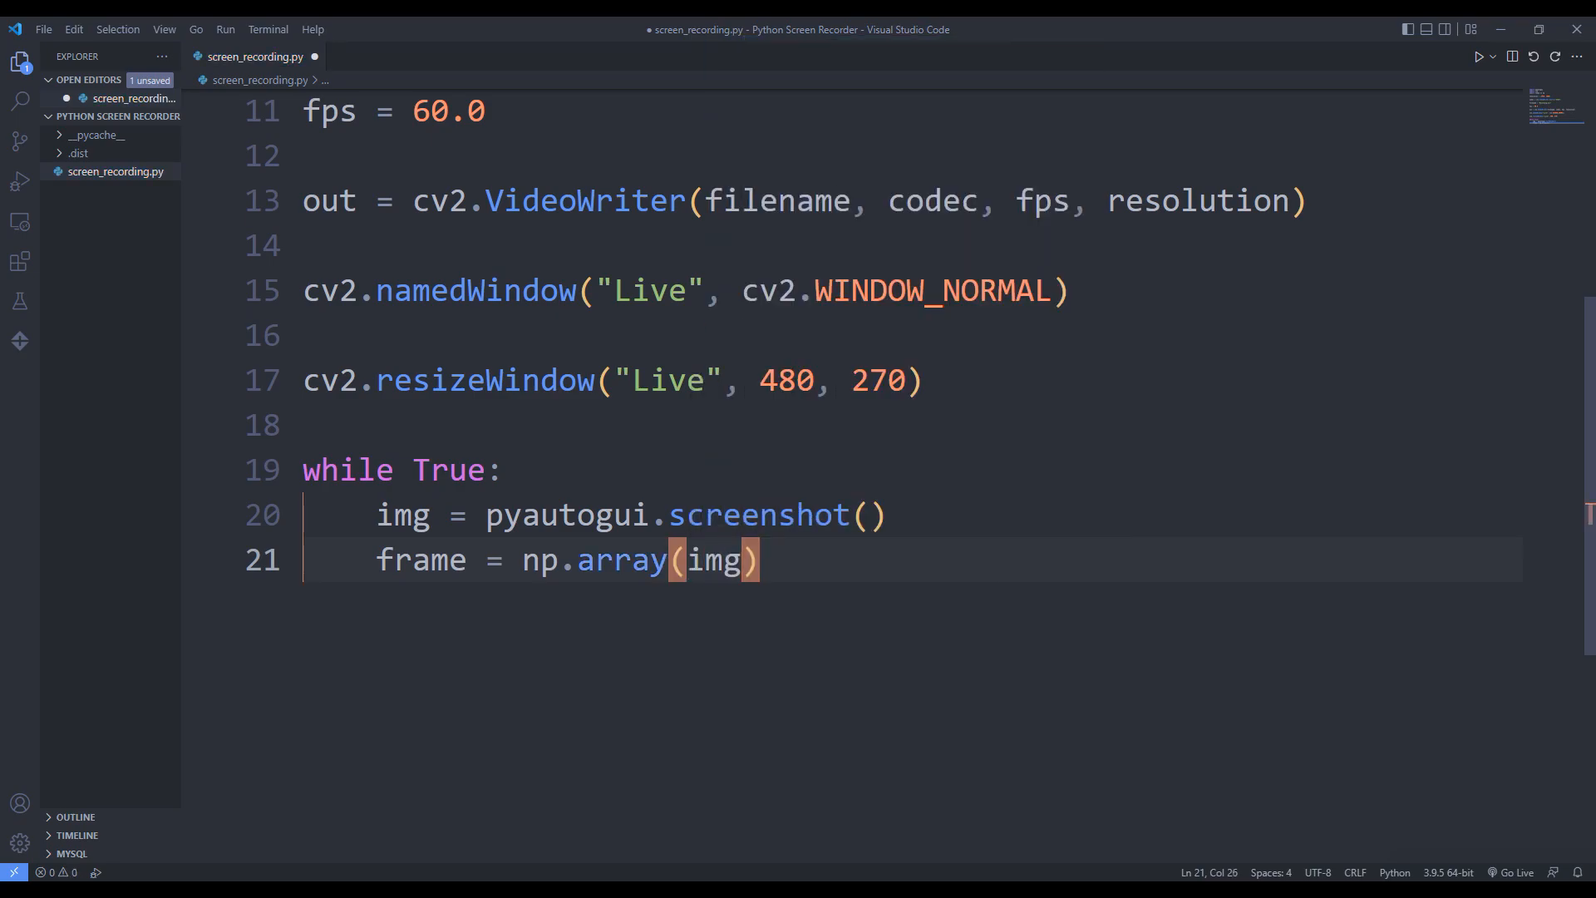
{"action": "type", "text": "frame"}
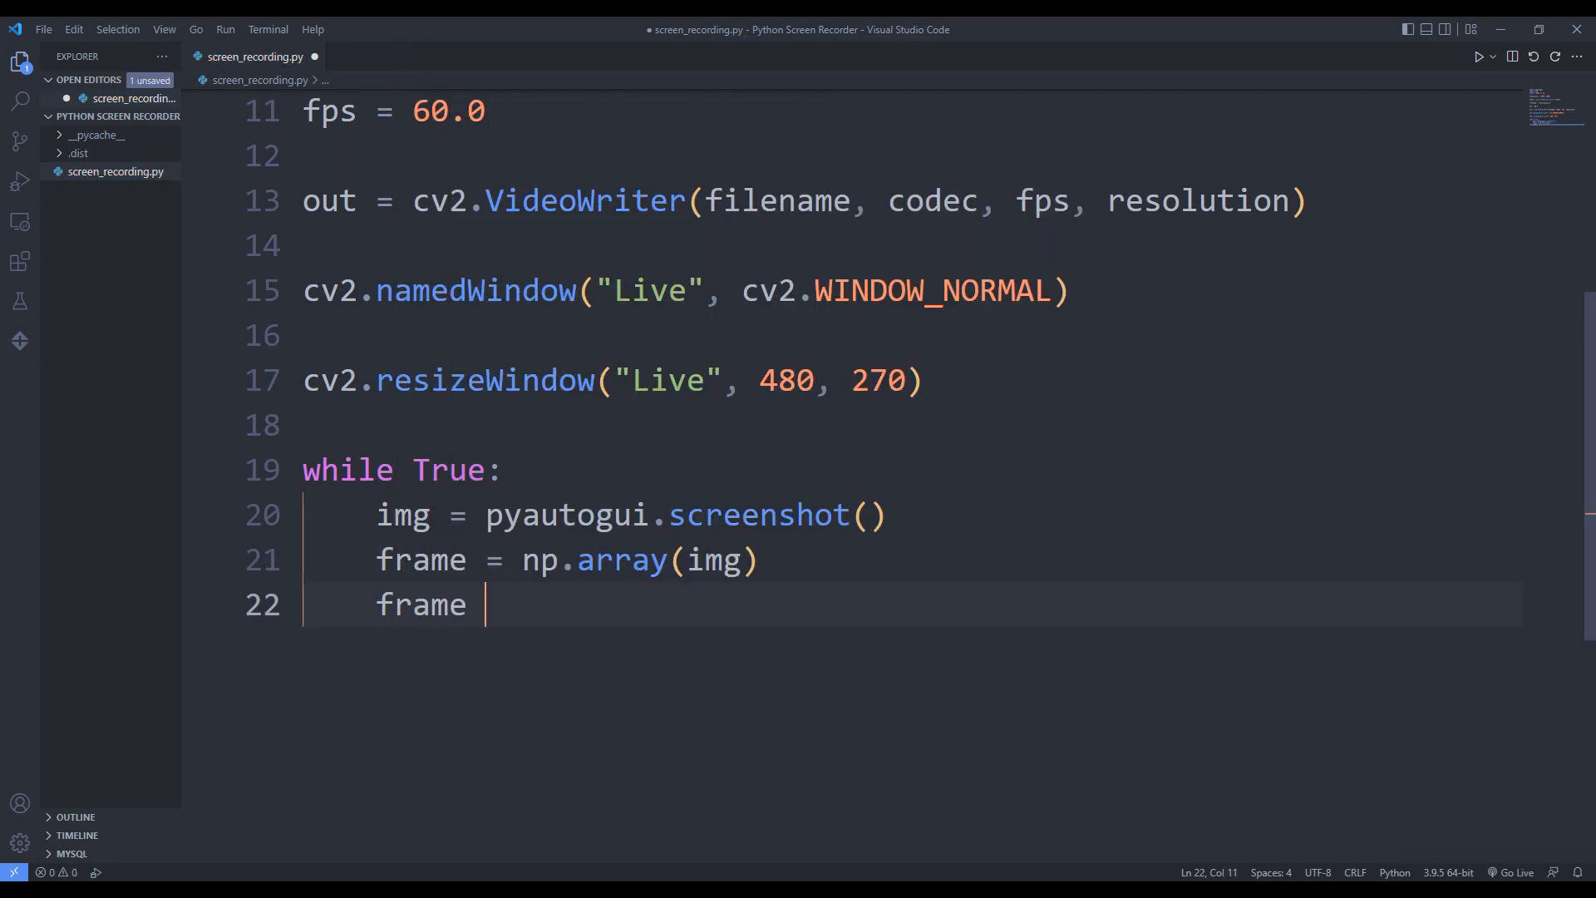
{"action": "type", "text": "= cv2."}
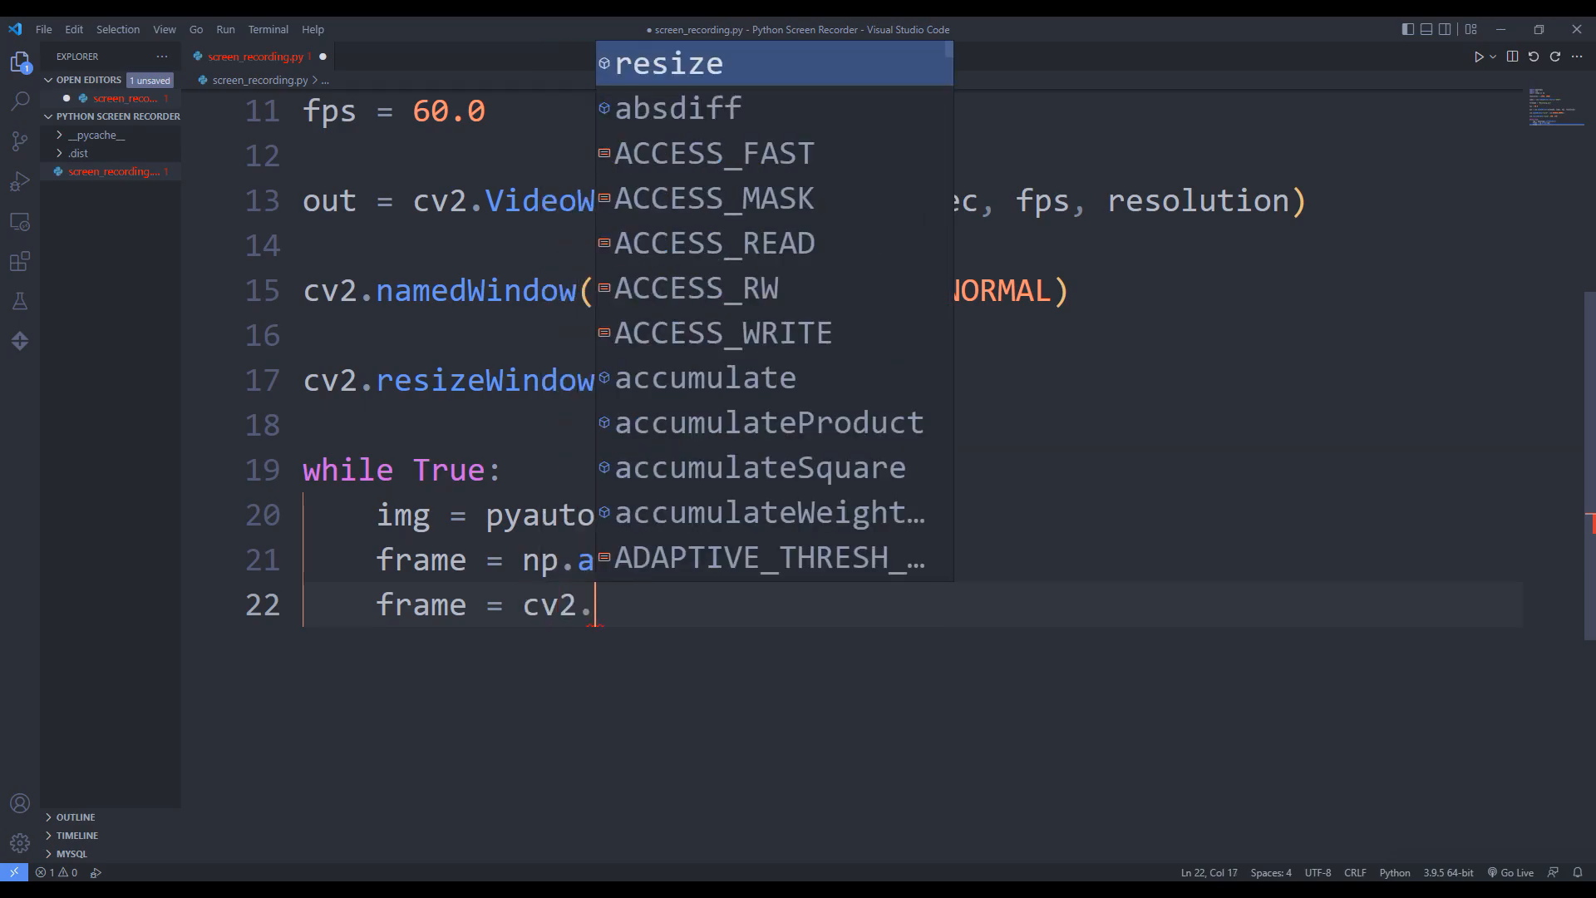
{"action": "type", "text": "cvtCo"}
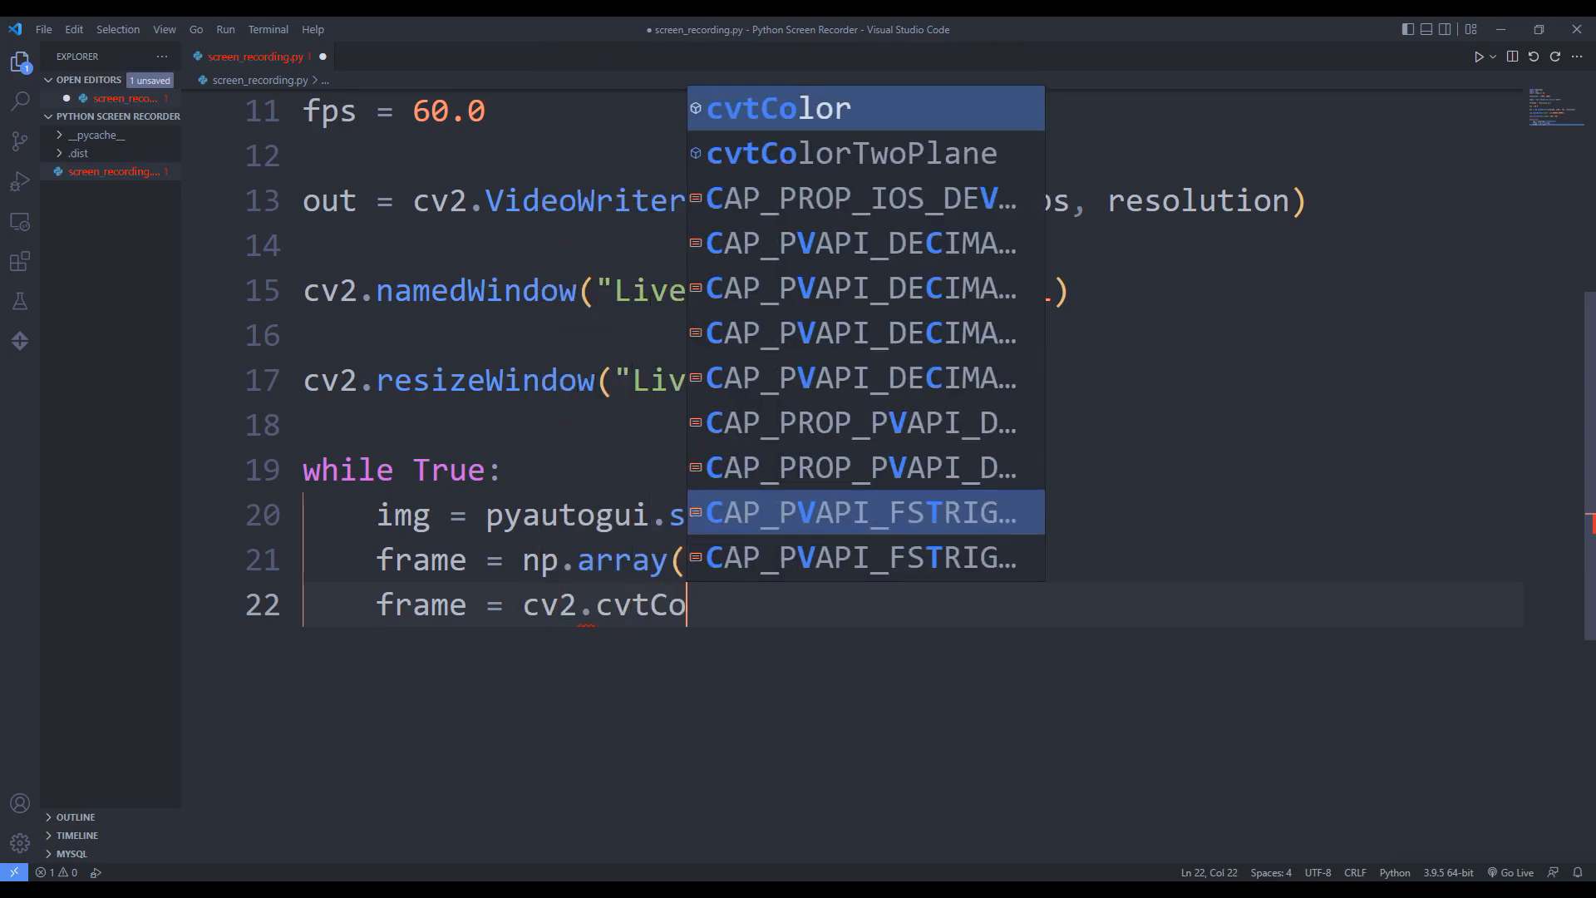
{"action": "type", "text": "lor(frame,"}
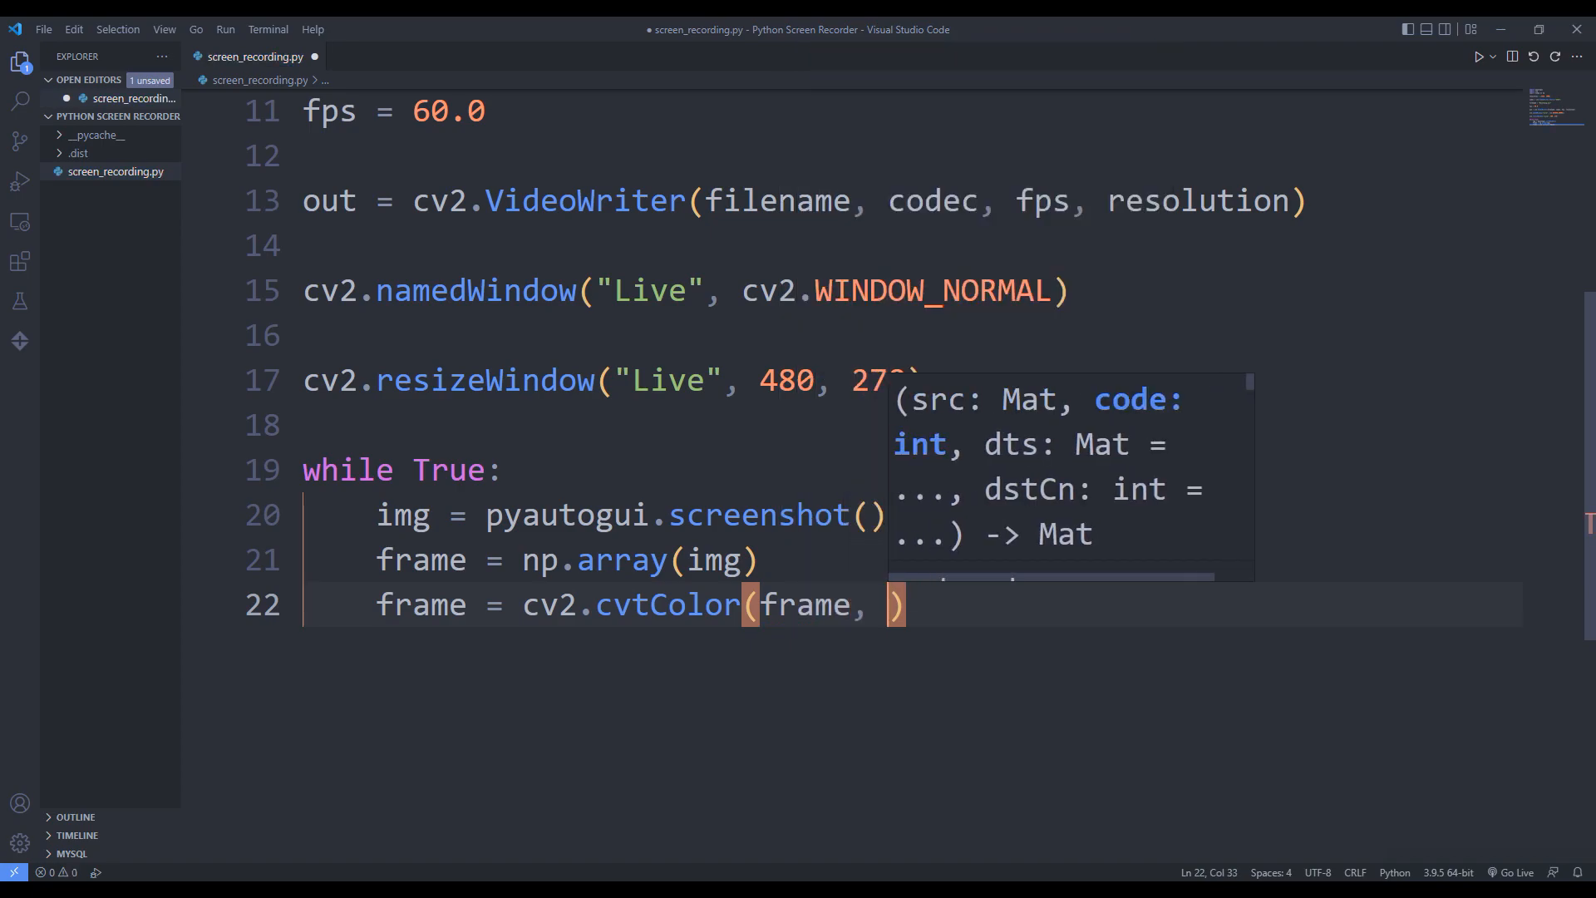
{"action": "type", "text": "cv2.COLOR_B"}
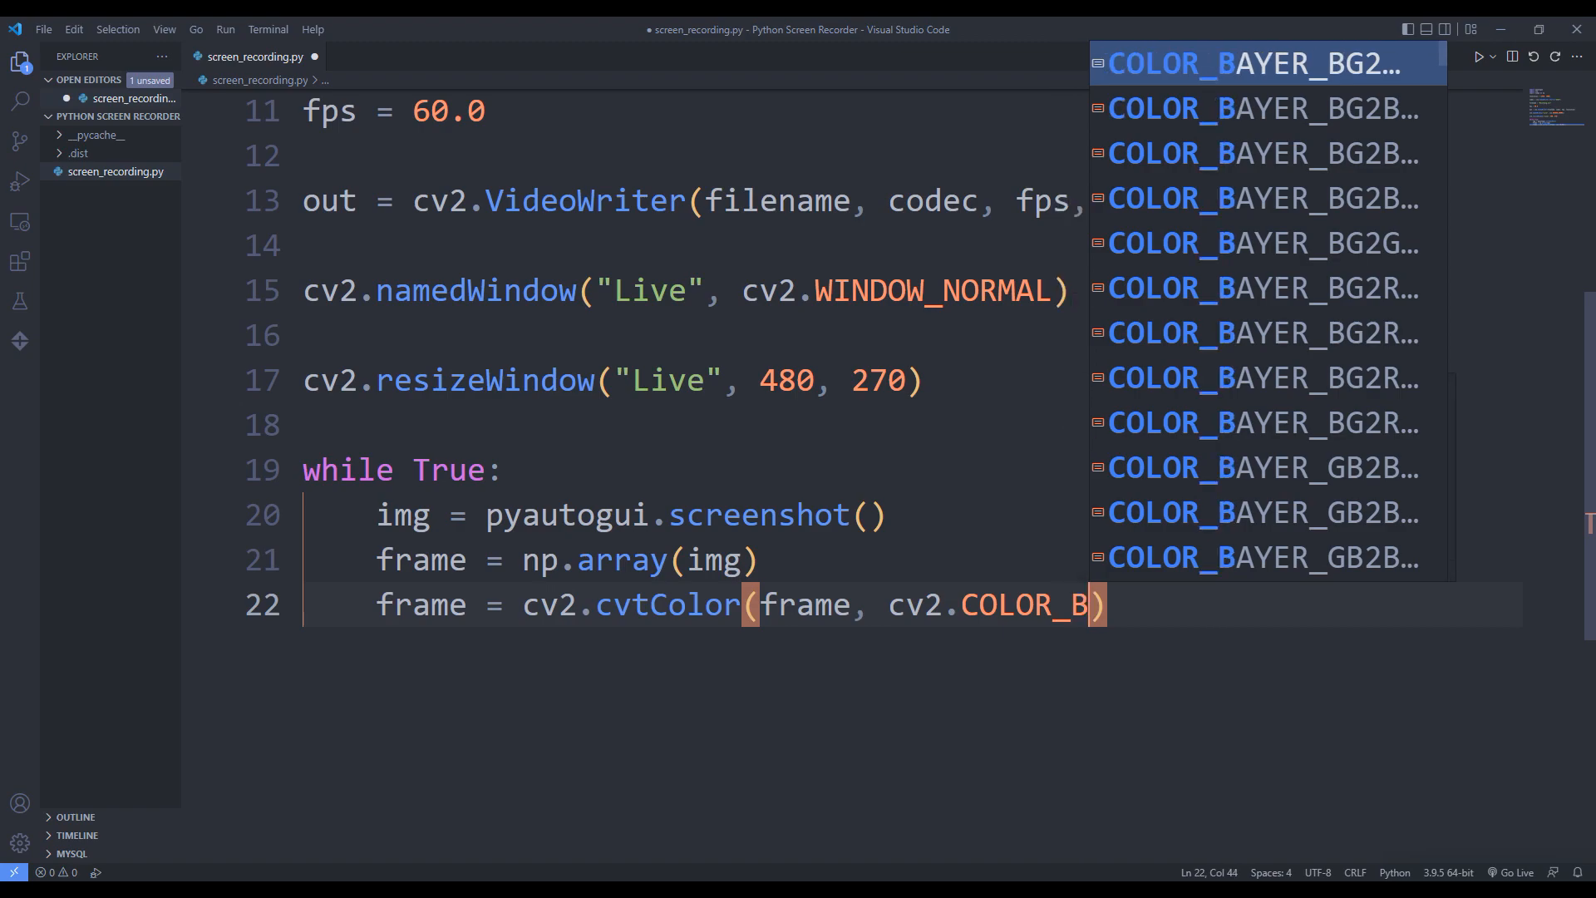
{"action": "type", "text": "GR2RGB"}
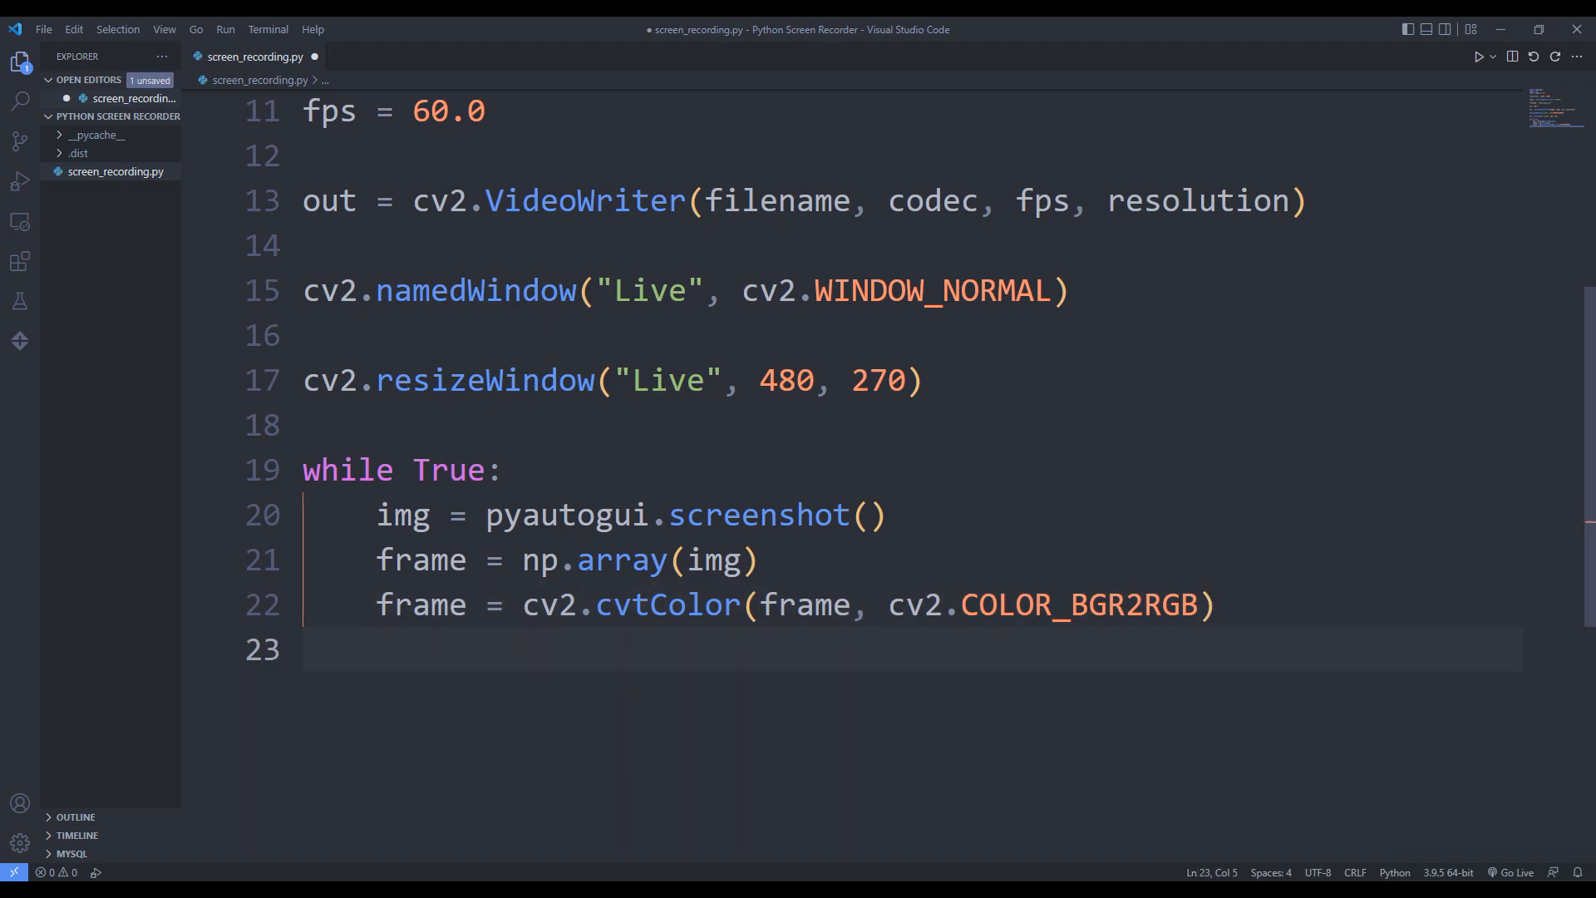
Add out.write(frame) and cv2.imshow('Live', frame) inside the loop.
{"action": "type", "text": "out.wri"}
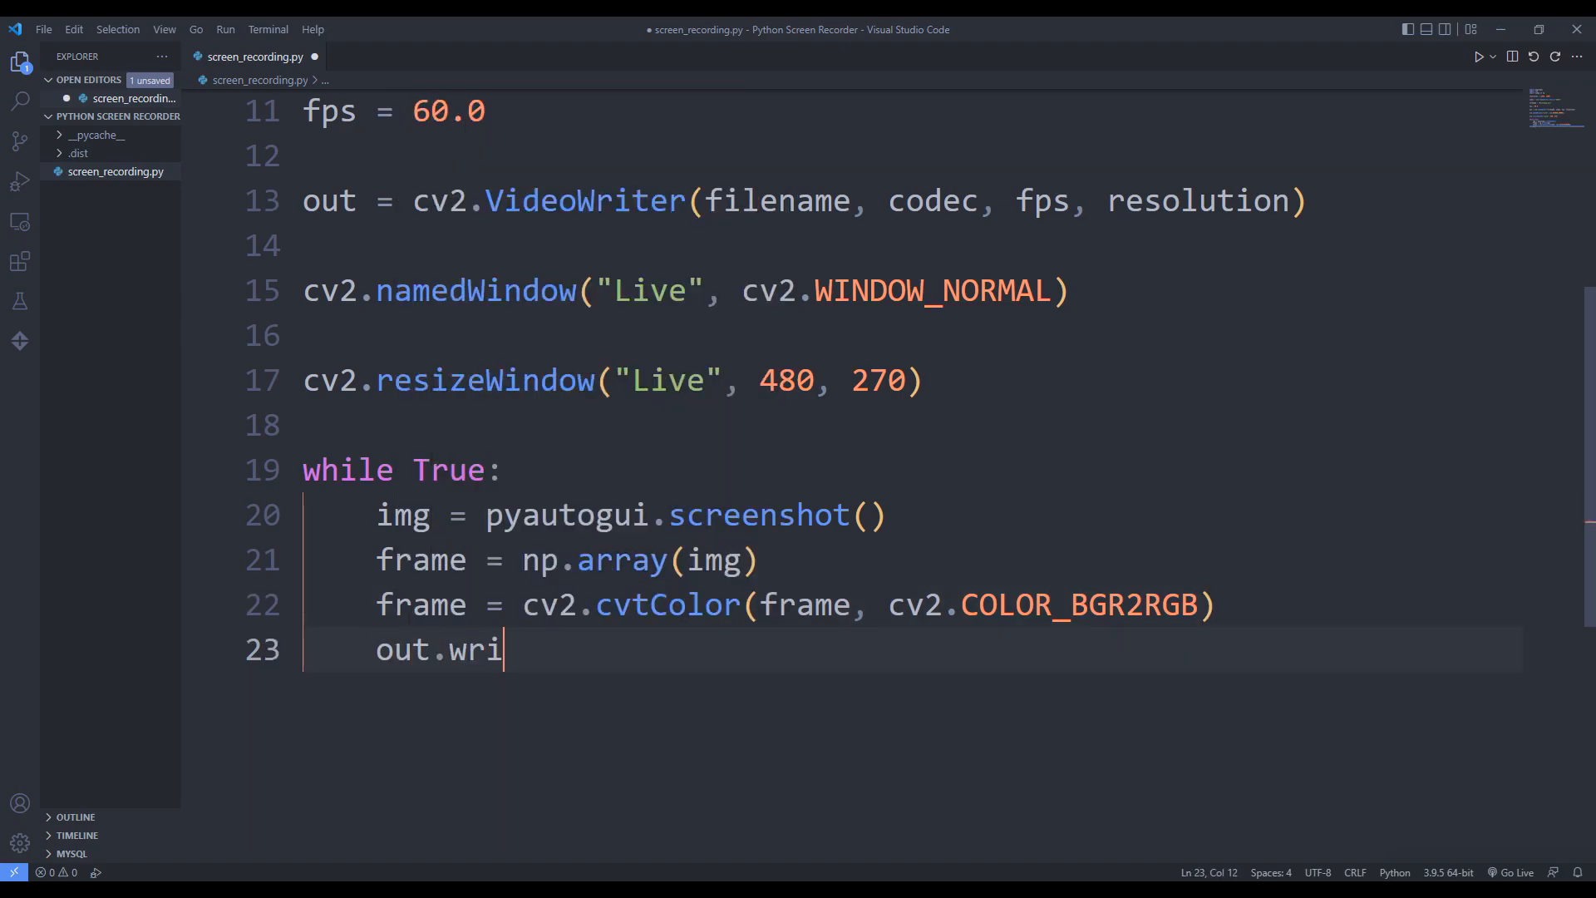
{"action": "type", "text": "te()"}
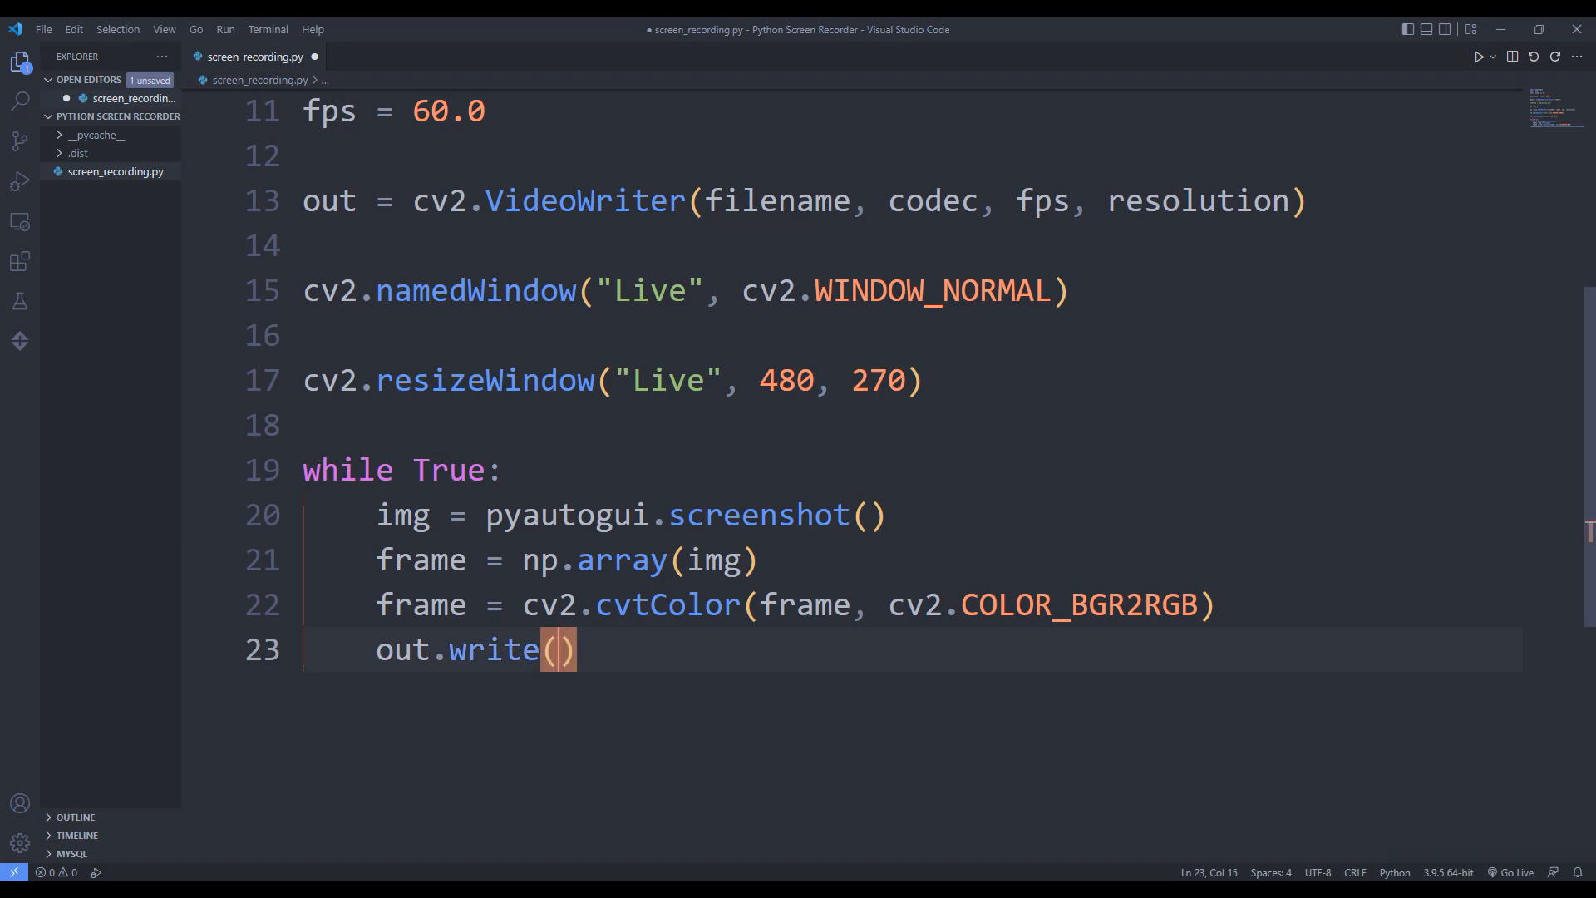
{"action": "type", "text": "frame"}
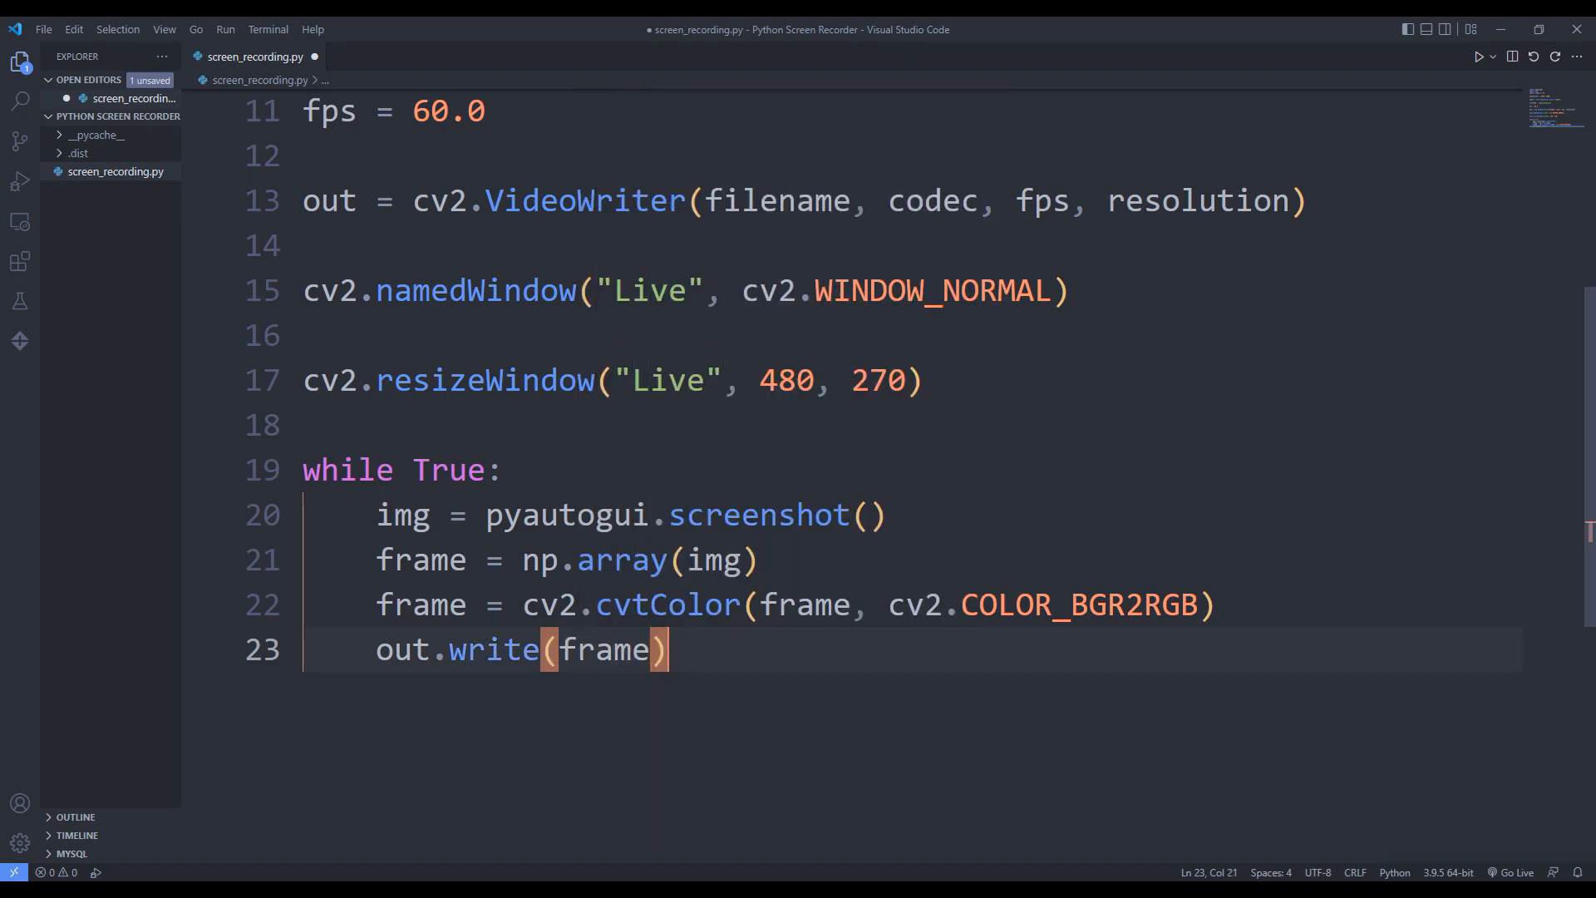
{"action": "type", "text": "cv2."}
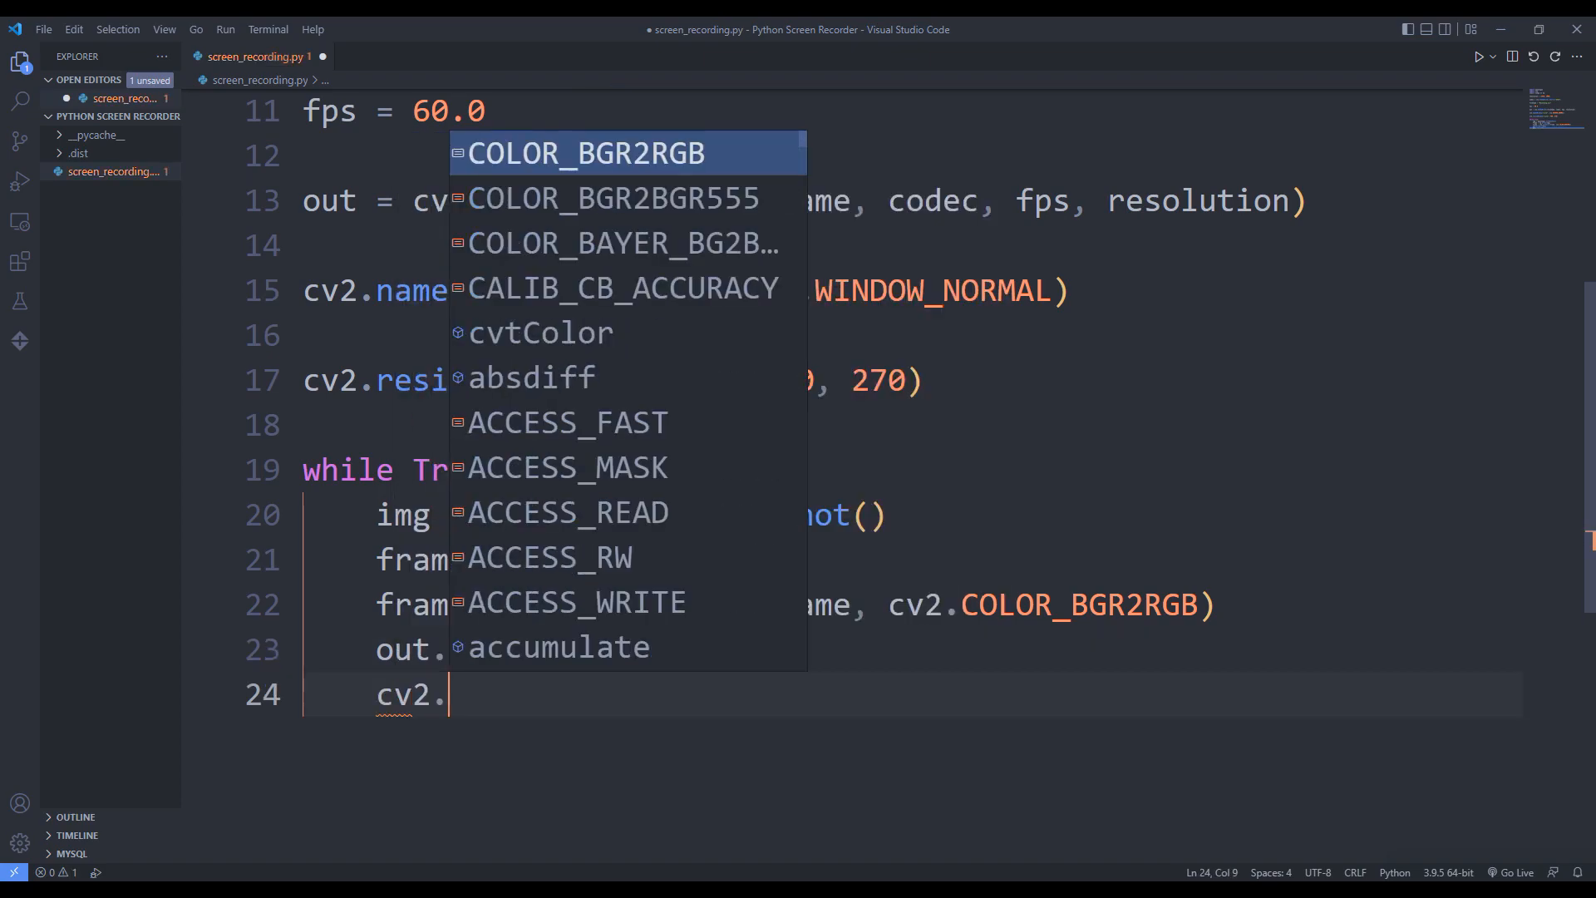
{"action": "type", "text": "imshow"}
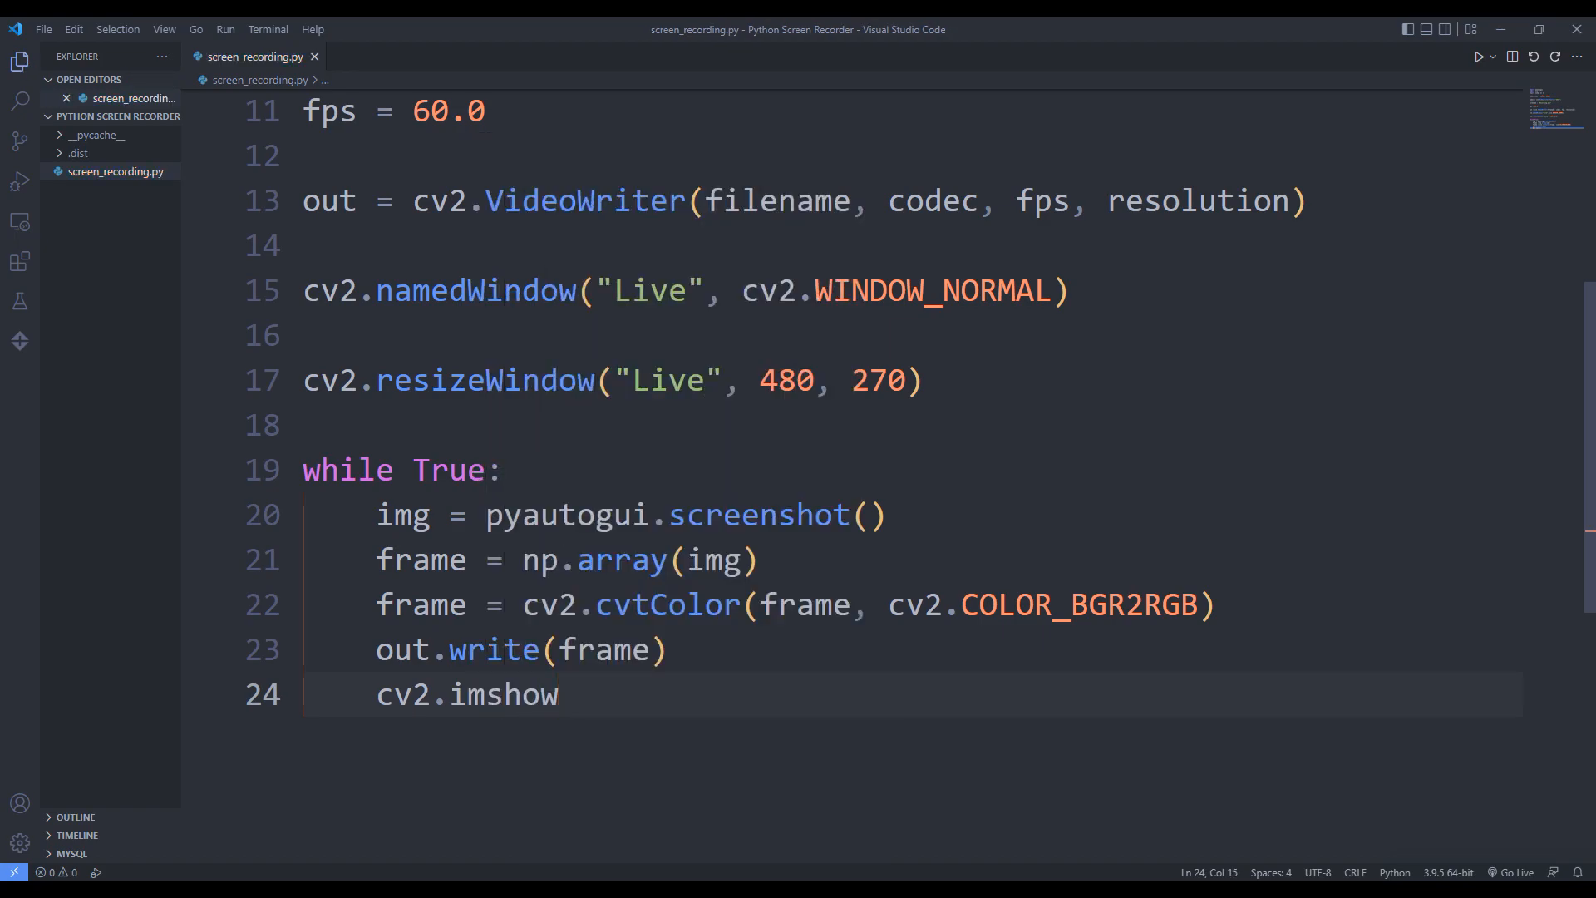
{"action": "type", "text": "('Li'"}
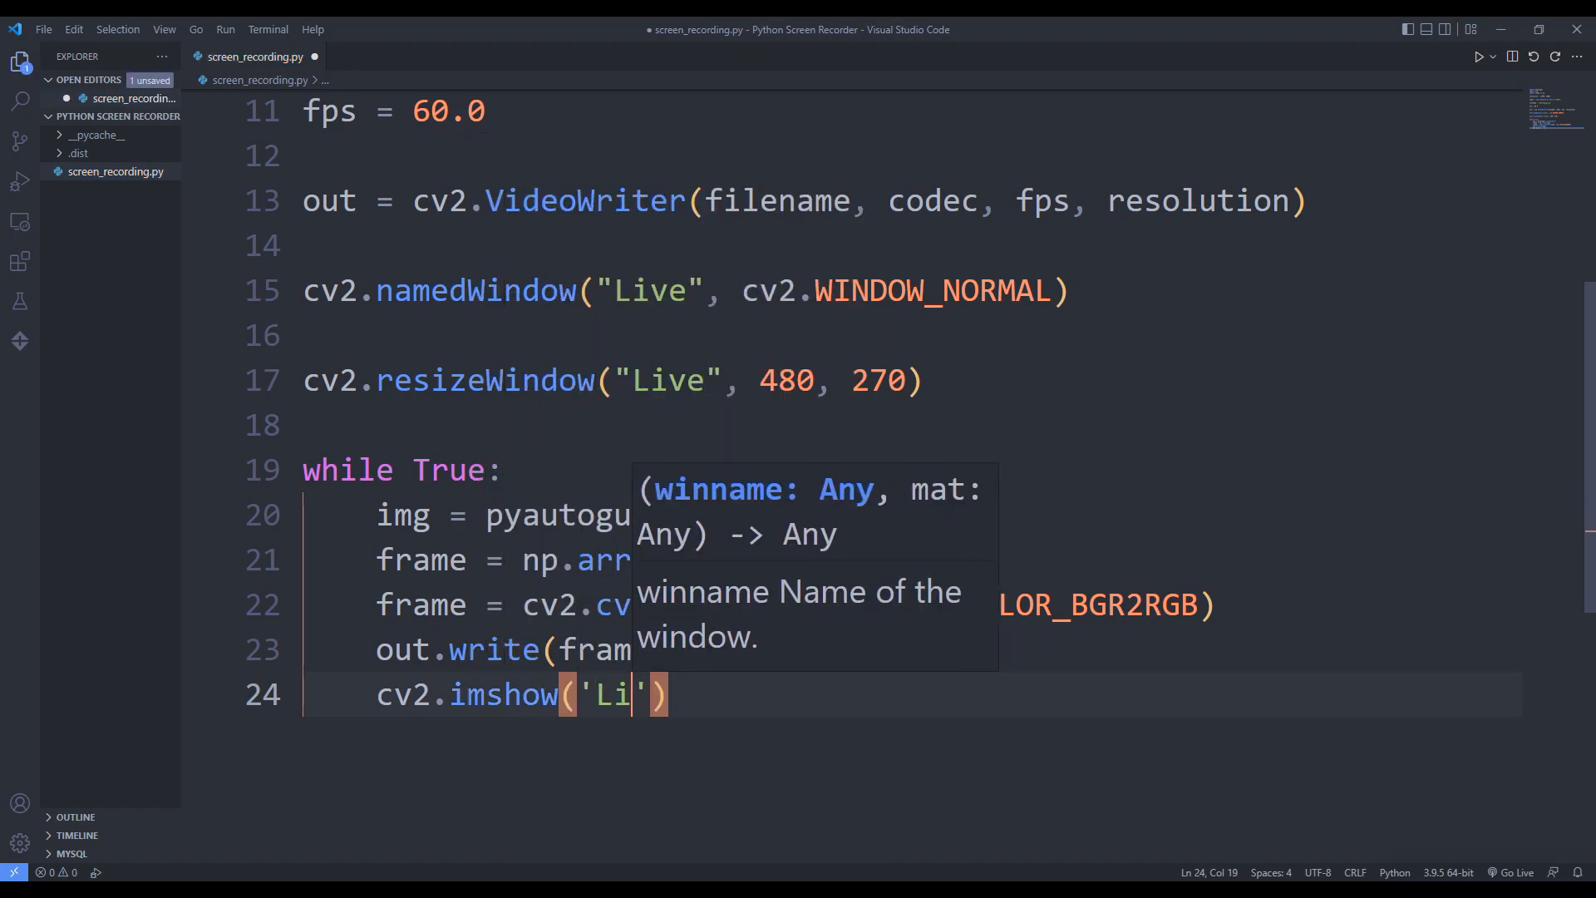
{"action": "type", "text": "ve',"}
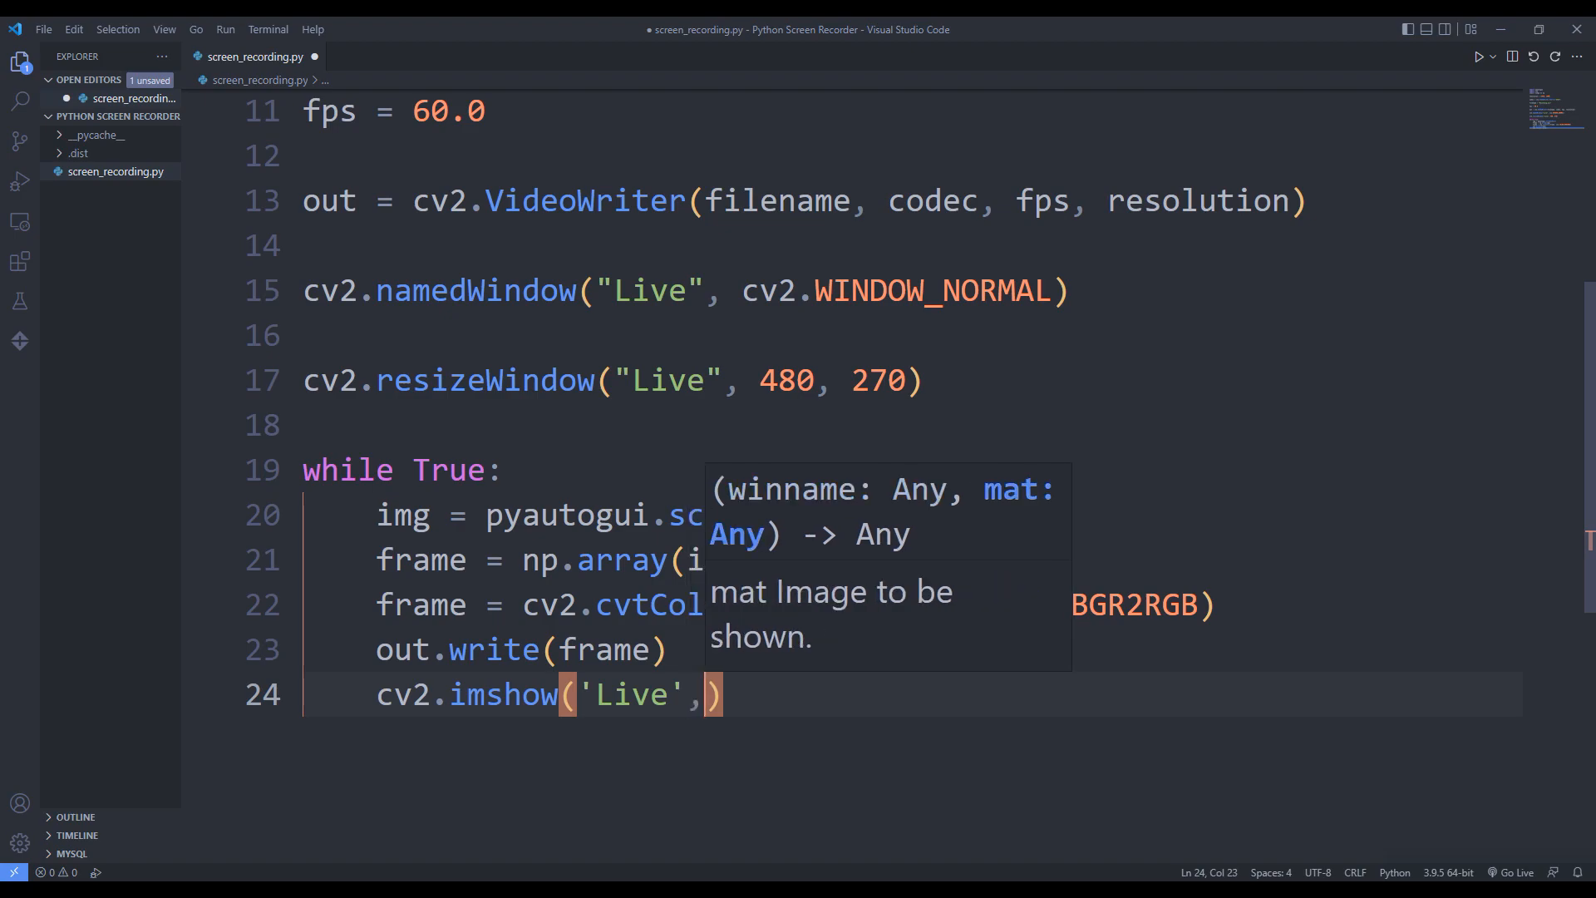
{"action": "type", "text": "frame"}
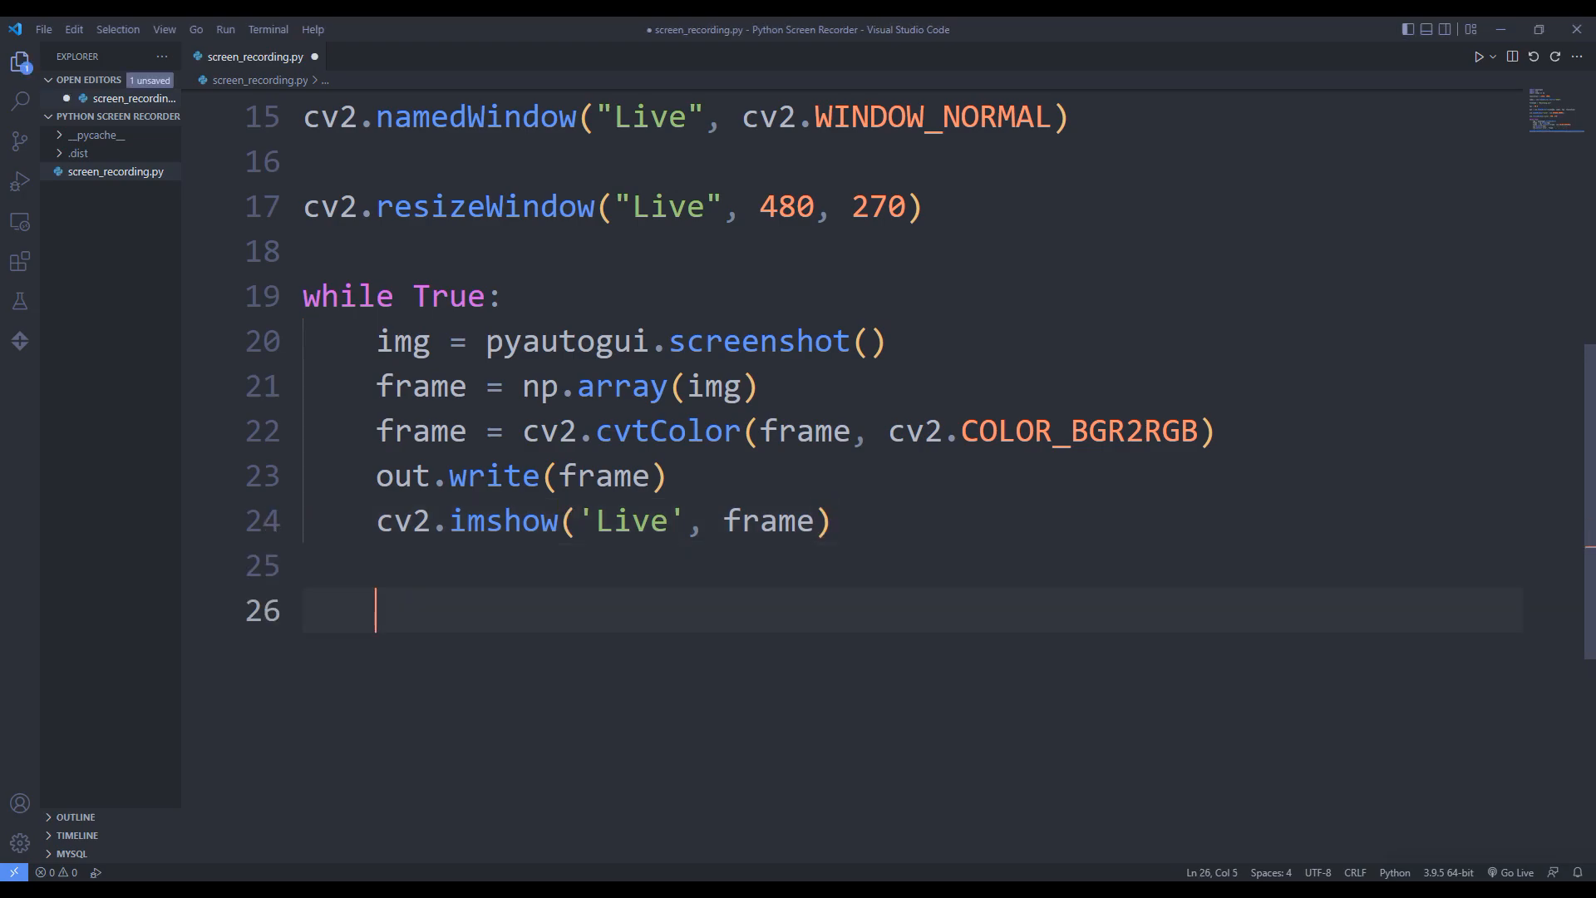
Add if cv2.waitKey(1) == ord('q'): break at the end of the loop.
{"action": "type", "text": "if c"}
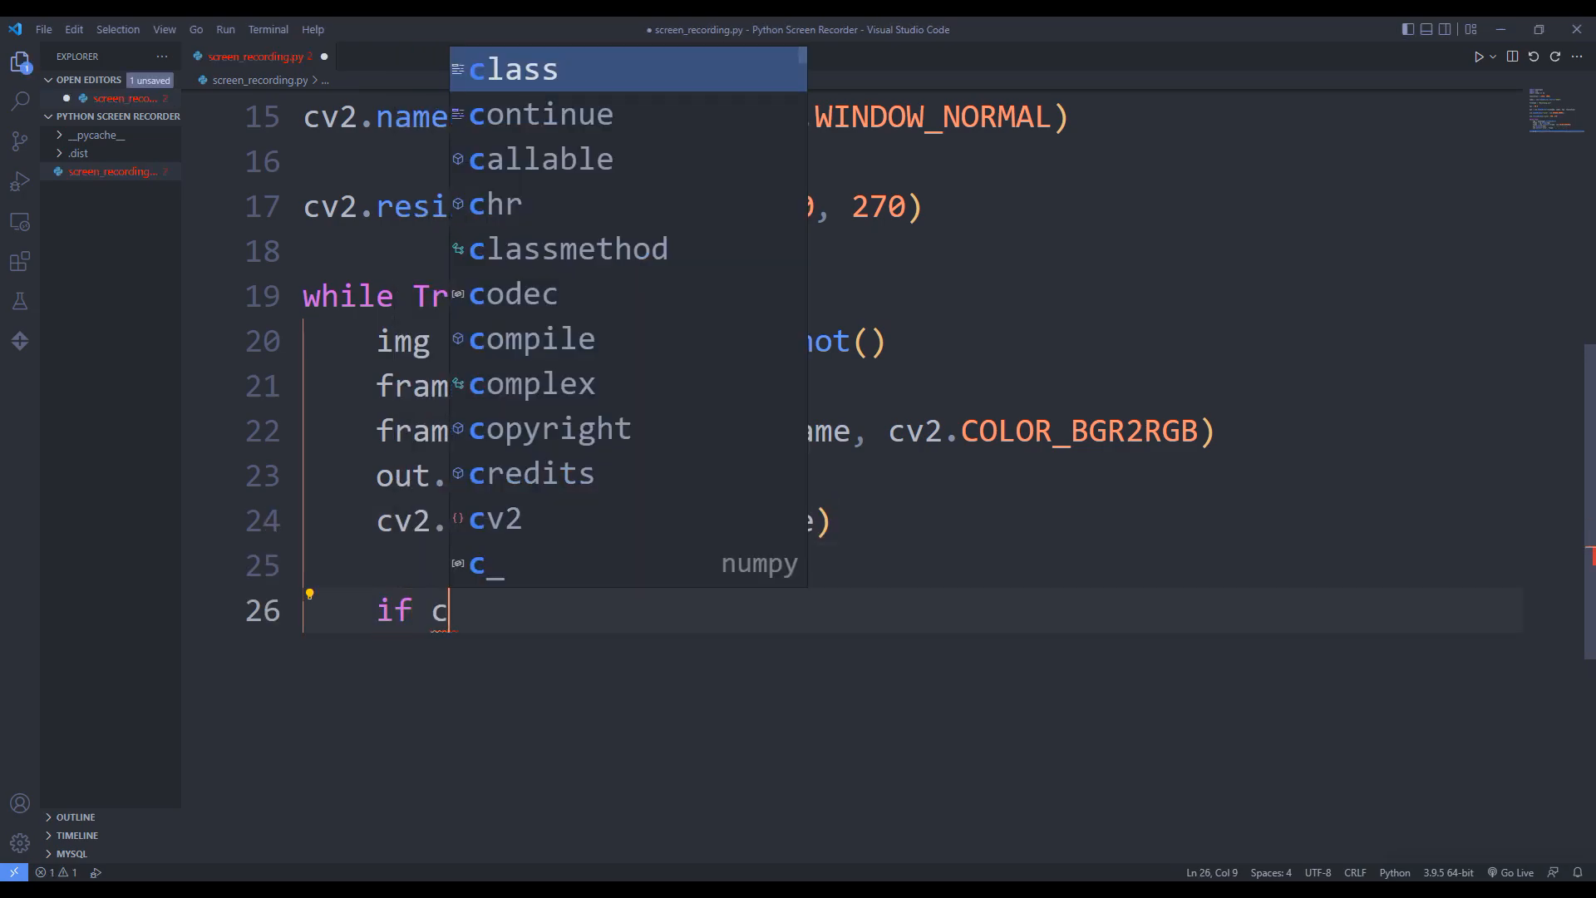
{"action": "type", "text": "v2.waitKey("}
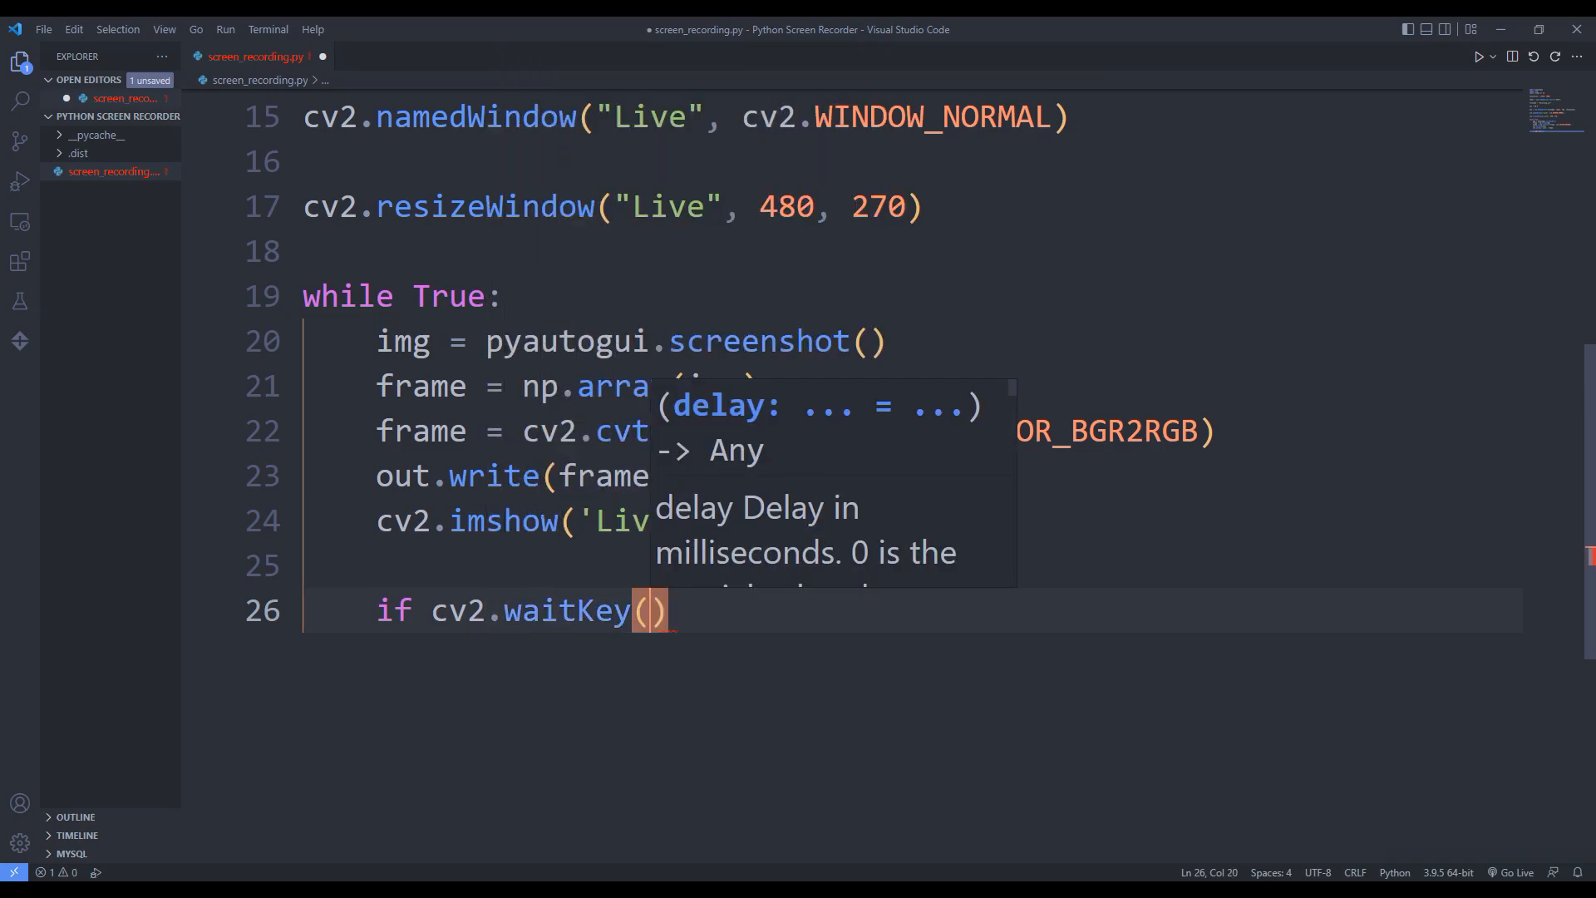
{"action": "type", "text": "1"}
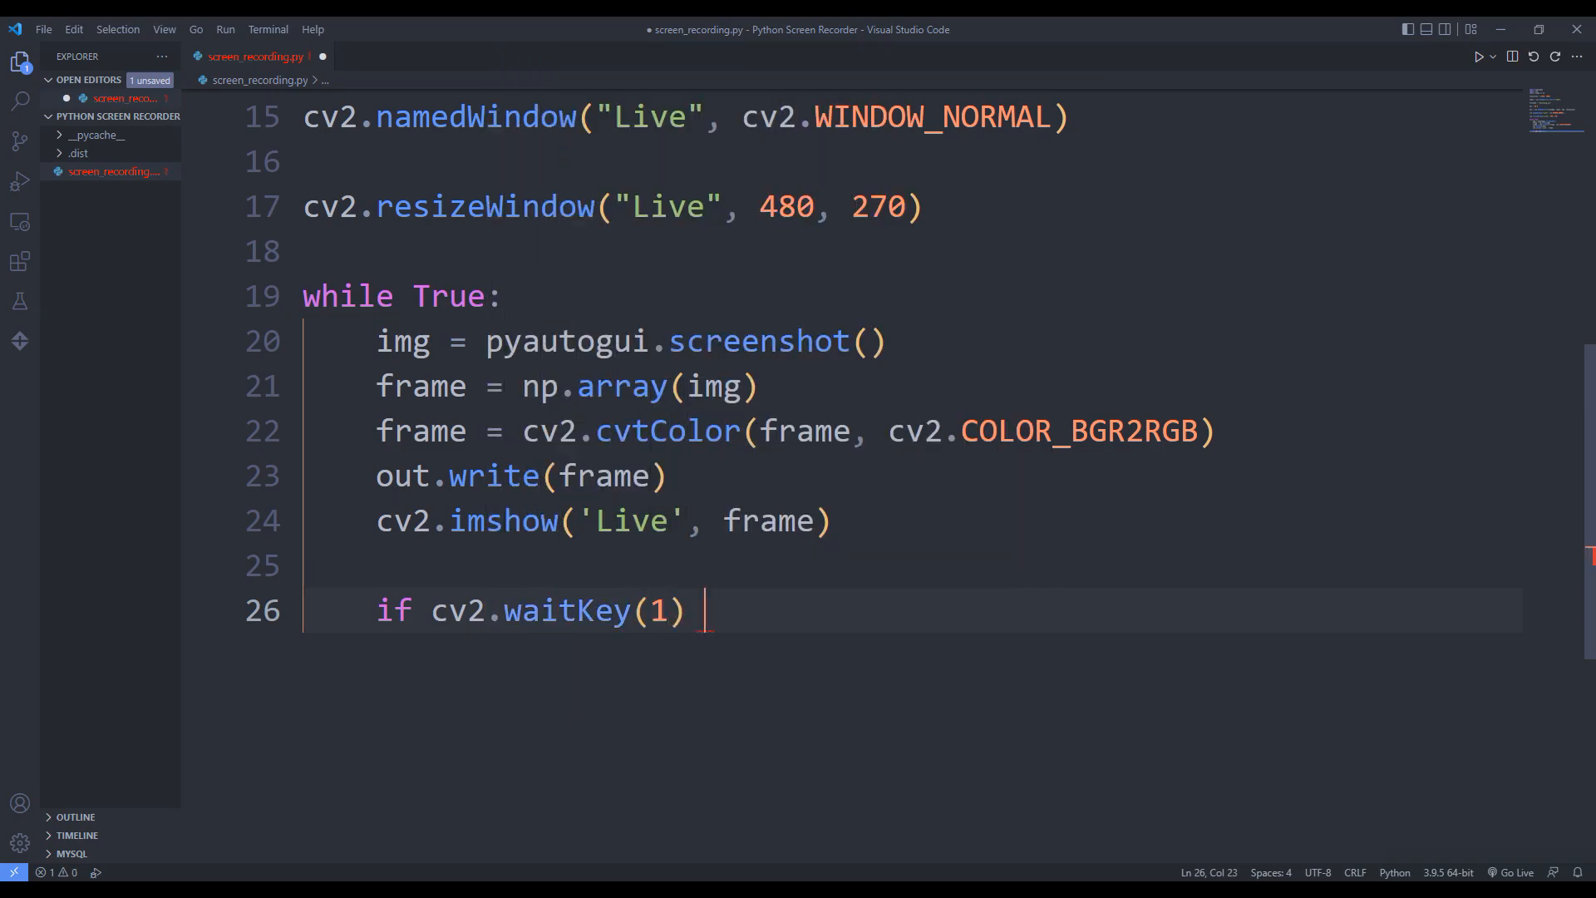
{"action": "type", "text": "=="}
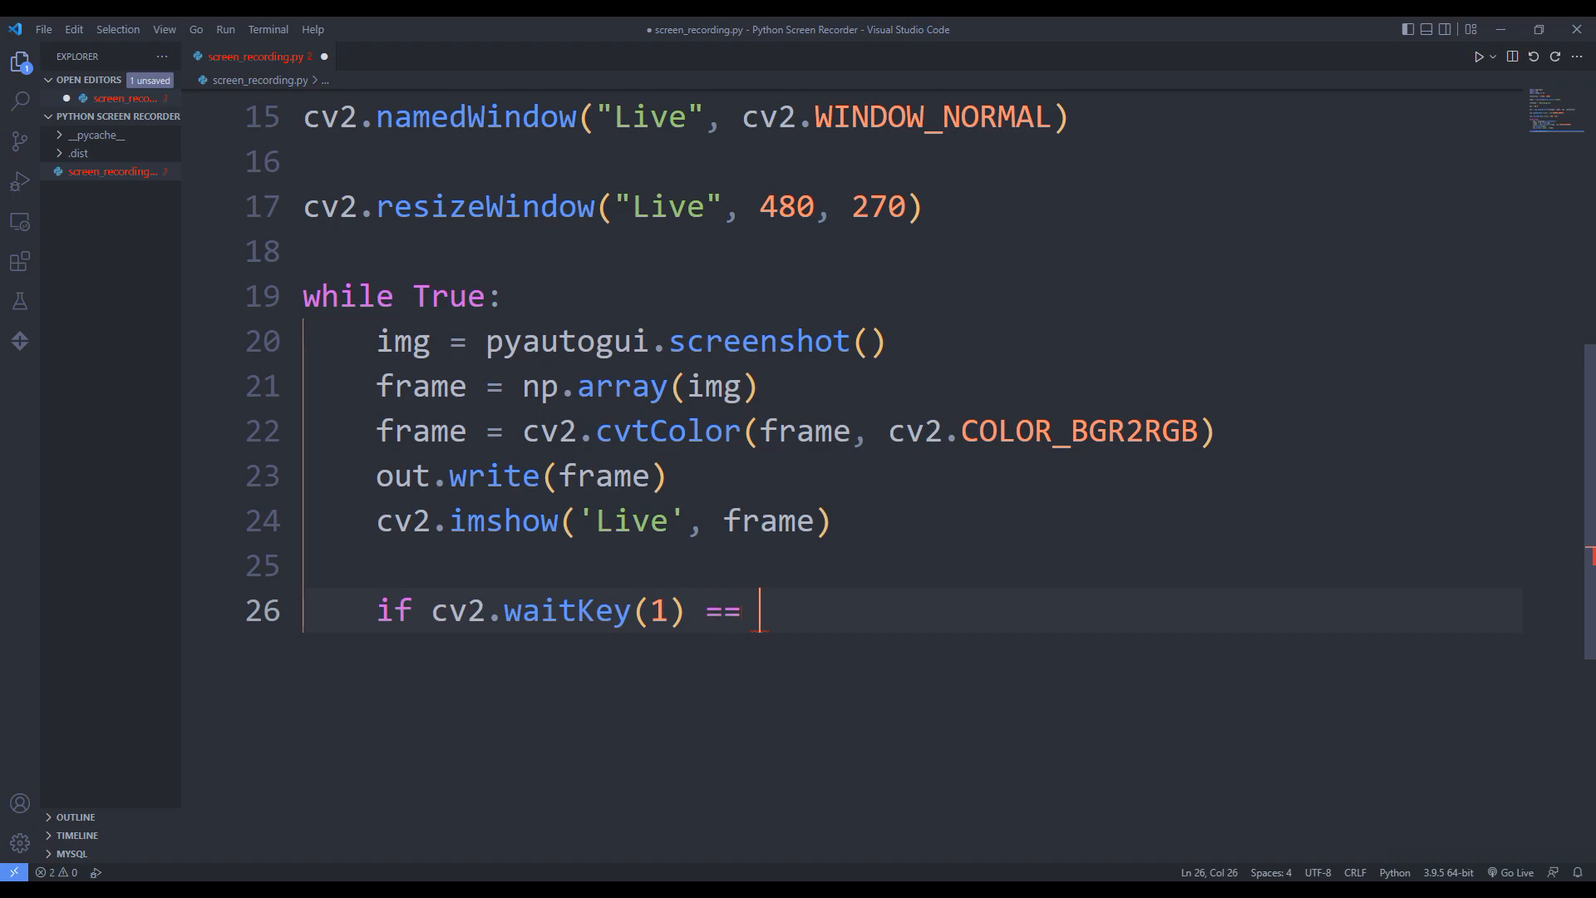
{"action": "type", "text": "ord('')"}
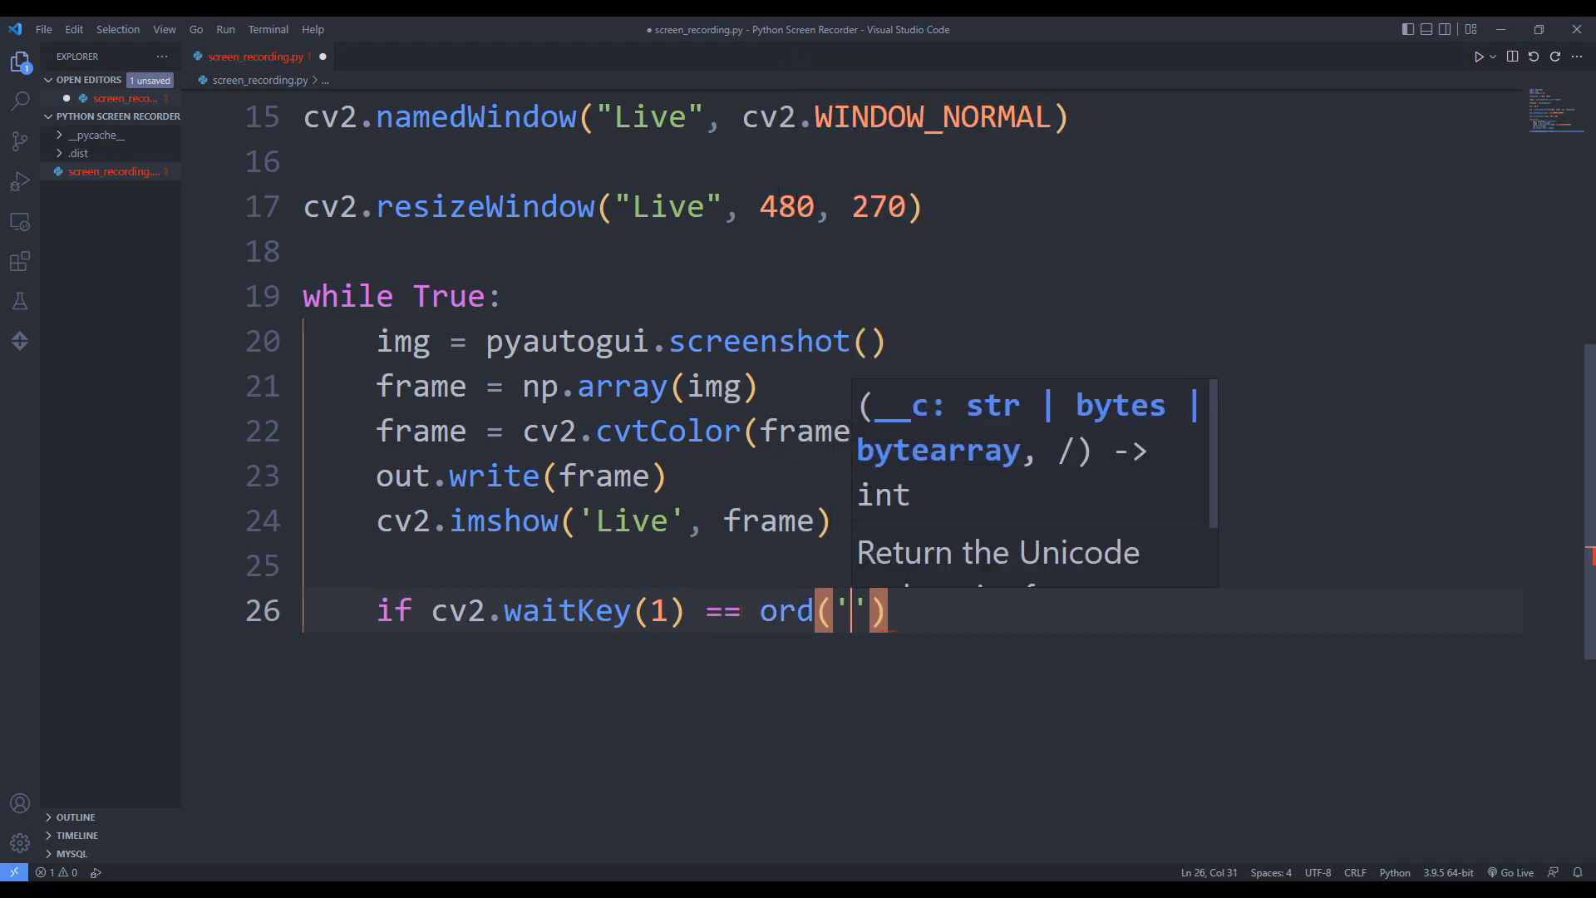
{"action": "type", "text": "q):"}
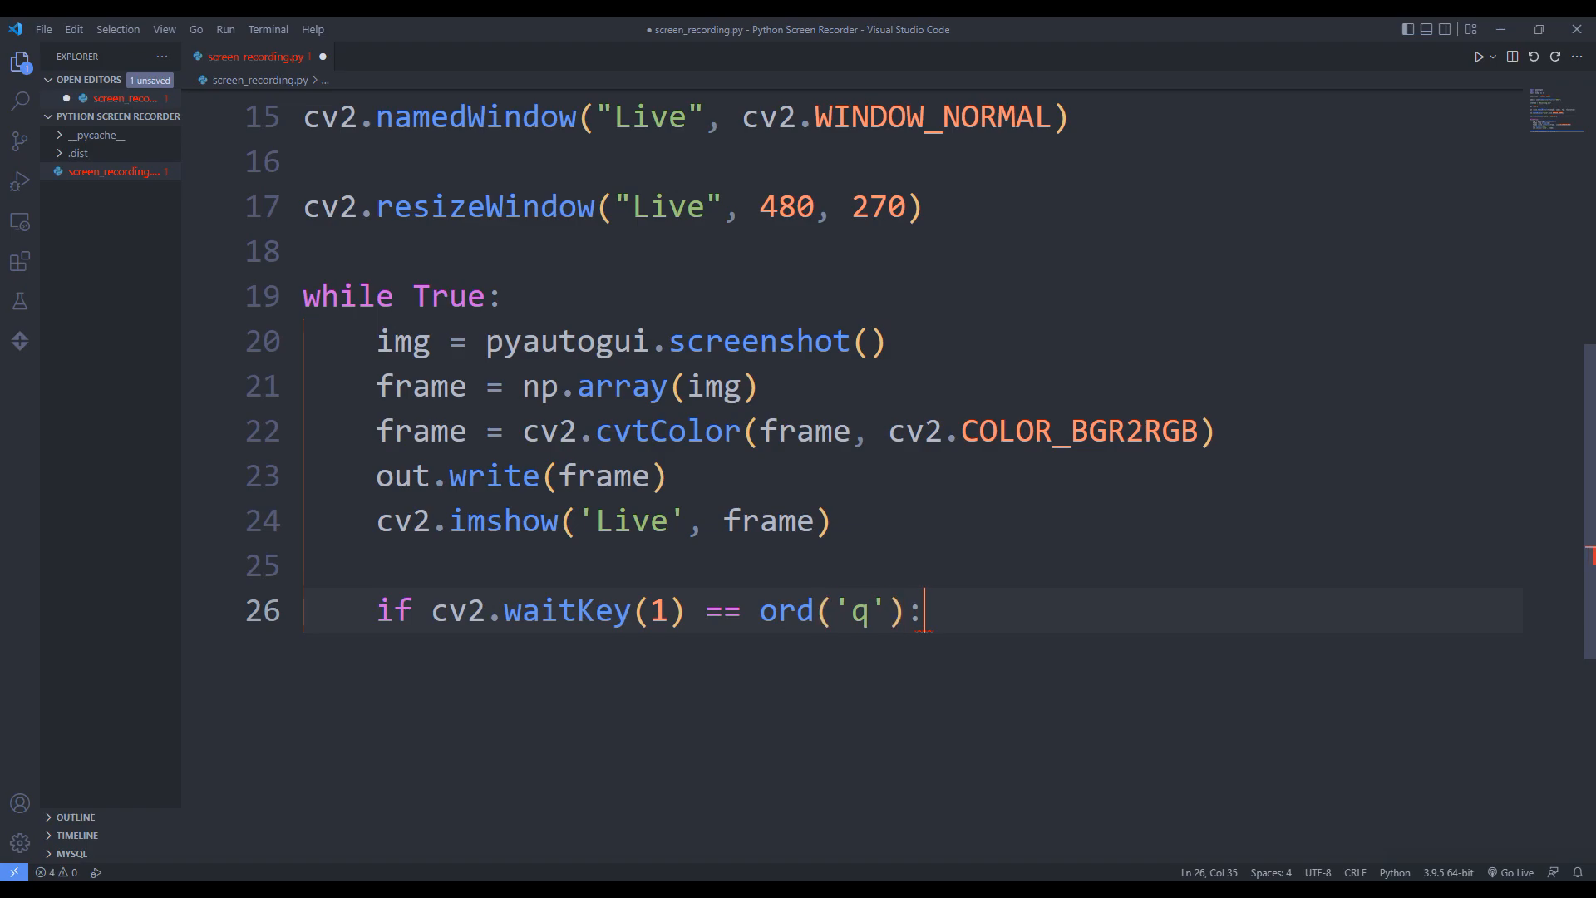
{"action": "type", "text": "break"}
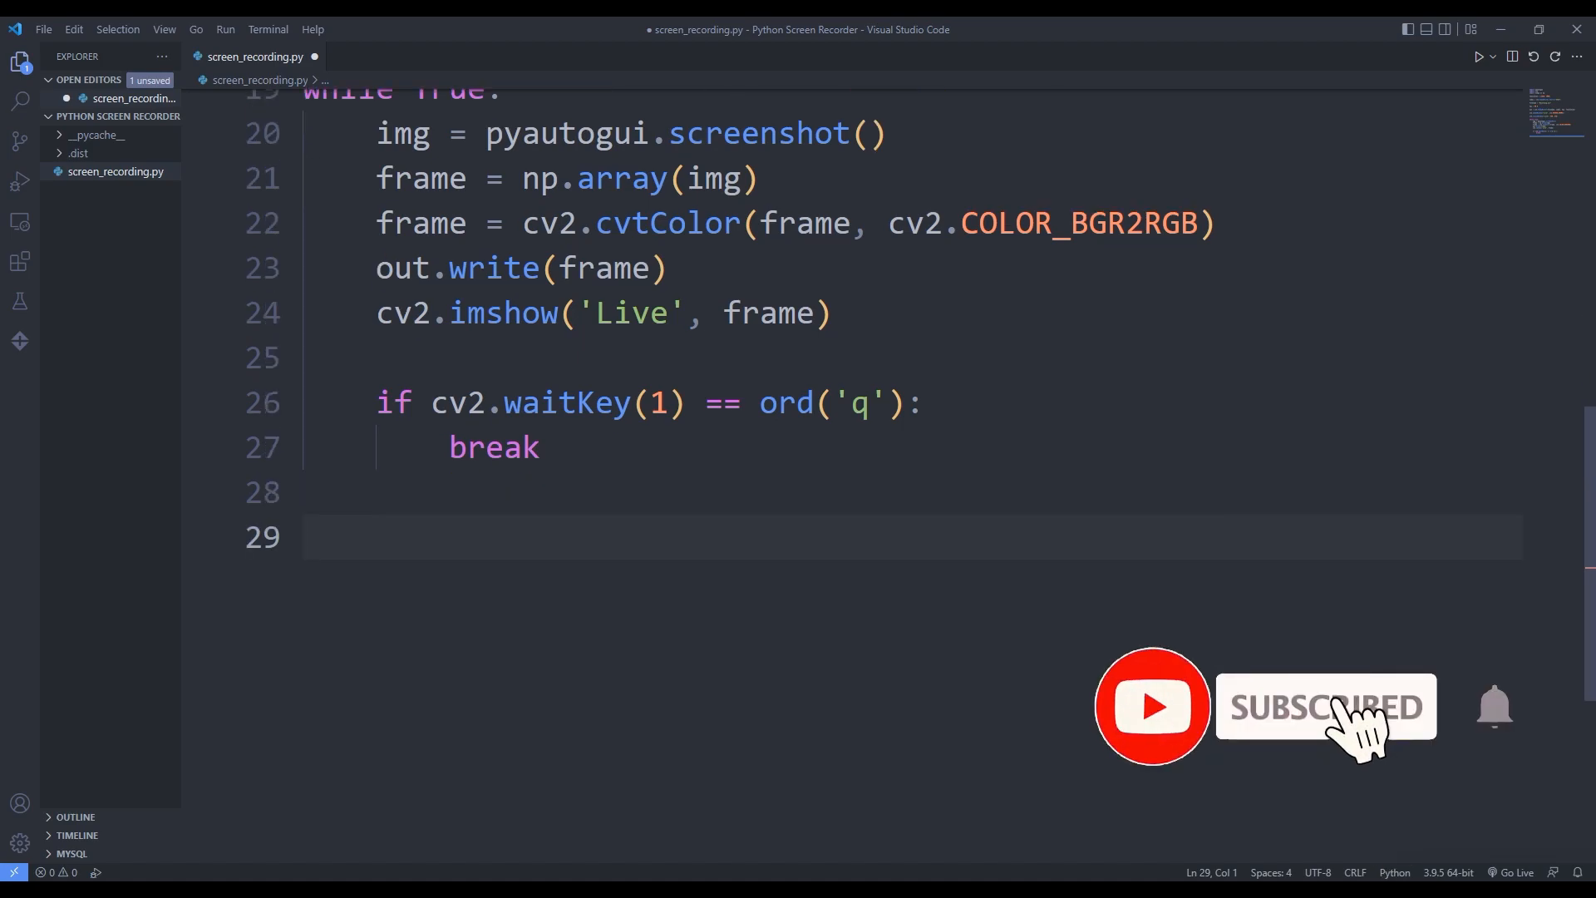
Add out.release() and cv2.destroyAllWindows() after the loop, then run the script.
{"action": "type", "text": "out.r"}
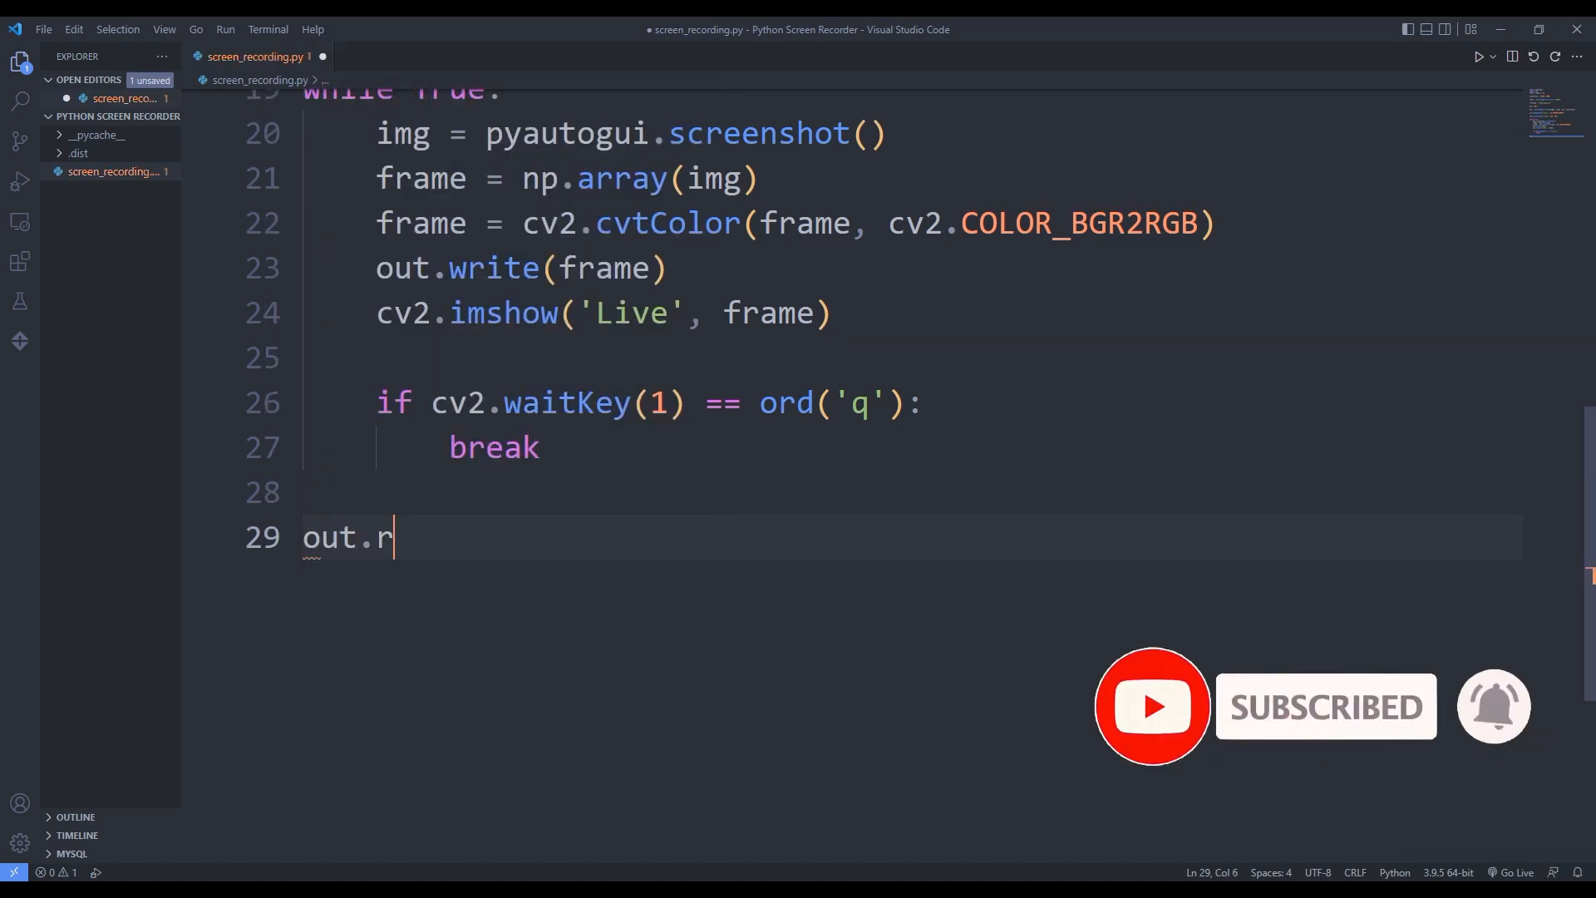
{"action": "type", "text": "elease()"}
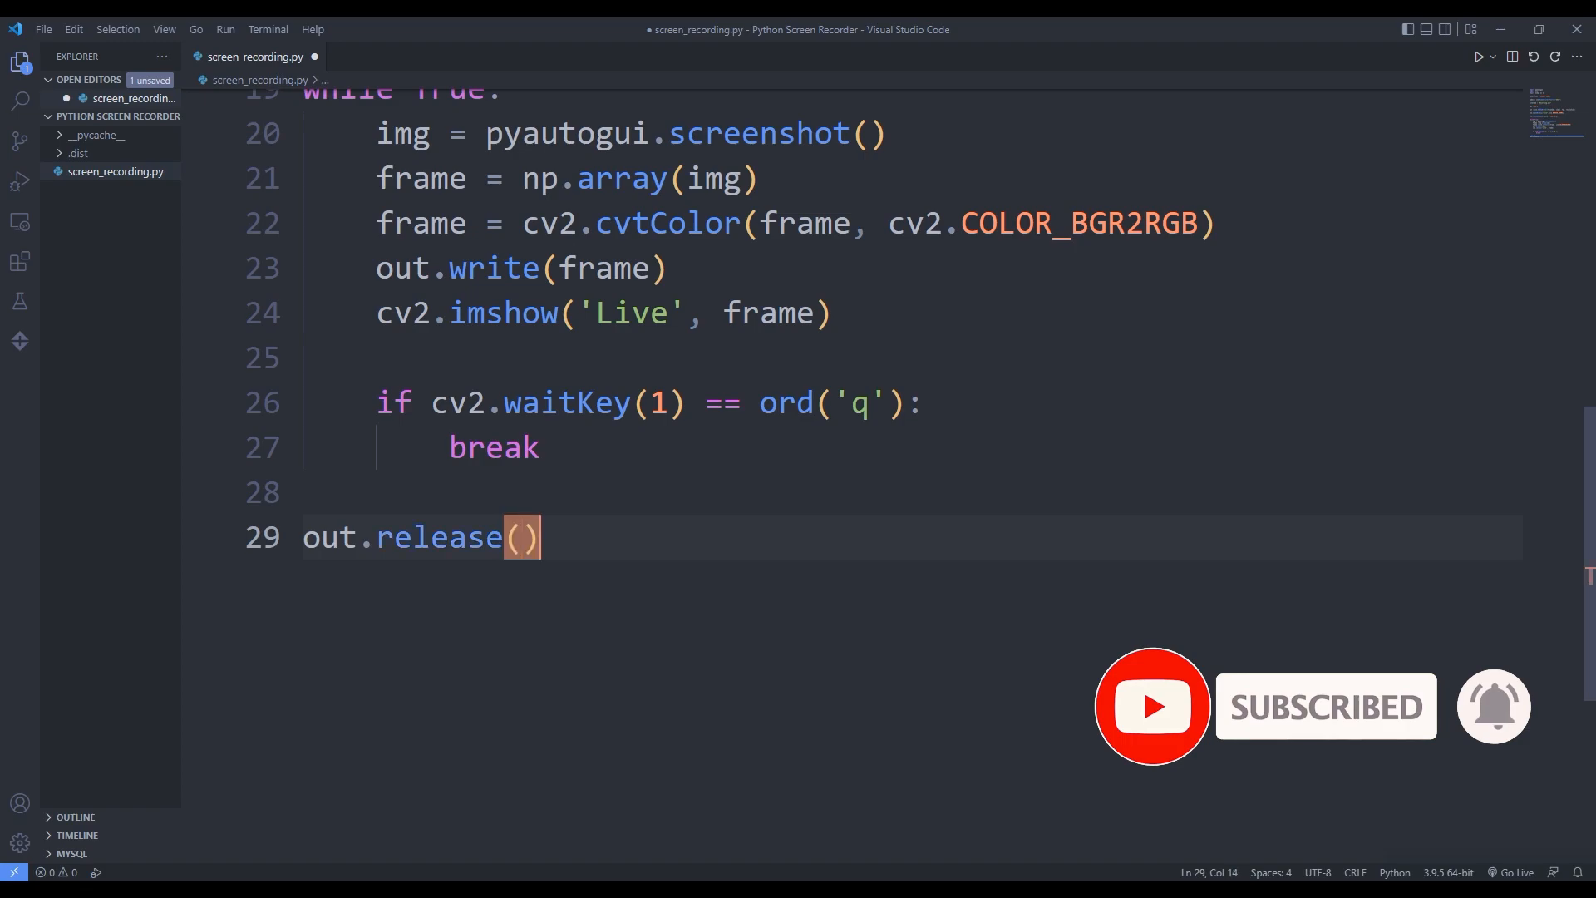
{"action": "type", "text": "cv"}
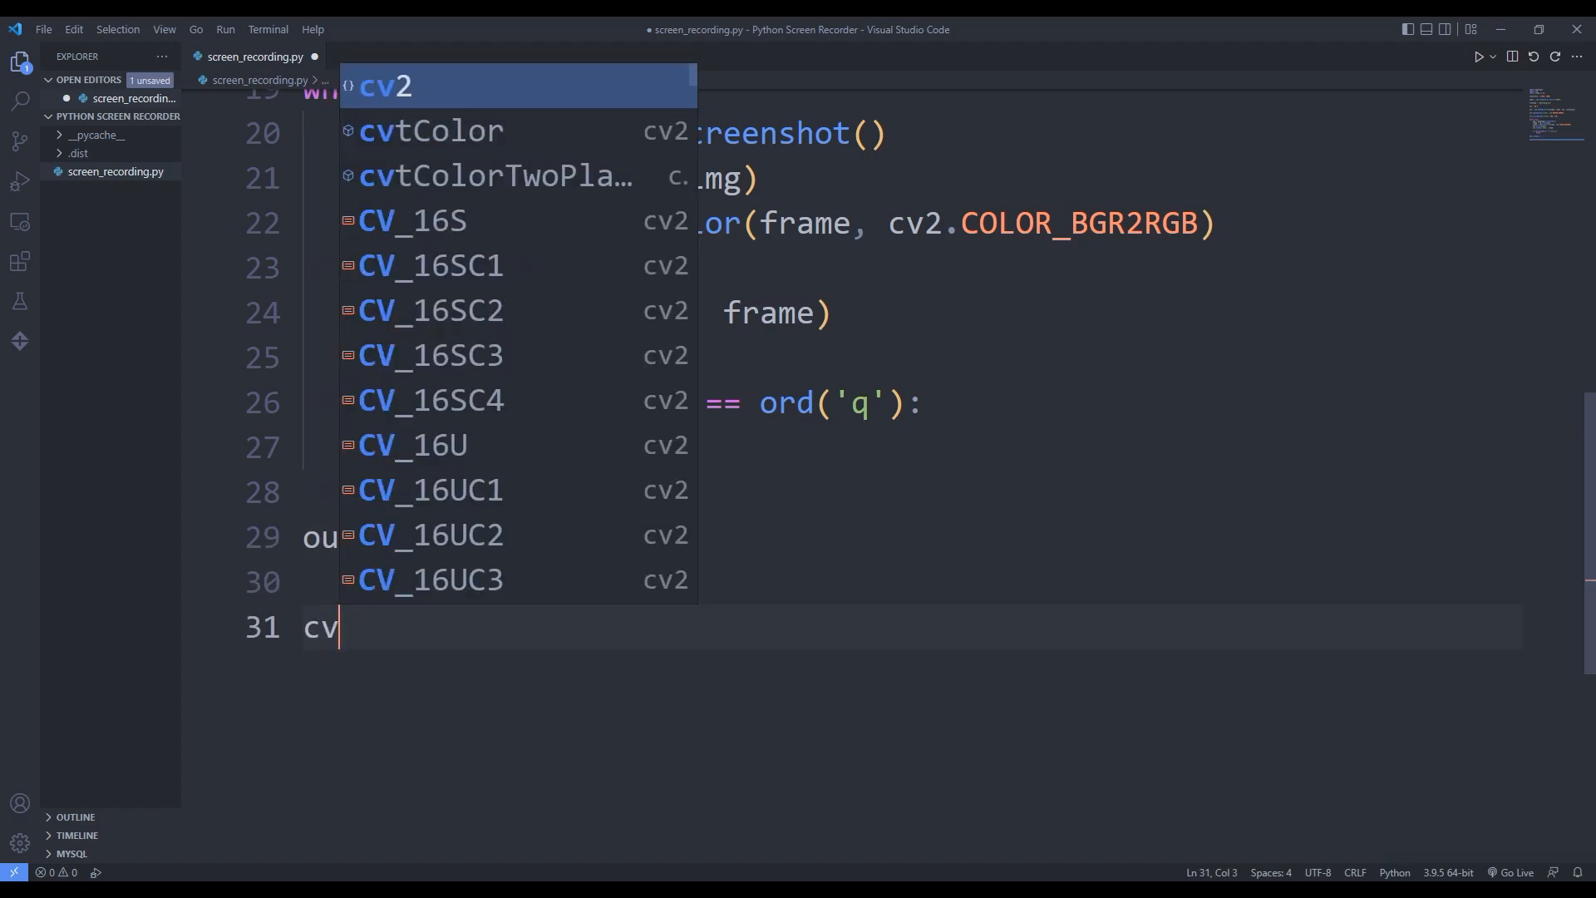
{"action": "type", "text": ".destroyAllWindows("}
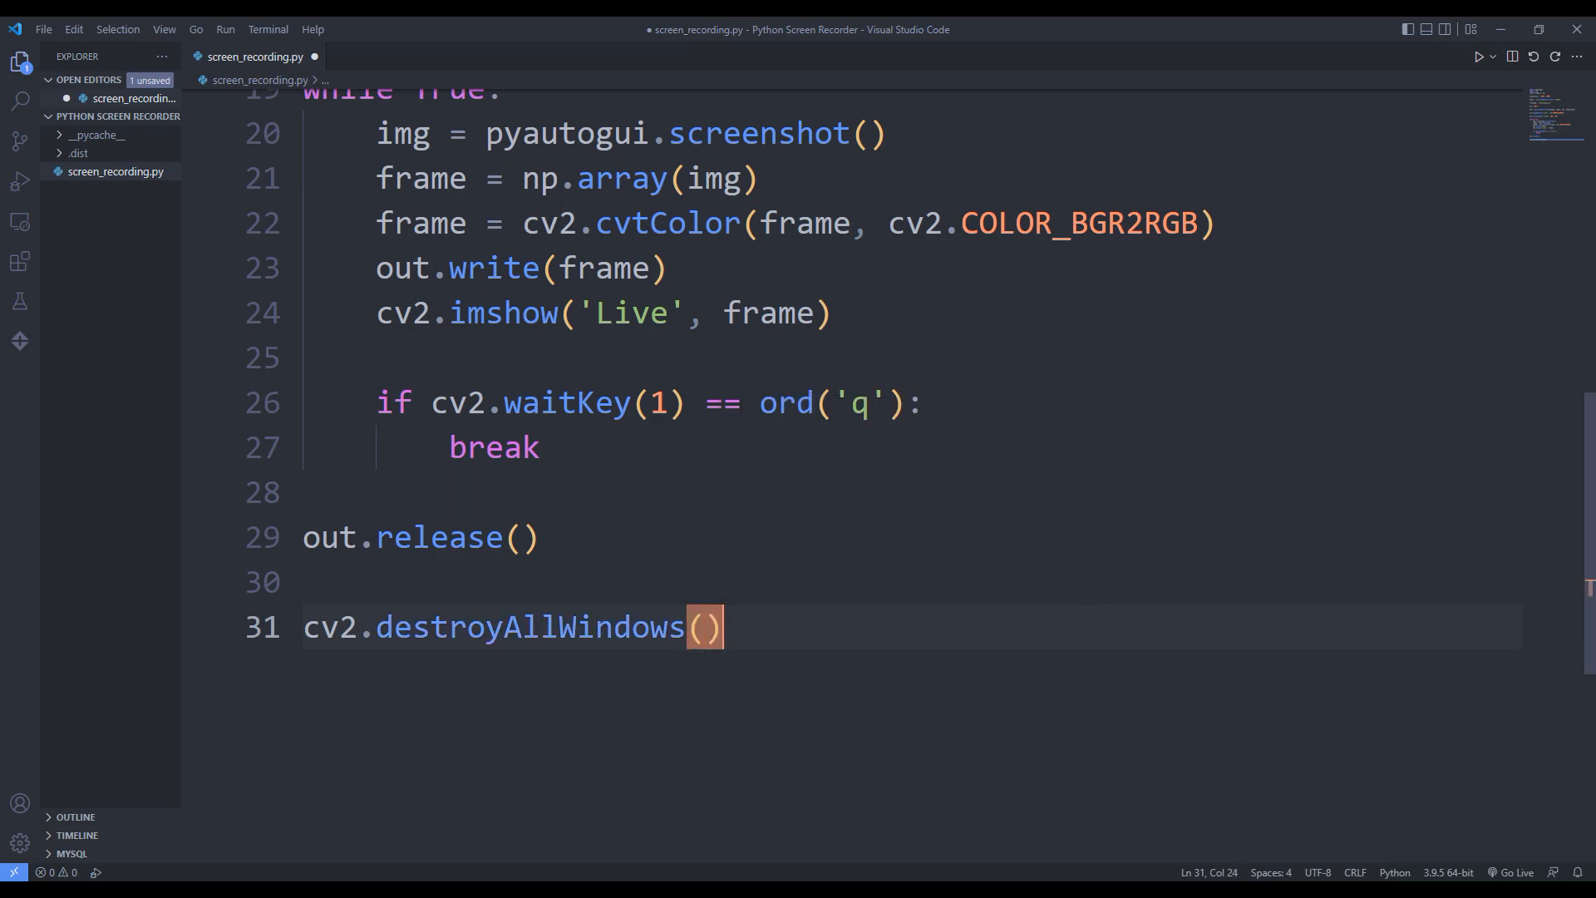
{"action": "left_click", "coordinate": [1479, 56]}
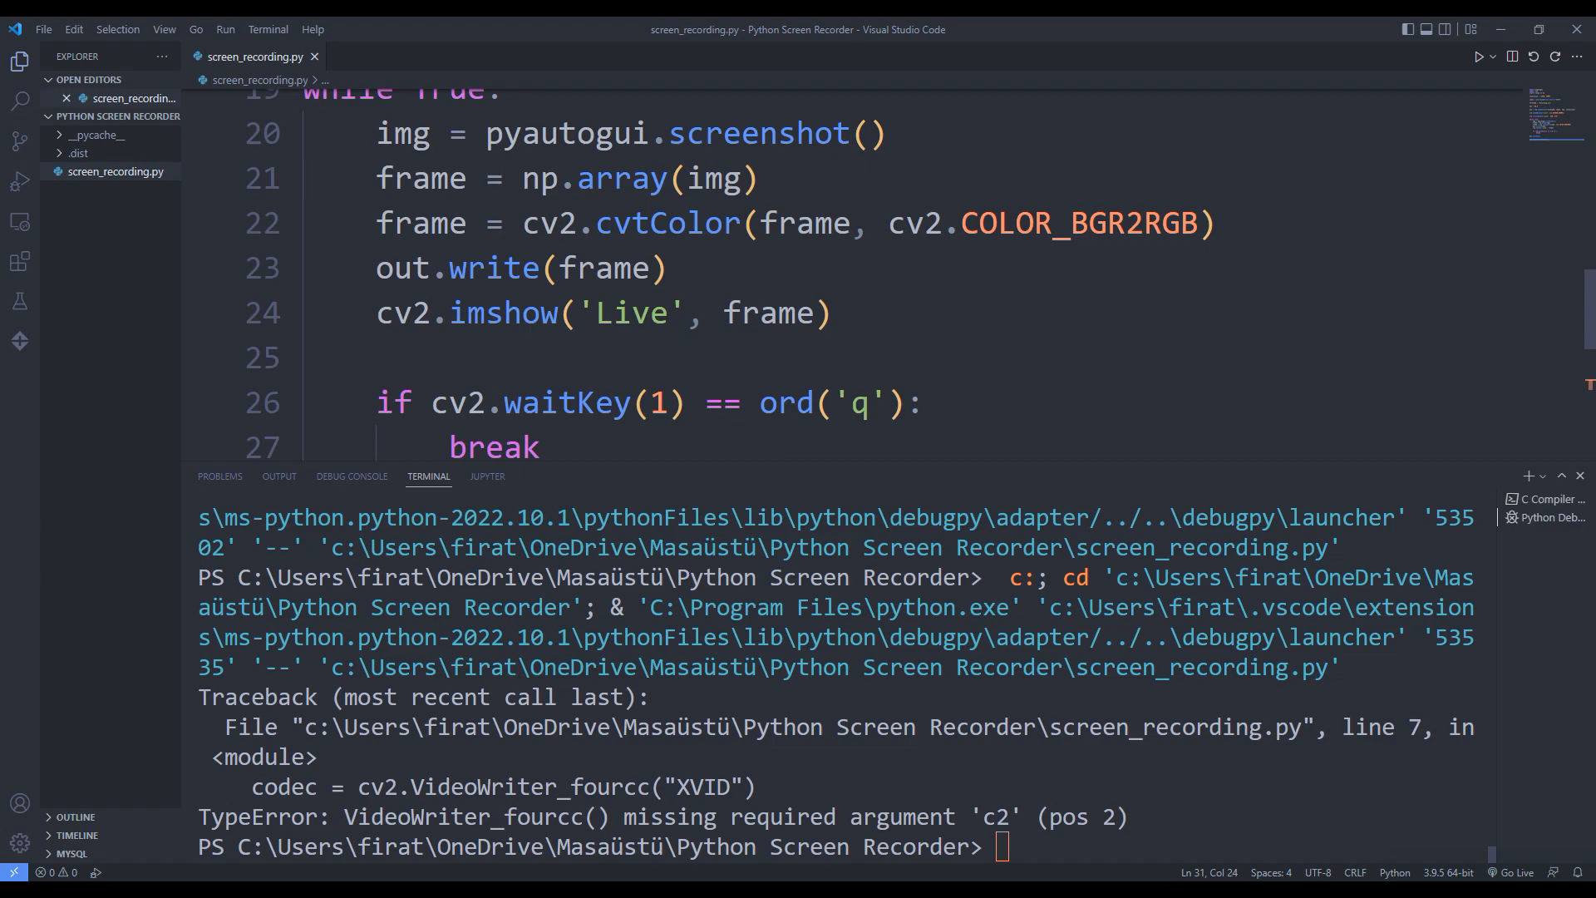
Change line 7 to cv2.VideoWriter_fourcc(*"XVID") to fix the TypeError, save, and rerun.
{"action": "double_click", "coordinate": [702, 786]}
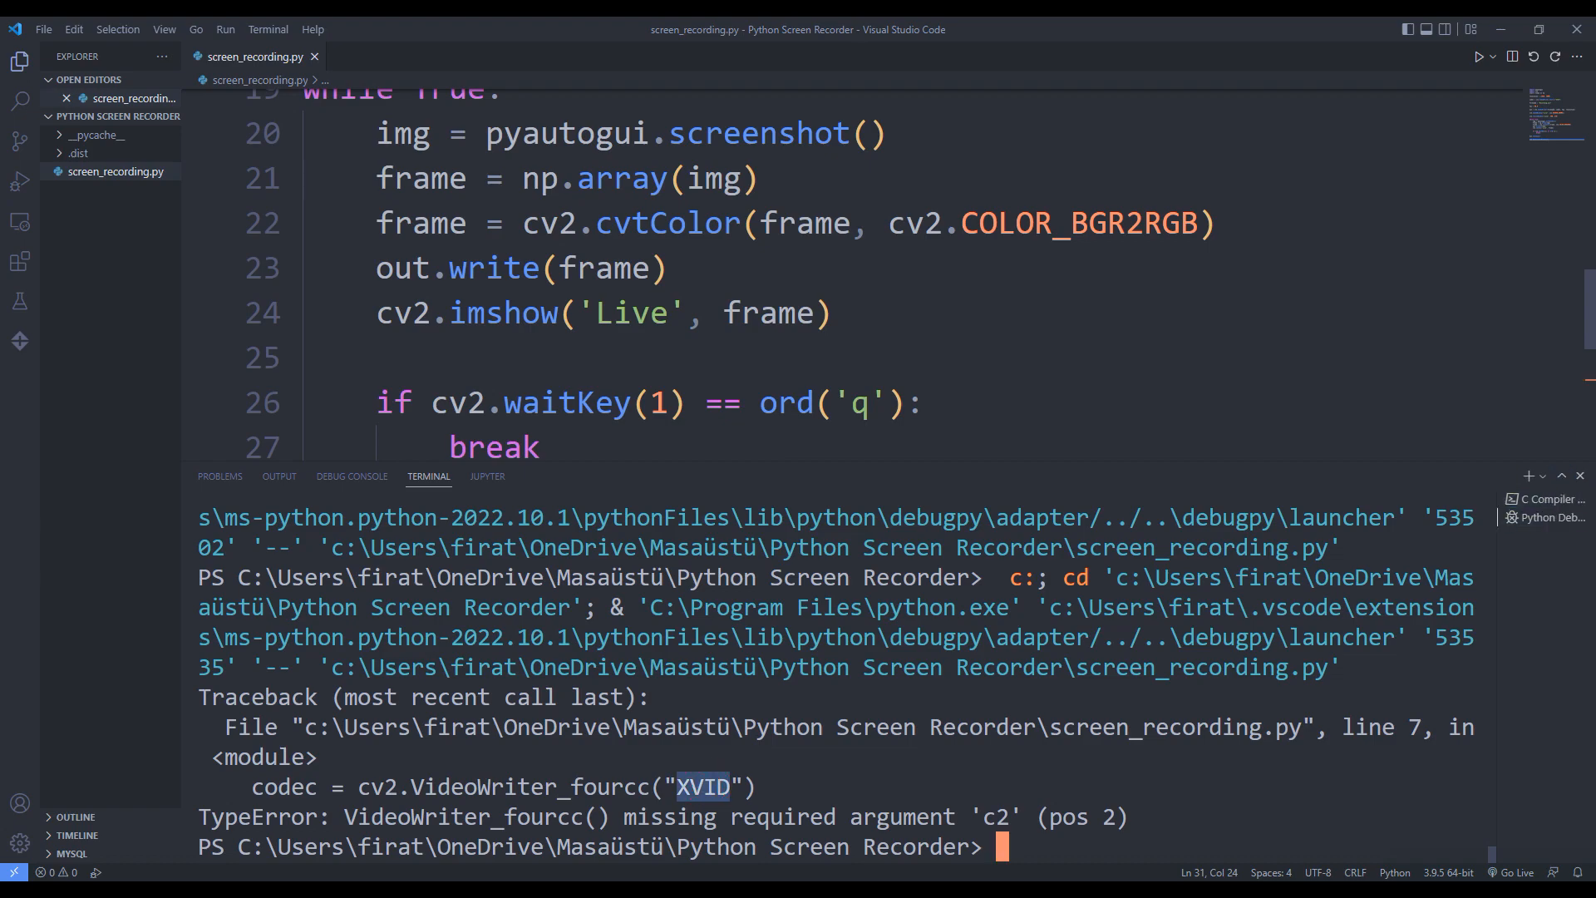
{"action": "scroll", "scroll_direction": "up", "scroll_amount": 3}
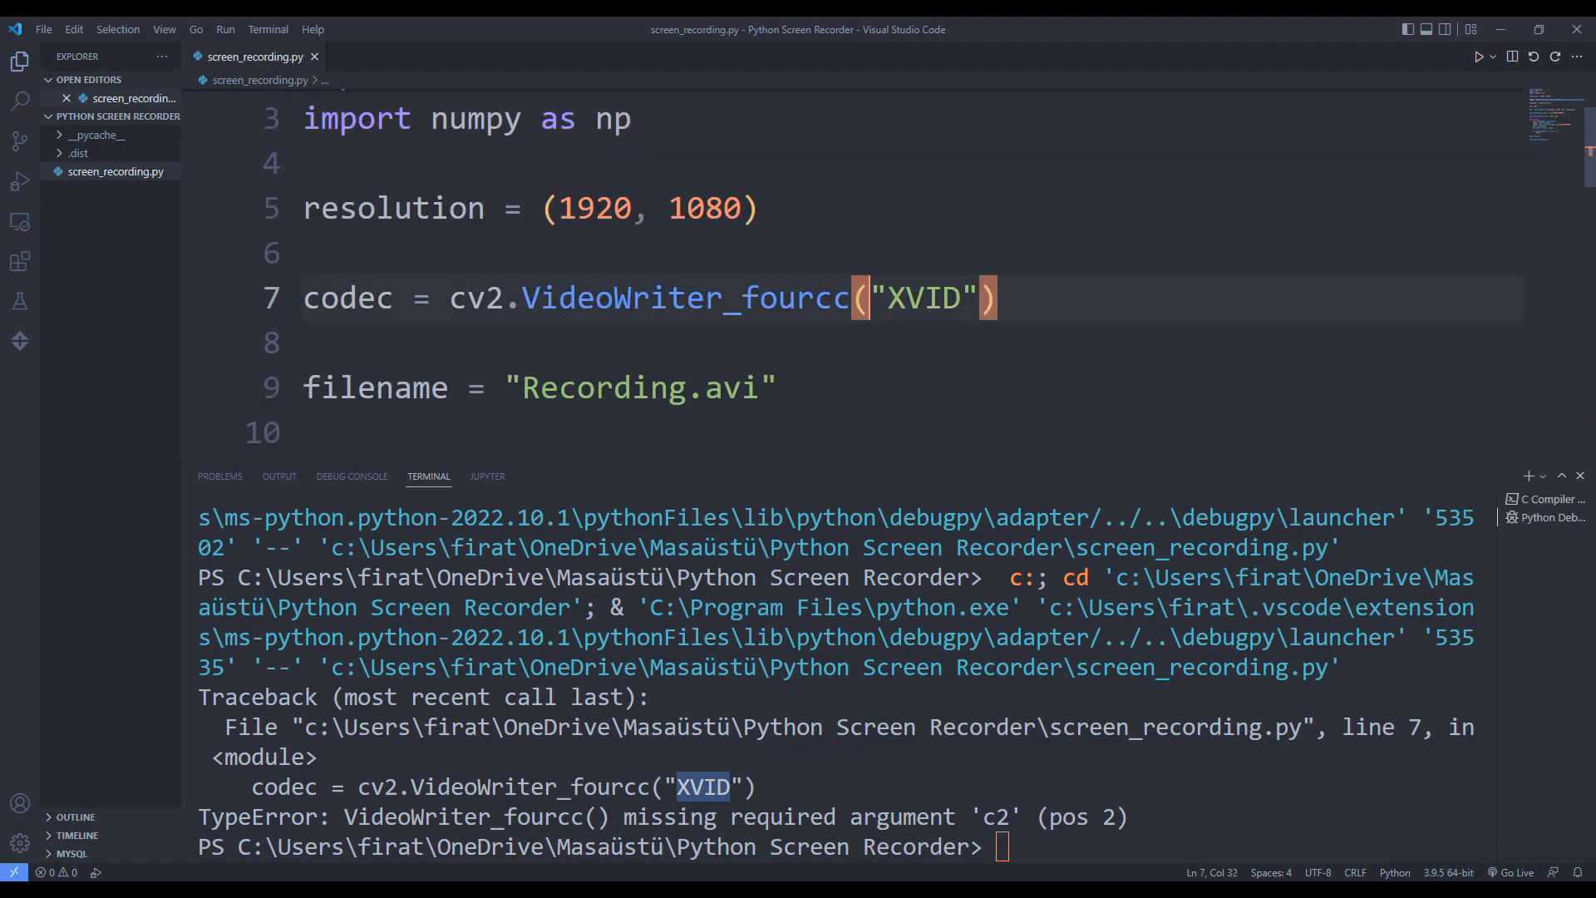
{"action": "type", "text": "*"}
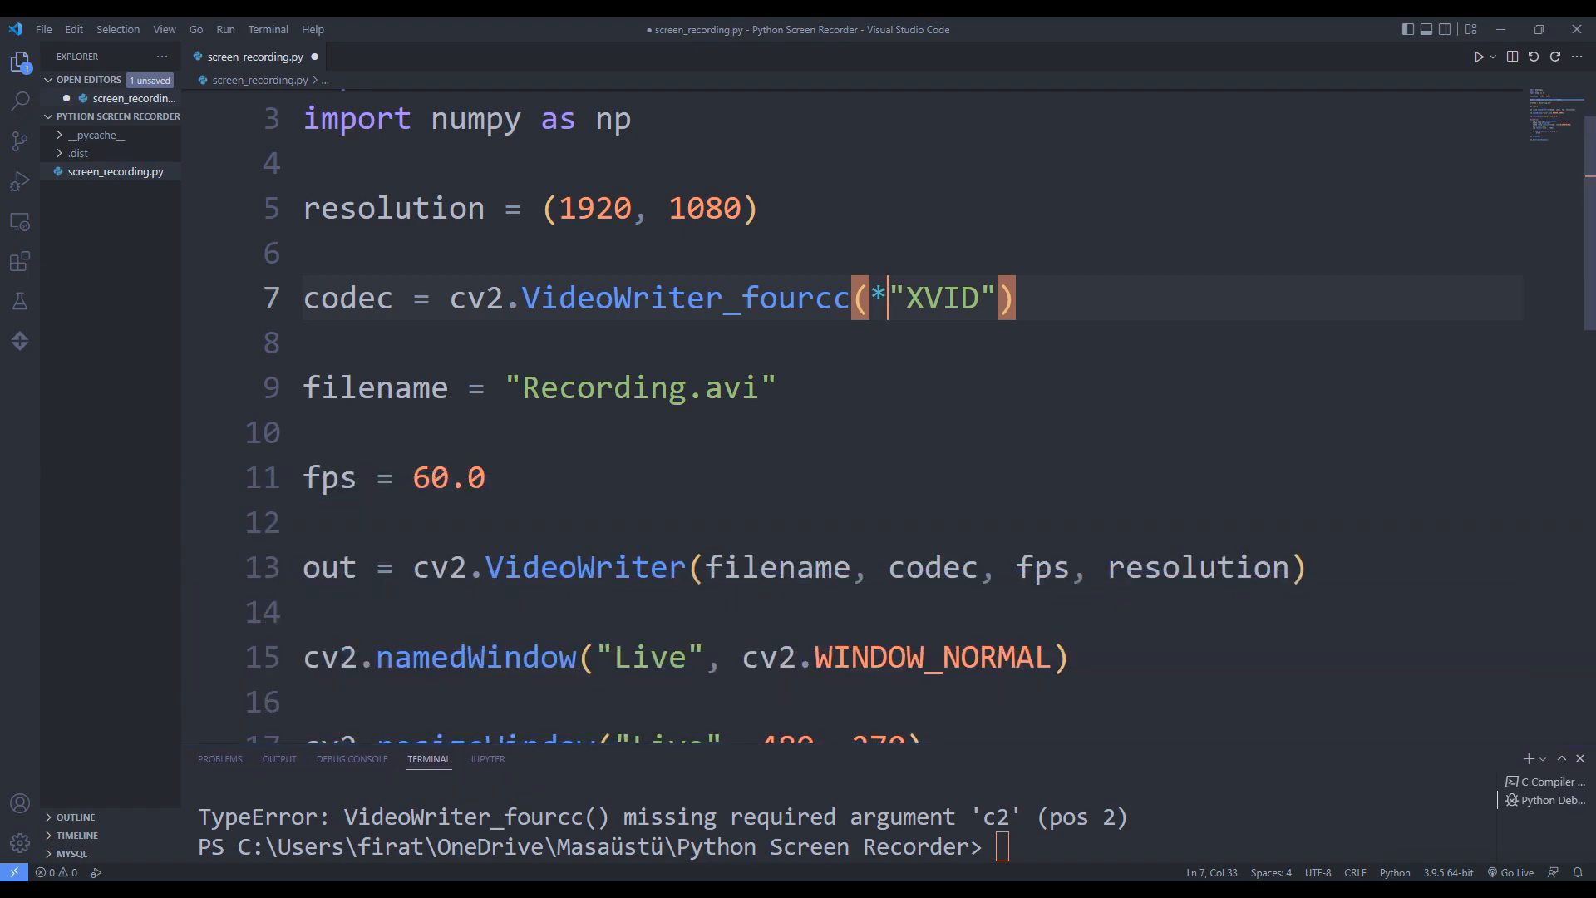
{"action": "key", "text": "ctrl+s"}
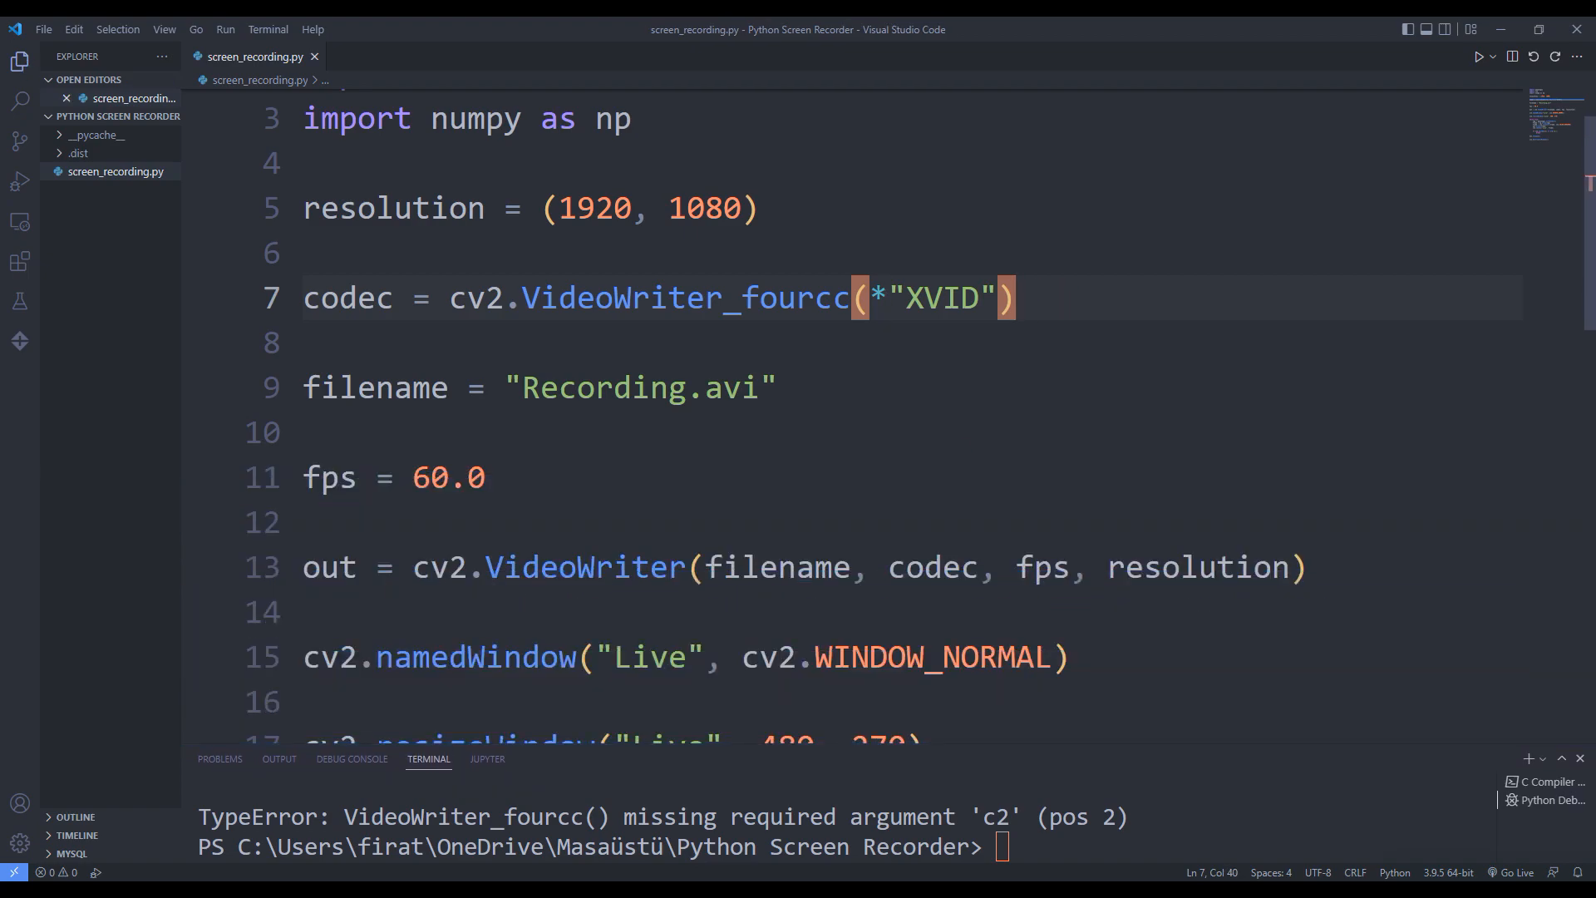
{"action": "left_click", "coordinate": [1479, 56]}
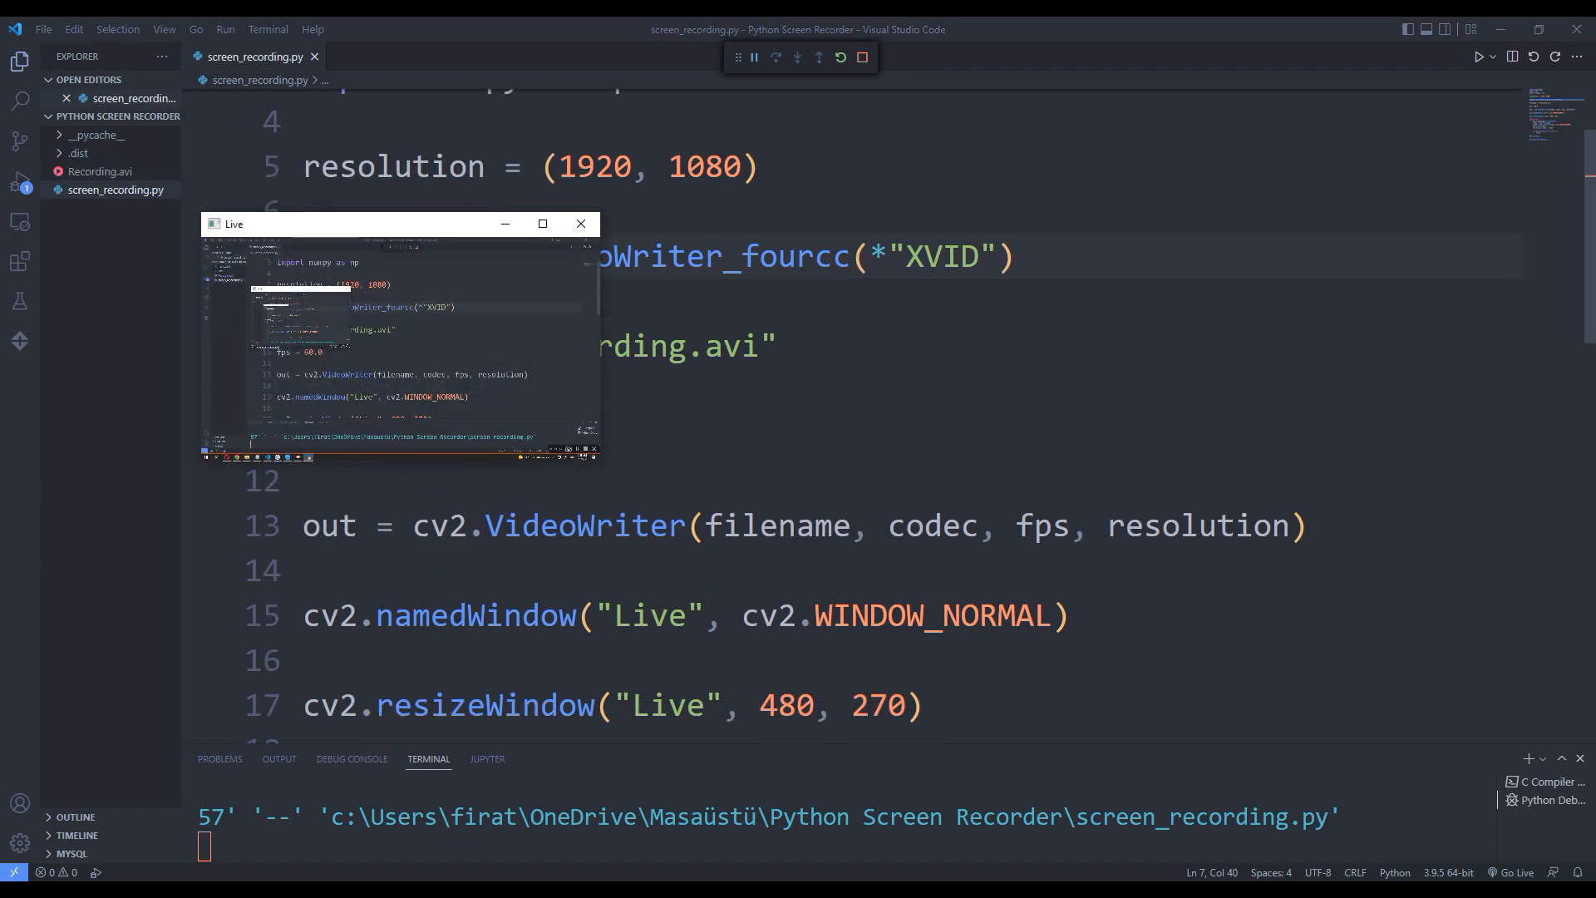
Scroll down and back up through the code while the Live preview records the screen.
{"action": "scroll", "scroll_direction": "down", "scroll_amount": 3}
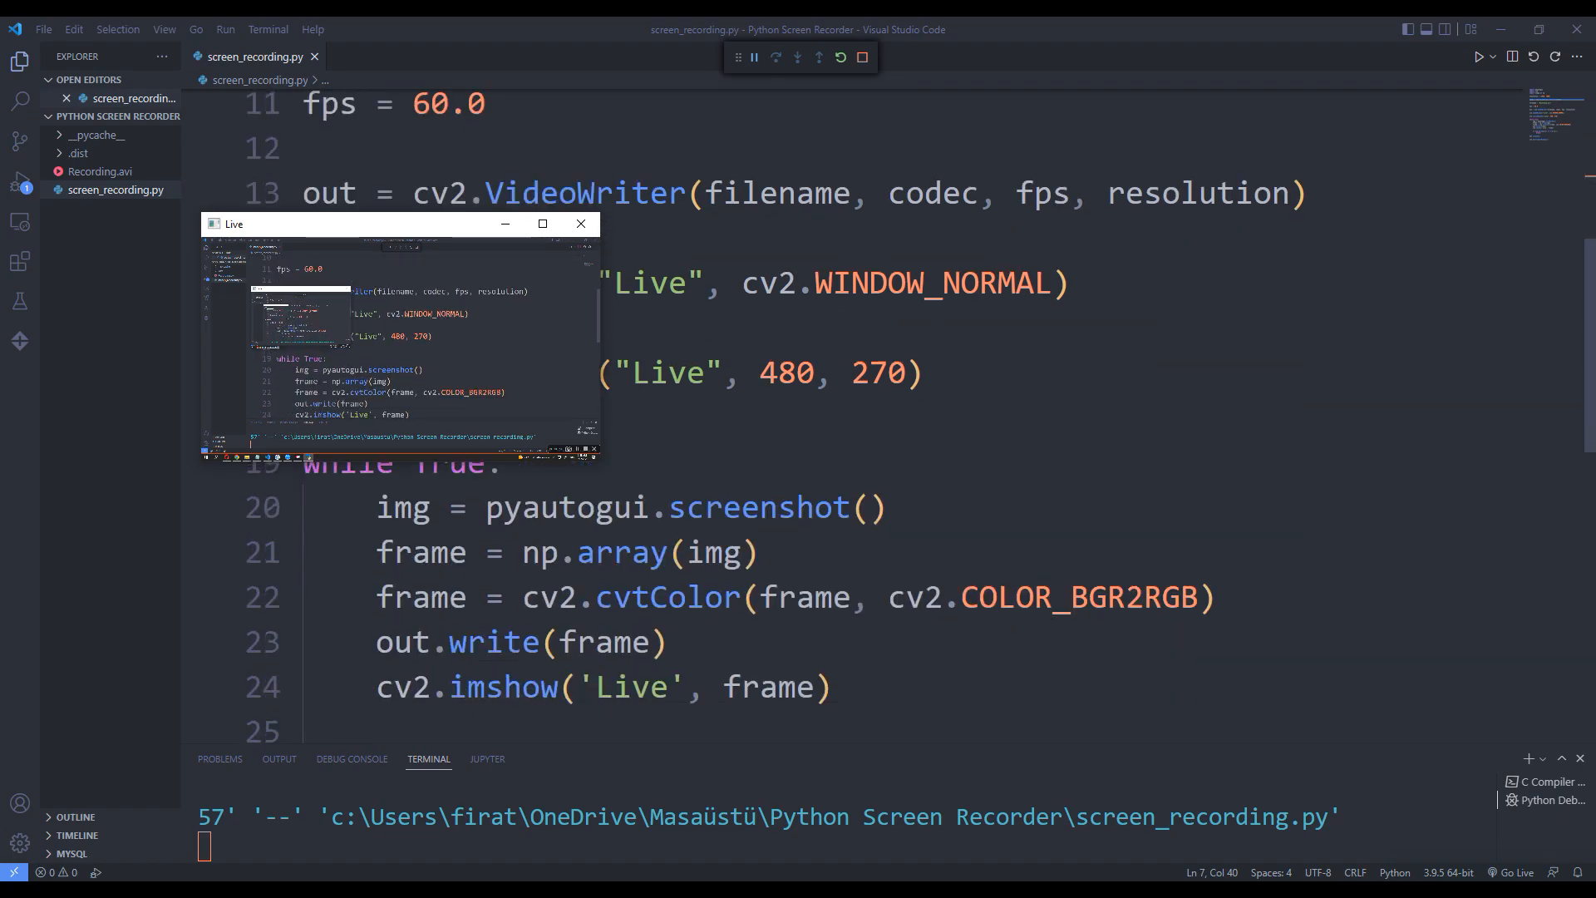
{"action": "scroll", "scroll_direction": "down", "scroll_amount": 3}
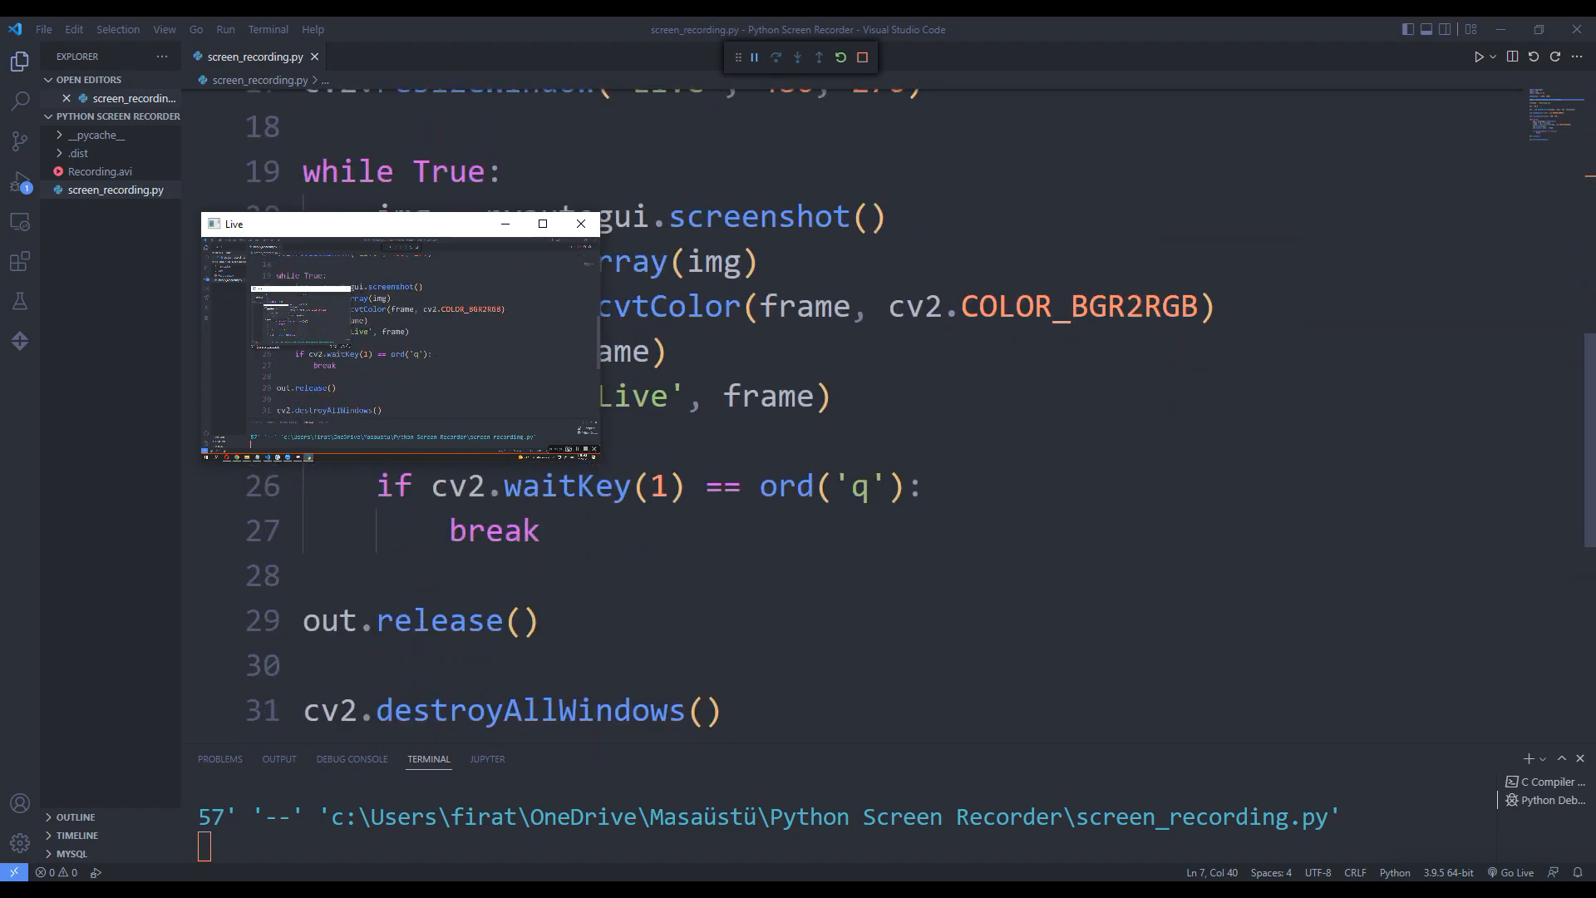
{"action": "scroll", "scroll_direction": "down", "scroll_amount": 3}
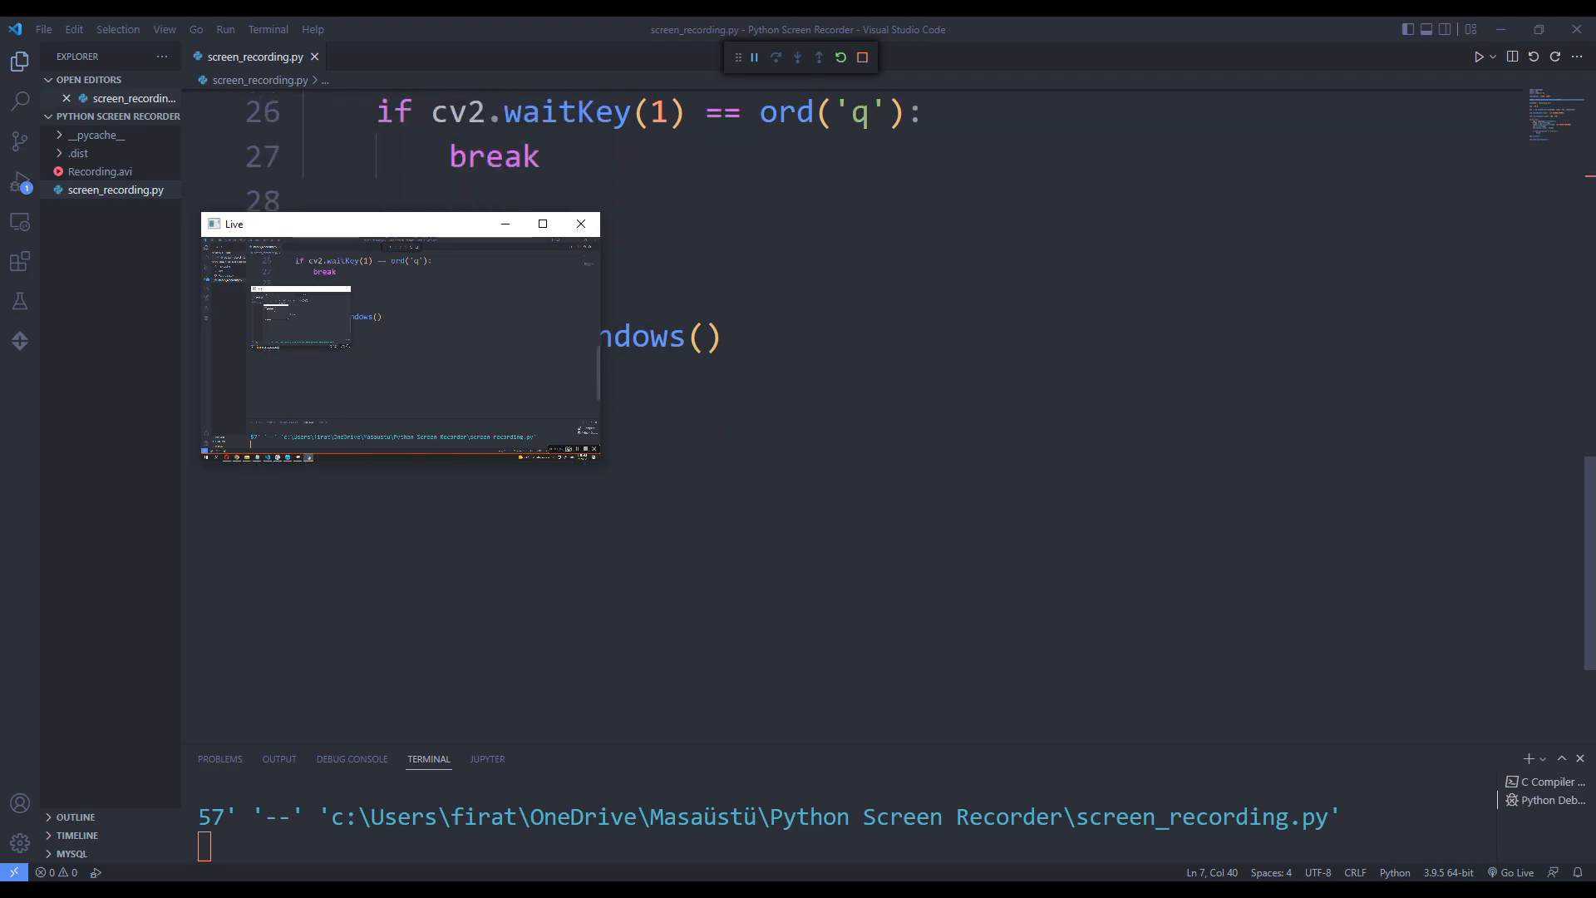
{"action": "scroll", "scroll_direction": "up", "scroll_amount": 3}
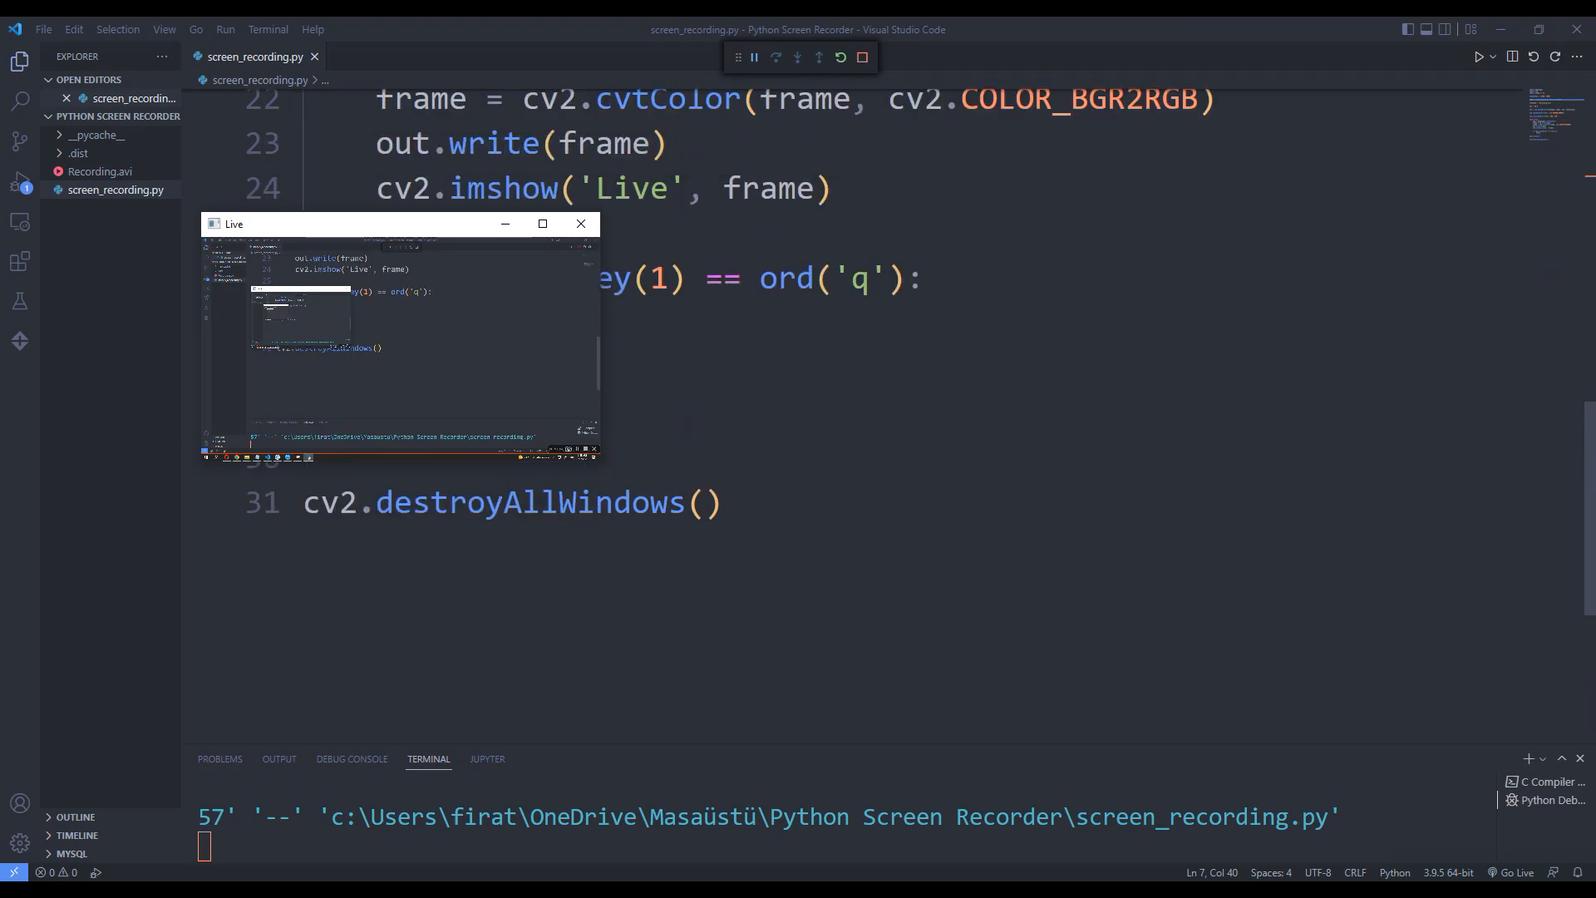
{"action": "scroll", "scroll_direction": "up", "scroll_amount": 3}
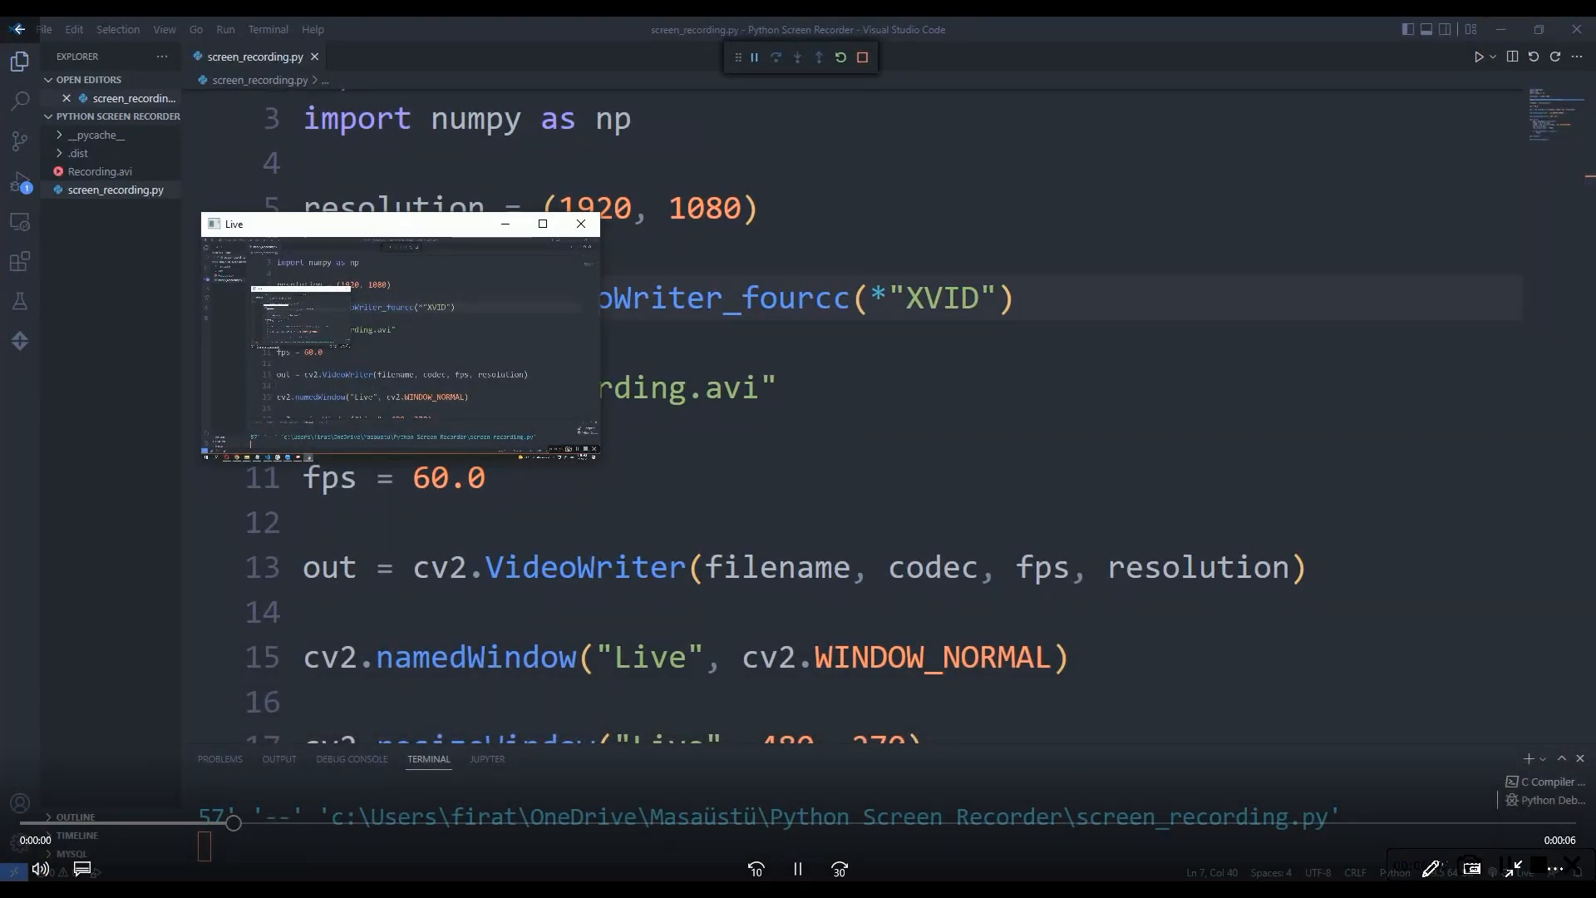
Scroll the code and select the q key check that stops recording.
{"action": "scroll", "scroll_direction": "down", "scroll_amount": 3}
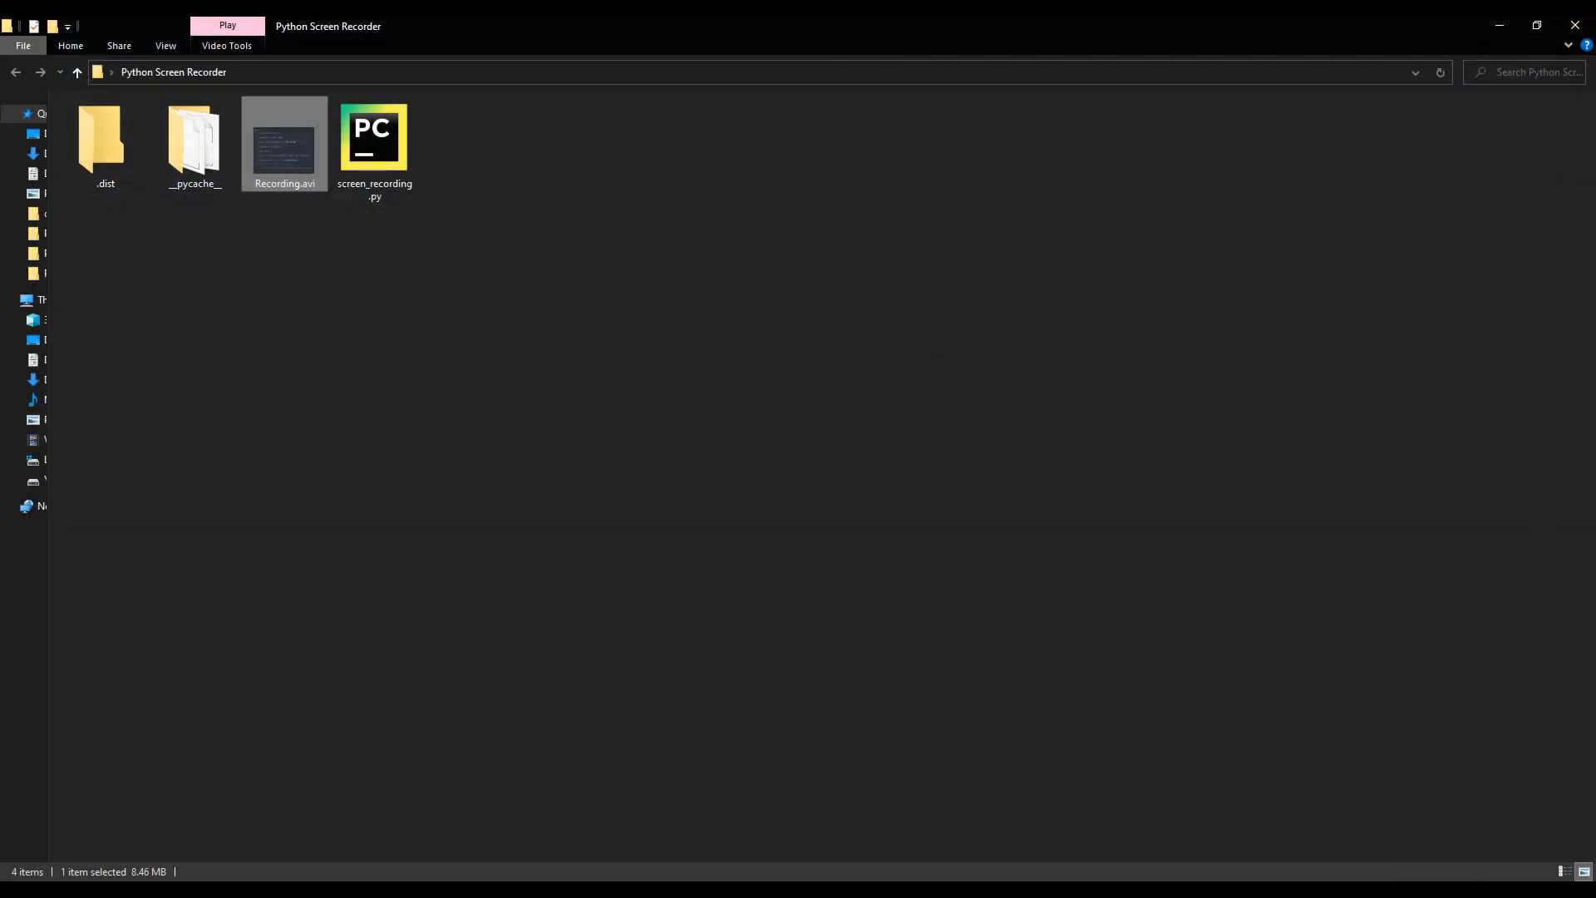
{"action": "double_click", "coordinate": [373, 137]}
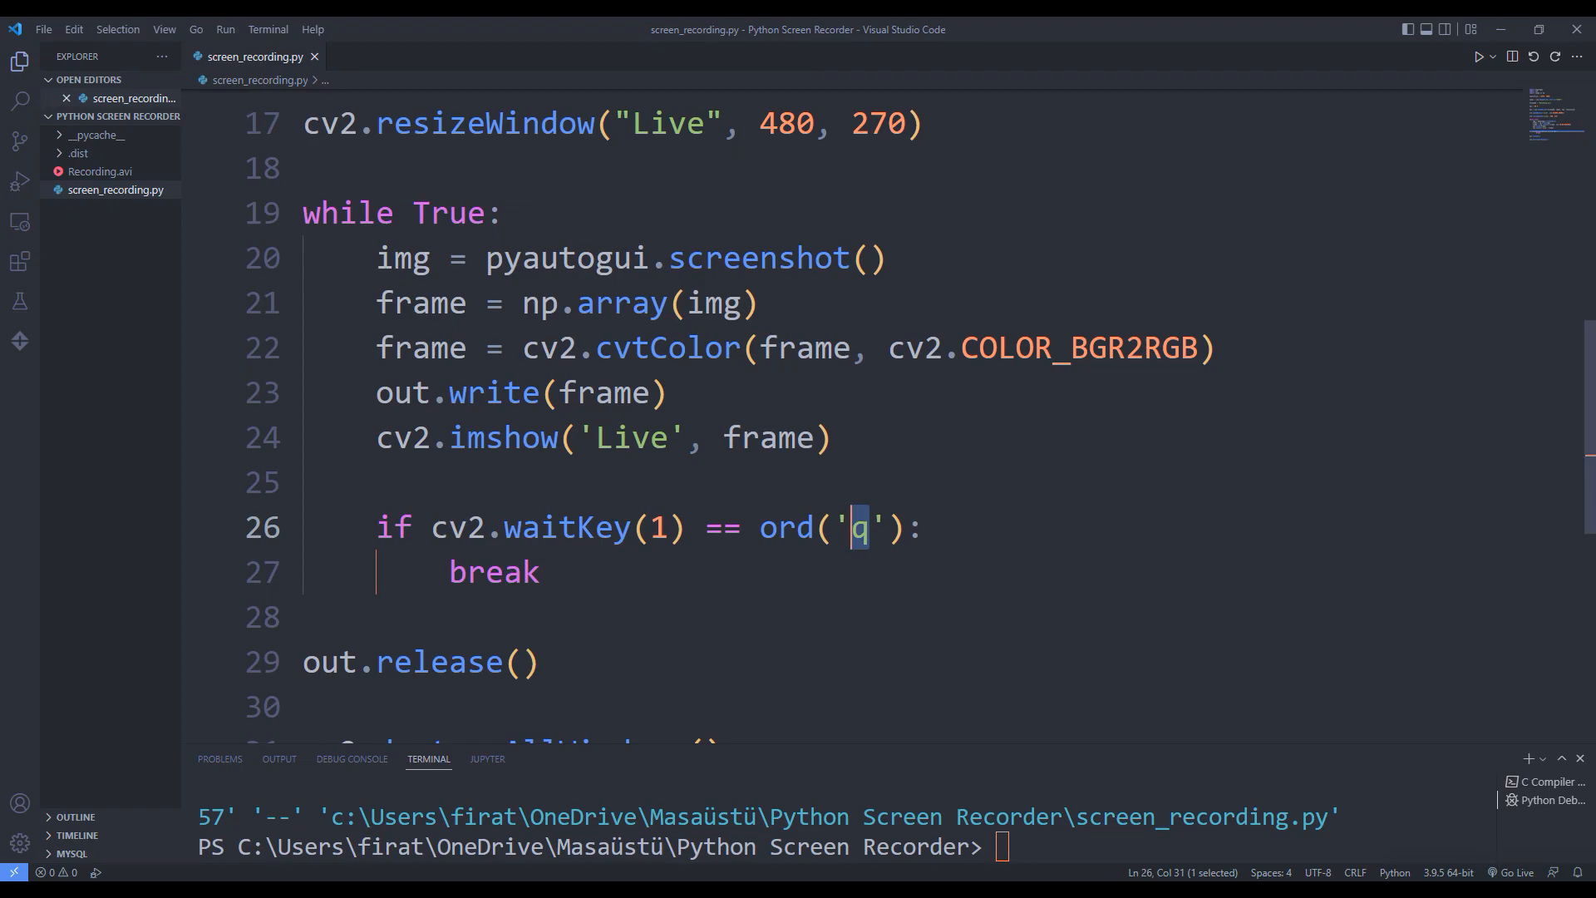
Change fps from 60.0 to 30.0, save, and rename the output to Recording1.avi.
{"action": "scroll", "scroll_direction": "up", "scroll_amount": 3}
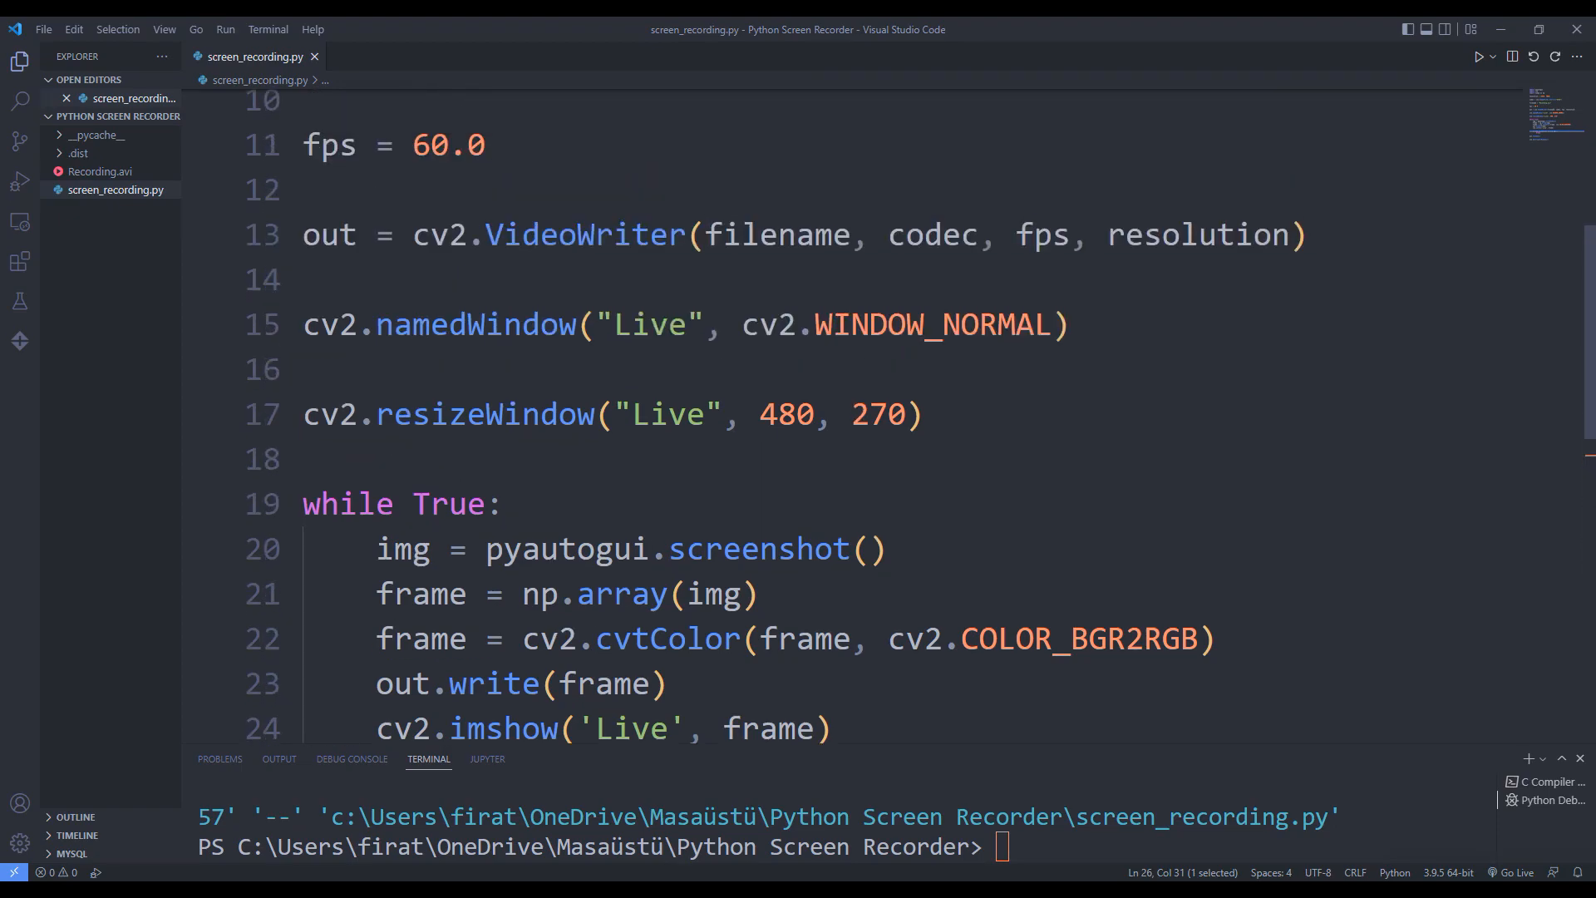
{"action": "scroll", "scroll_direction": "up", "scroll_amount": 3}
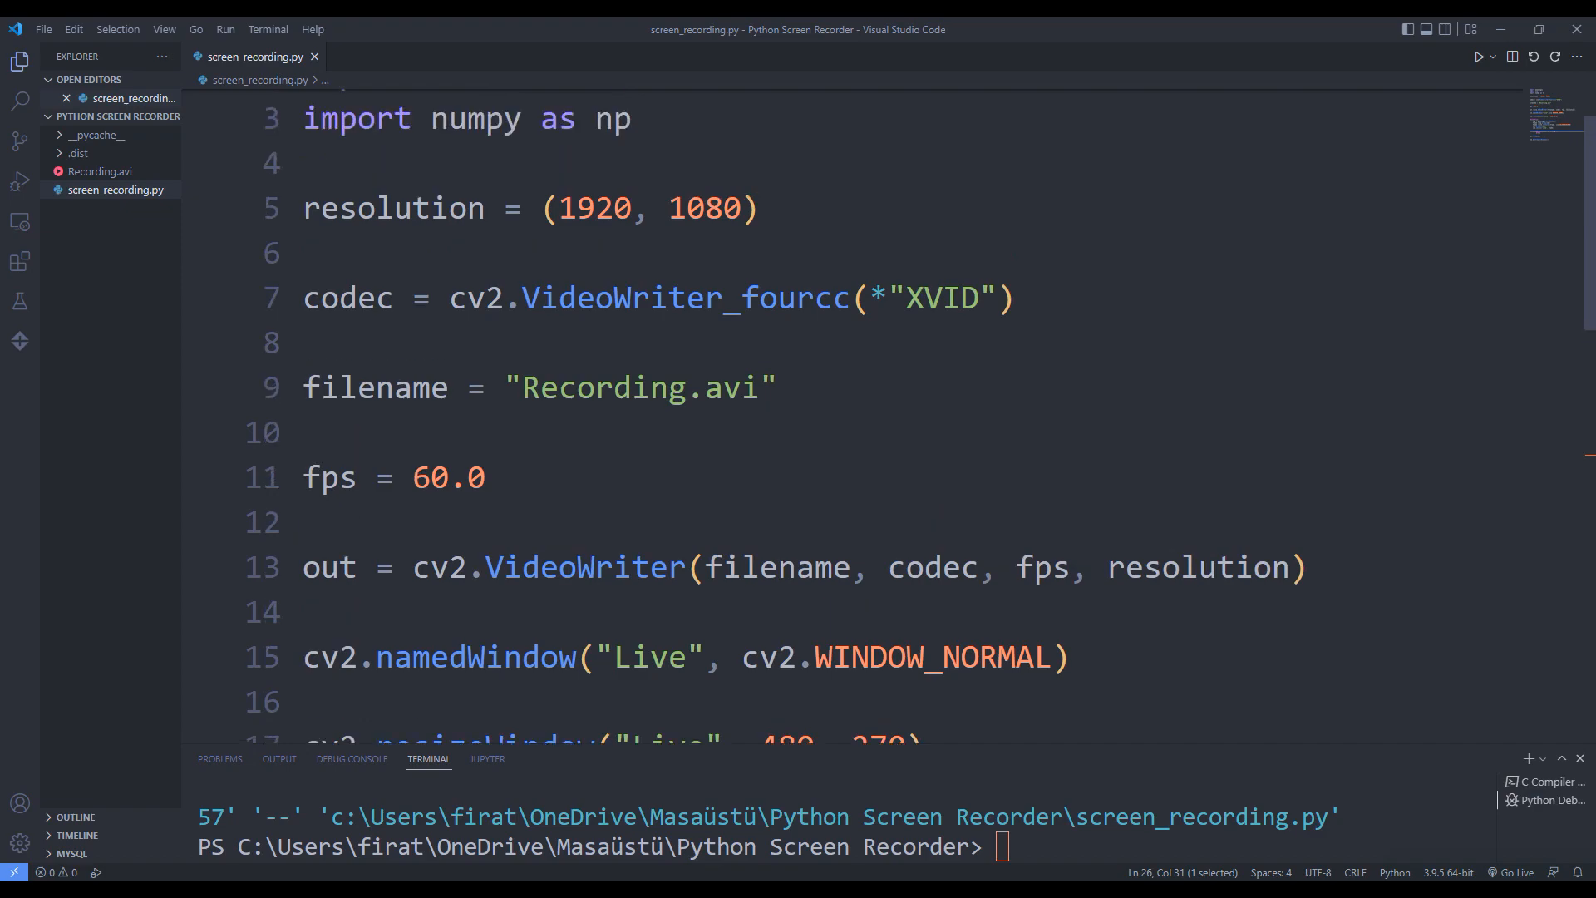
{"action": "double_click", "coordinate": [432, 518]}
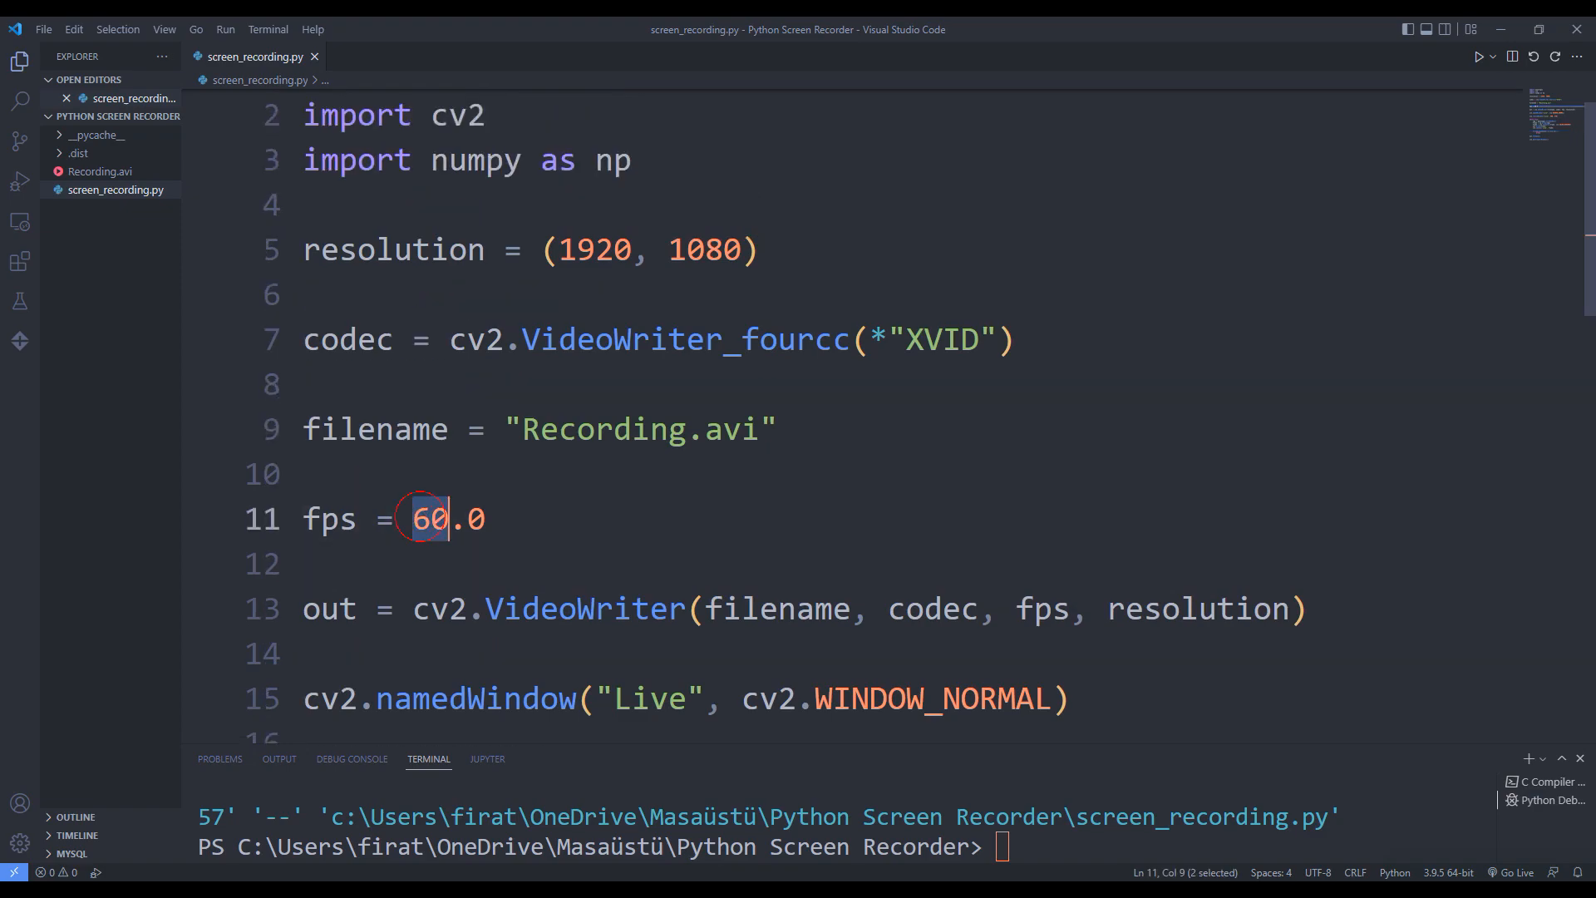
{"action": "type", "text": "30"}
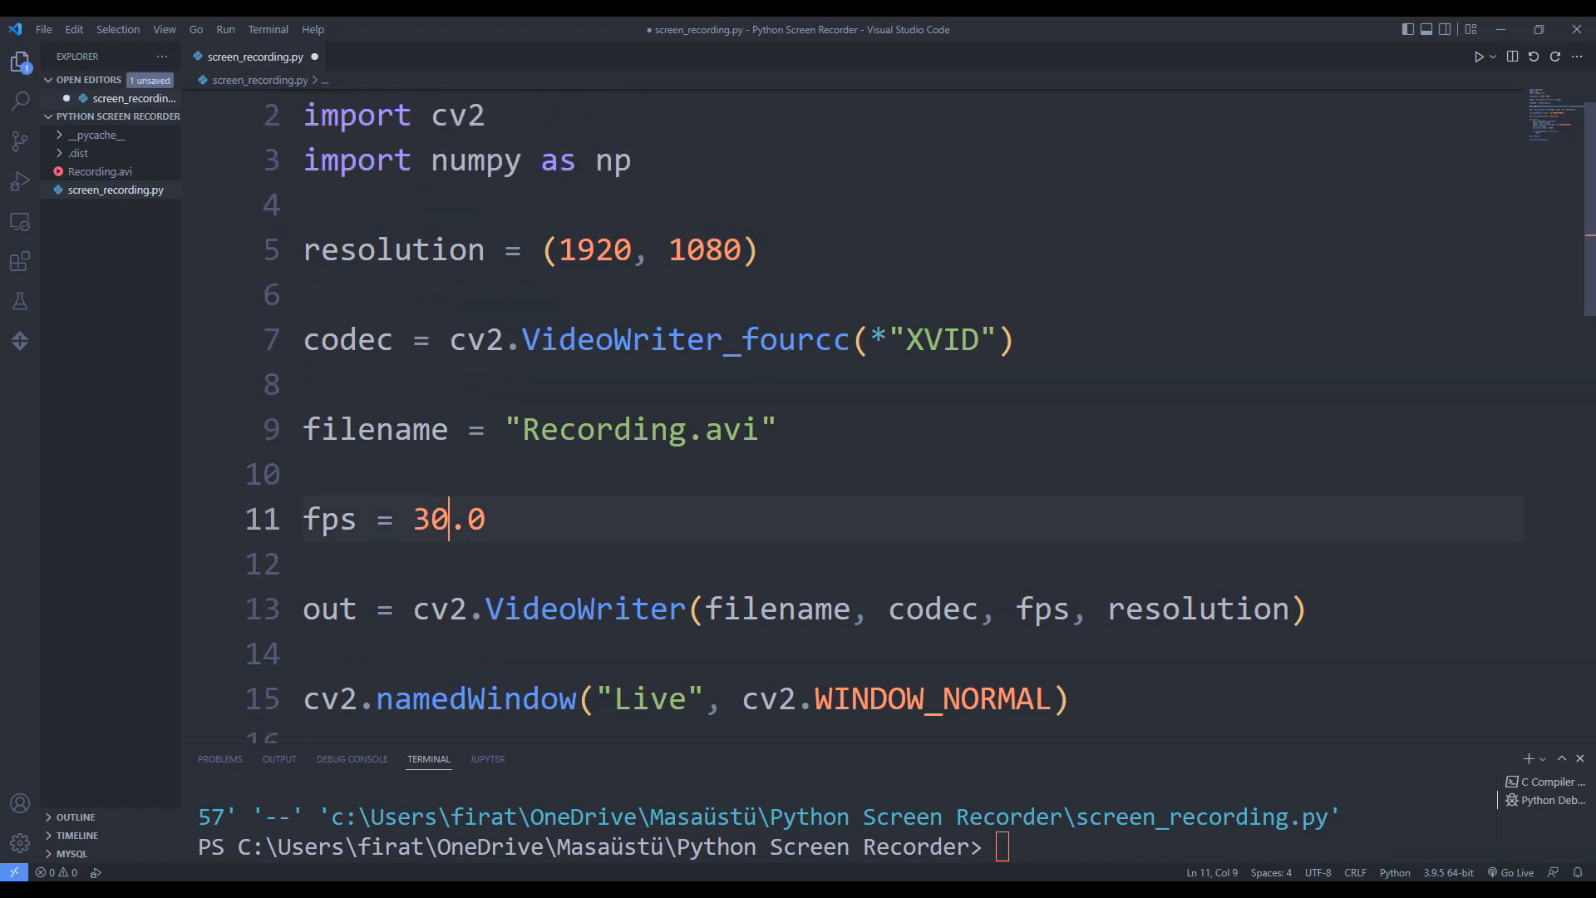
{"action": "key", "text": "ctrl+s"}
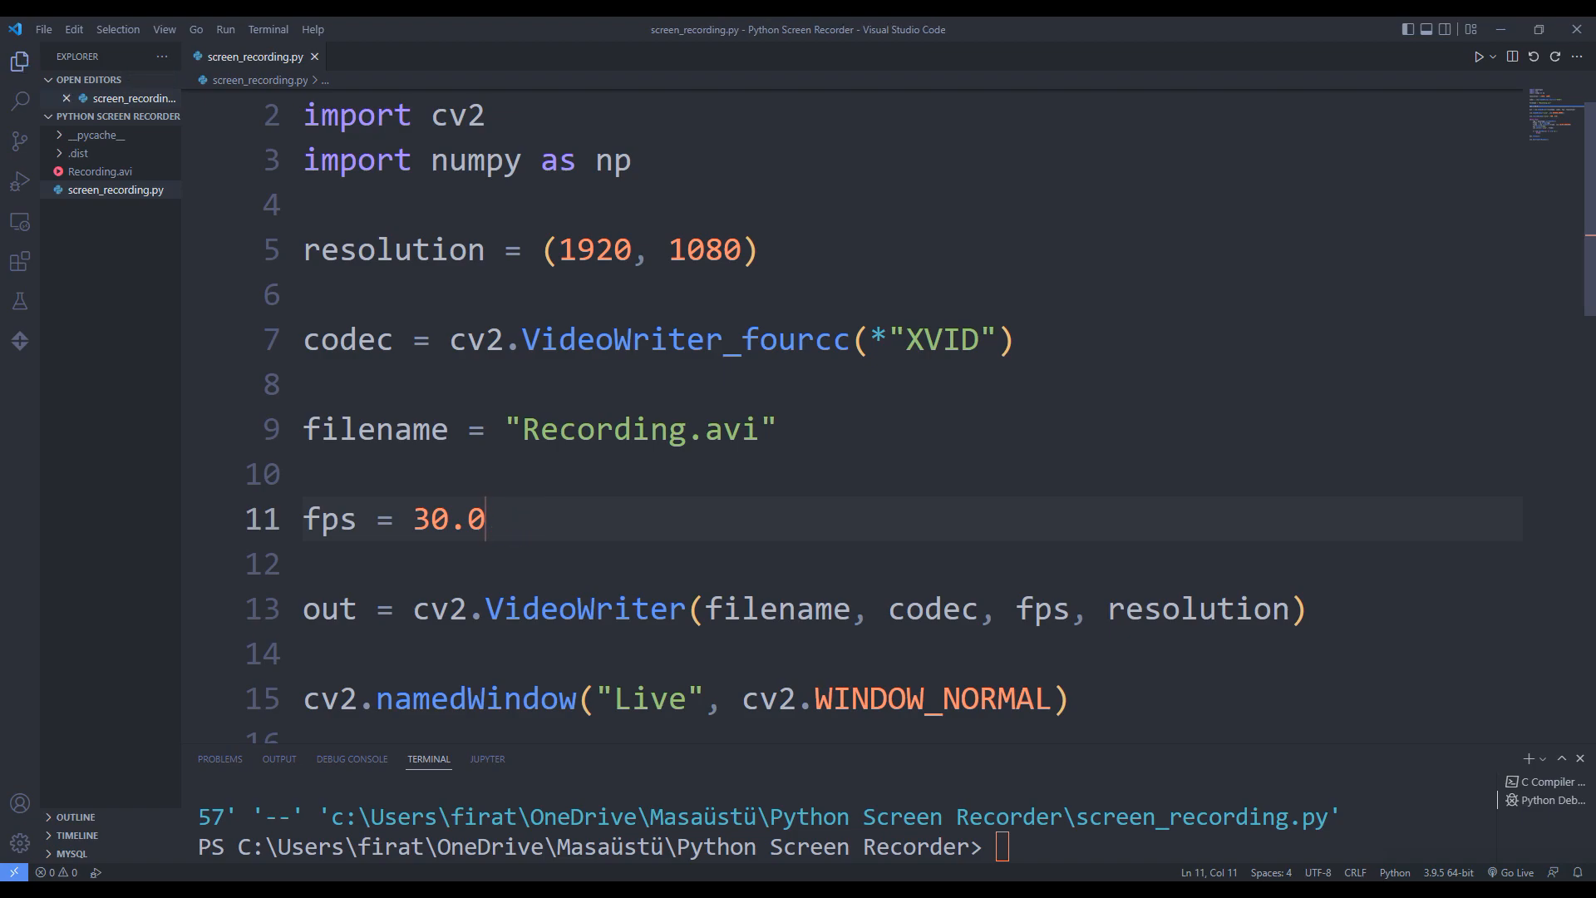
{"action": "left_click", "coordinate": [689, 429]}
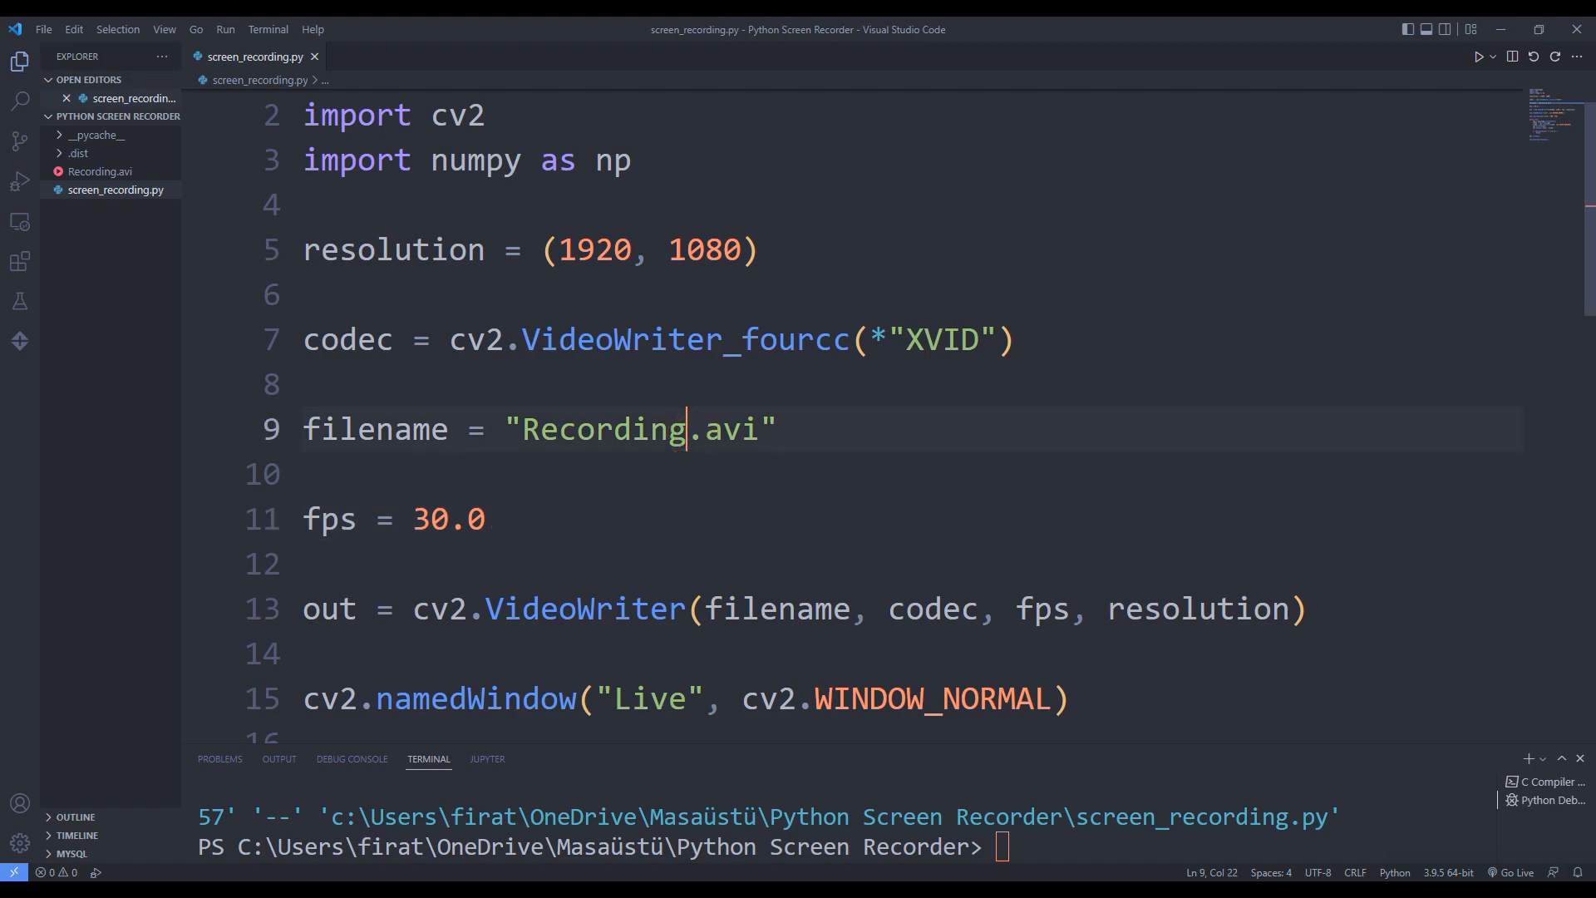
{"action": "type", "text": "1"}
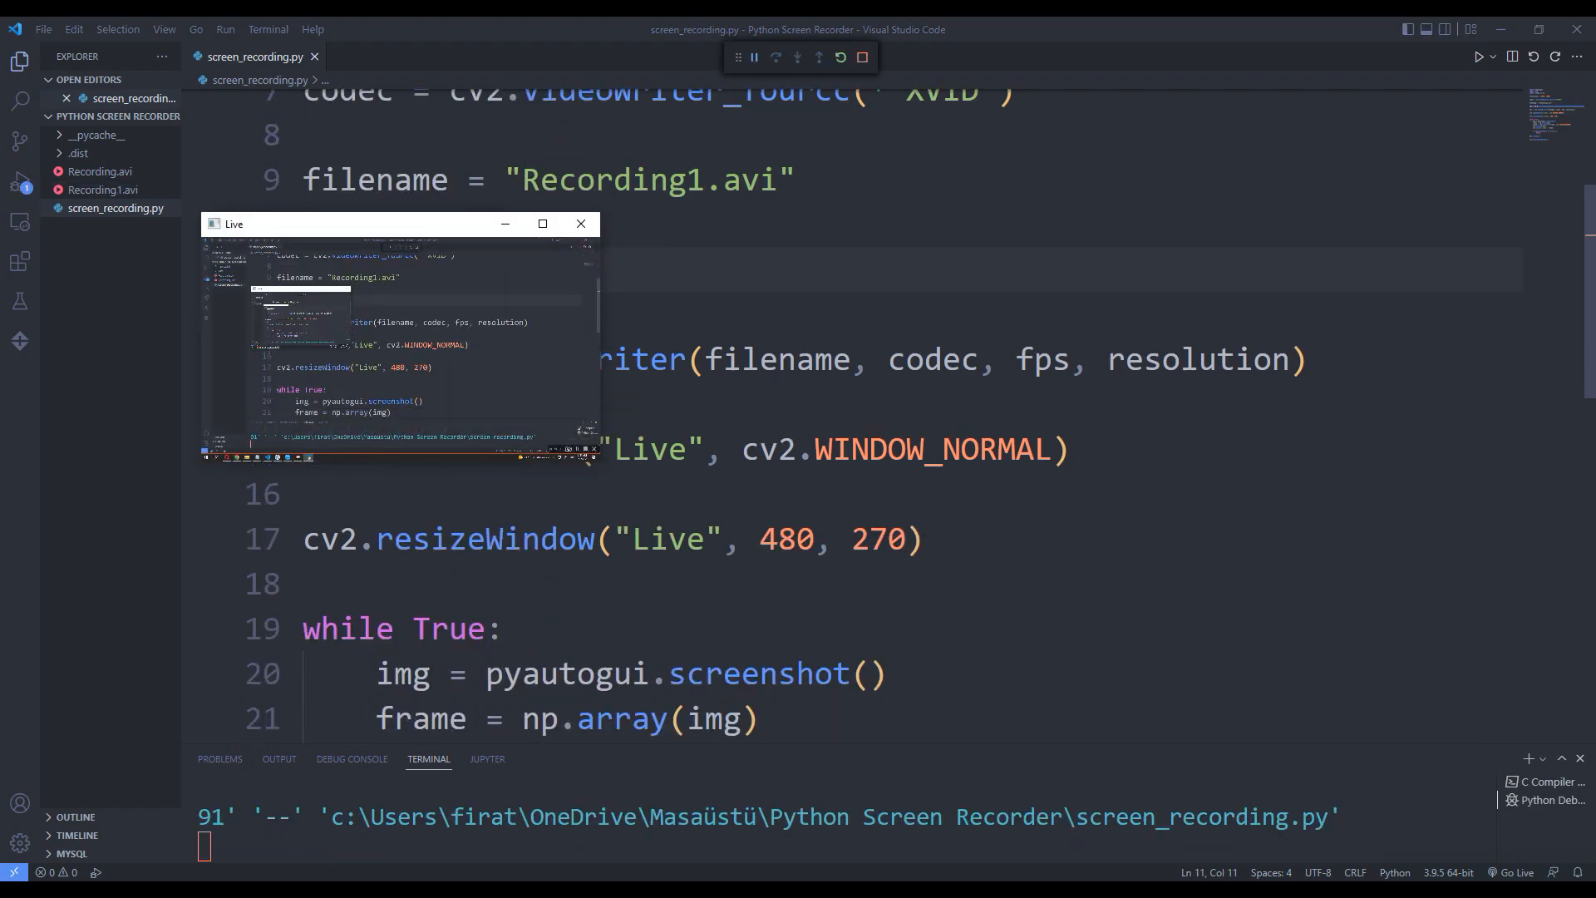
Scroll through the code while the script records into Recording1.avi.
{"action": "scroll", "scroll_direction": "down", "scroll_amount": 3}
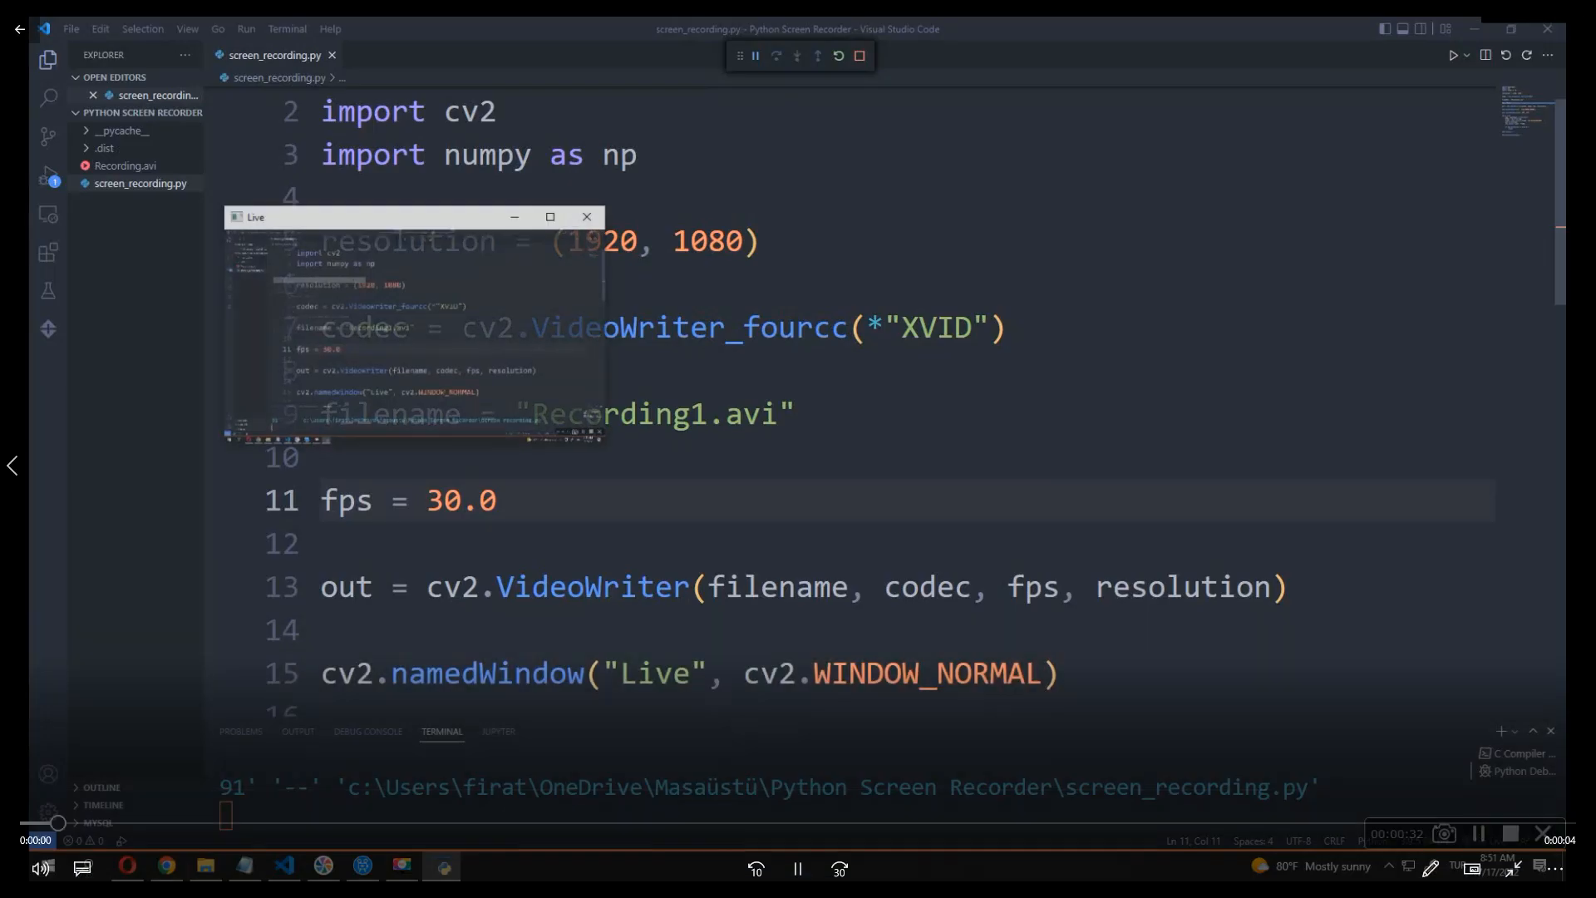
{"action": "scroll", "scroll_direction": "down", "scroll_amount": 3}
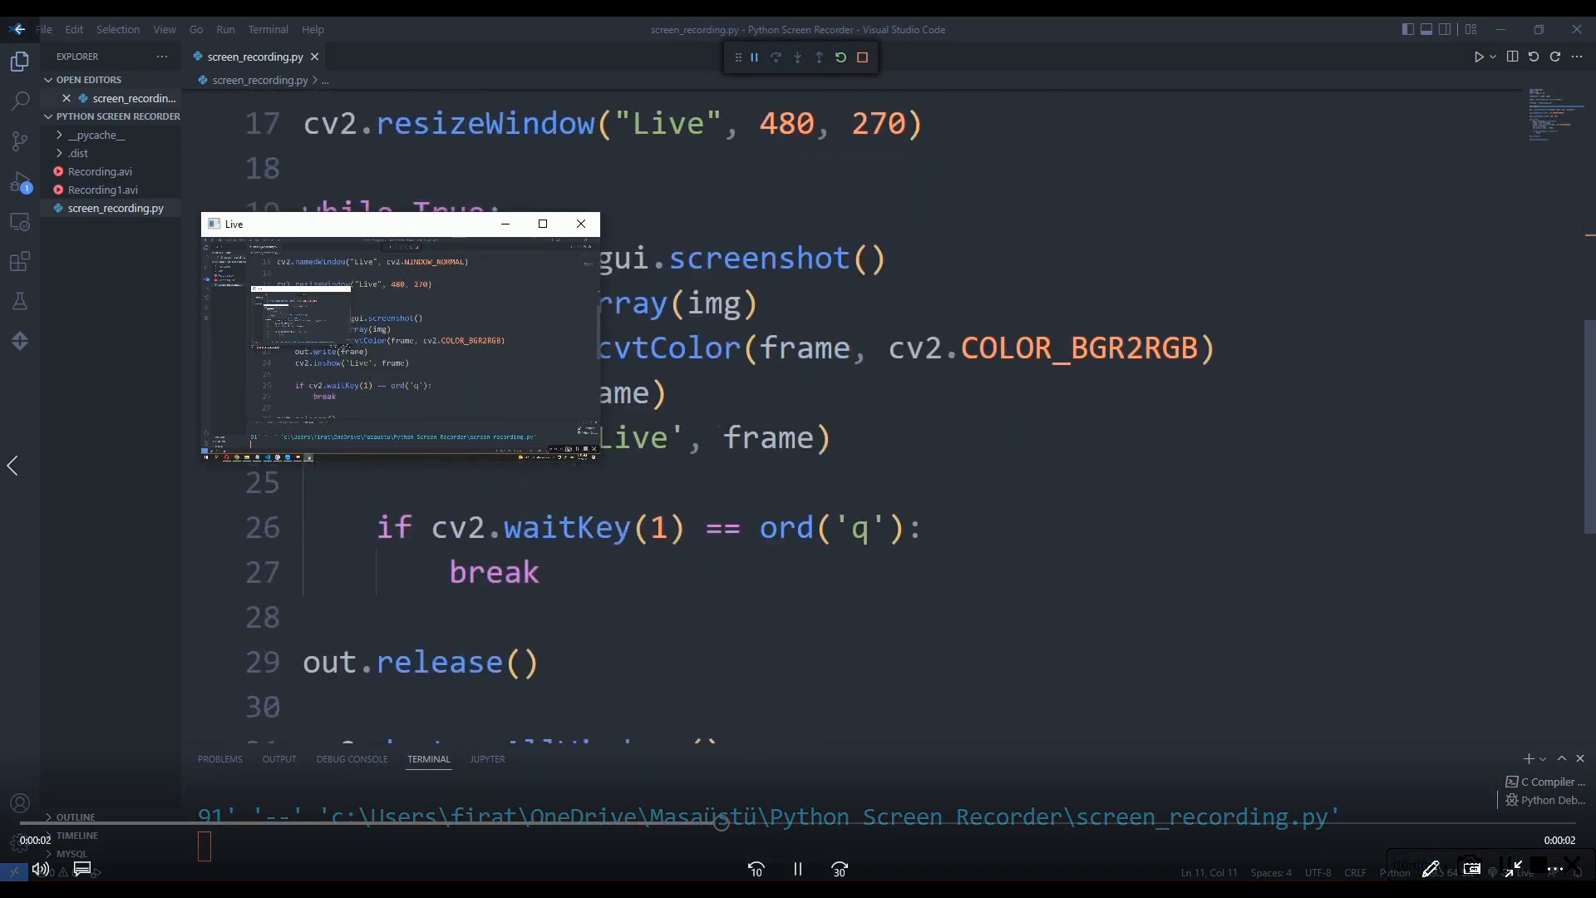